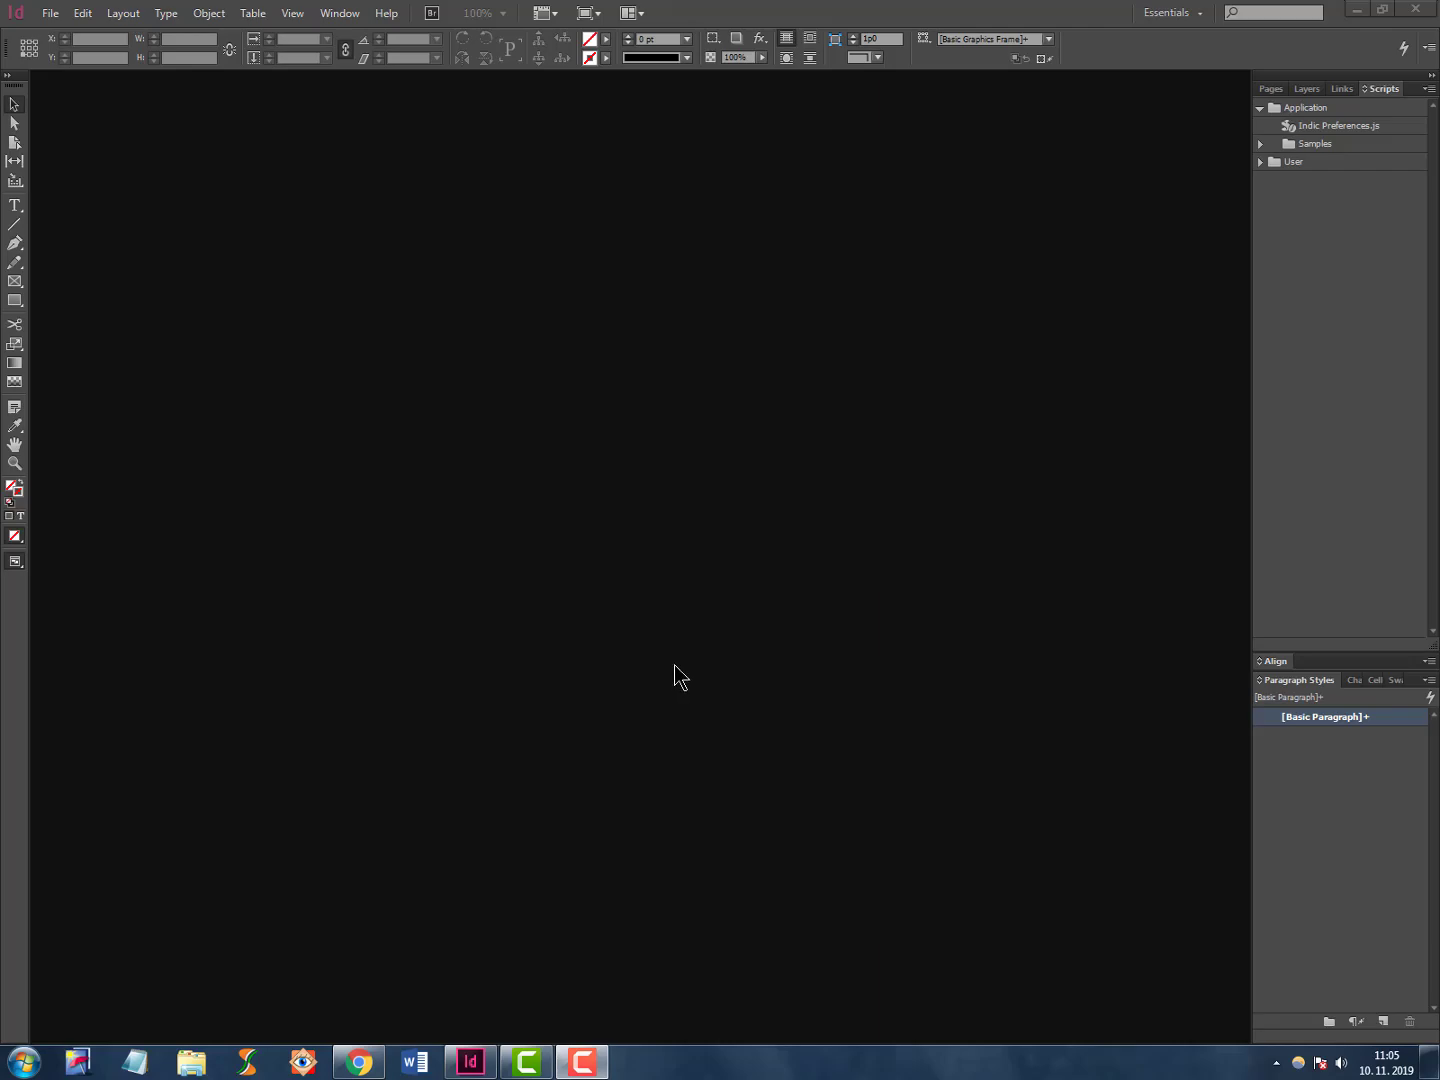
mouse_move(461, 438)
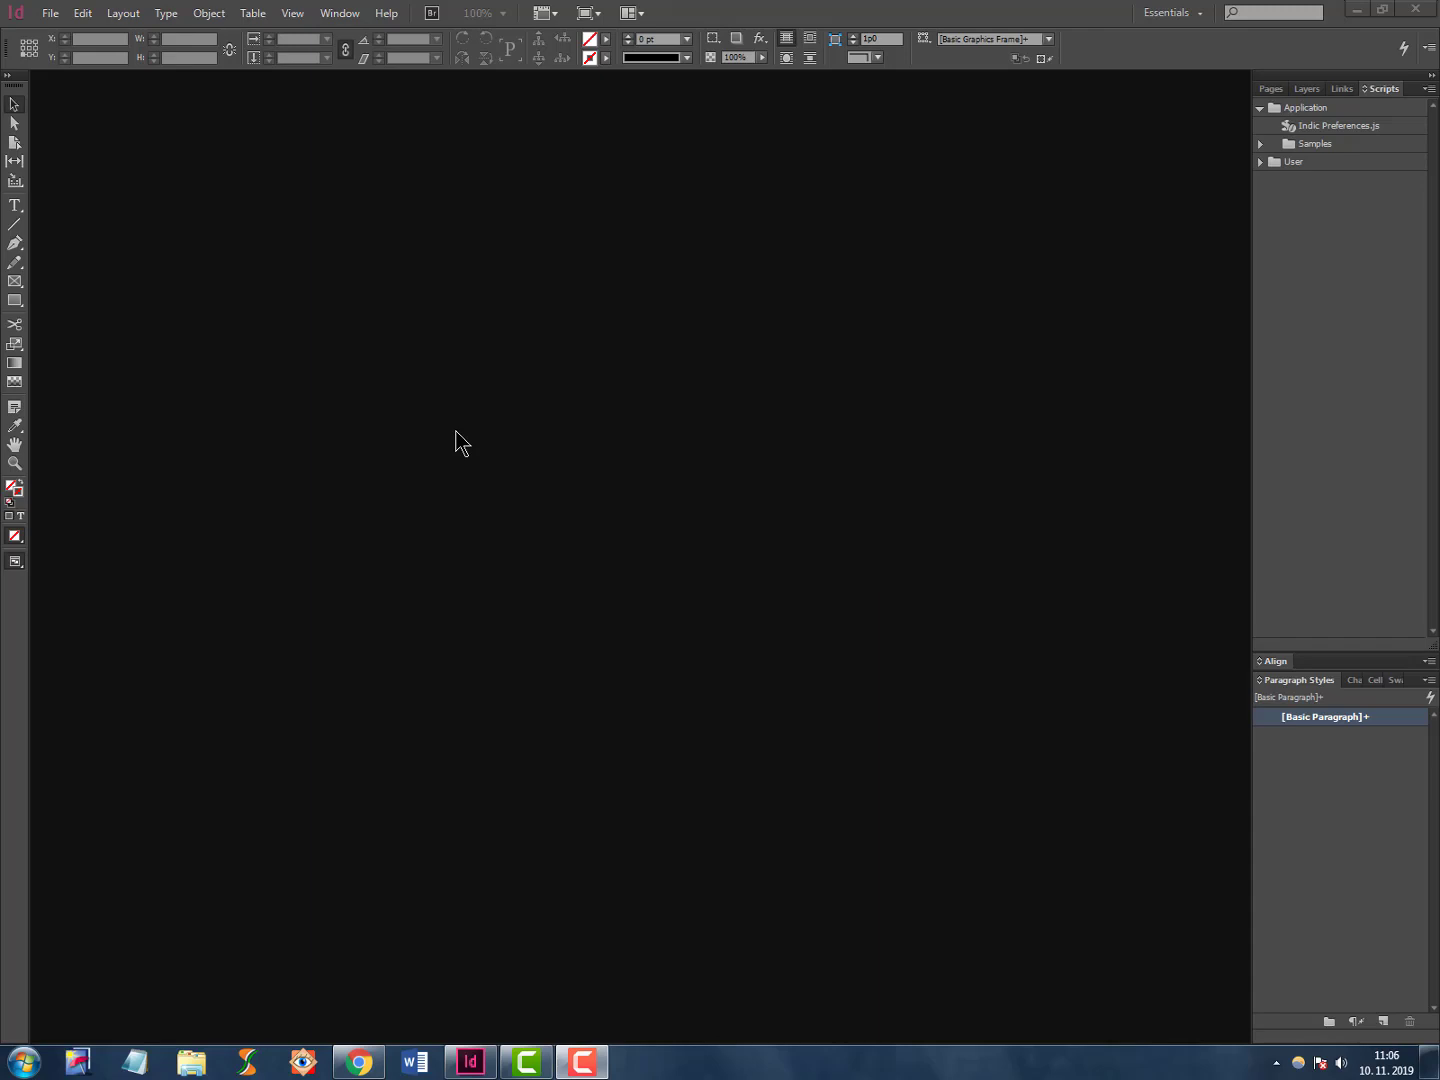
mouse_move(463, 444)
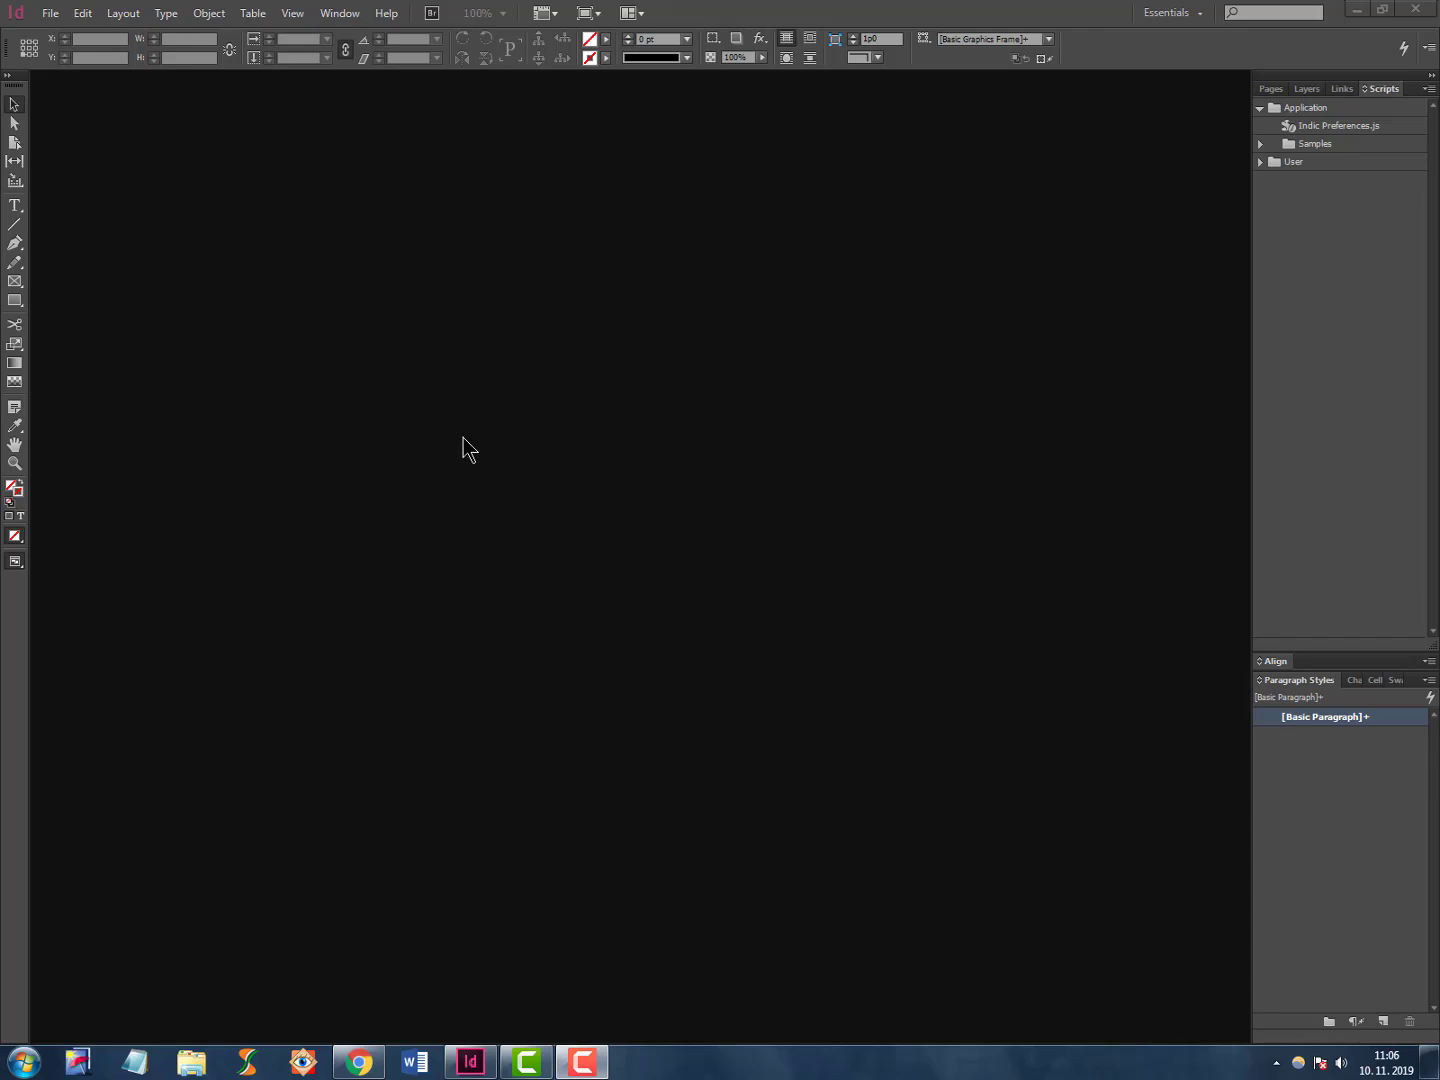
Open the File menu to reach the New Document command.
click(57, 14)
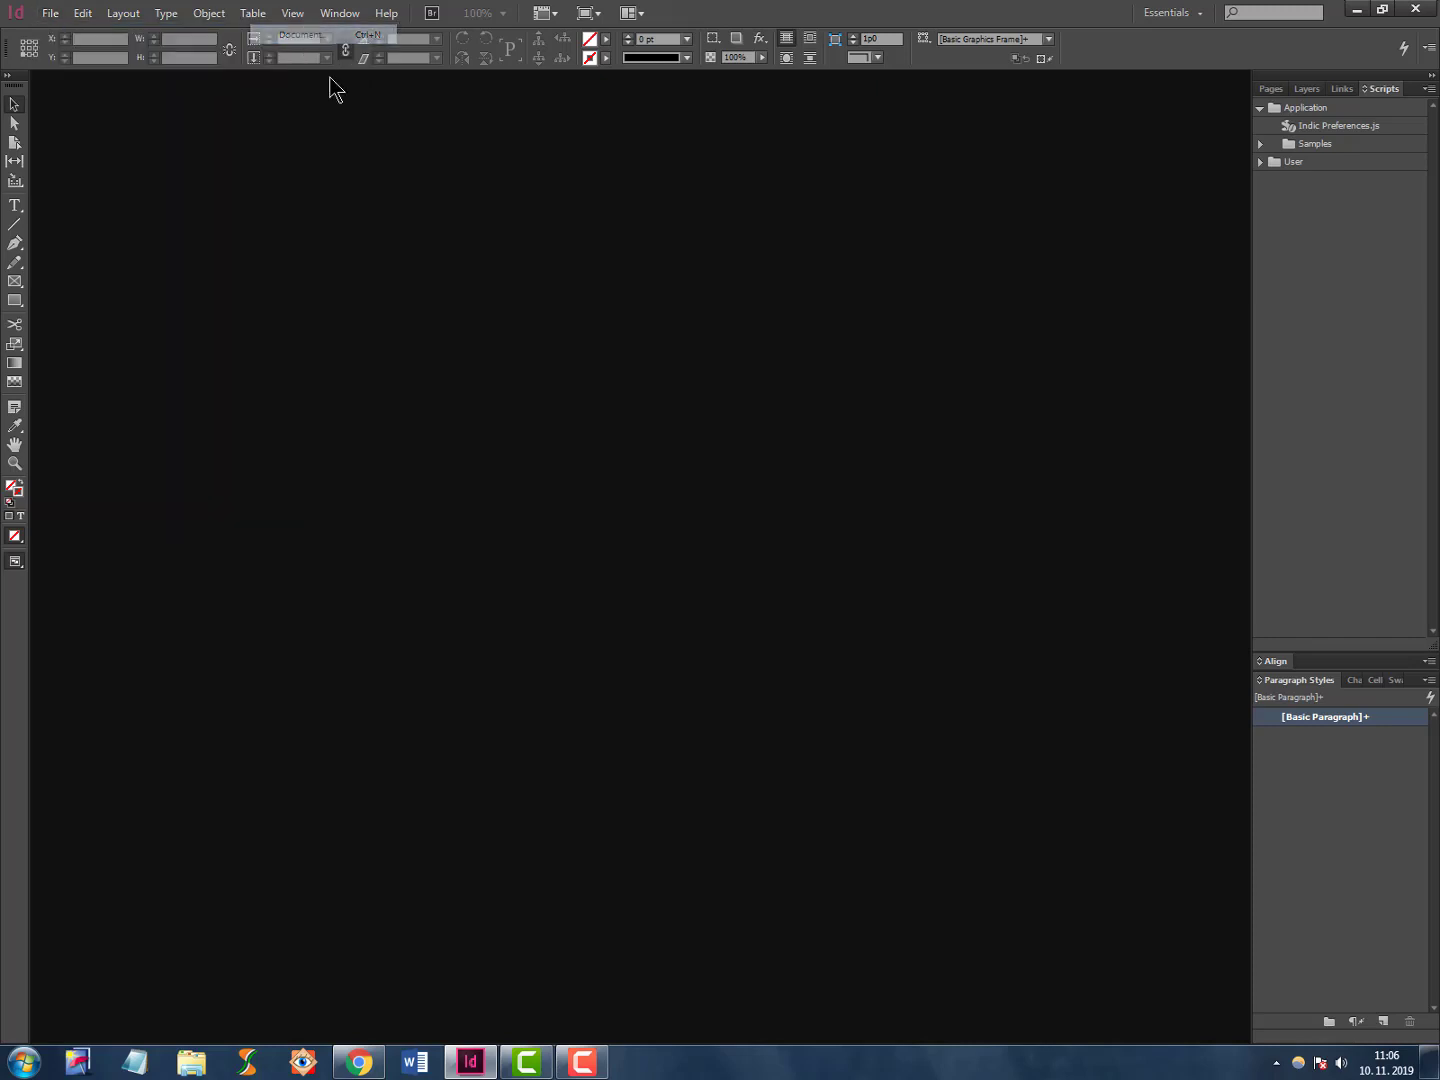
Create a single-page A4 document with zero margins, showing Bleed and Slug settings.
click(296, 36)
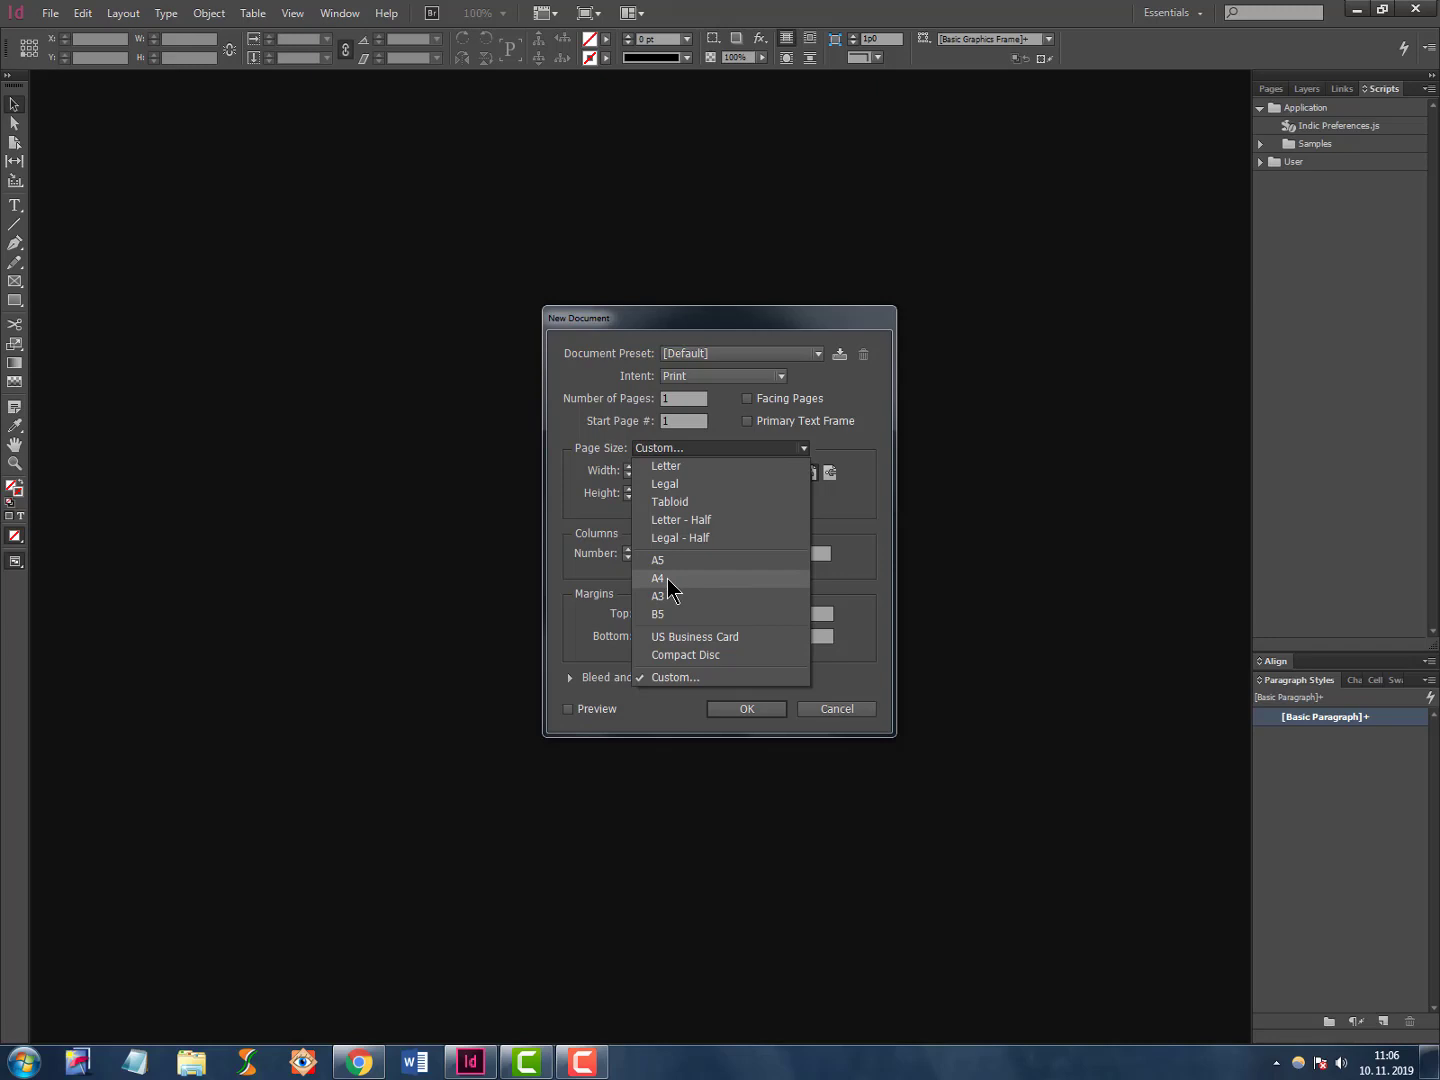
click(658, 577)
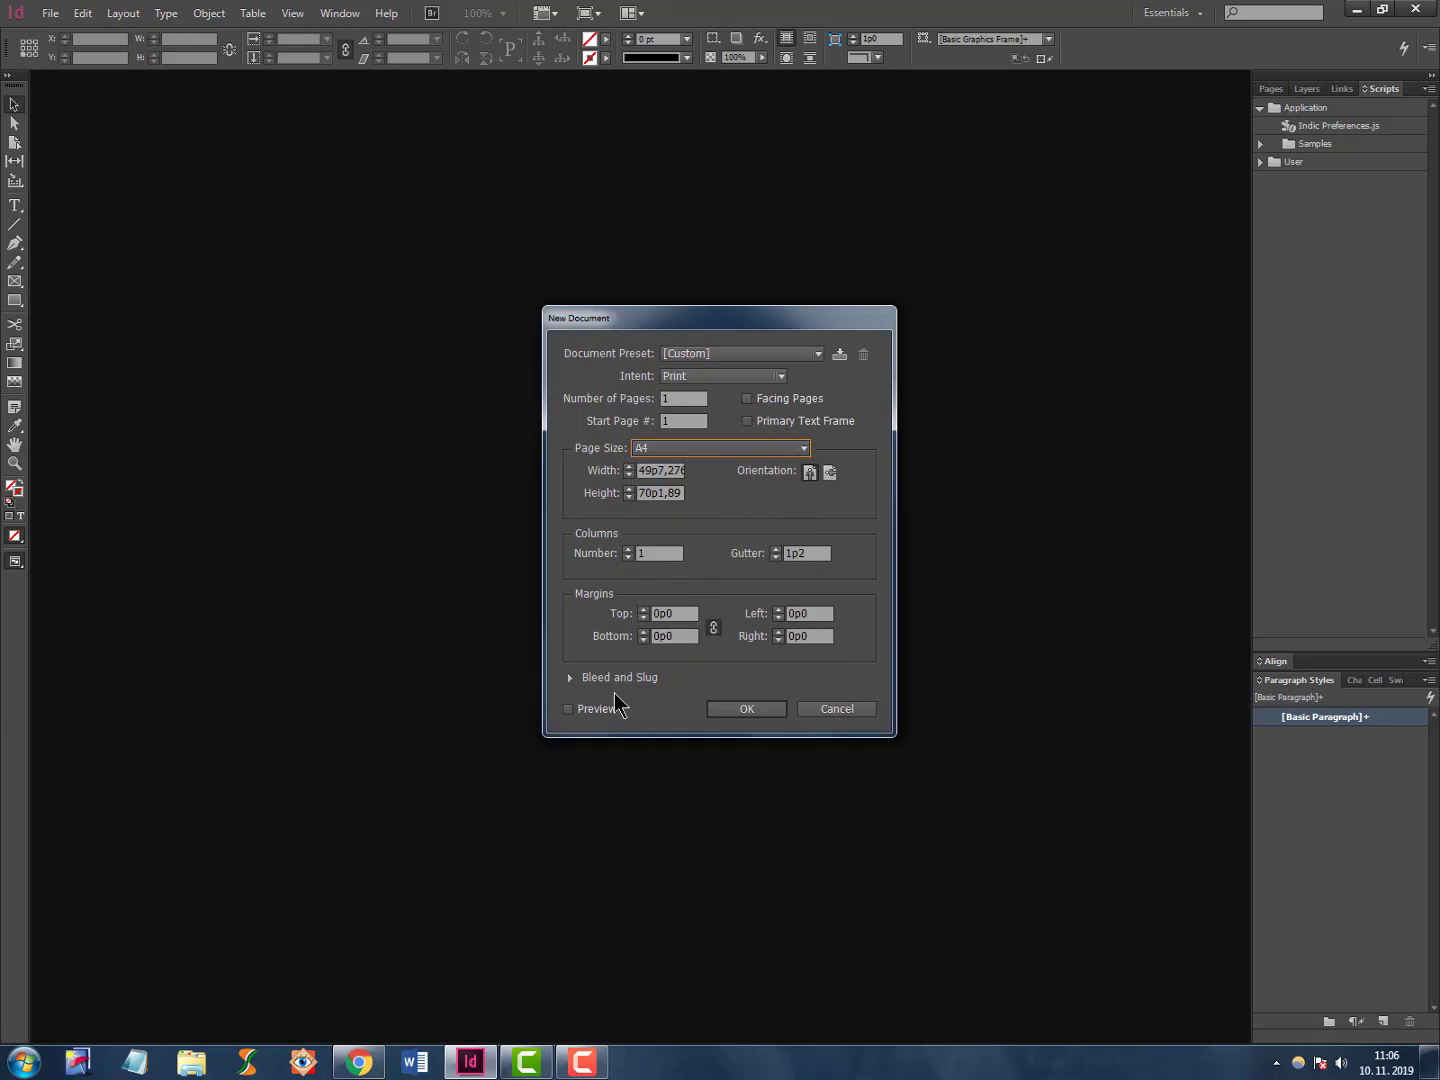
click(570, 677)
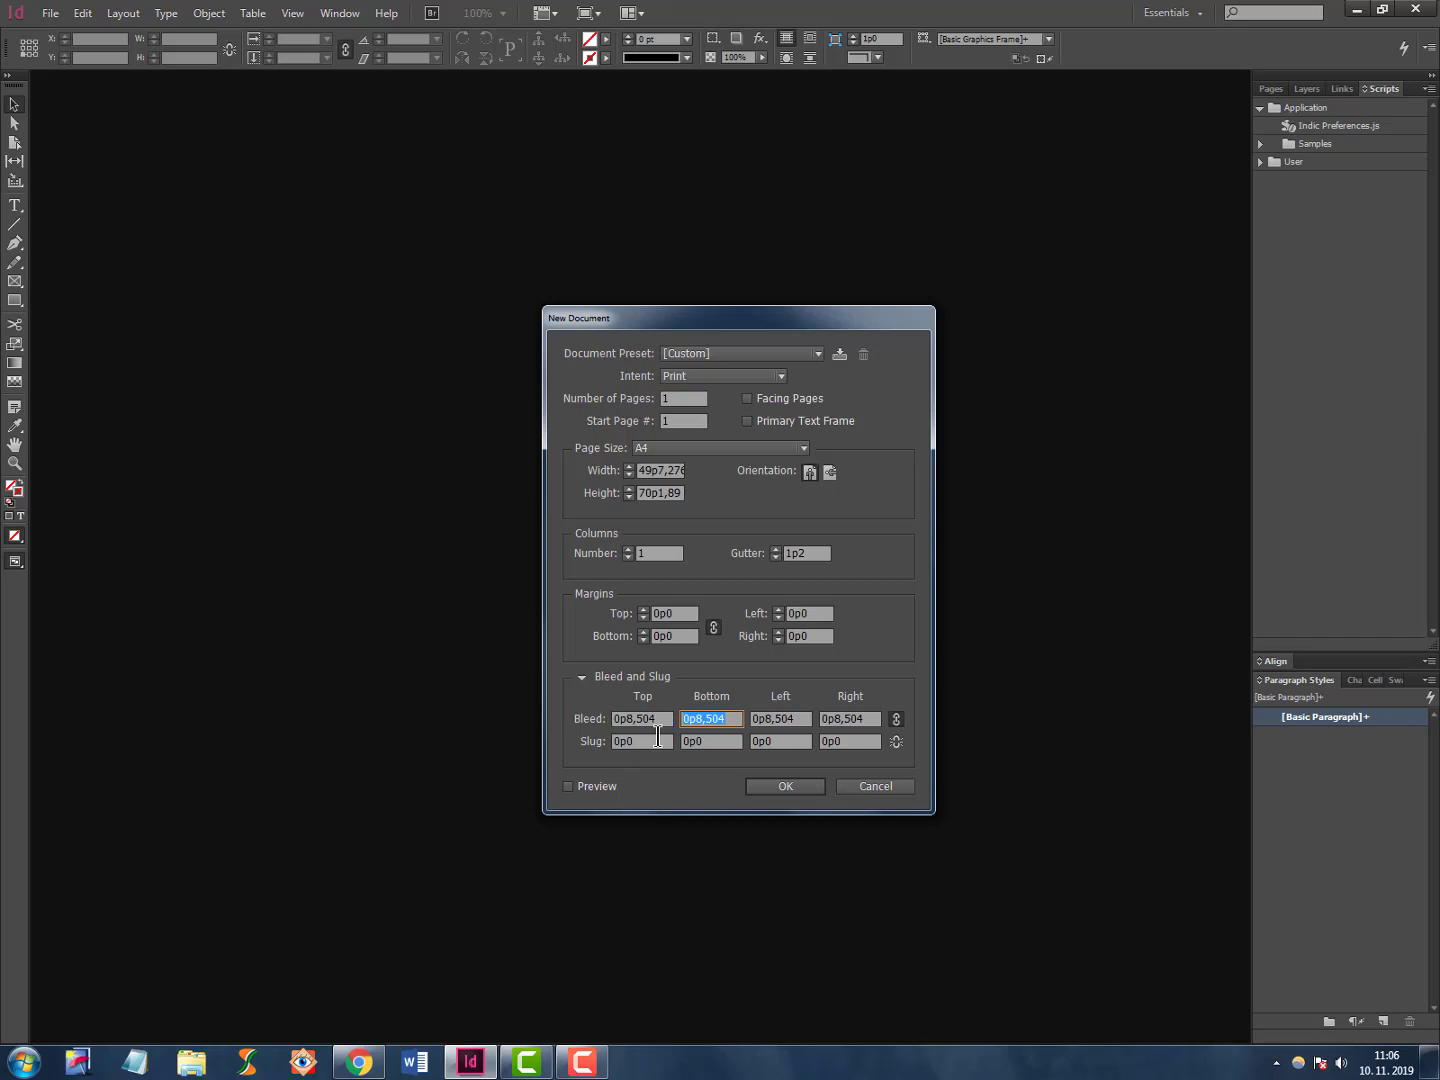
click(785, 786)
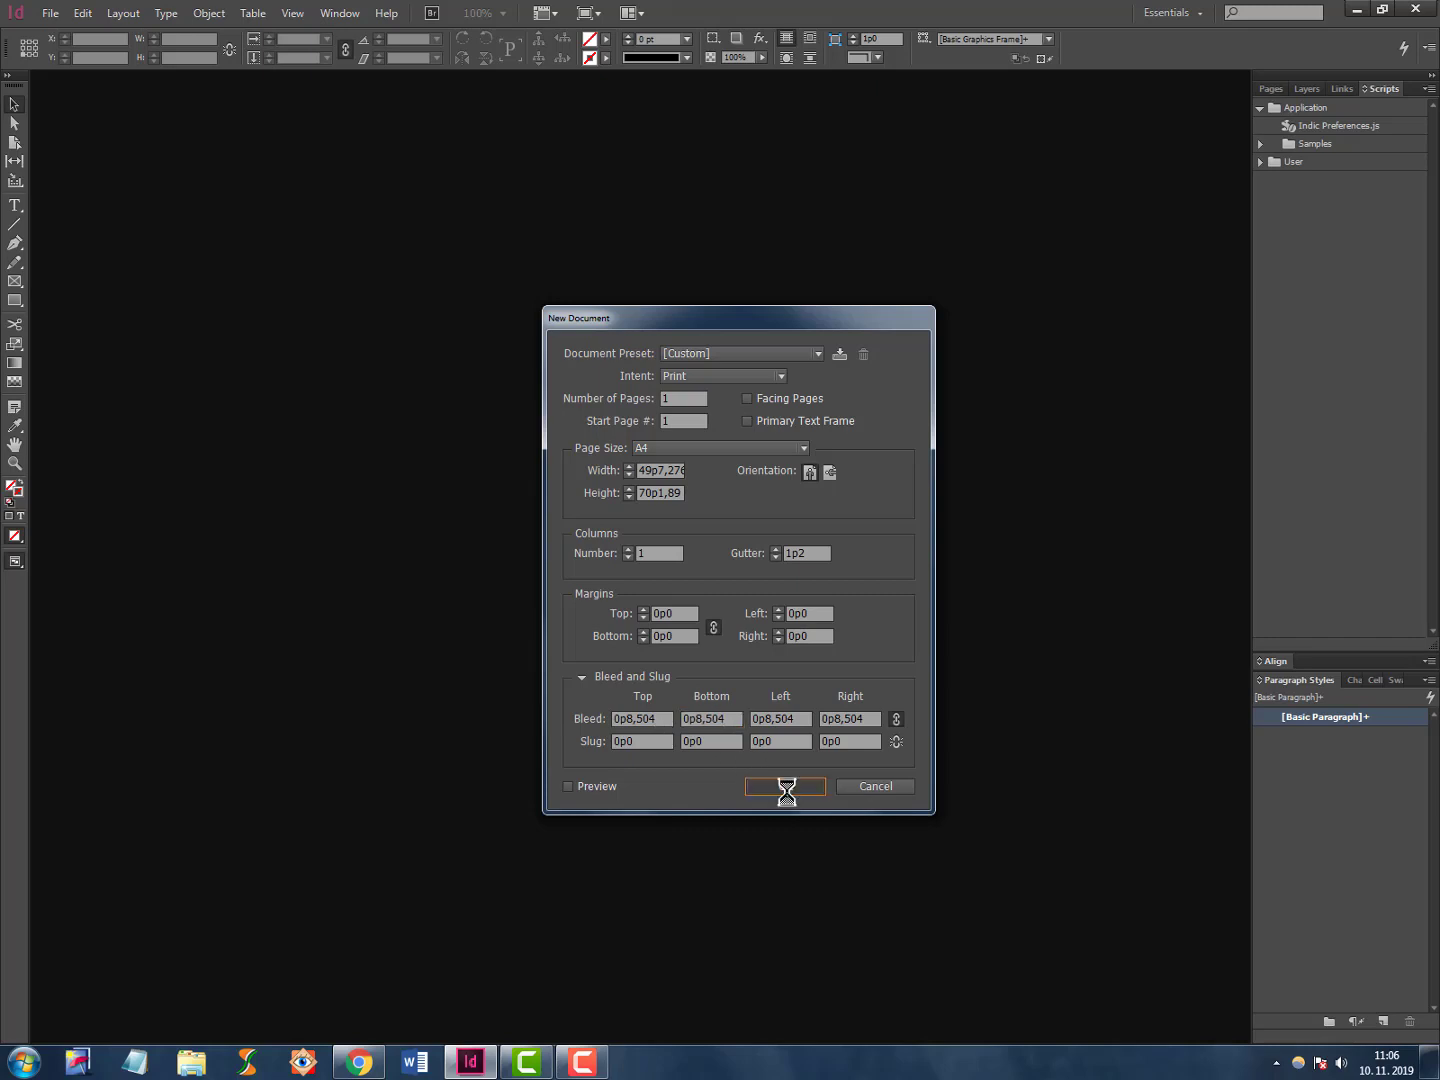
click(785, 786)
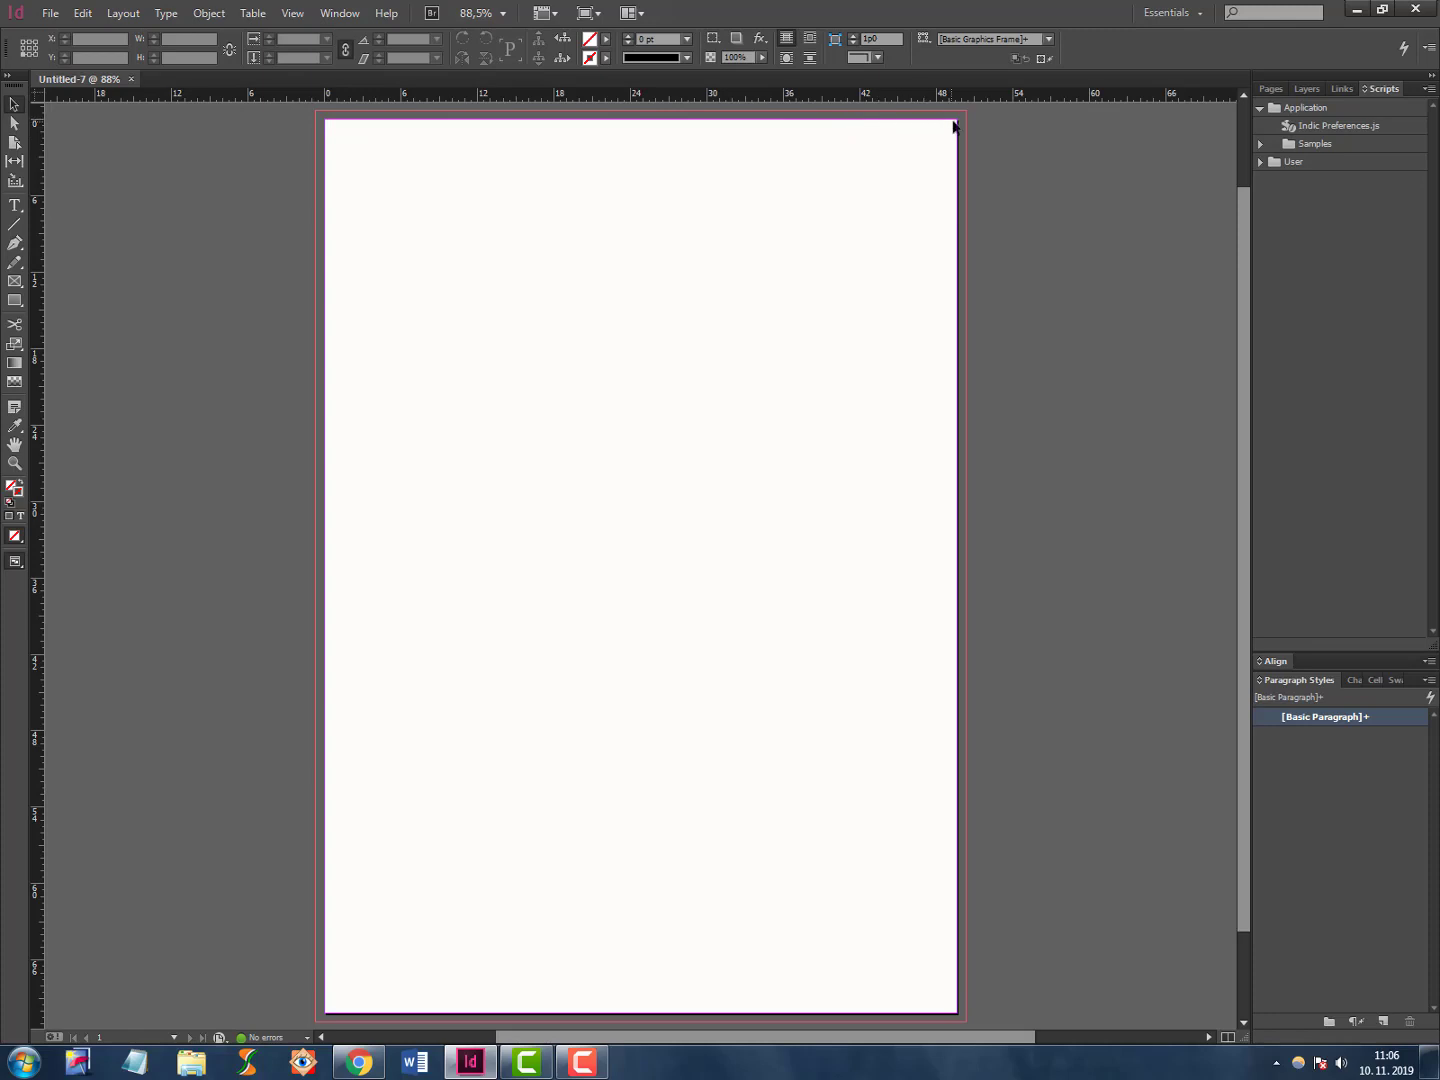
mouse_move(328, 131)
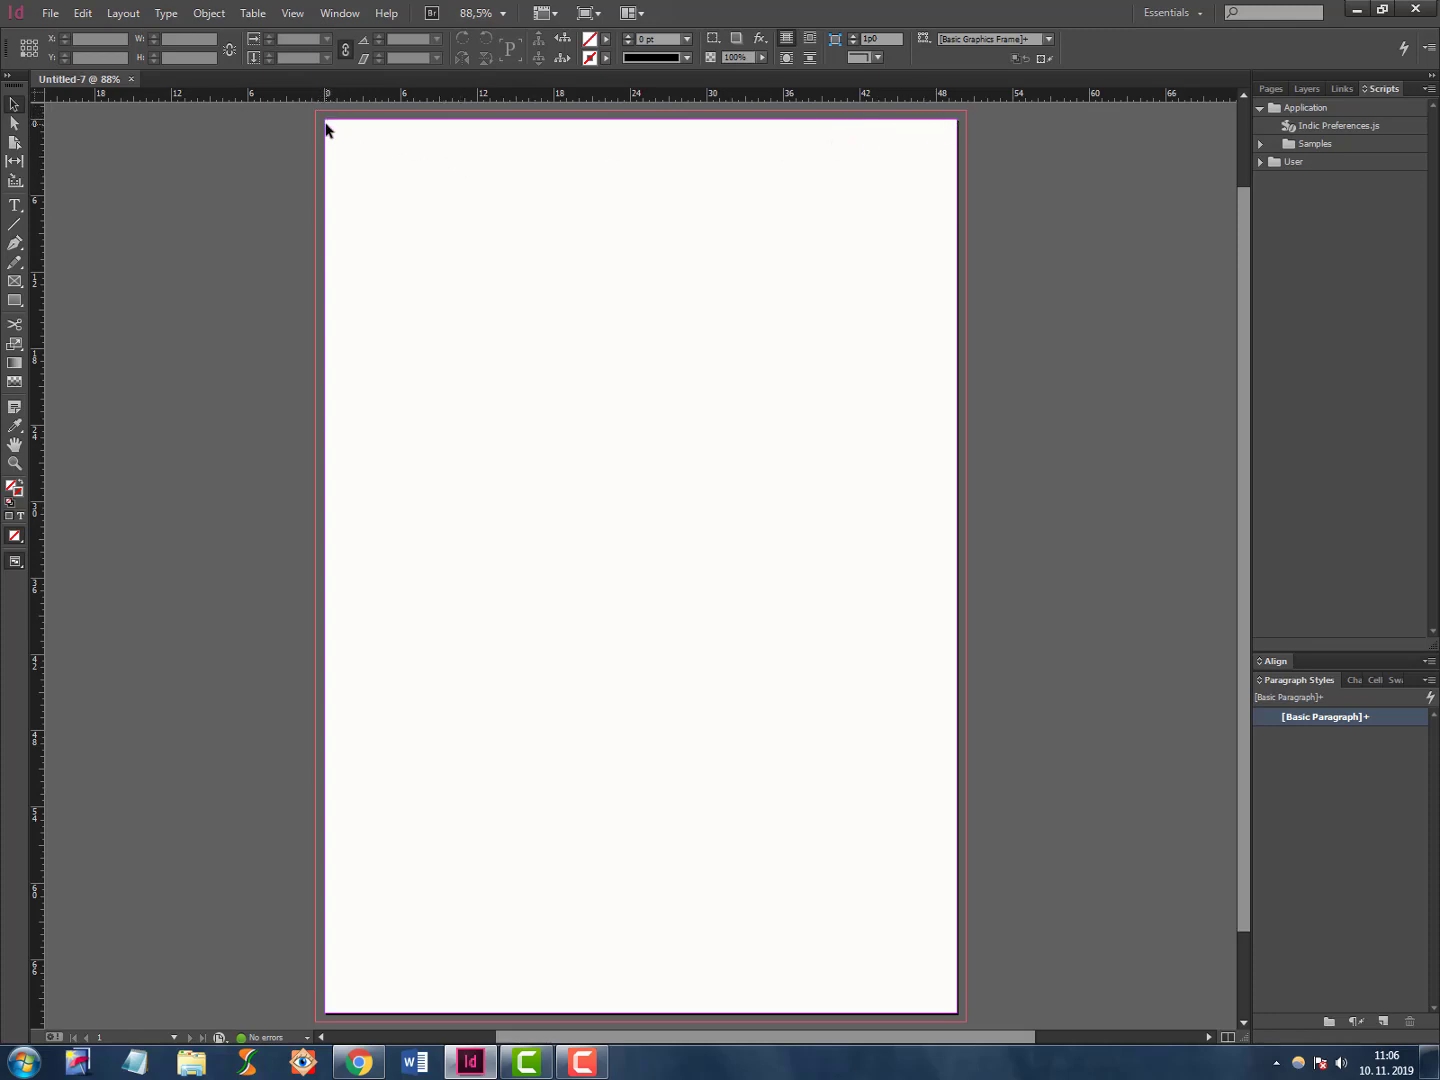
mouse_move(348, 119)
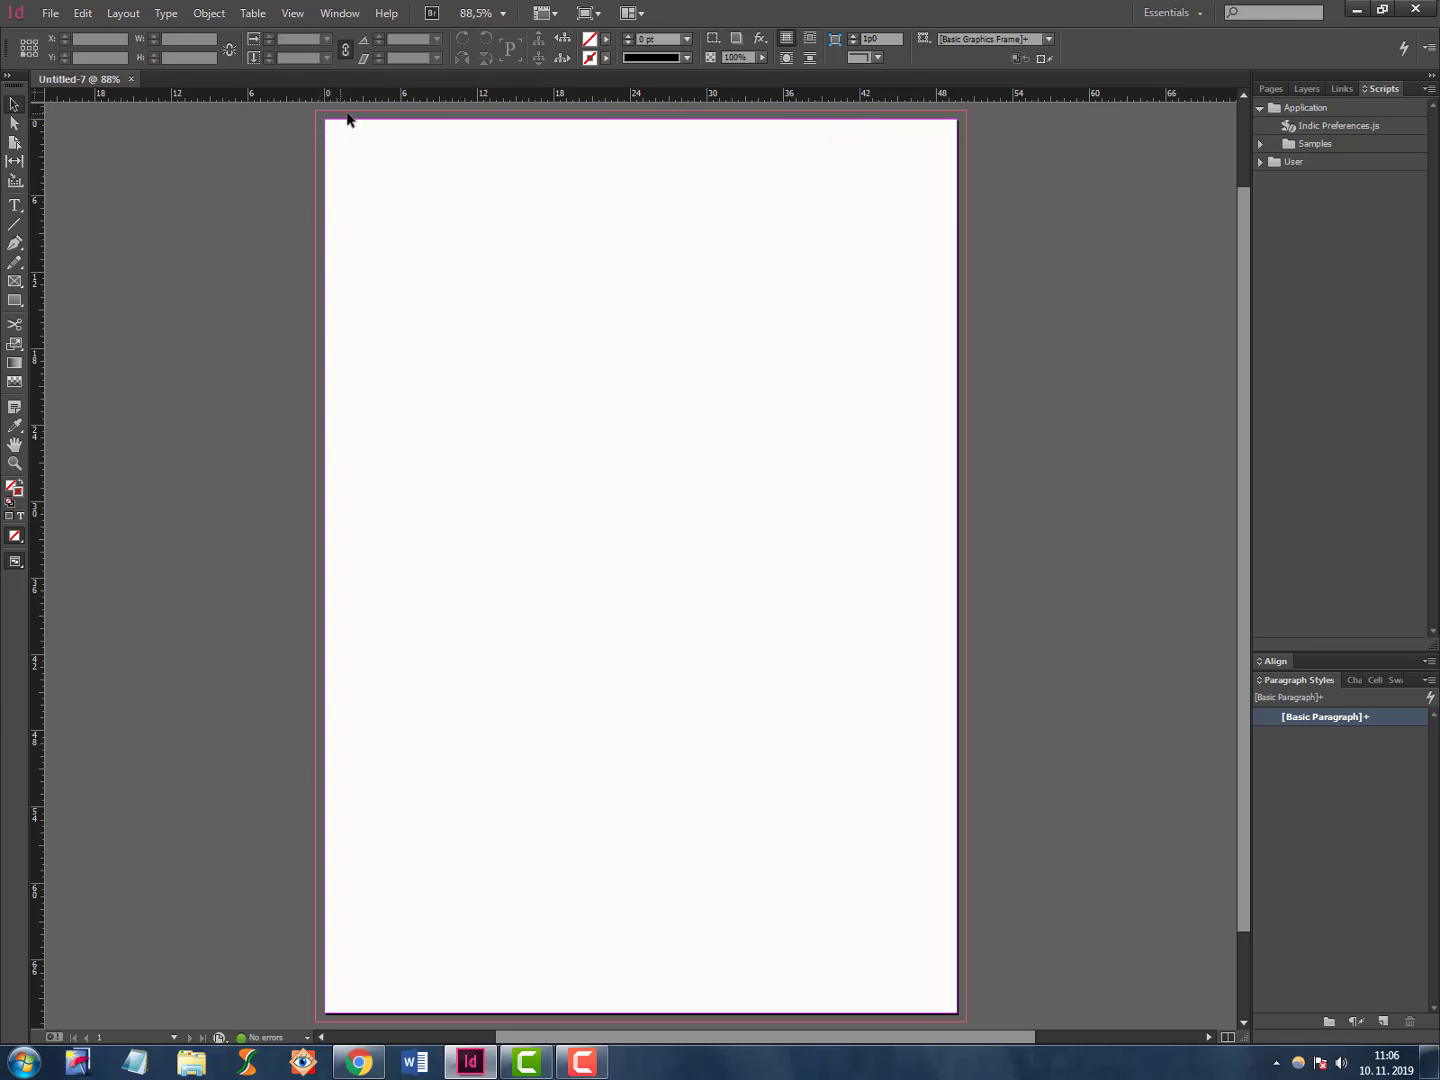
mouse_move(318, 137)
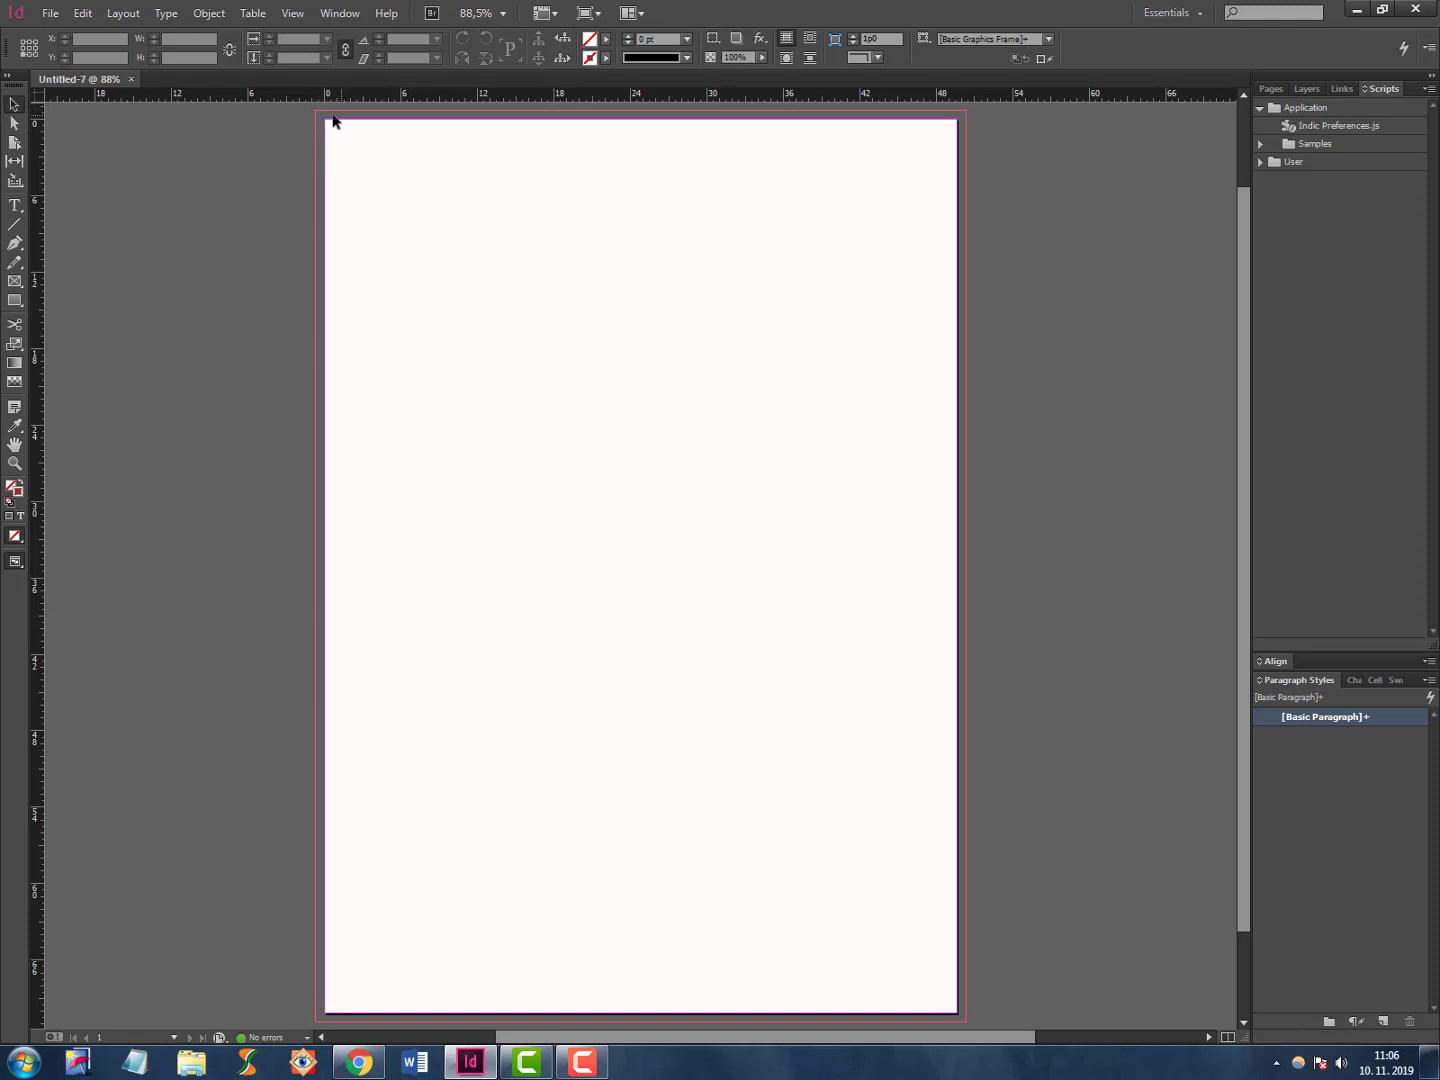
mouse_move(322, 347)
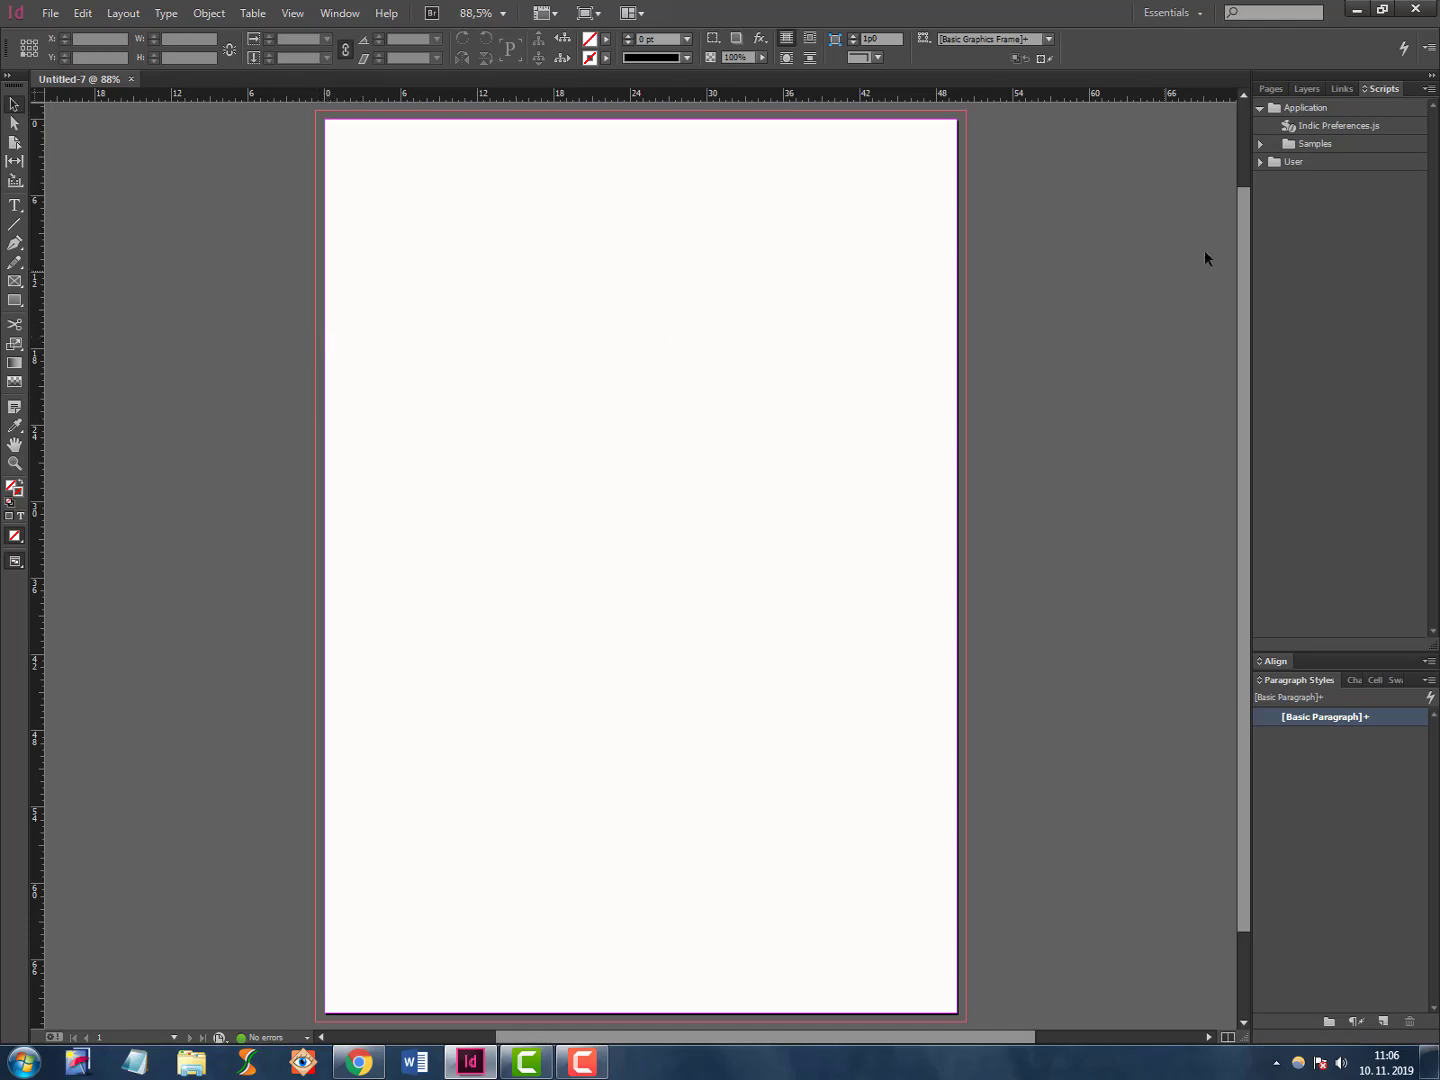
drag(1387, 88, 963, 272)
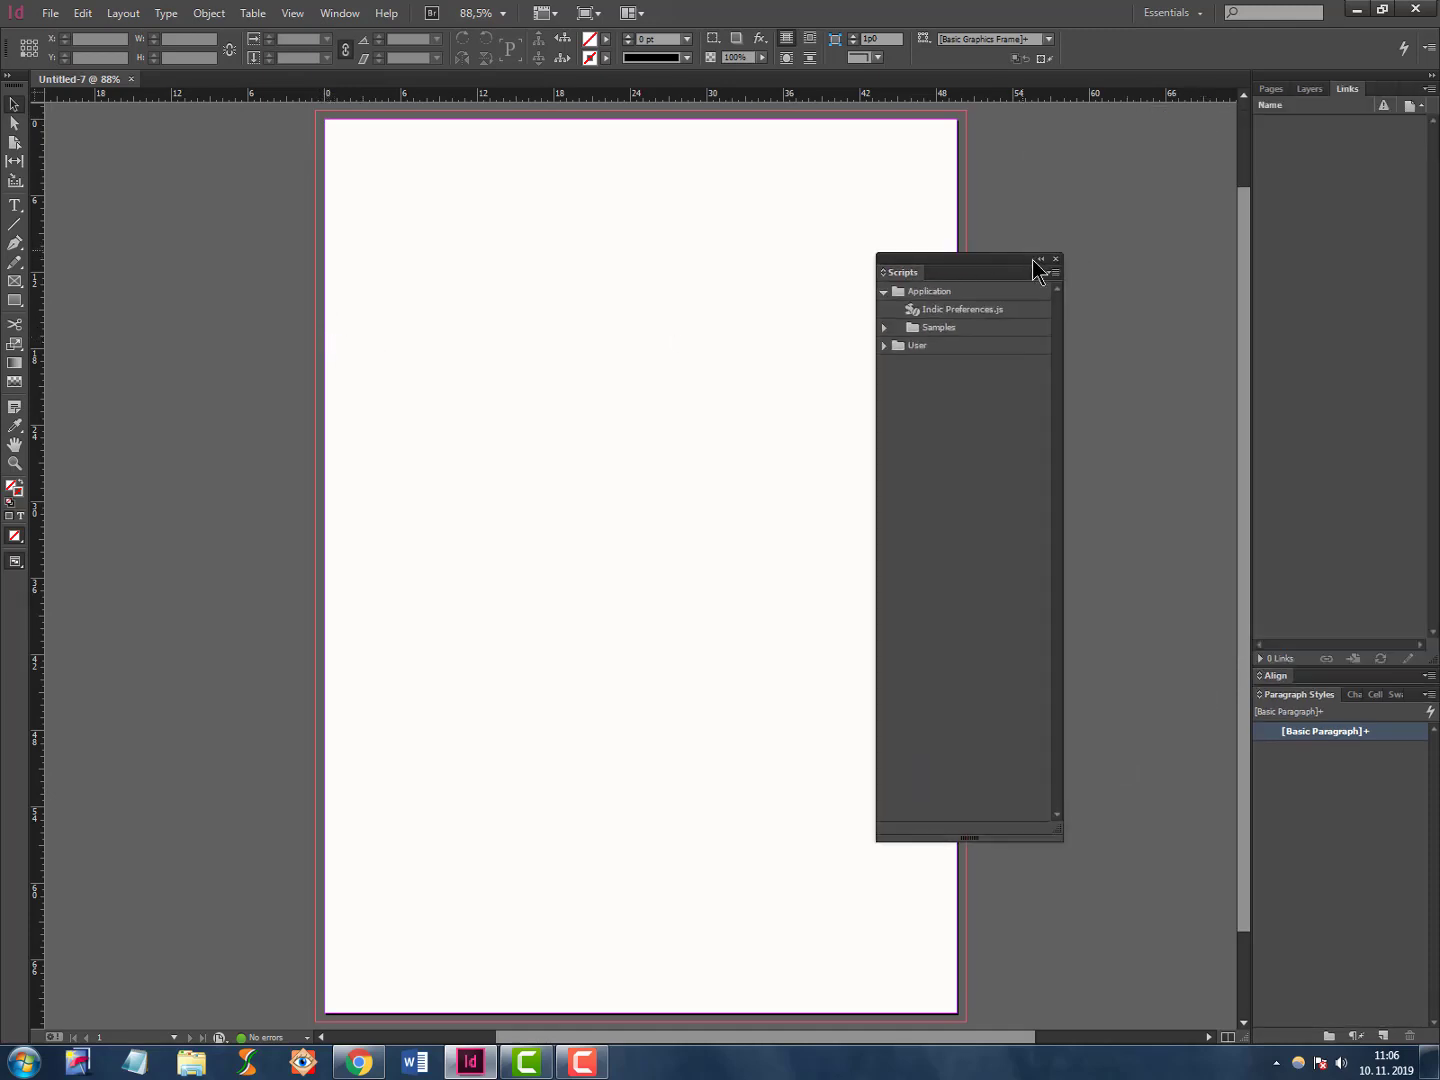
click(1055, 259)
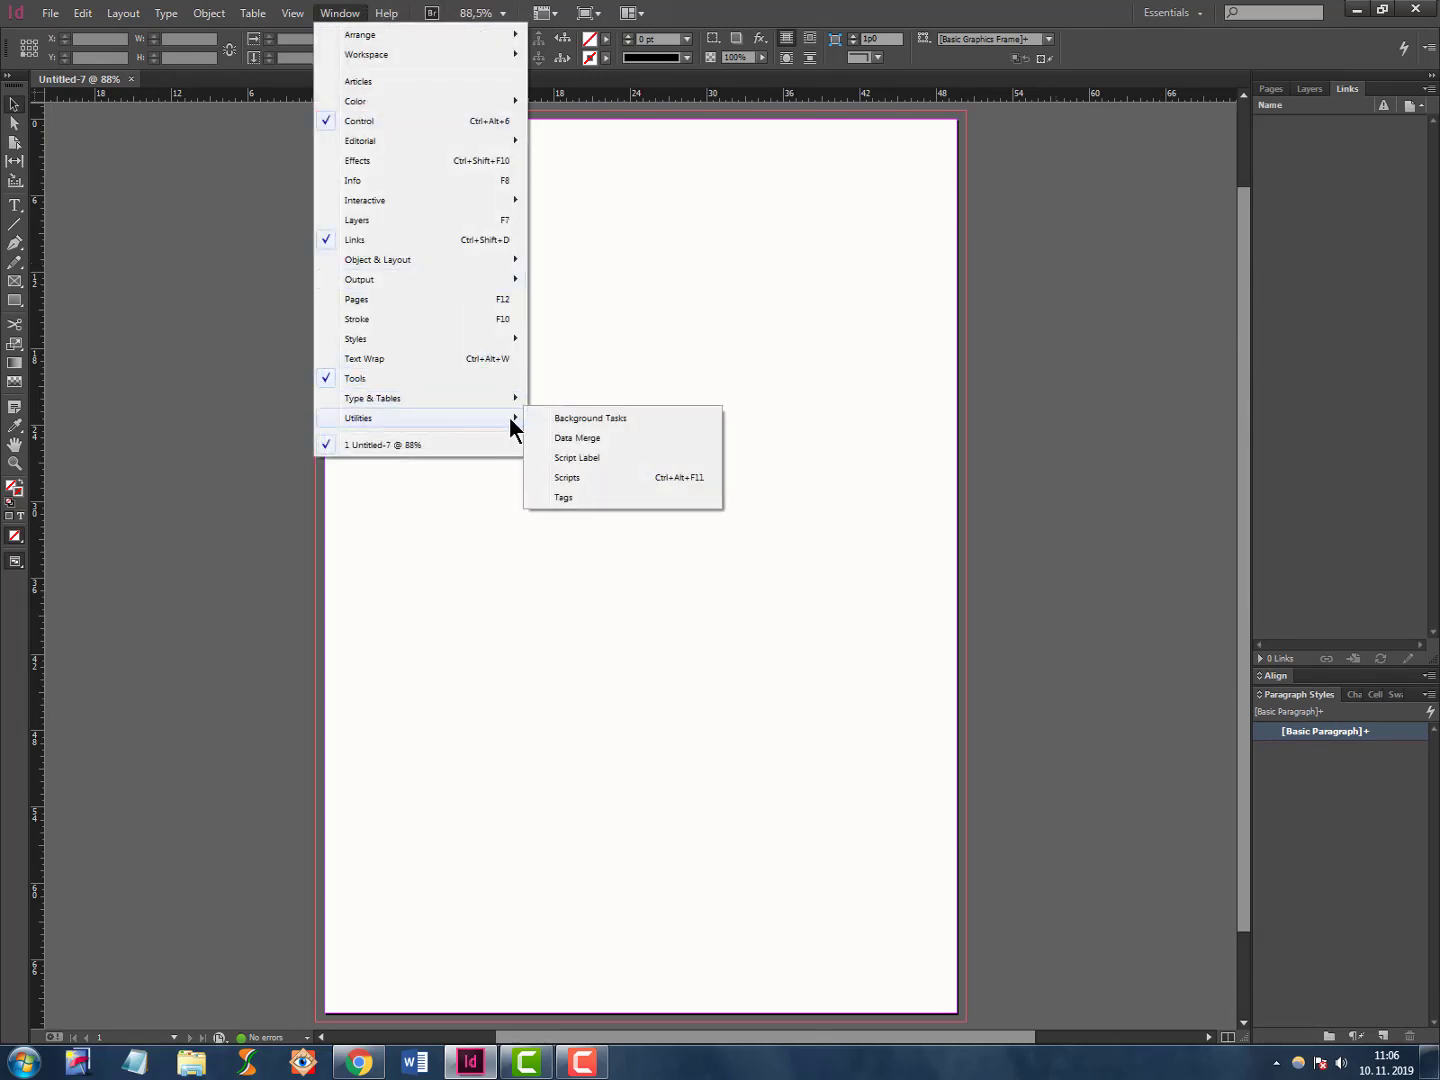
mouse_move(450, 420)
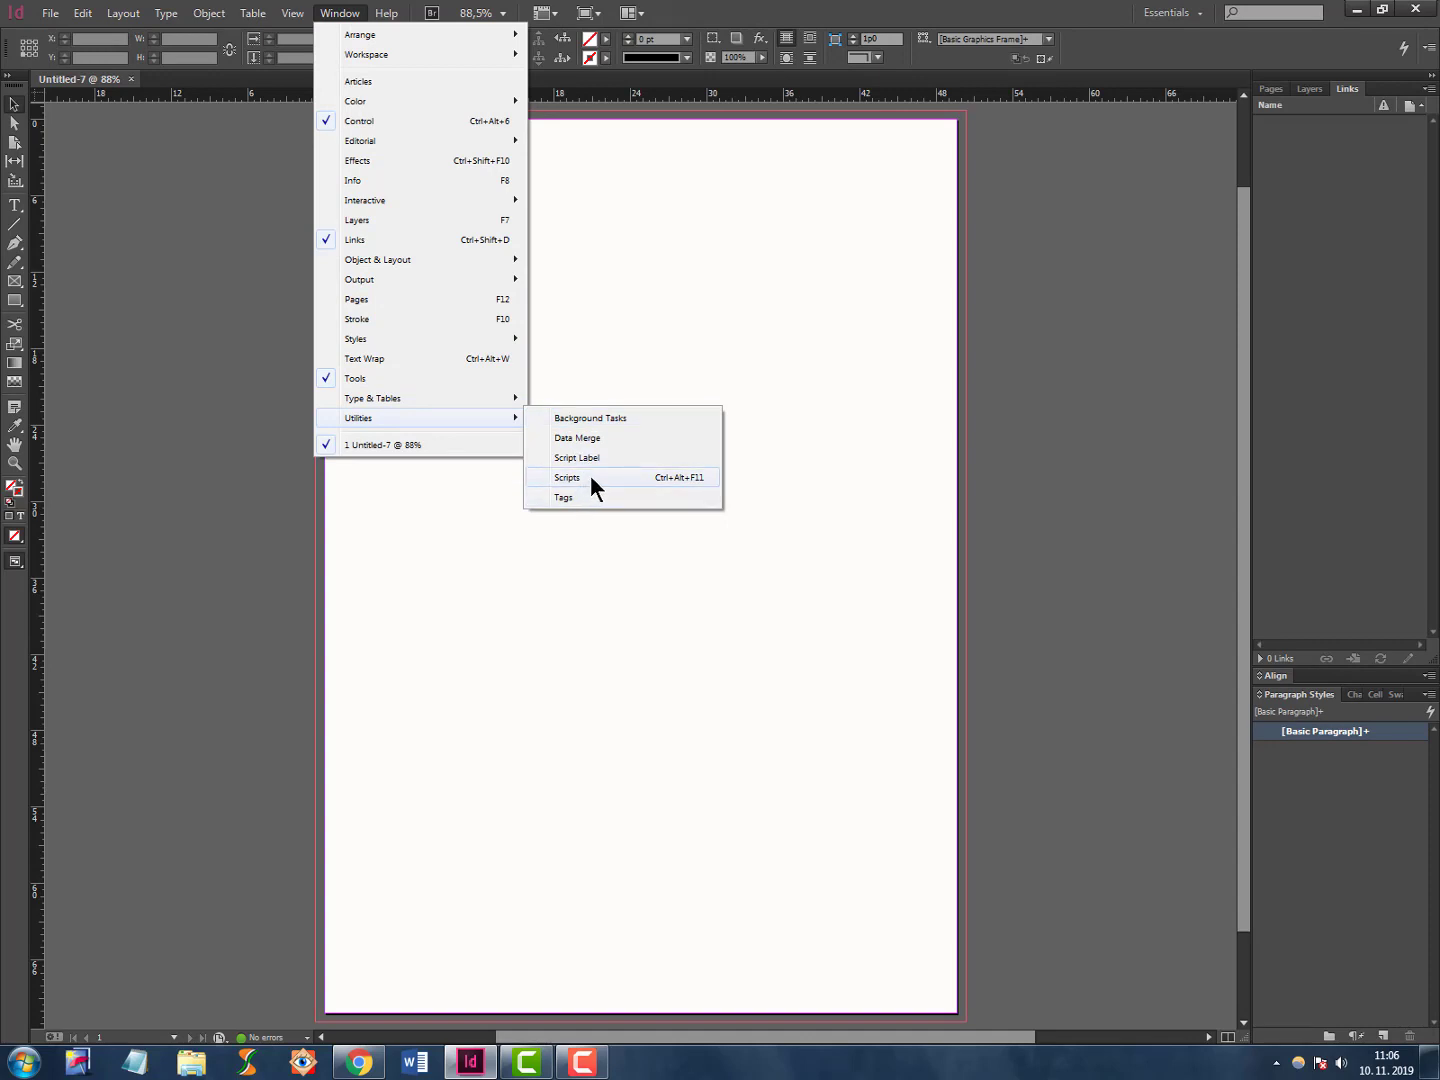
click(567, 477)
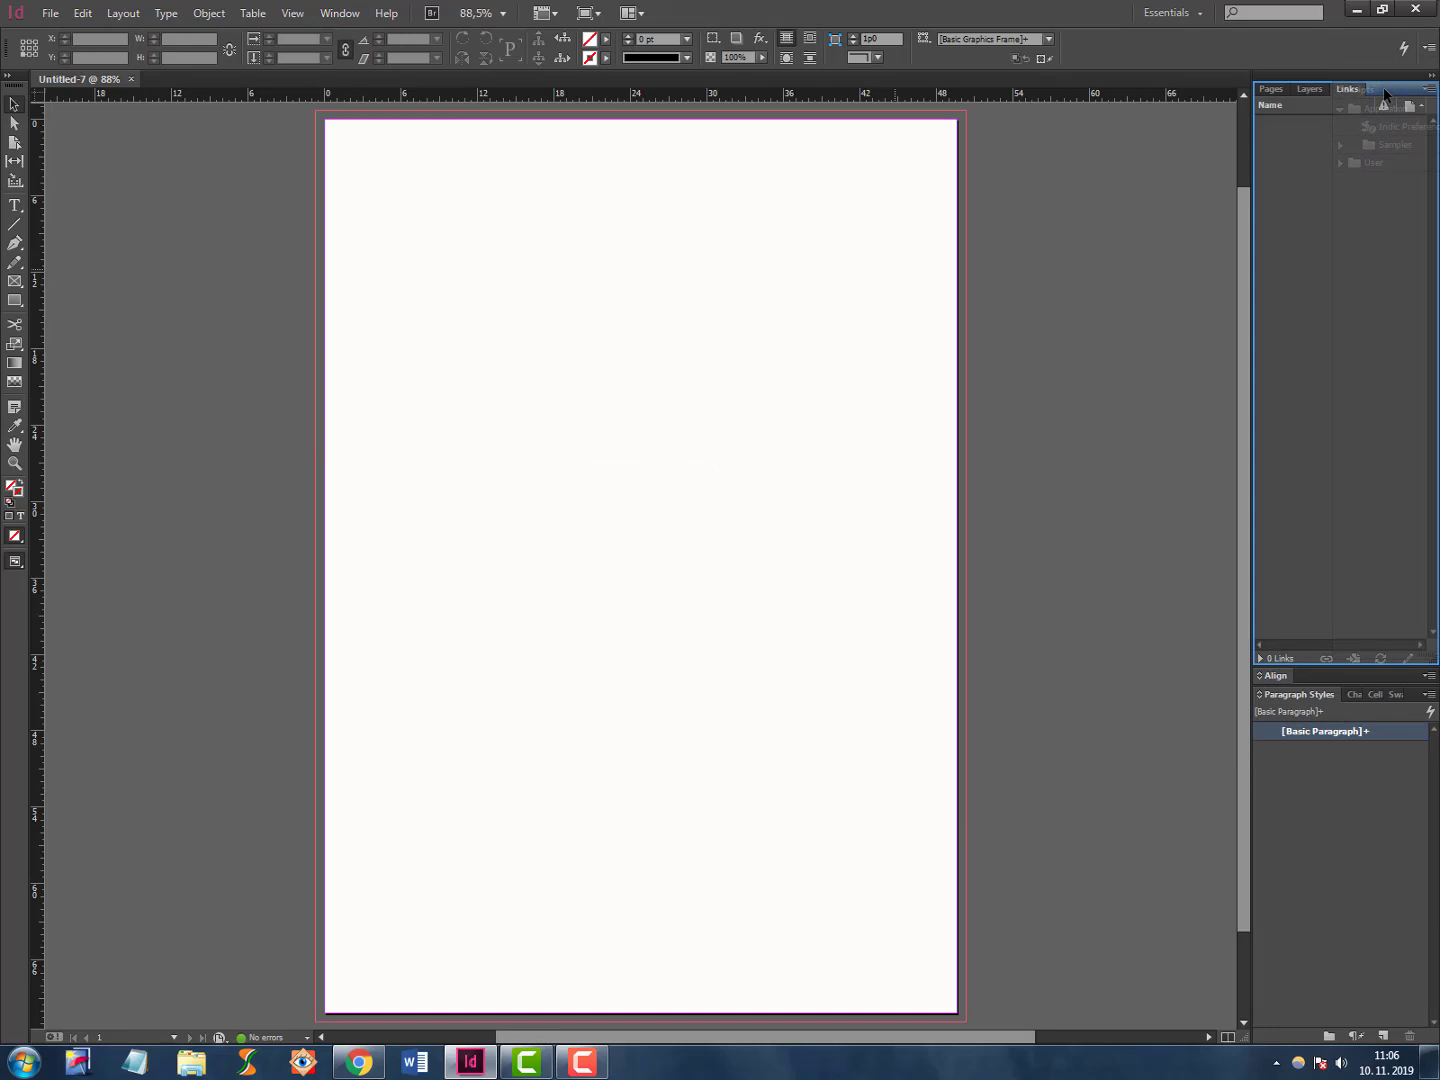
click(1380, 117)
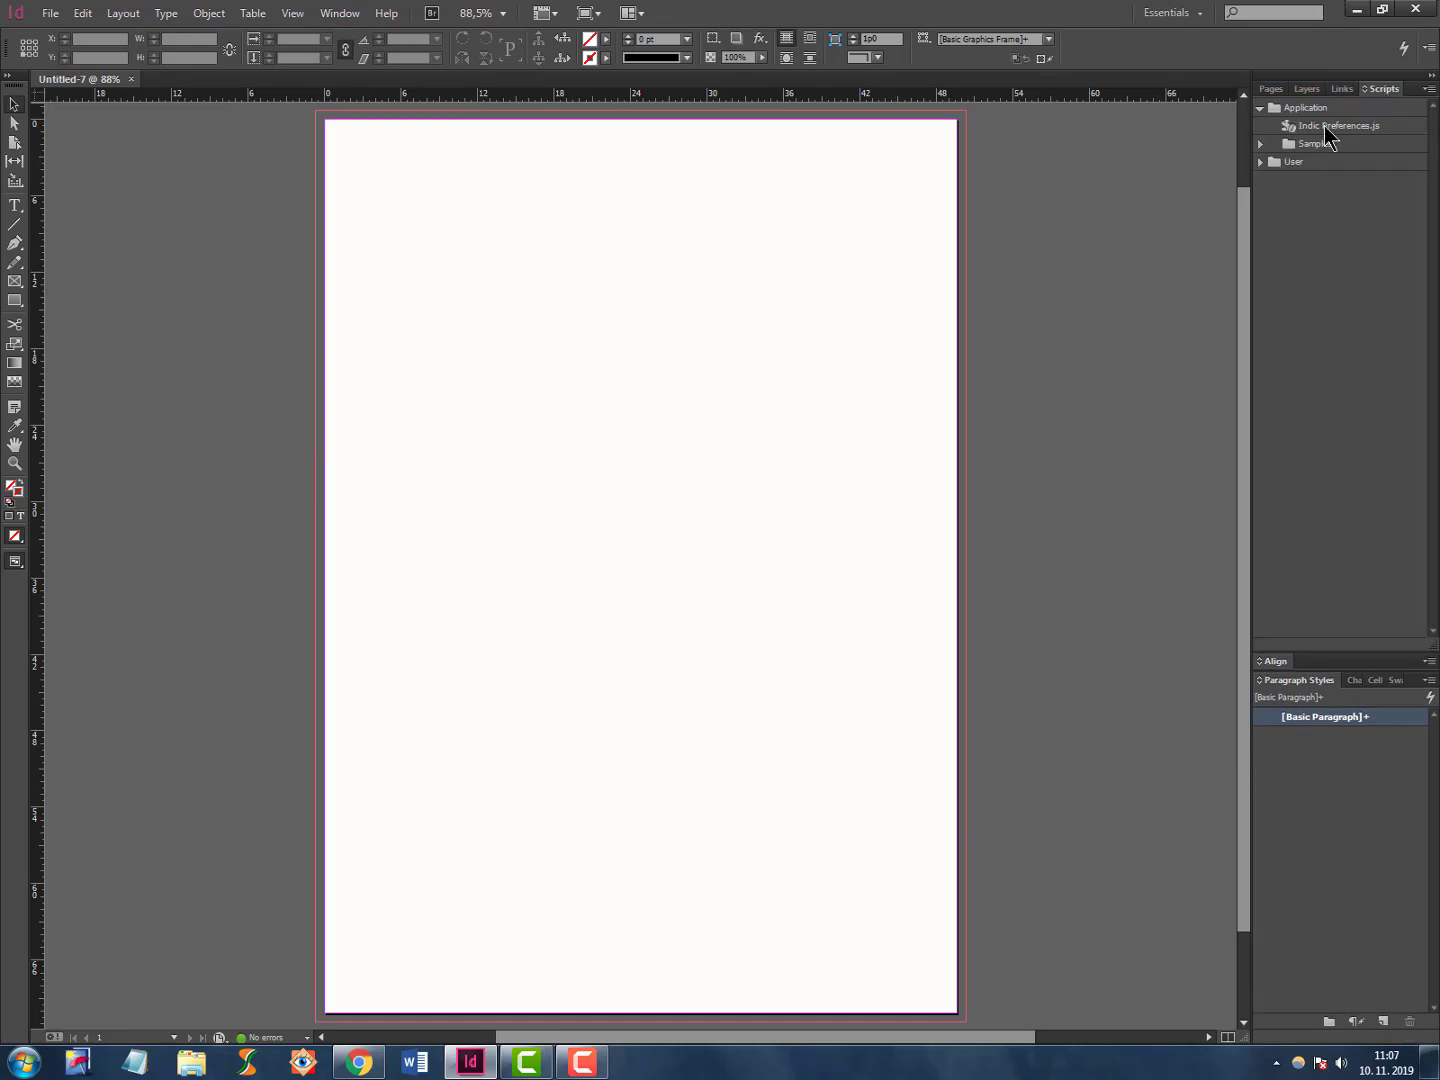
mouse_move(1342, 147)
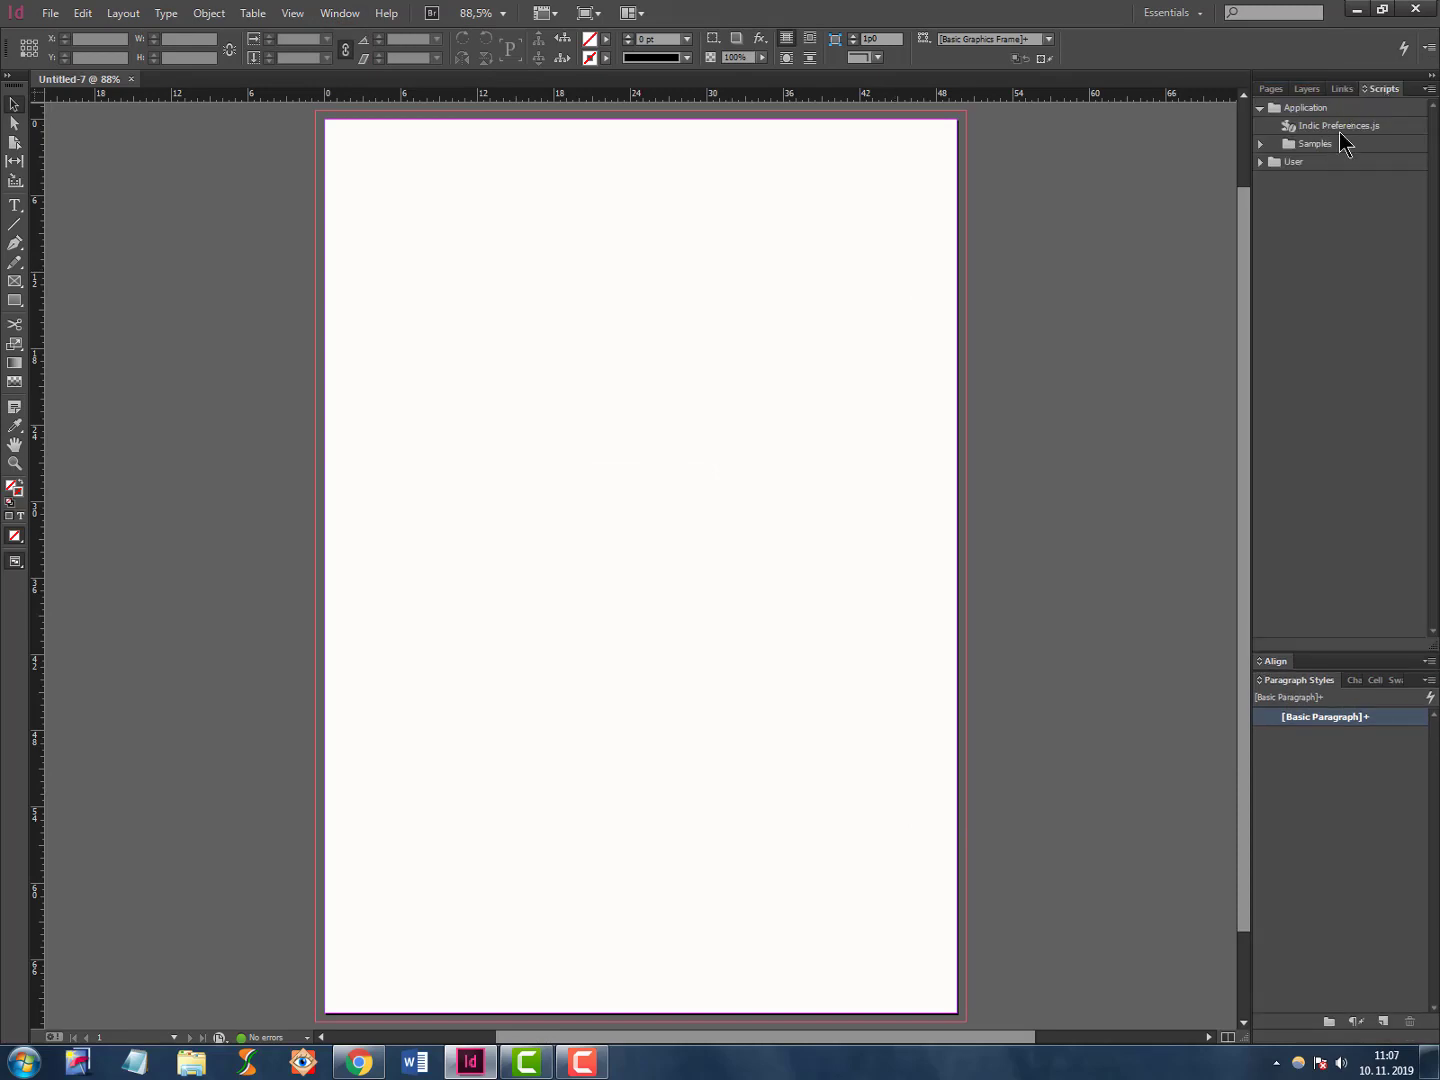
click(357, 1061)
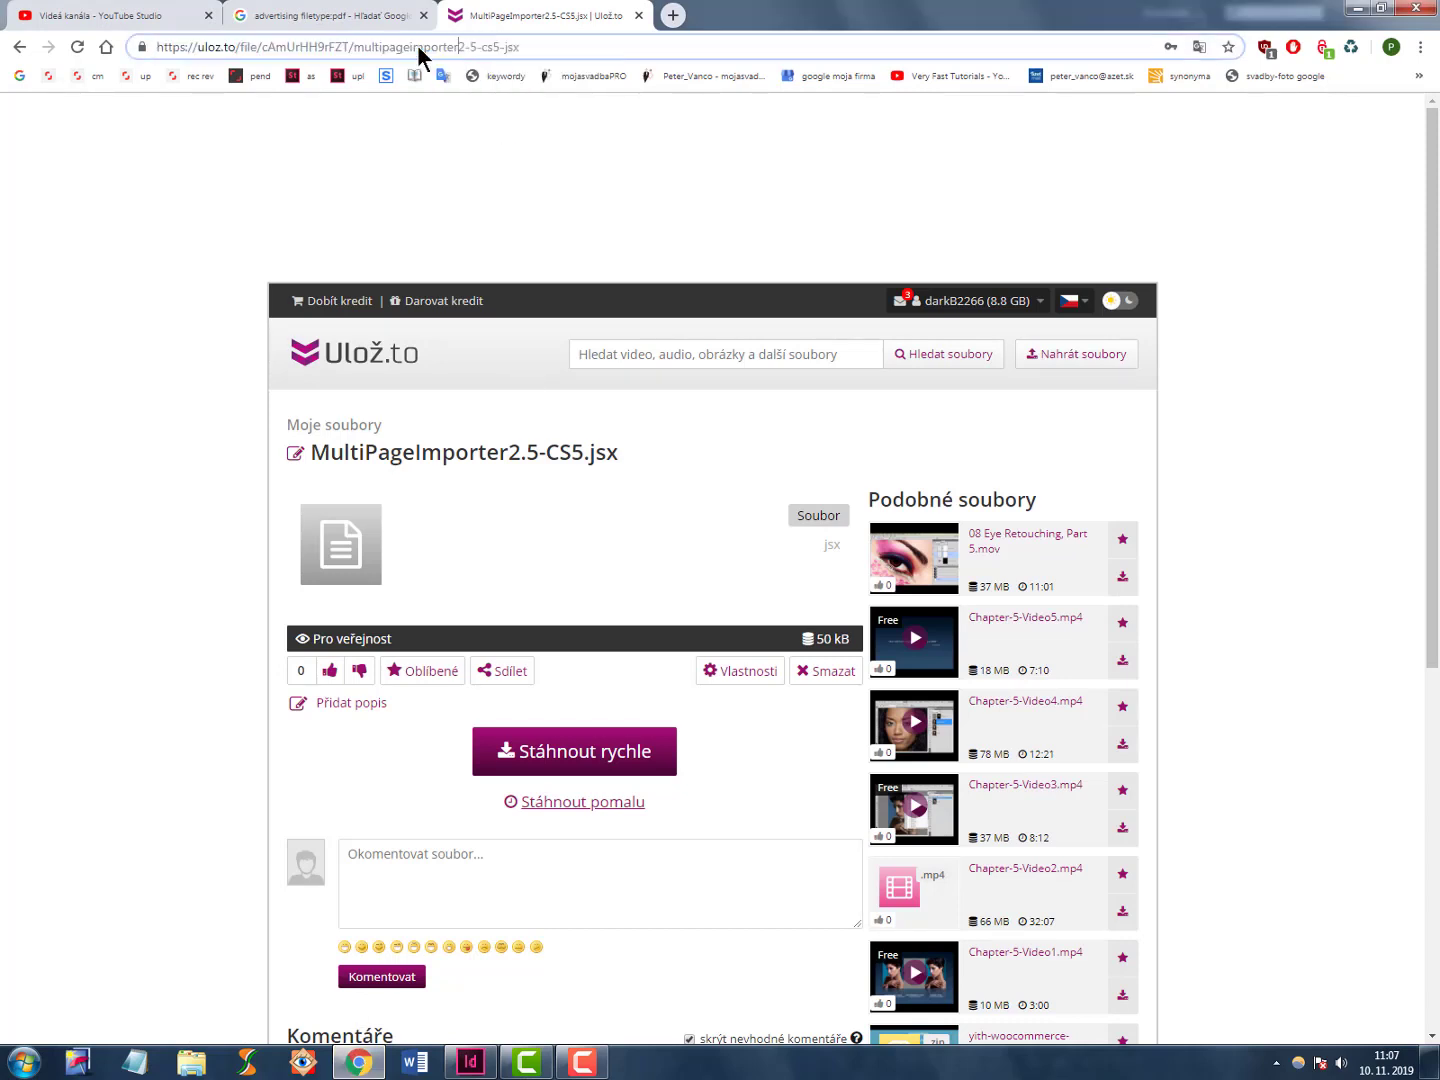
Download MultiPageImporter2.5-CS5.jsx from Uloz.to and open its download options.
click(340, 47)
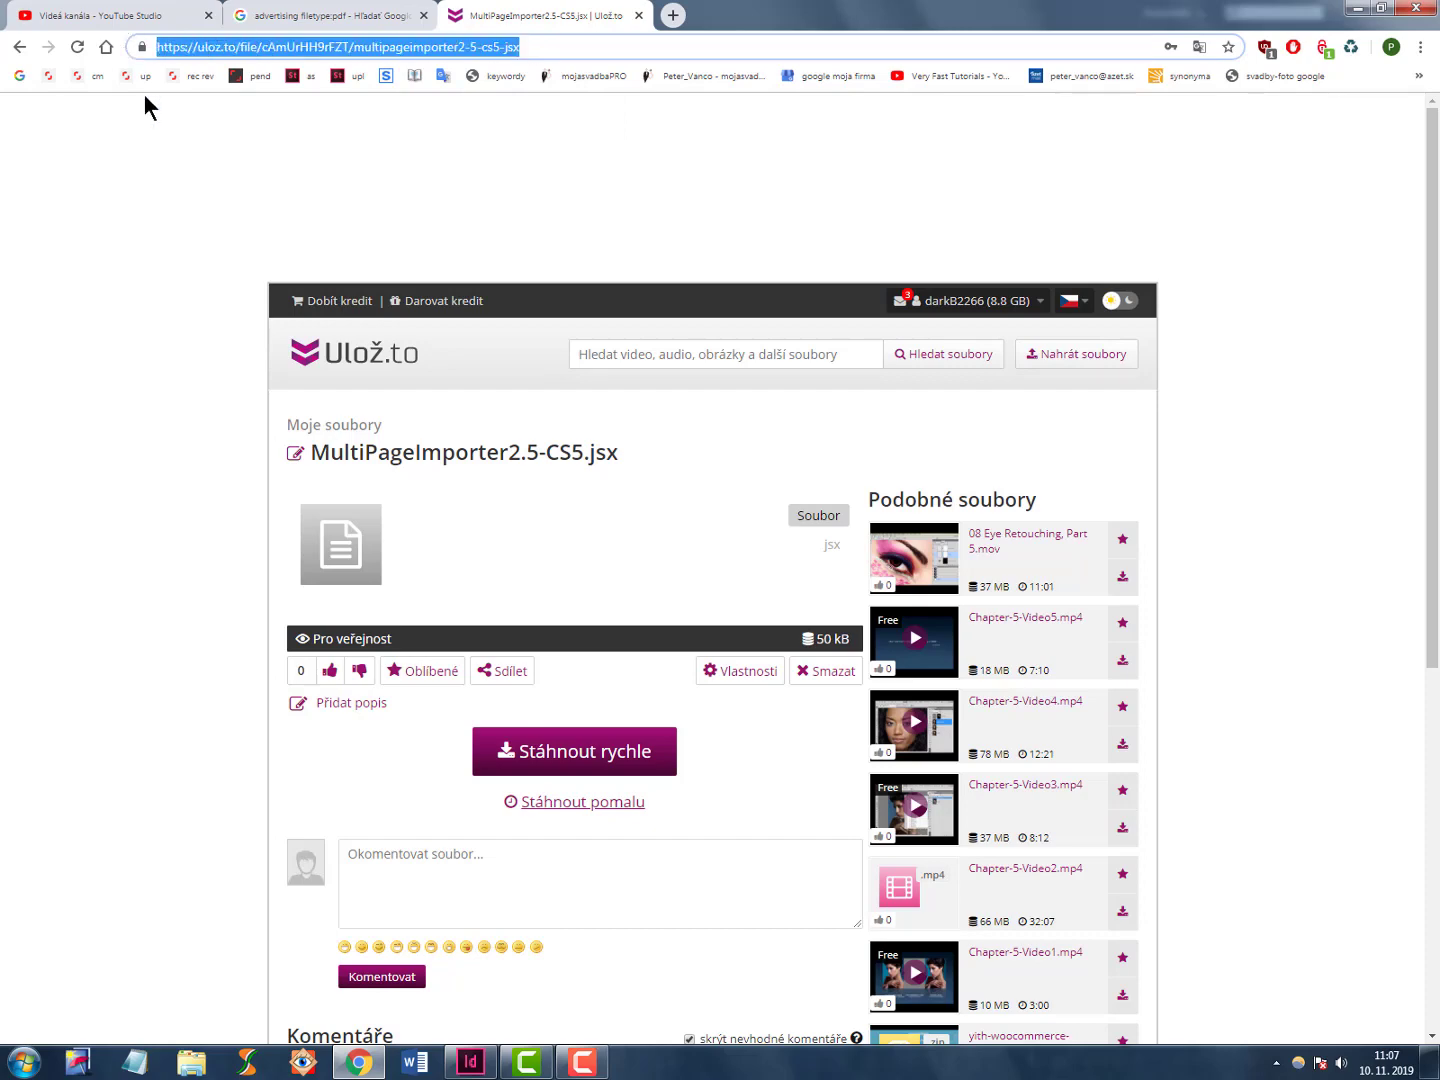
mouse_move(614, 844)
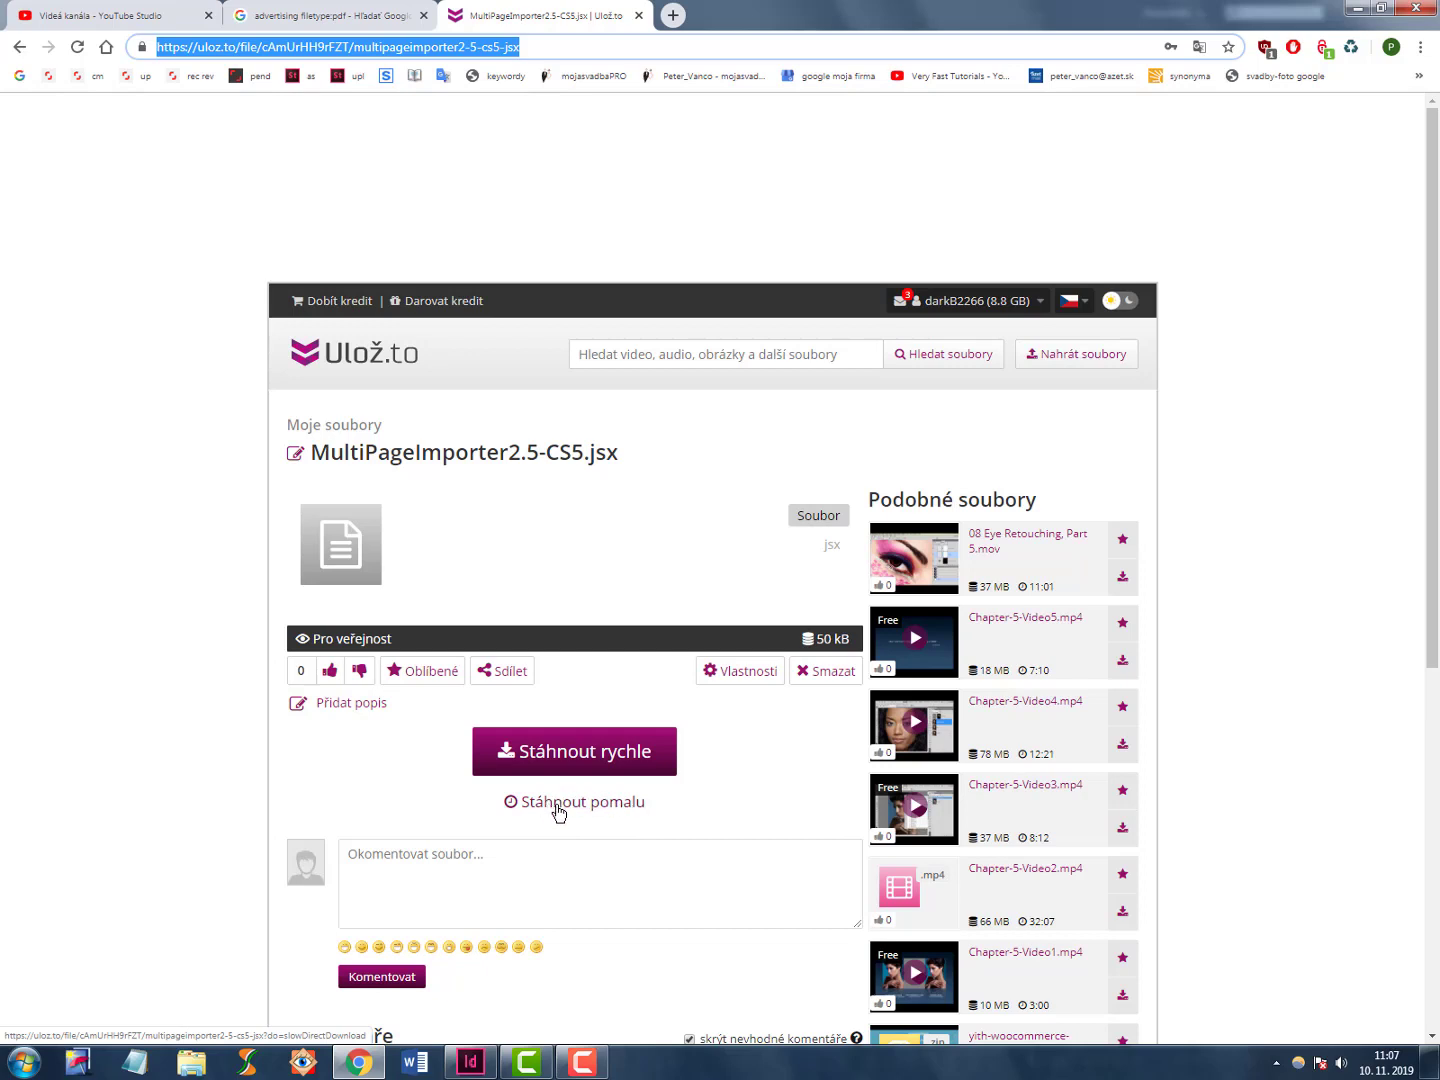
mouse_move(592, 812)
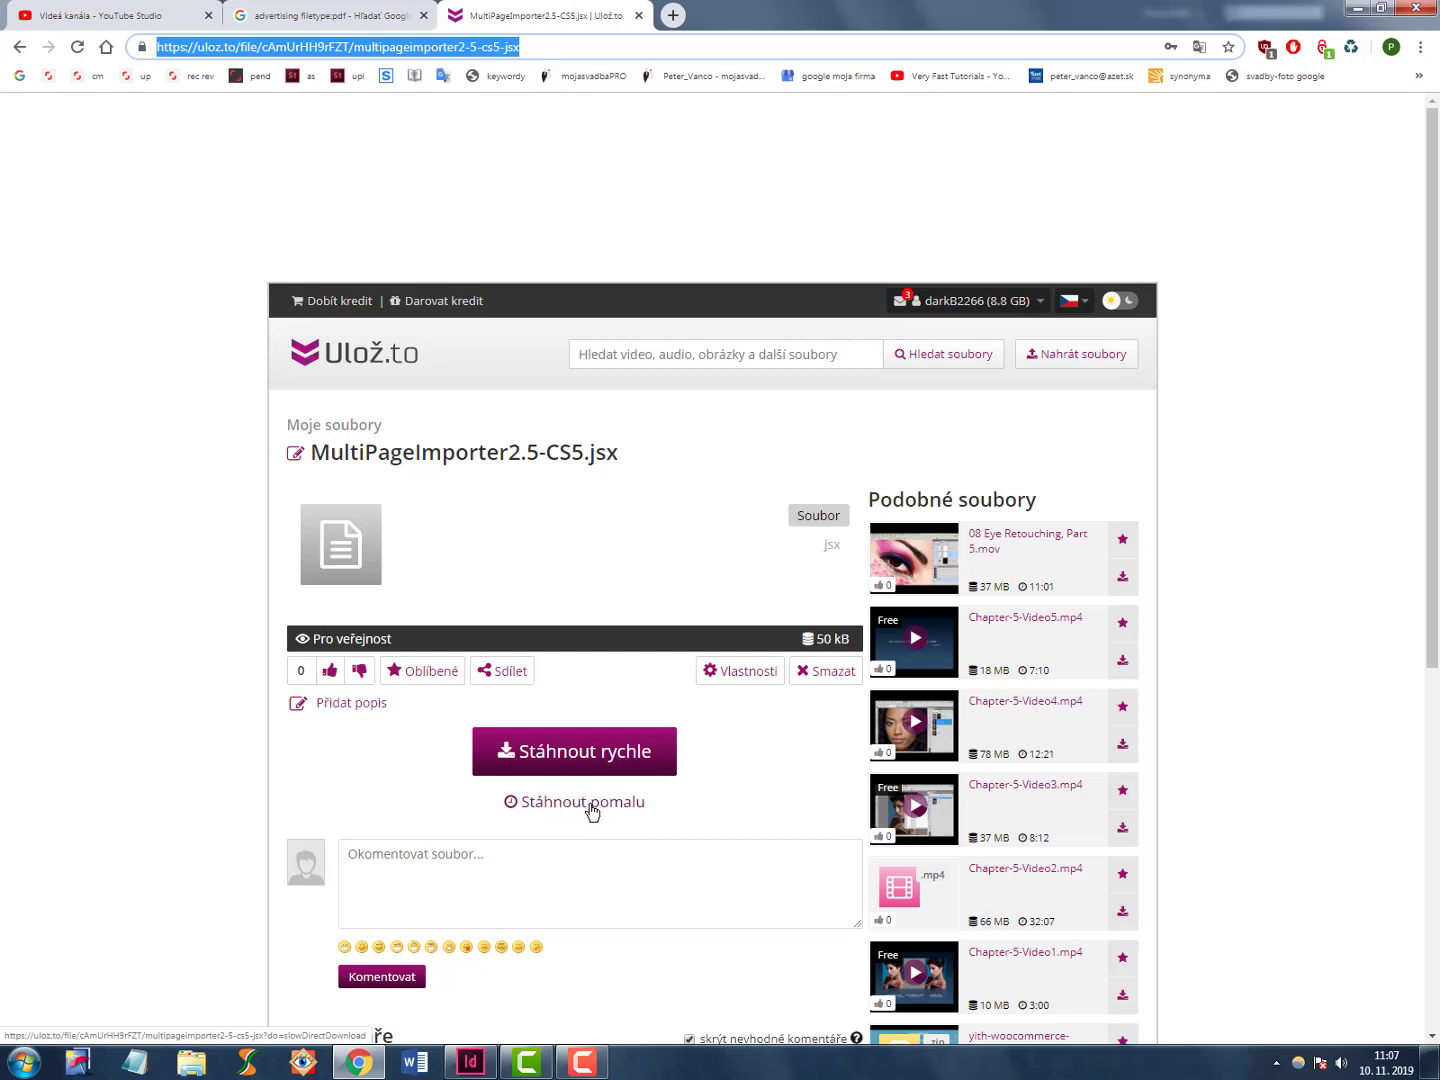
mouse_move(600, 810)
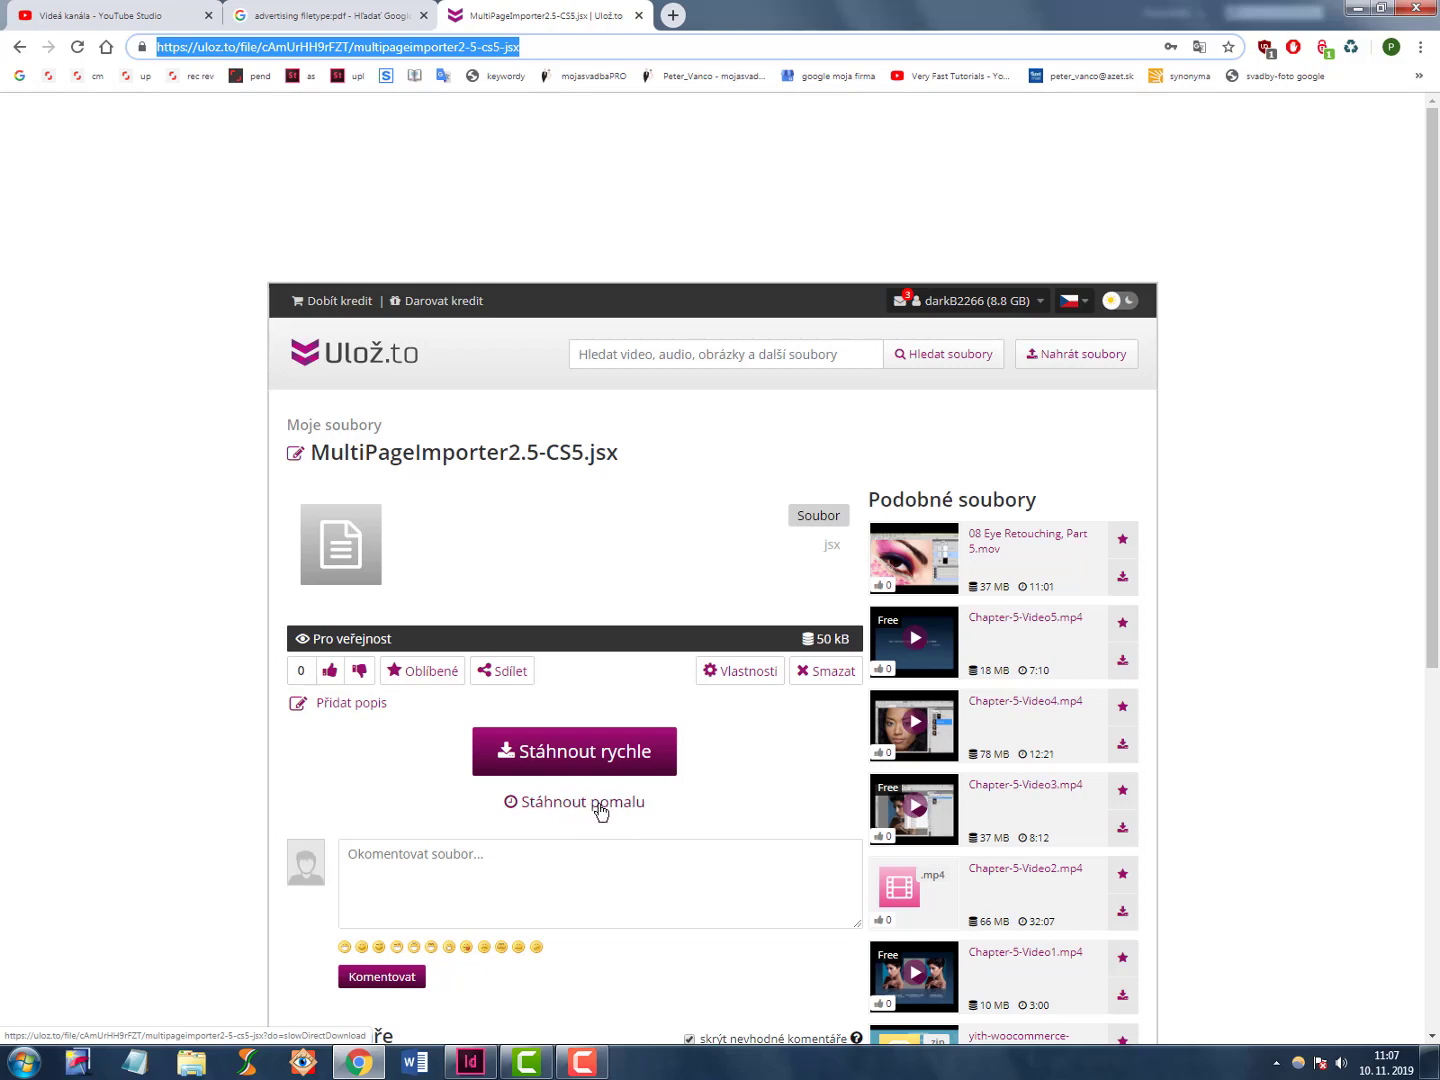
click(583, 802)
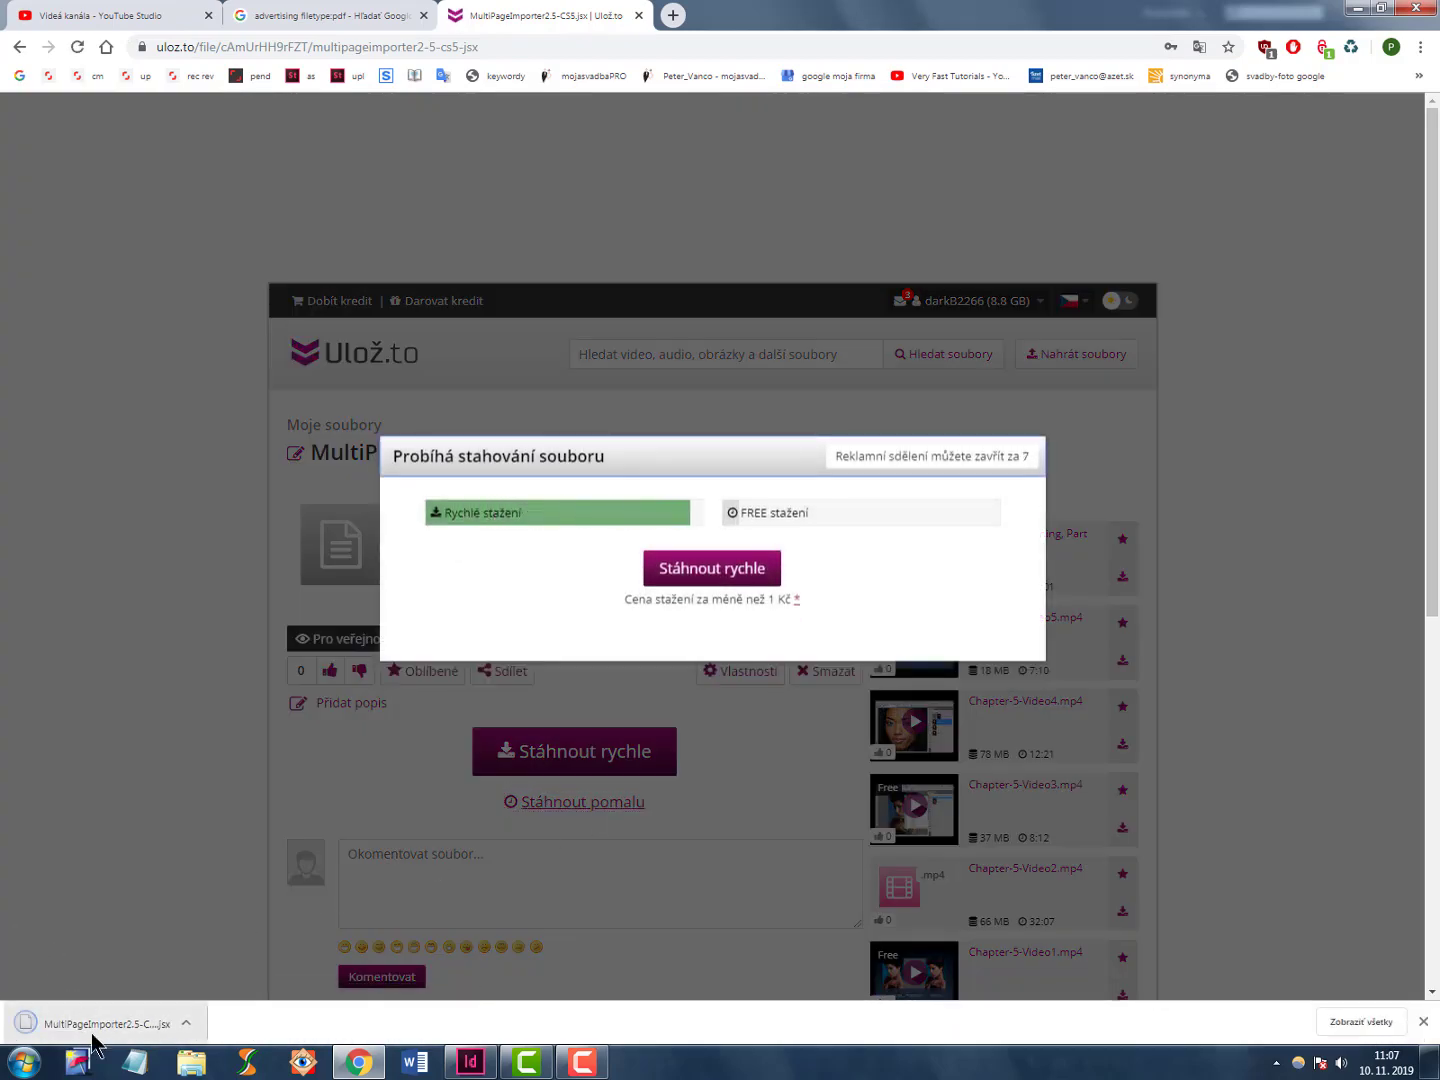
mouse_move(567, 612)
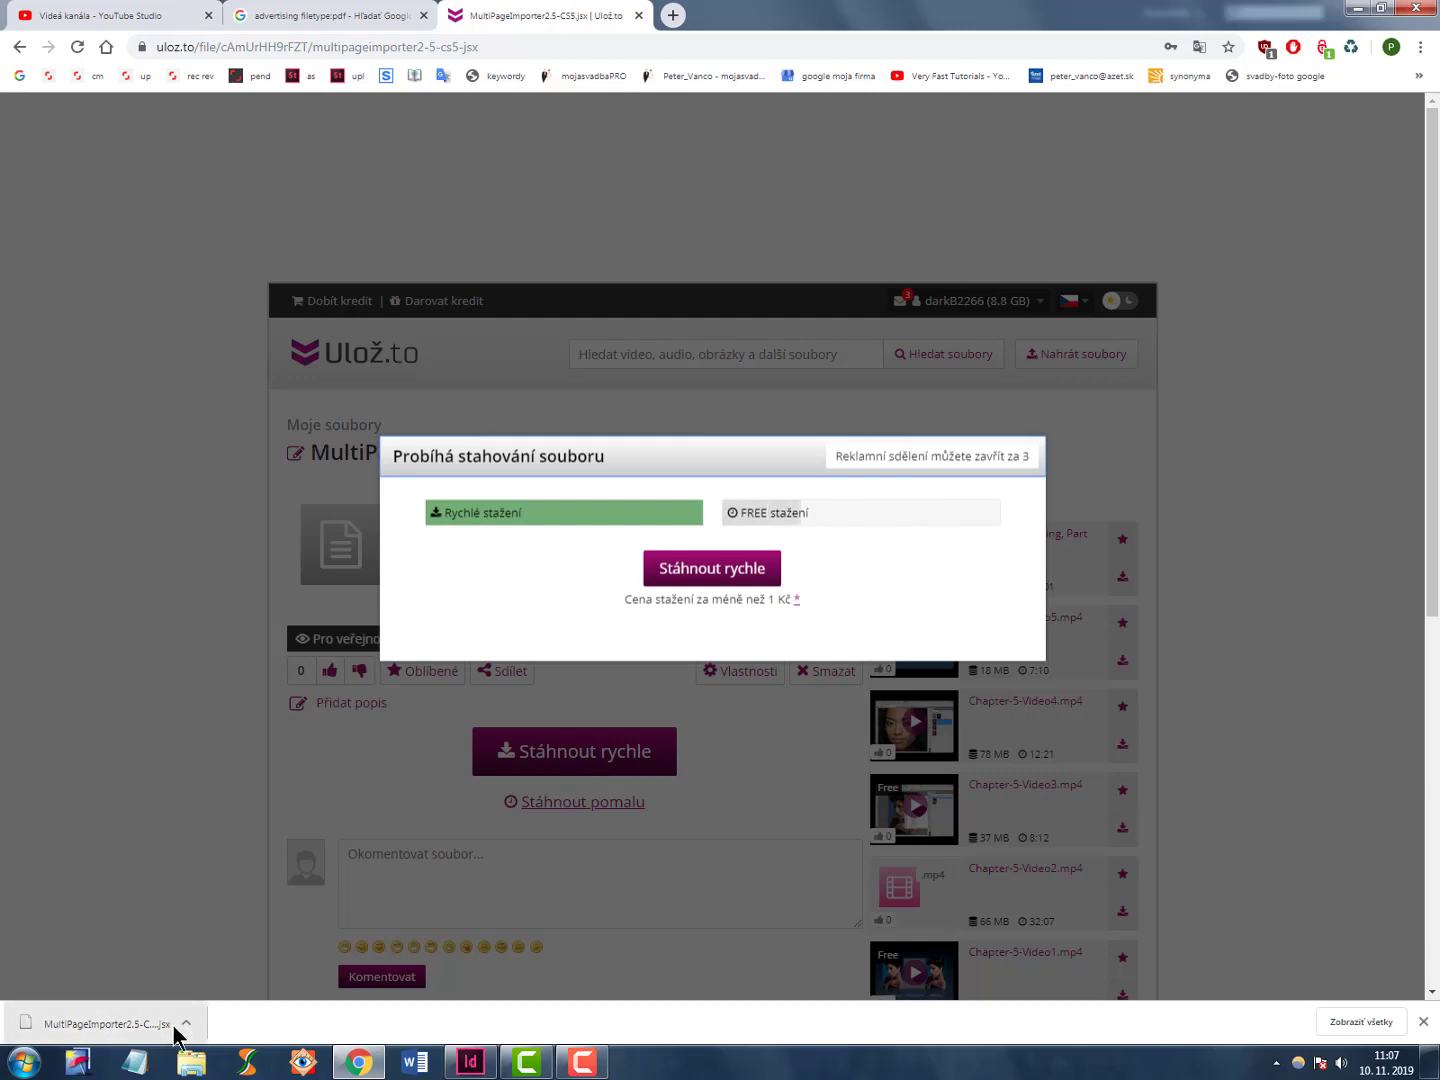
click(187, 1022)
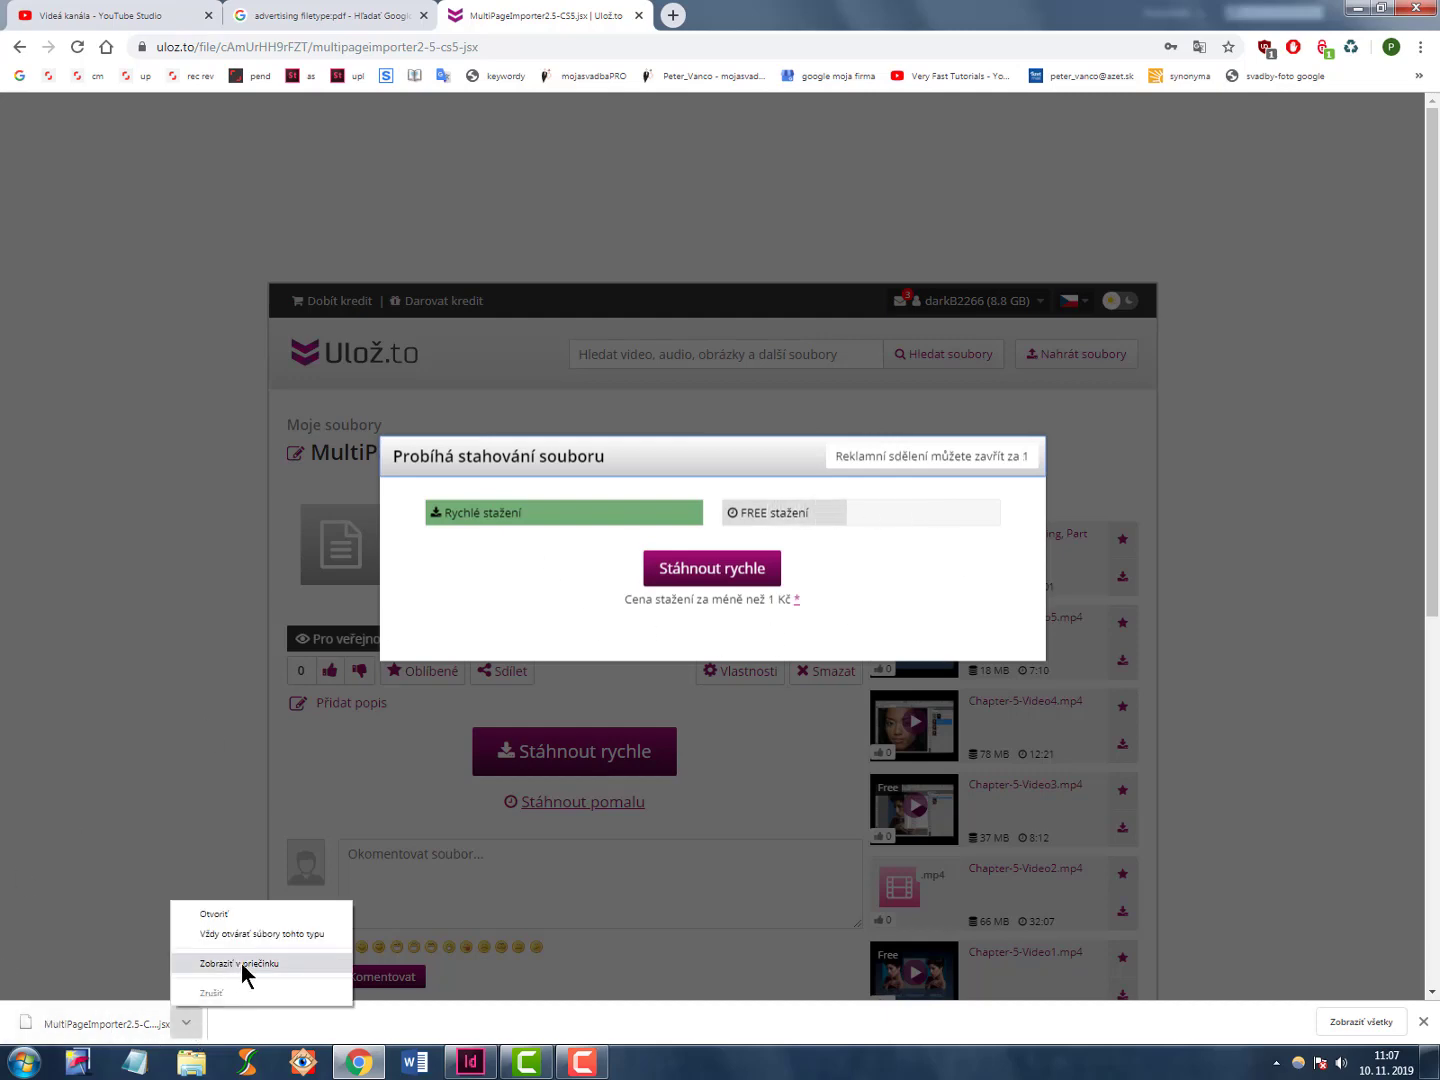
Copy MultiPageImporter2.5-CS5.jsx from the Desktop folder, then close Explorer.
click(236, 963)
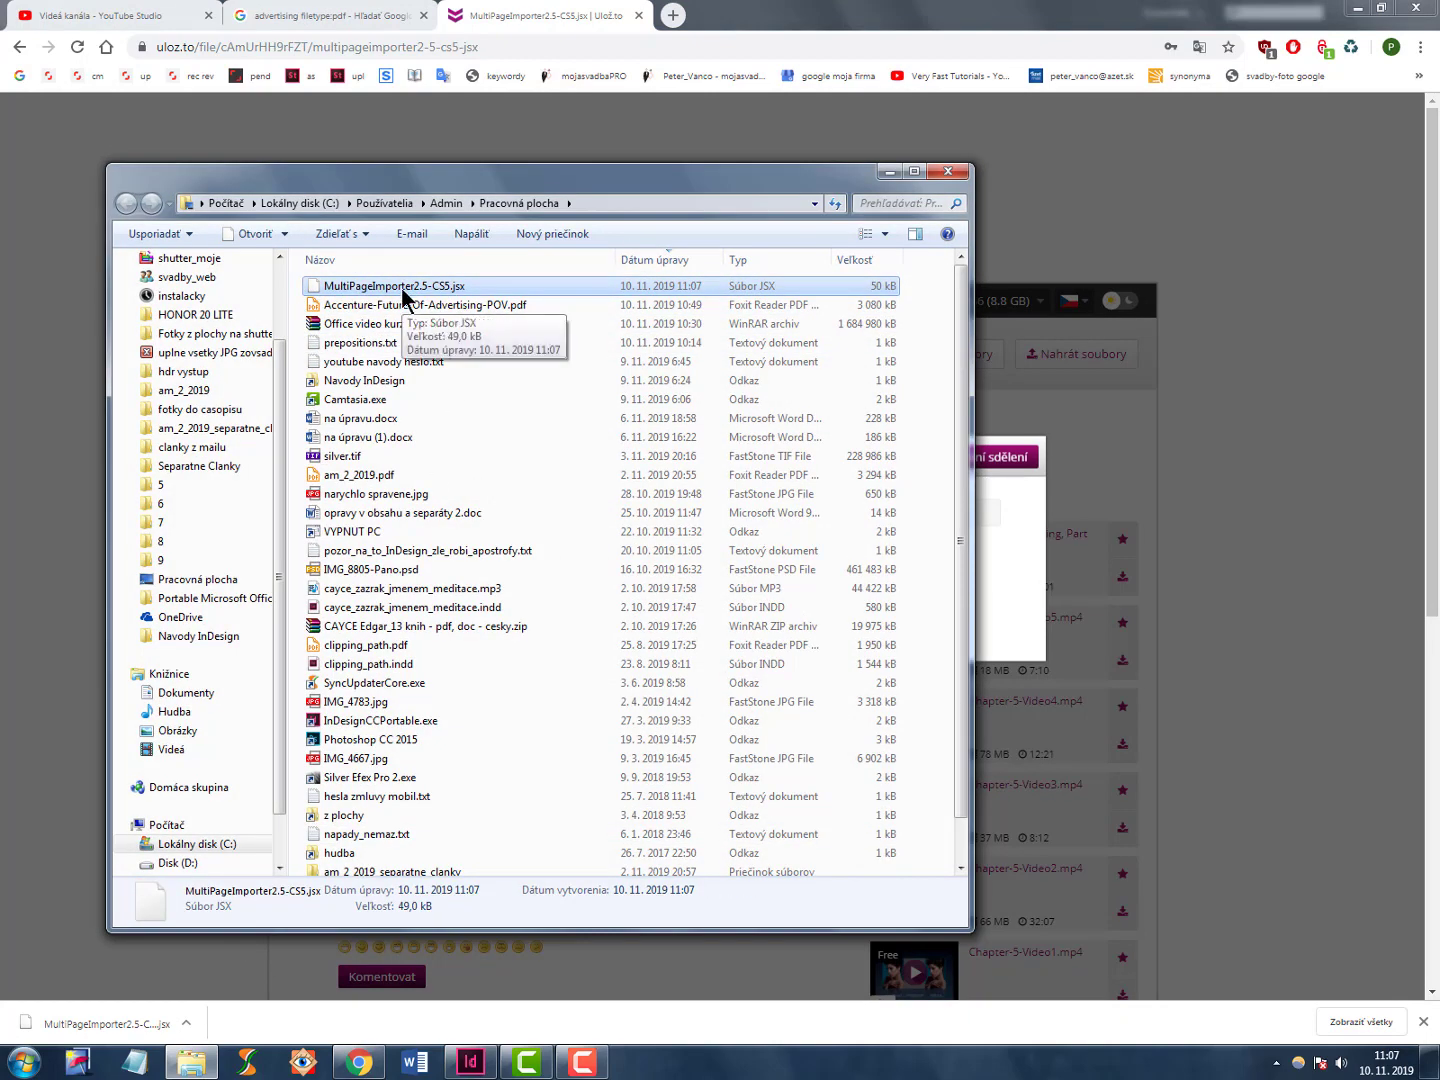
right_click(385, 286)
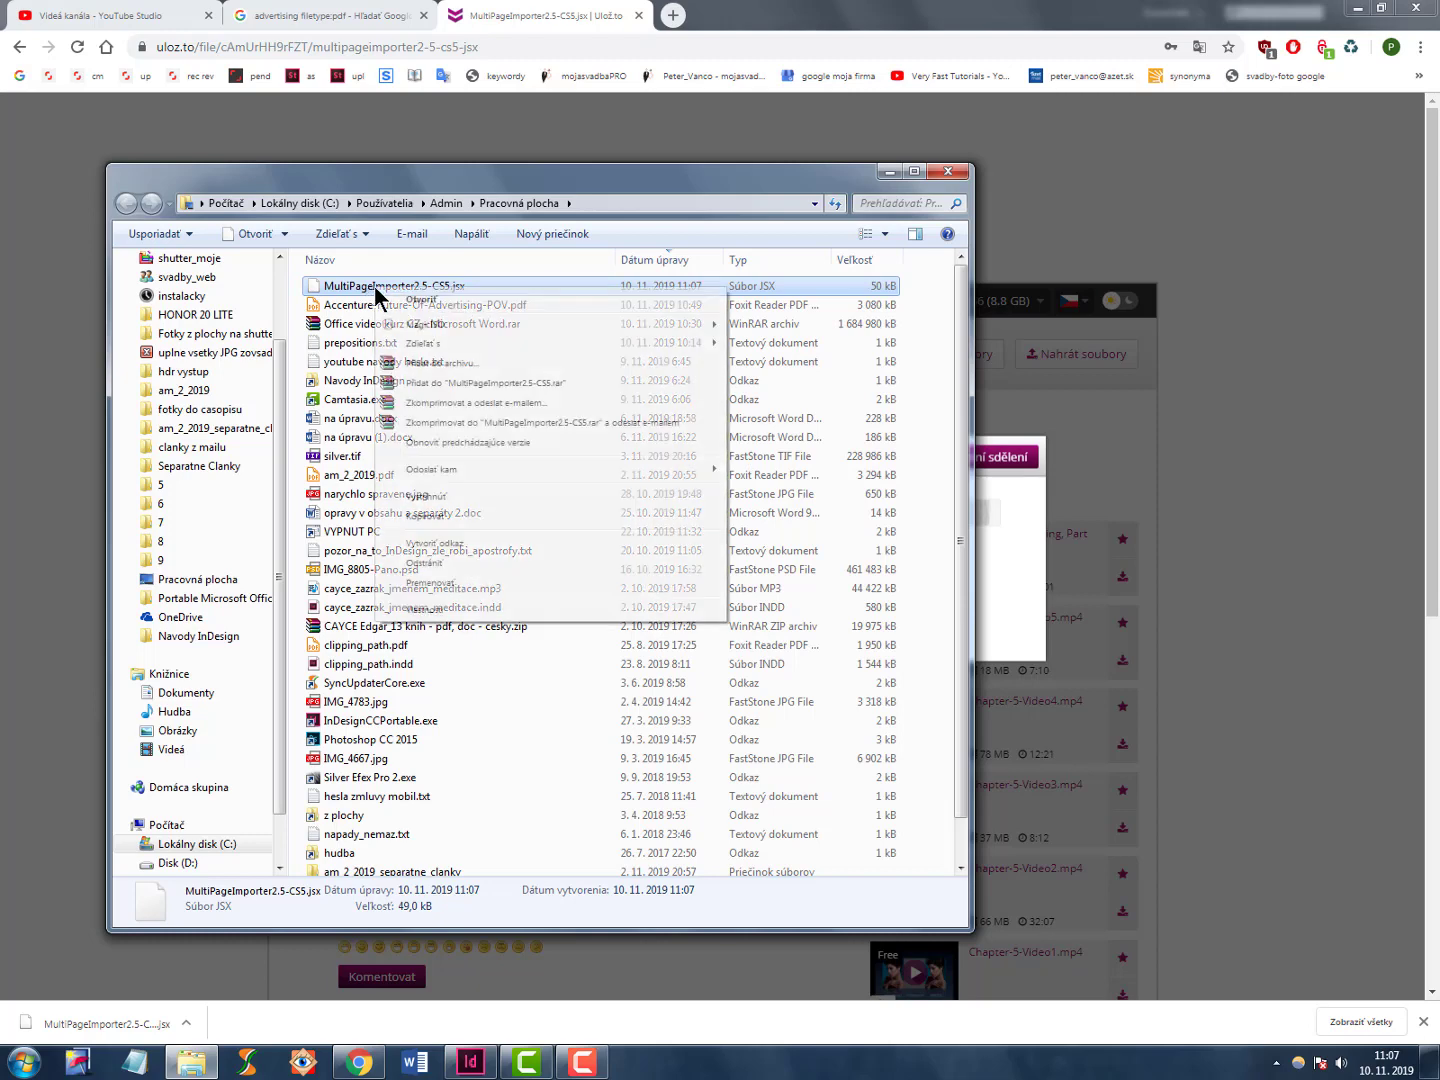
click(615, 436)
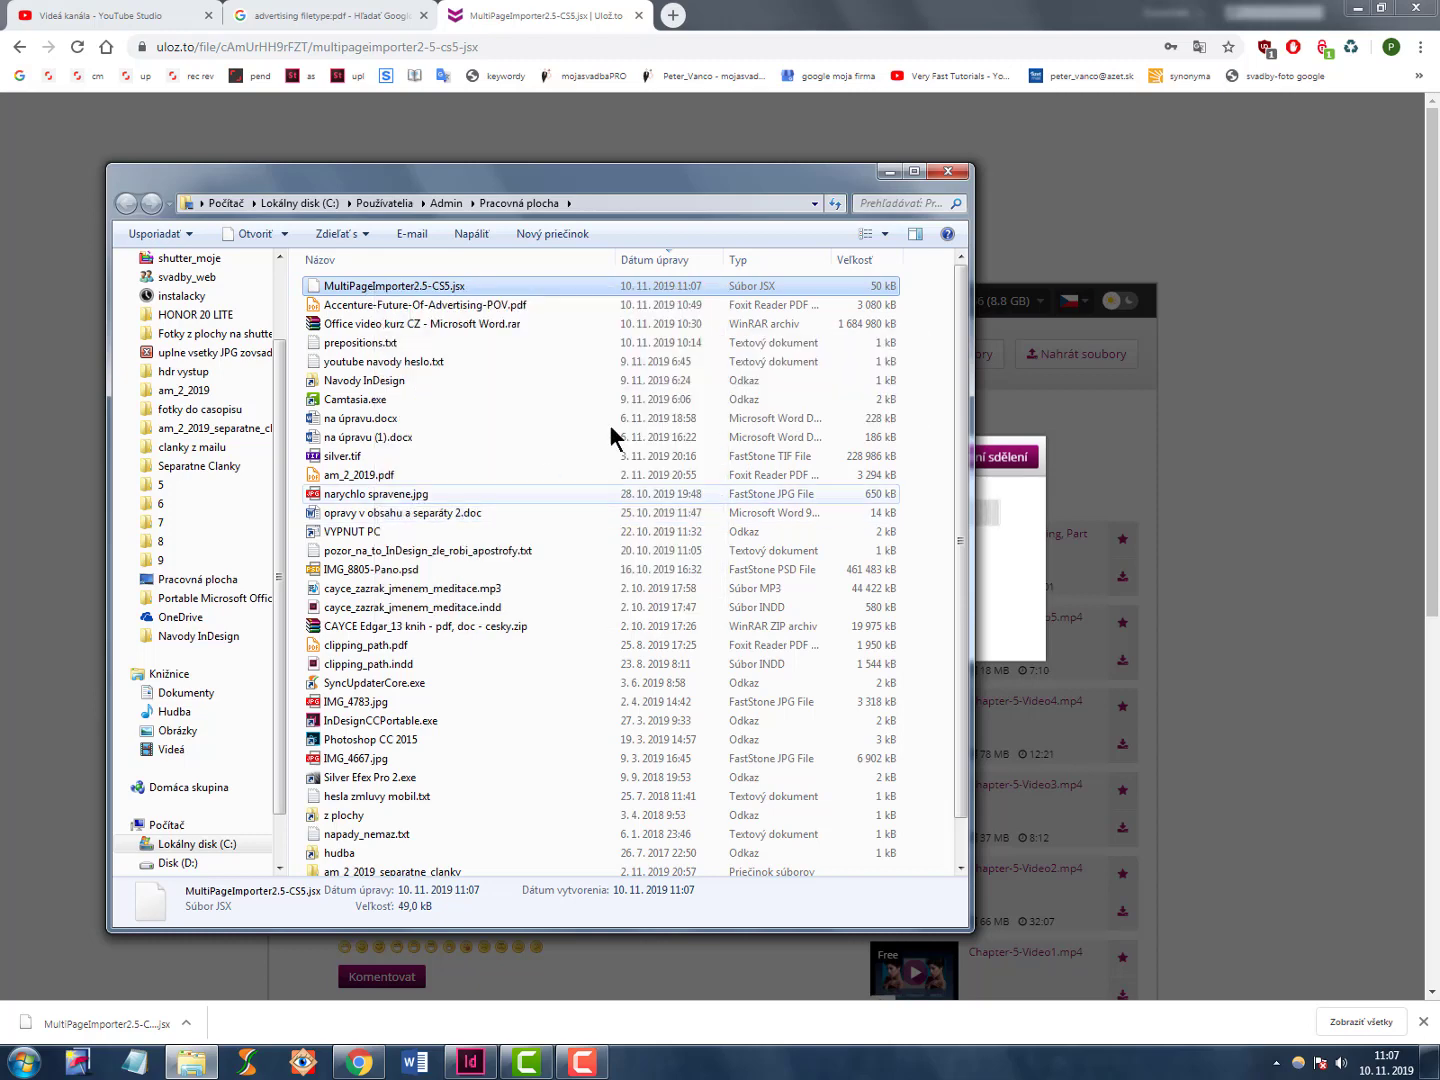
click(947, 171)
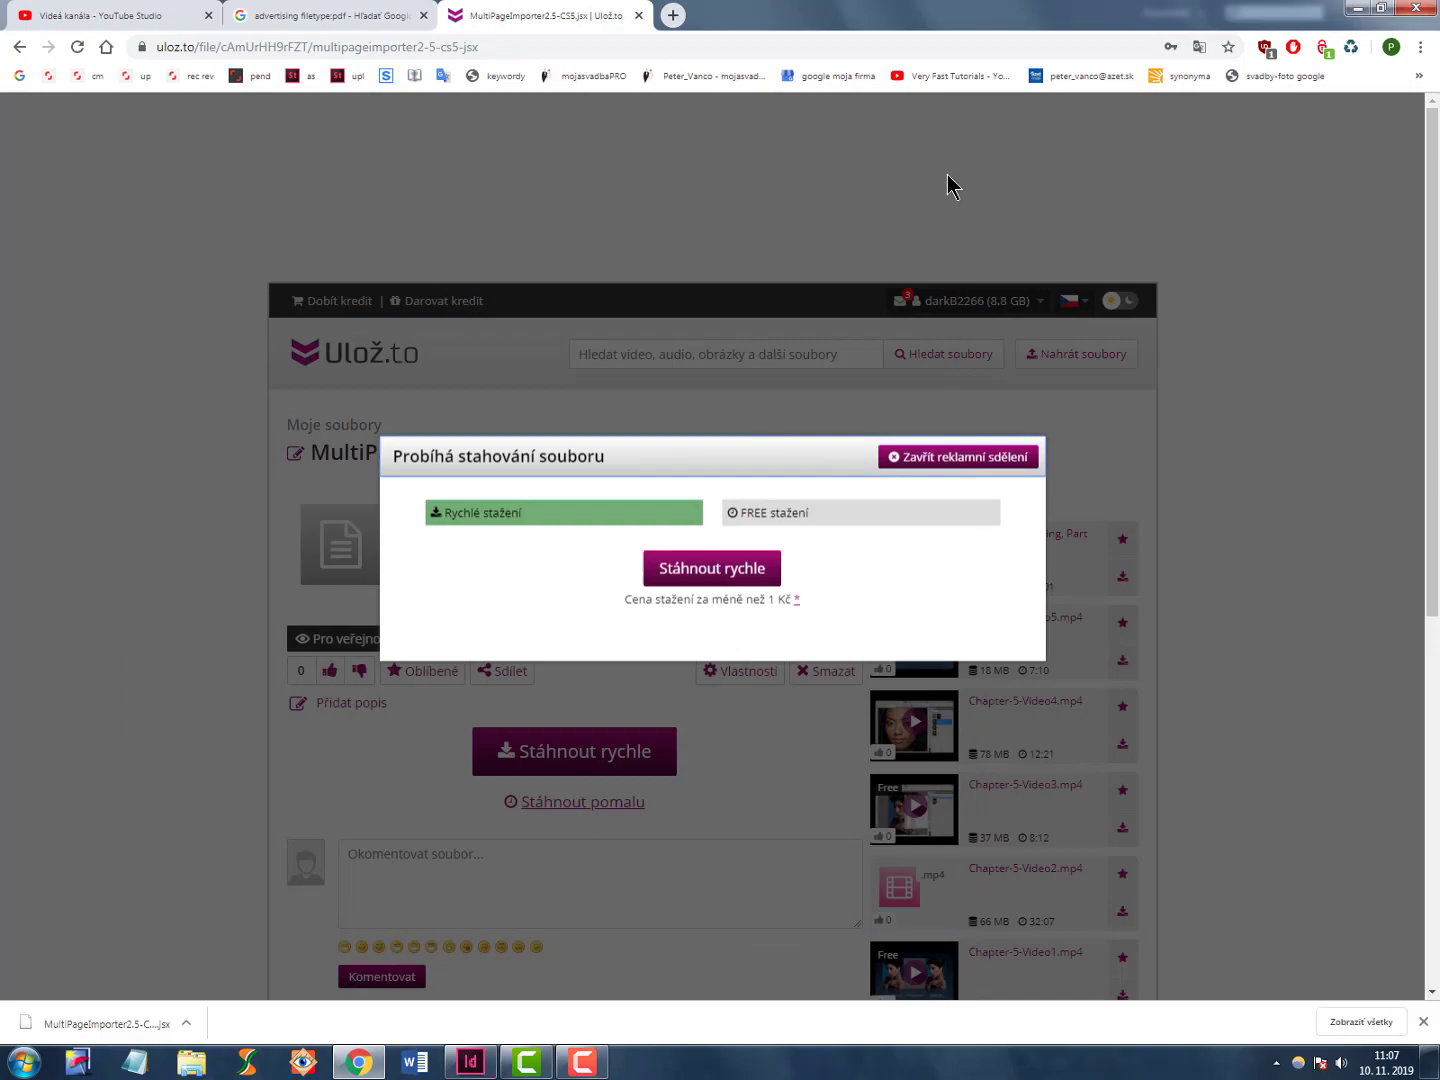
Reveal InDesign's Application scripts folder in Explorer from the Scripts panel.
click(467, 1061)
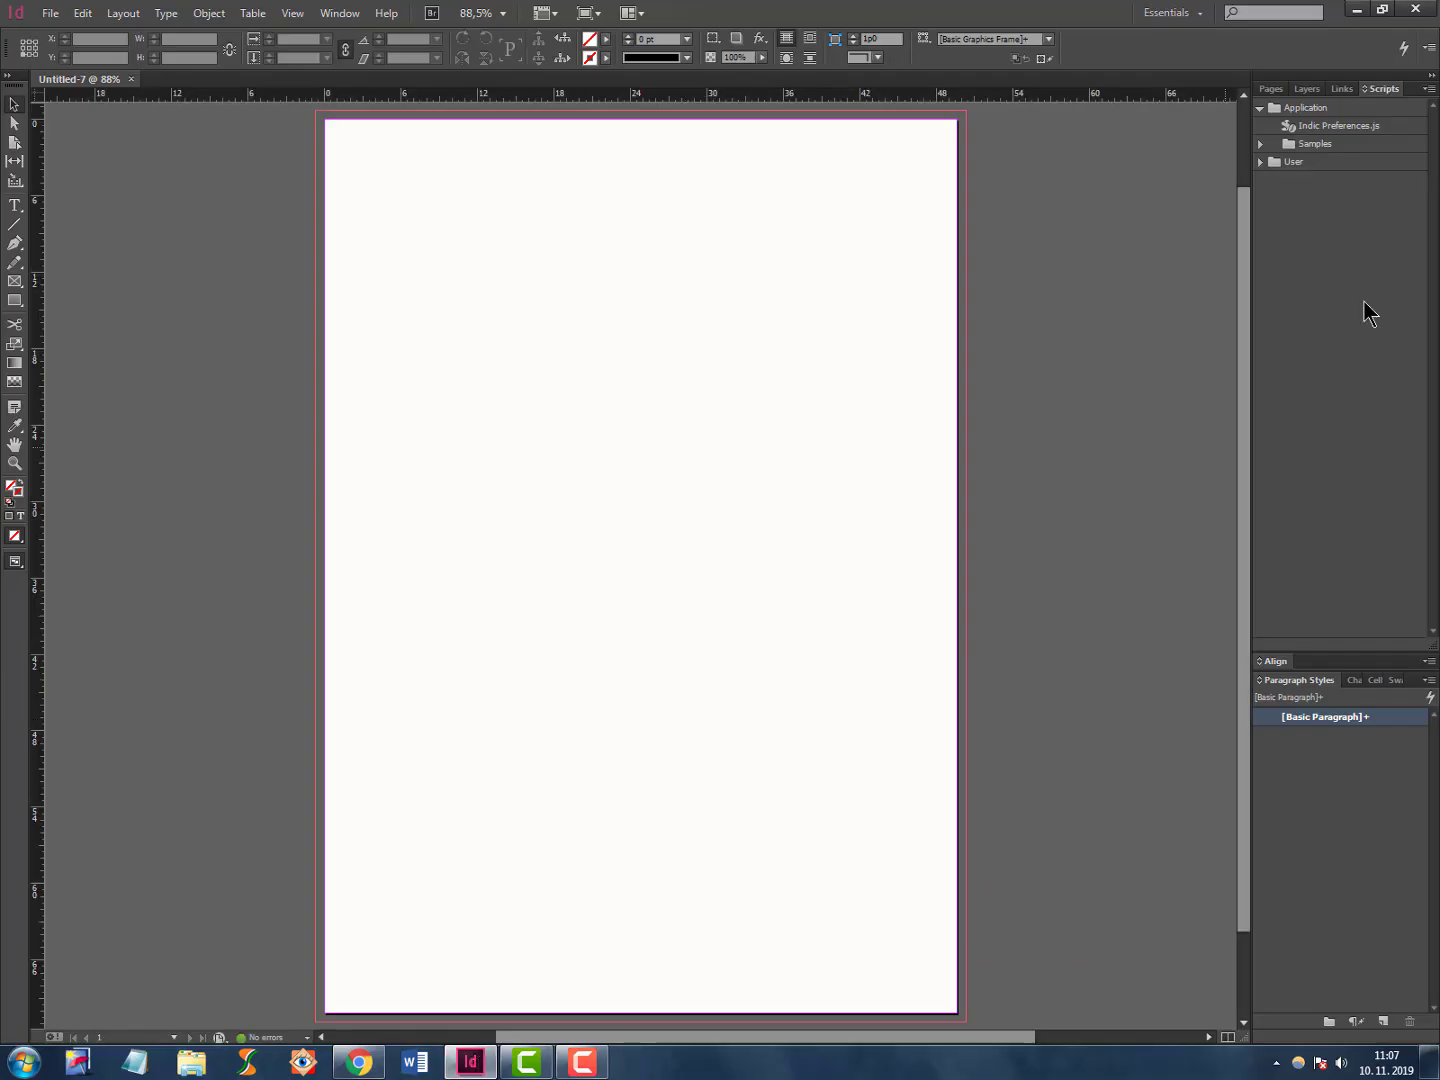
mouse_move(1337, 168)
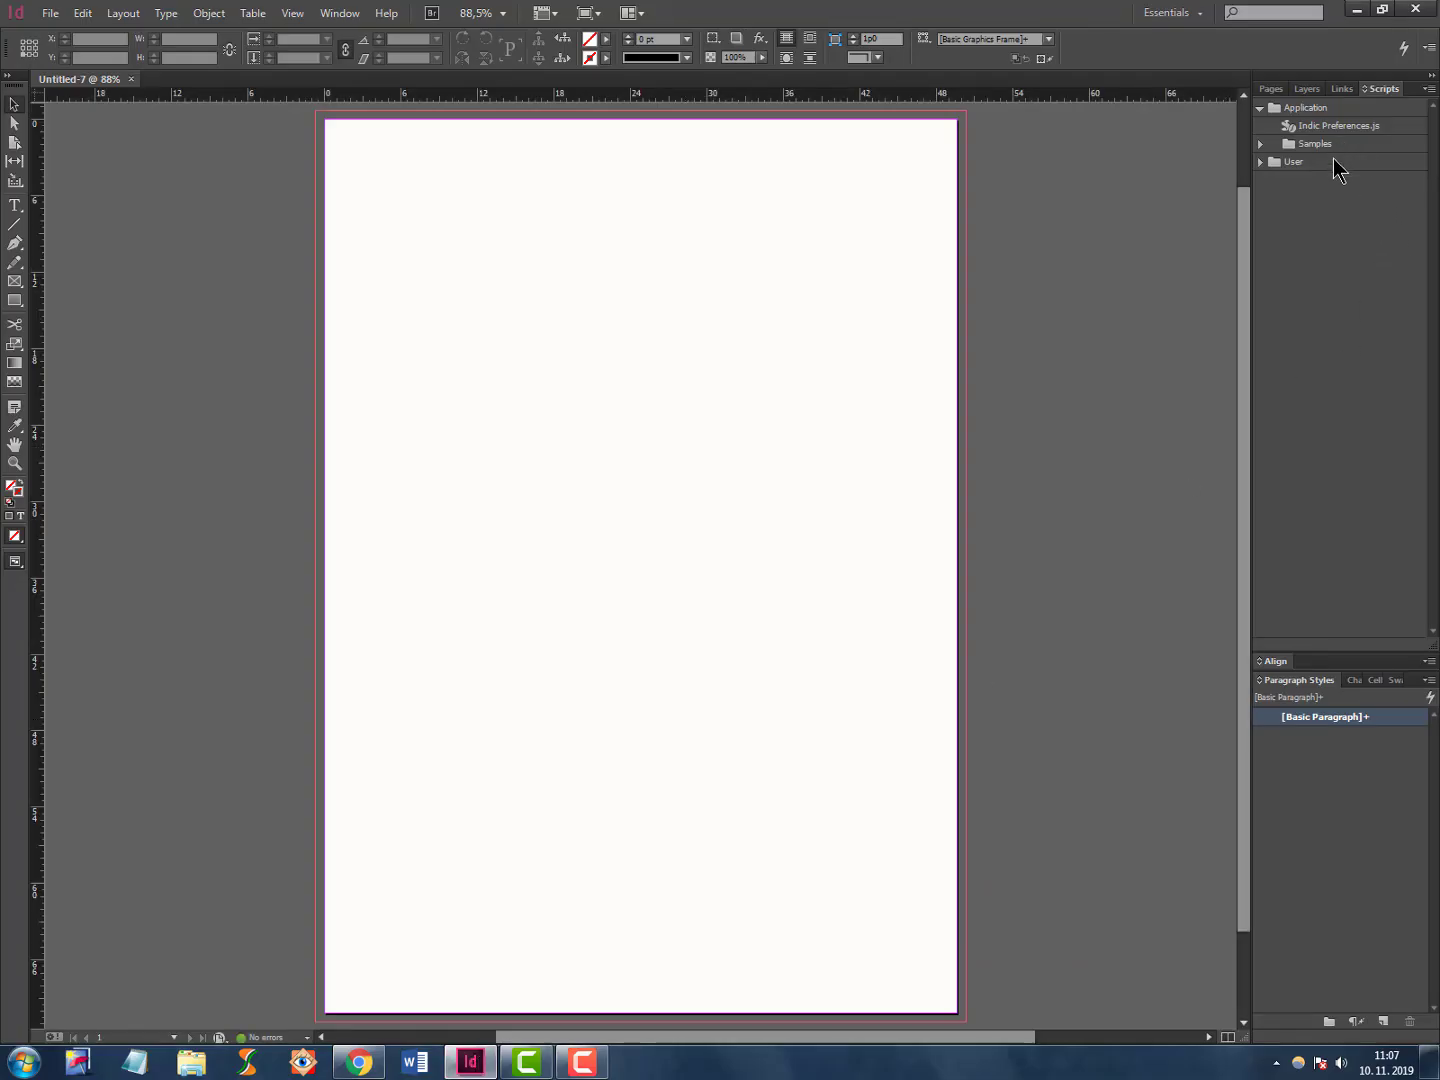
click(1305, 108)
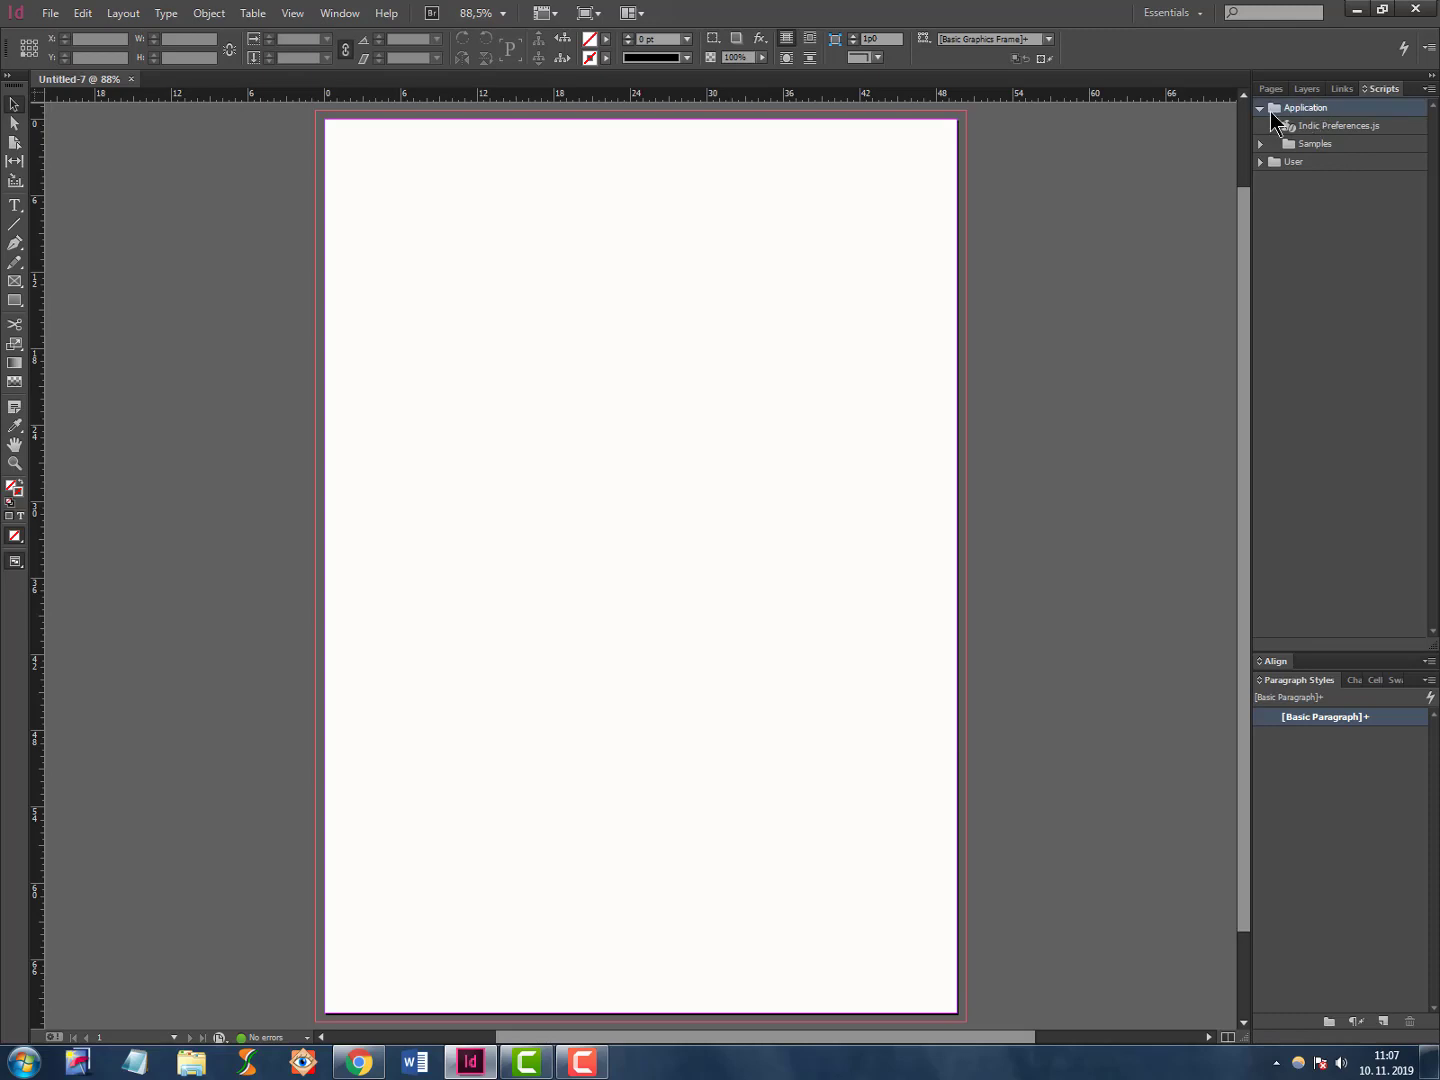
click(1262, 107)
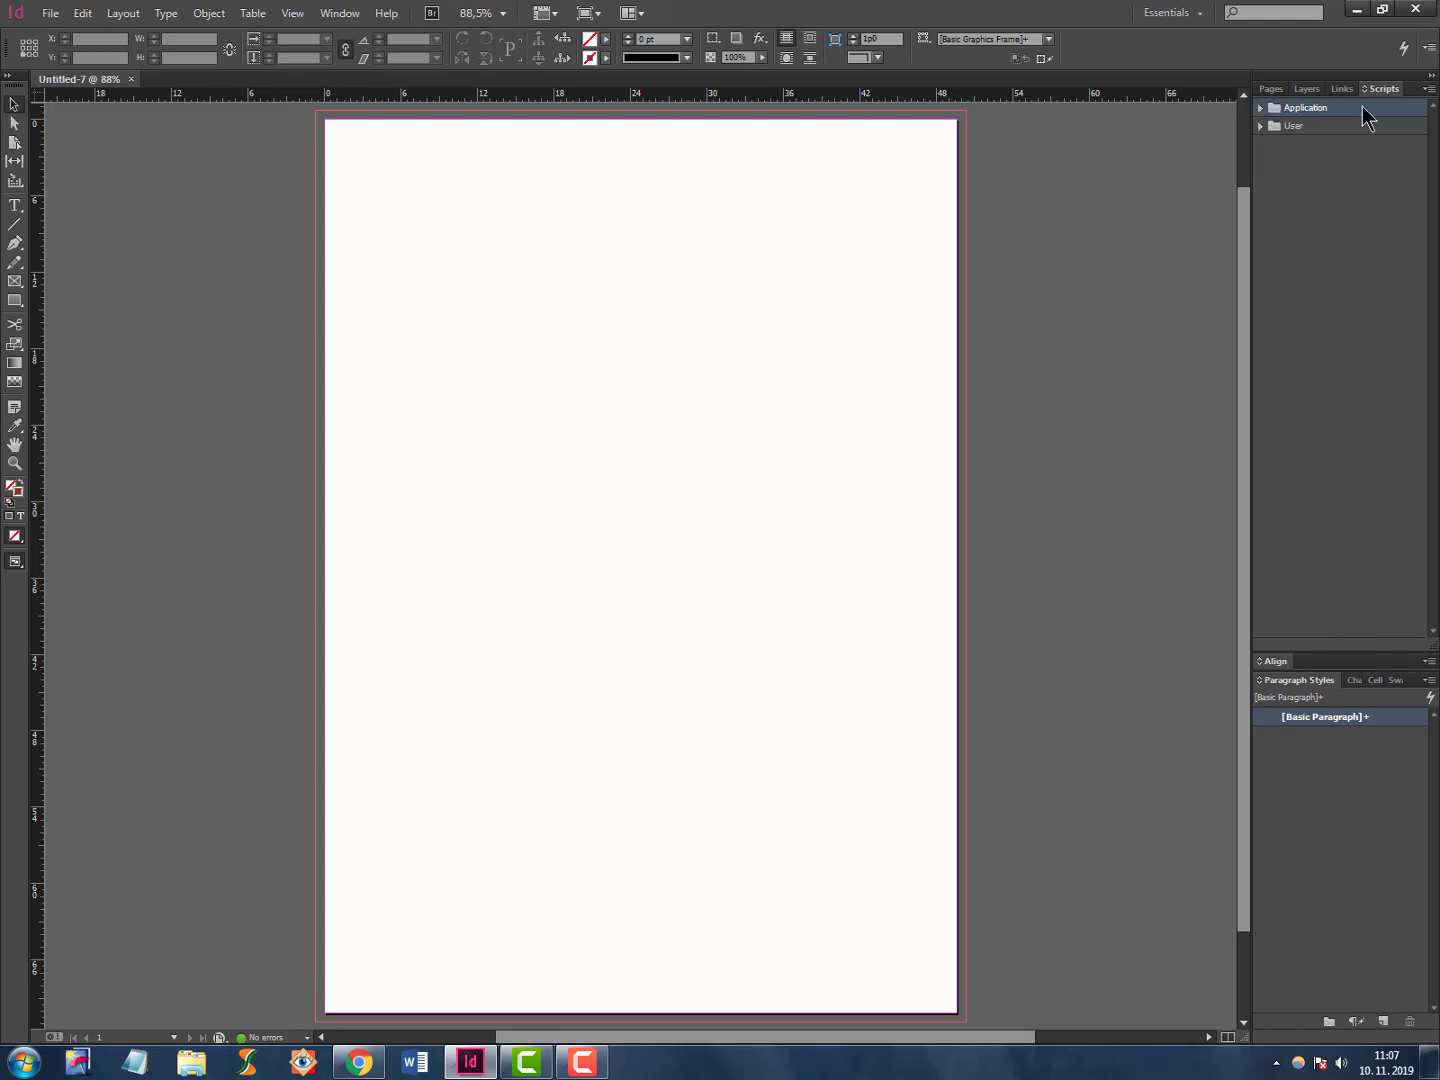
right_click(1304, 107)
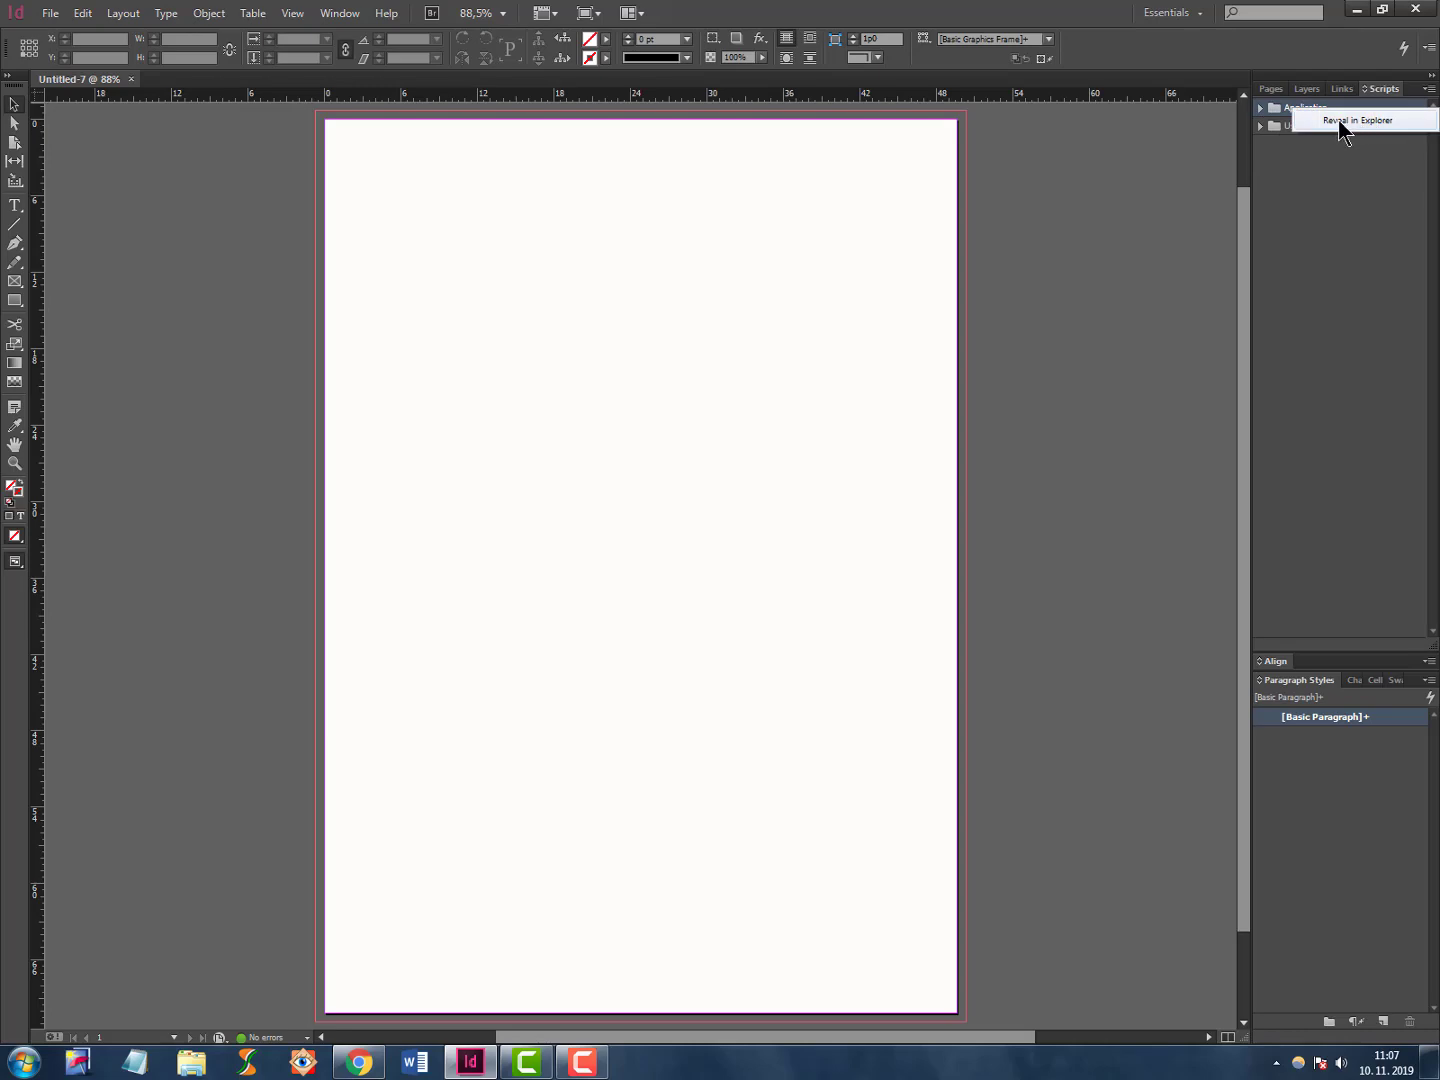
click(1344, 120)
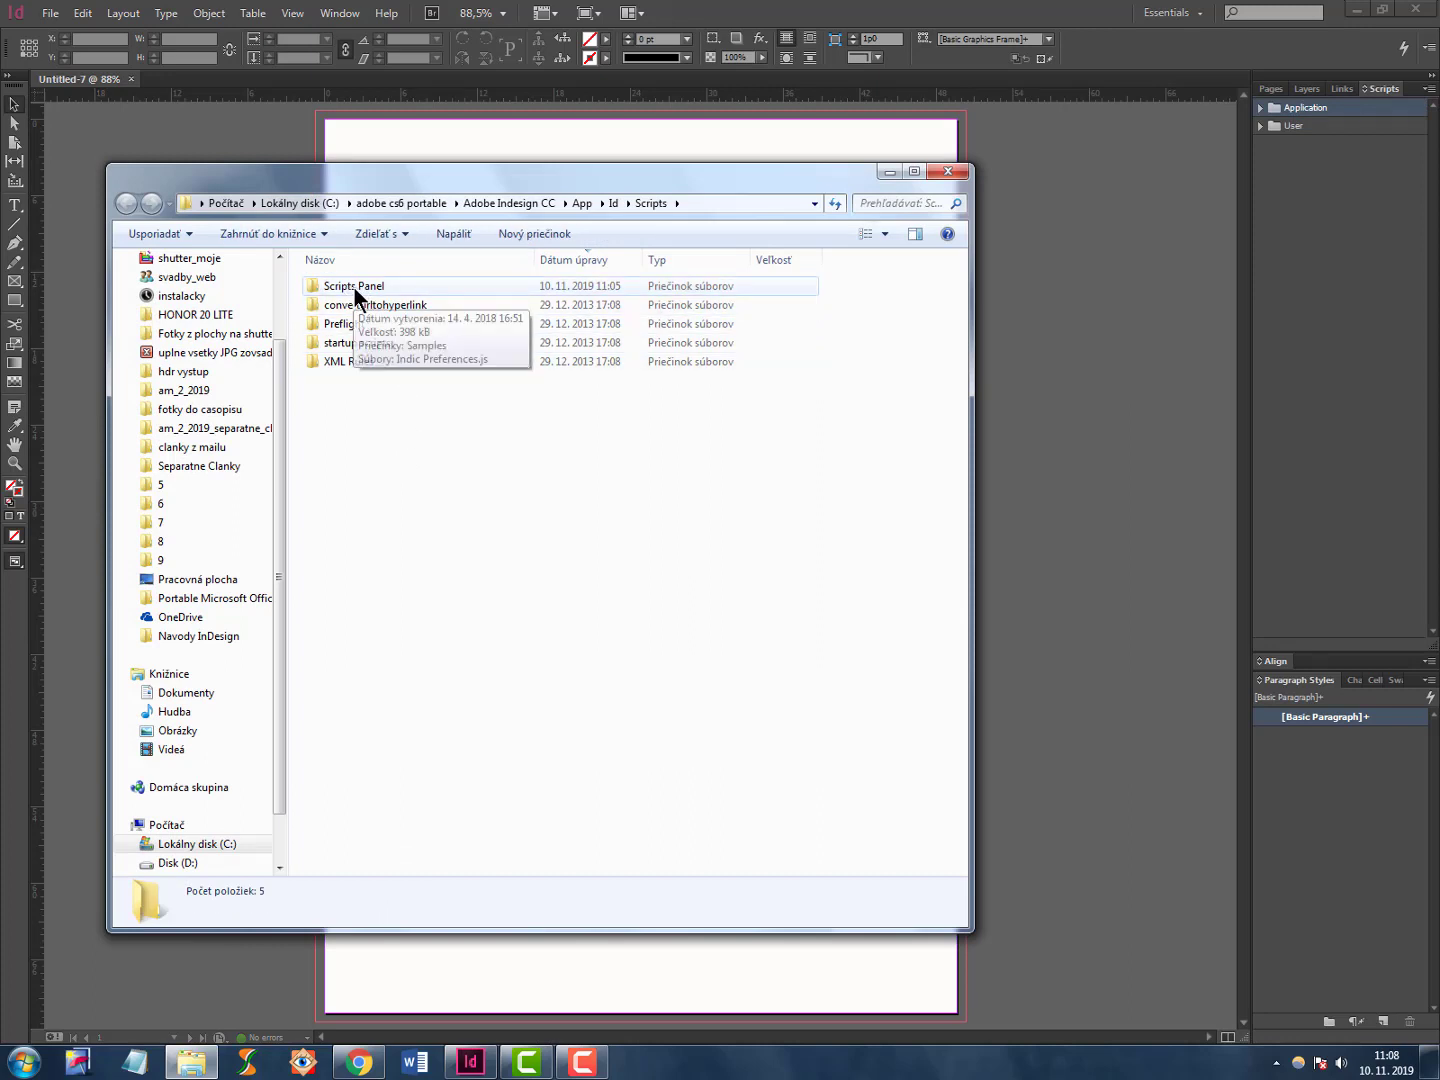
Paste the jsx script into the Scripts Panel folder and close the window.
double_click(352, 286)
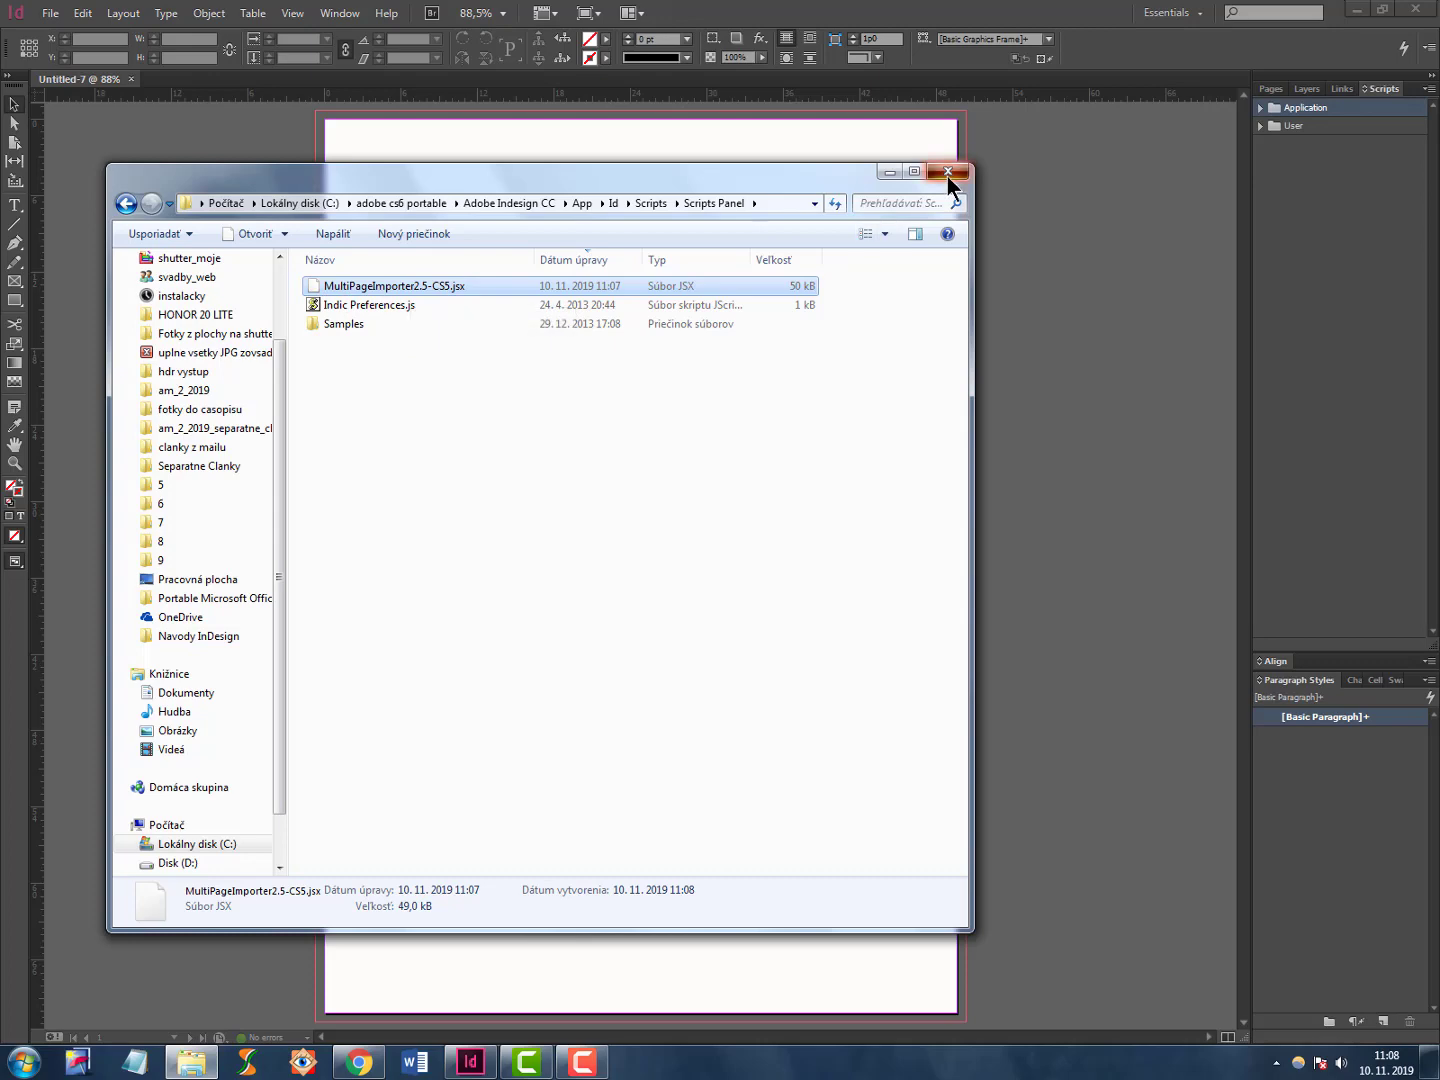
click(948, 171)
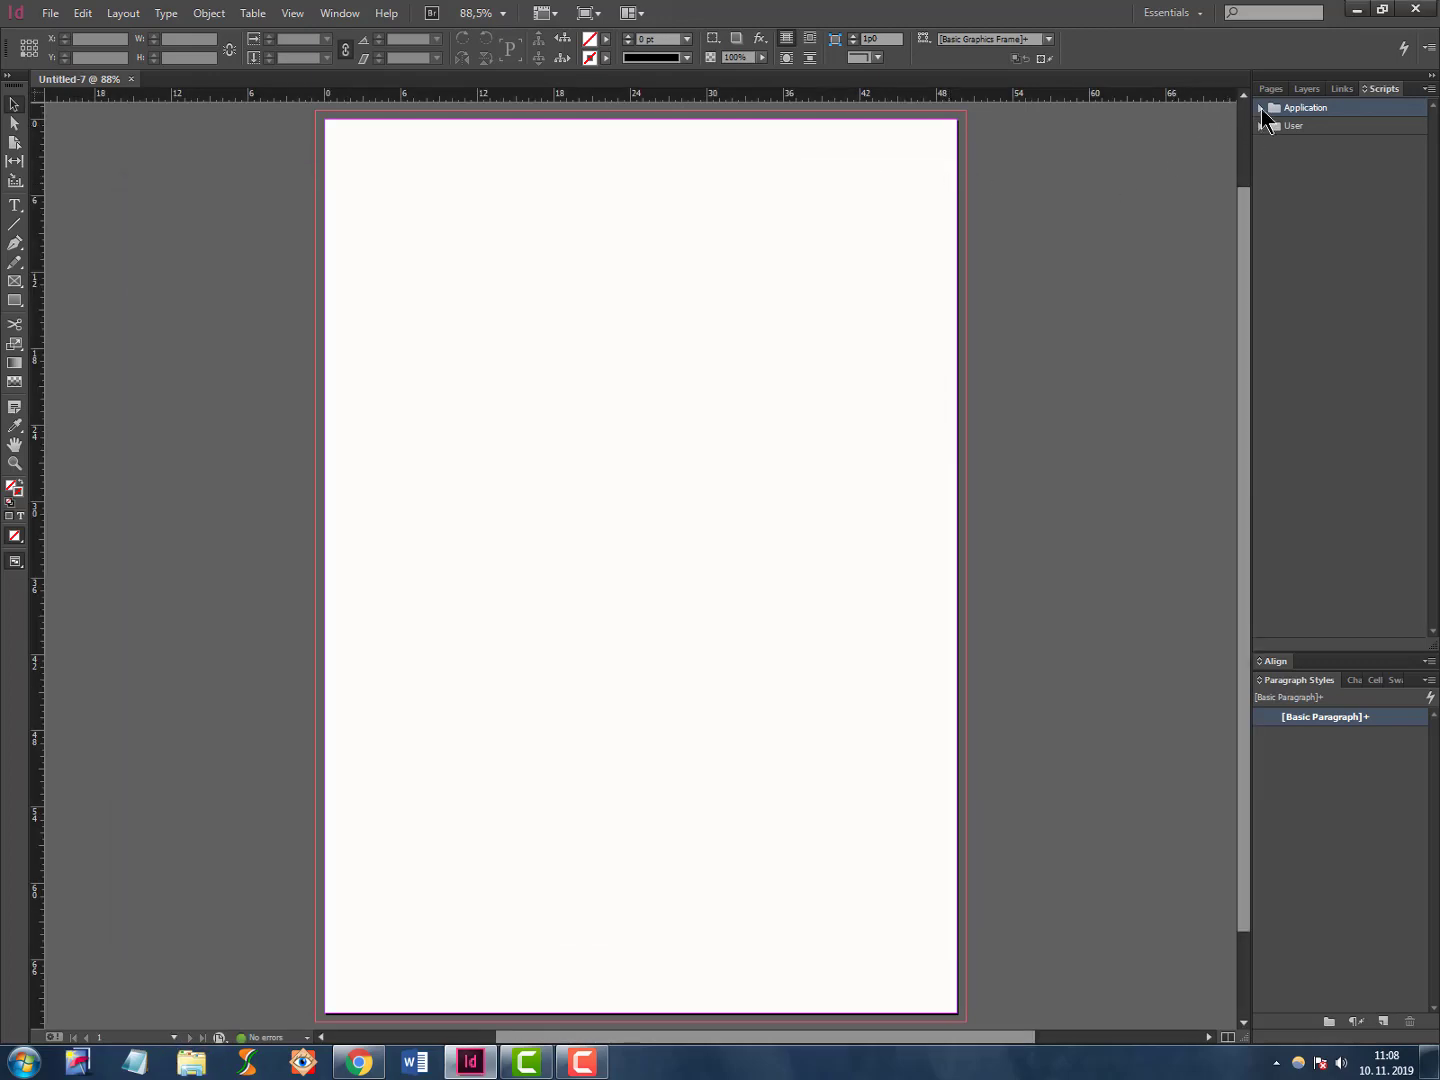
Expand Application scripts and run MultiPageImporter2.5-CS5.jsx.
click(1270, 107)
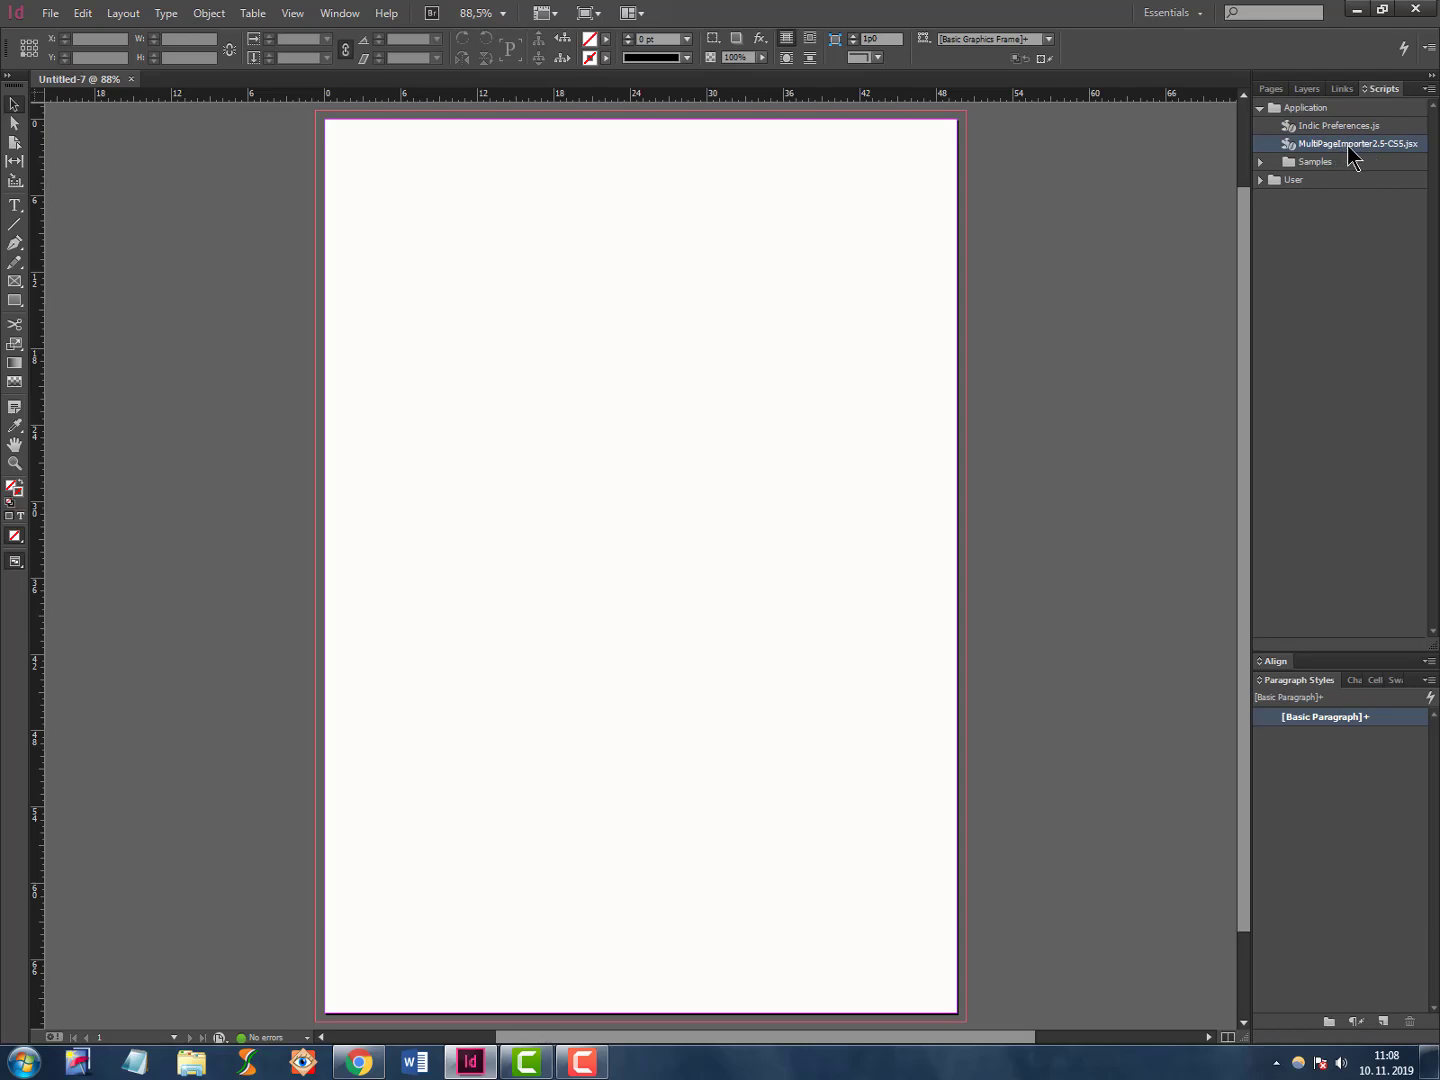
double_click(1348, 143)
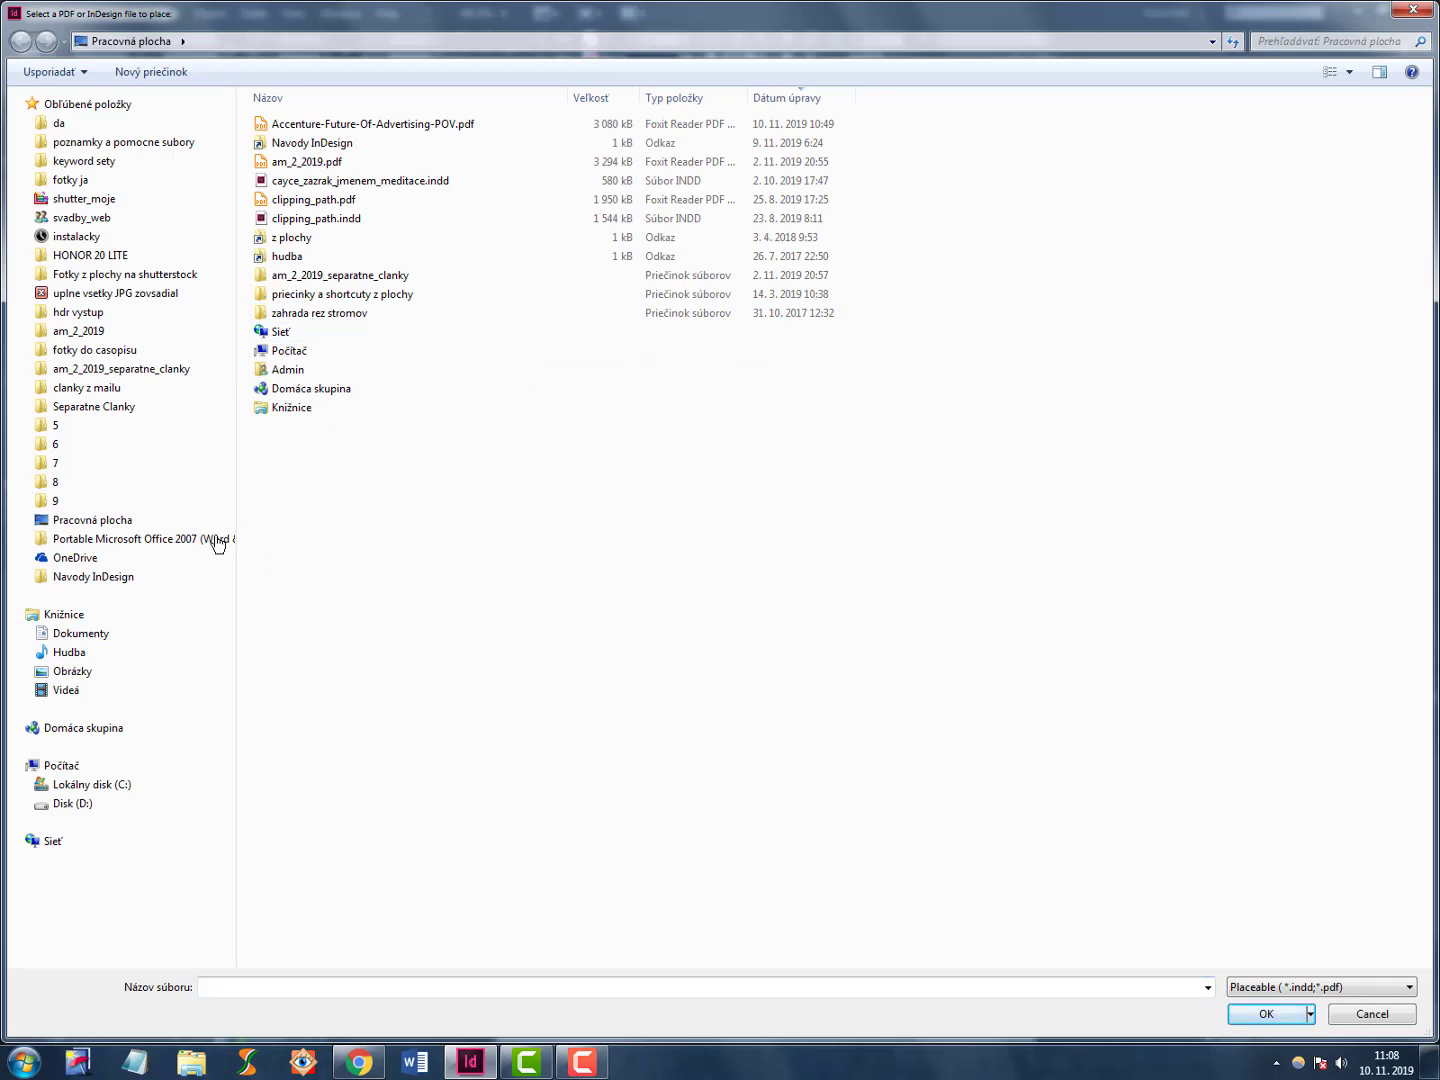
Select Accenture-Future-Of-Advertising-POV.pdf from the desktop for import.
click(93, 520)
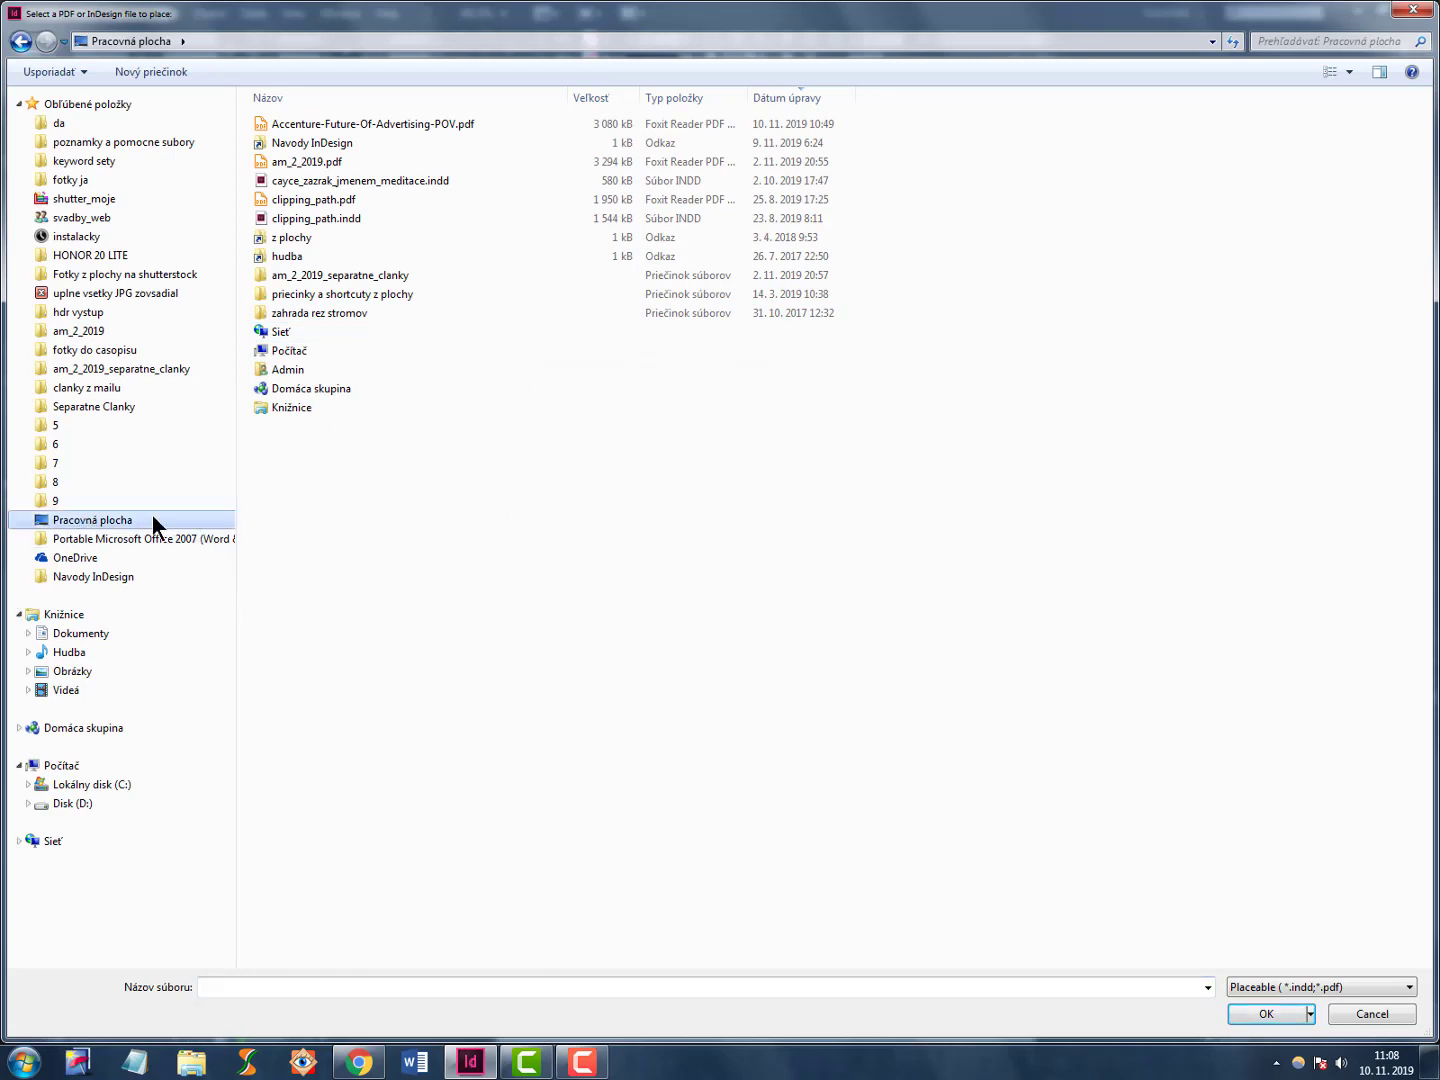
click(374, 123)
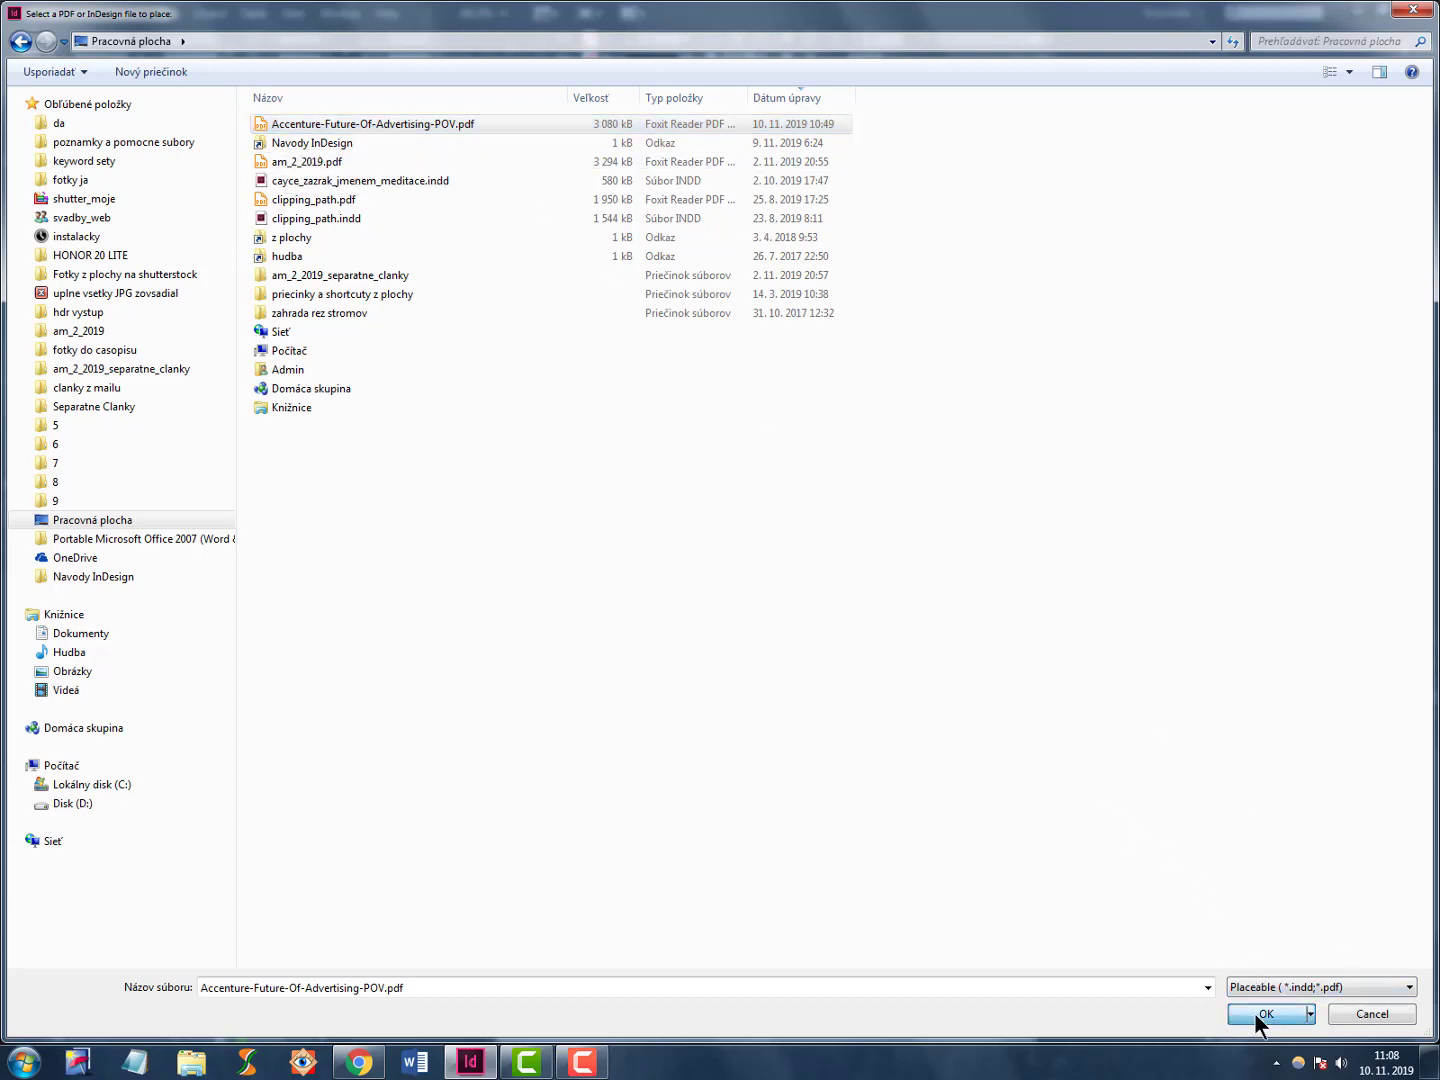
click(1264, 1013)
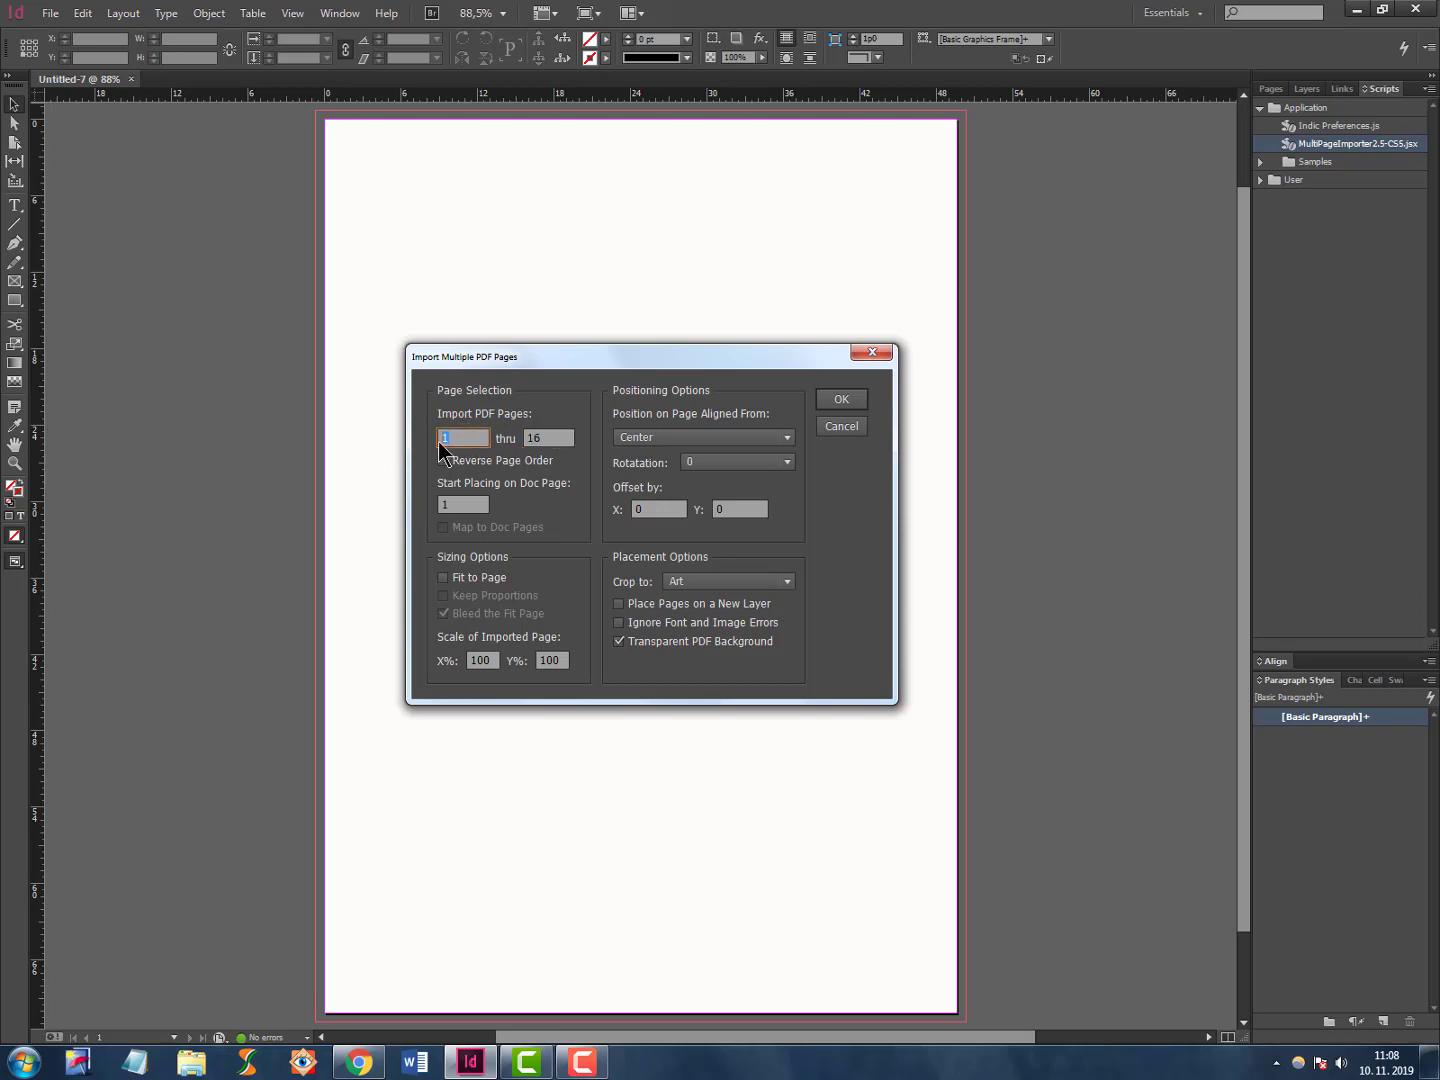
Set import start pages, then open the Accenture PDF in Foxit Reader.
click(548, 437)
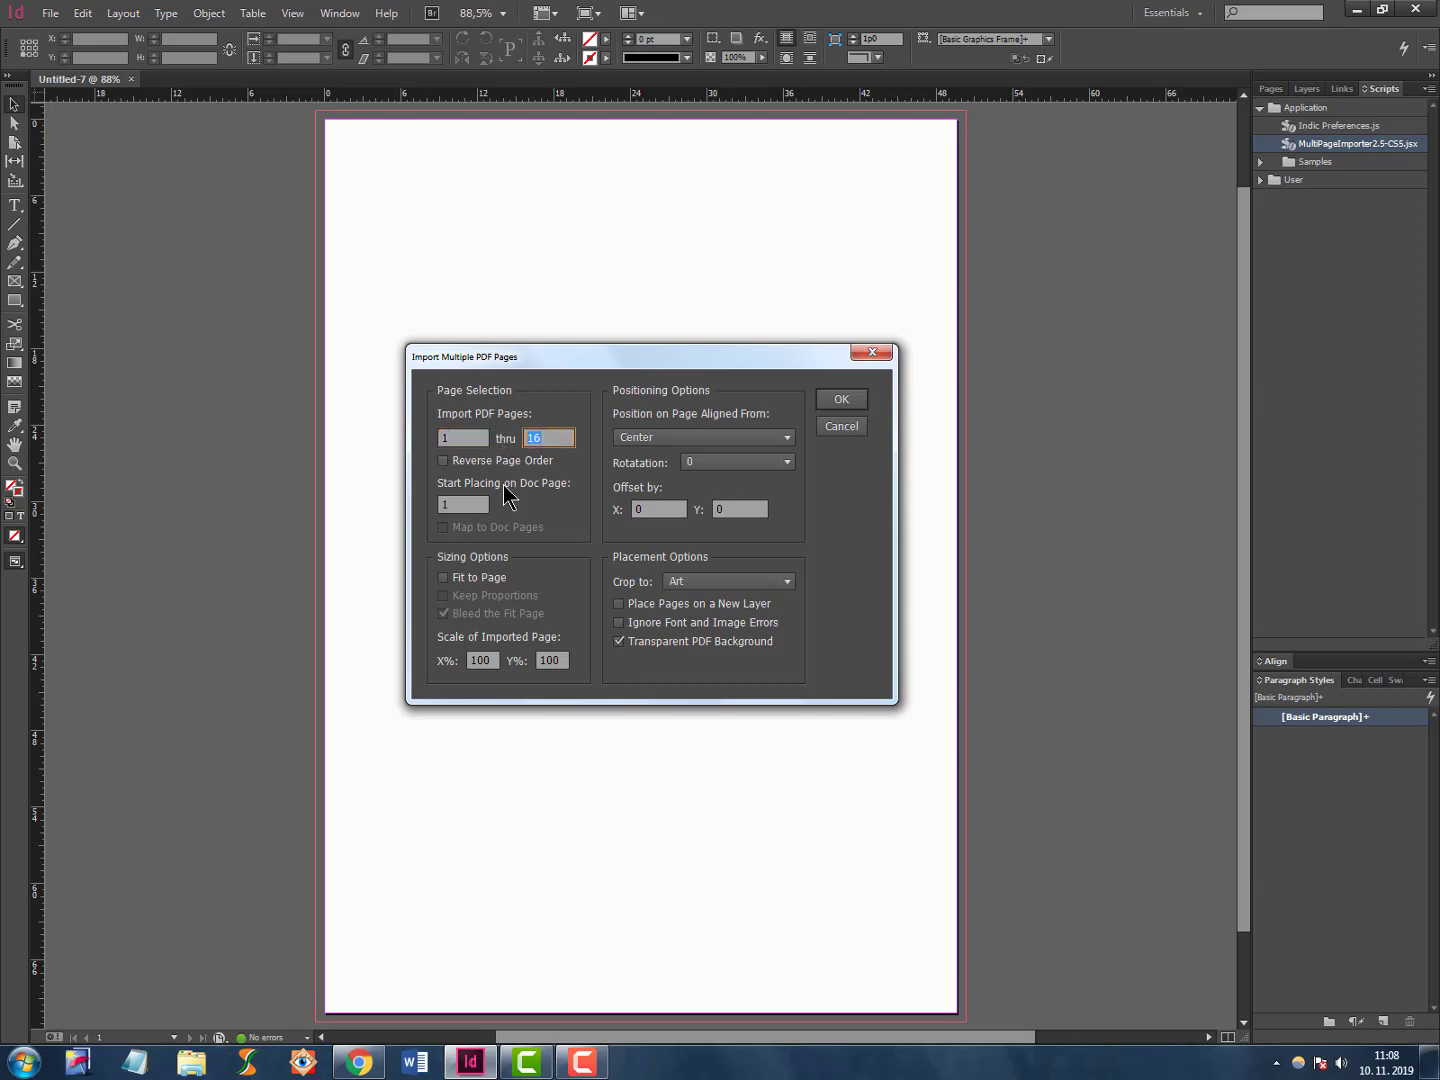
click(462, 504)
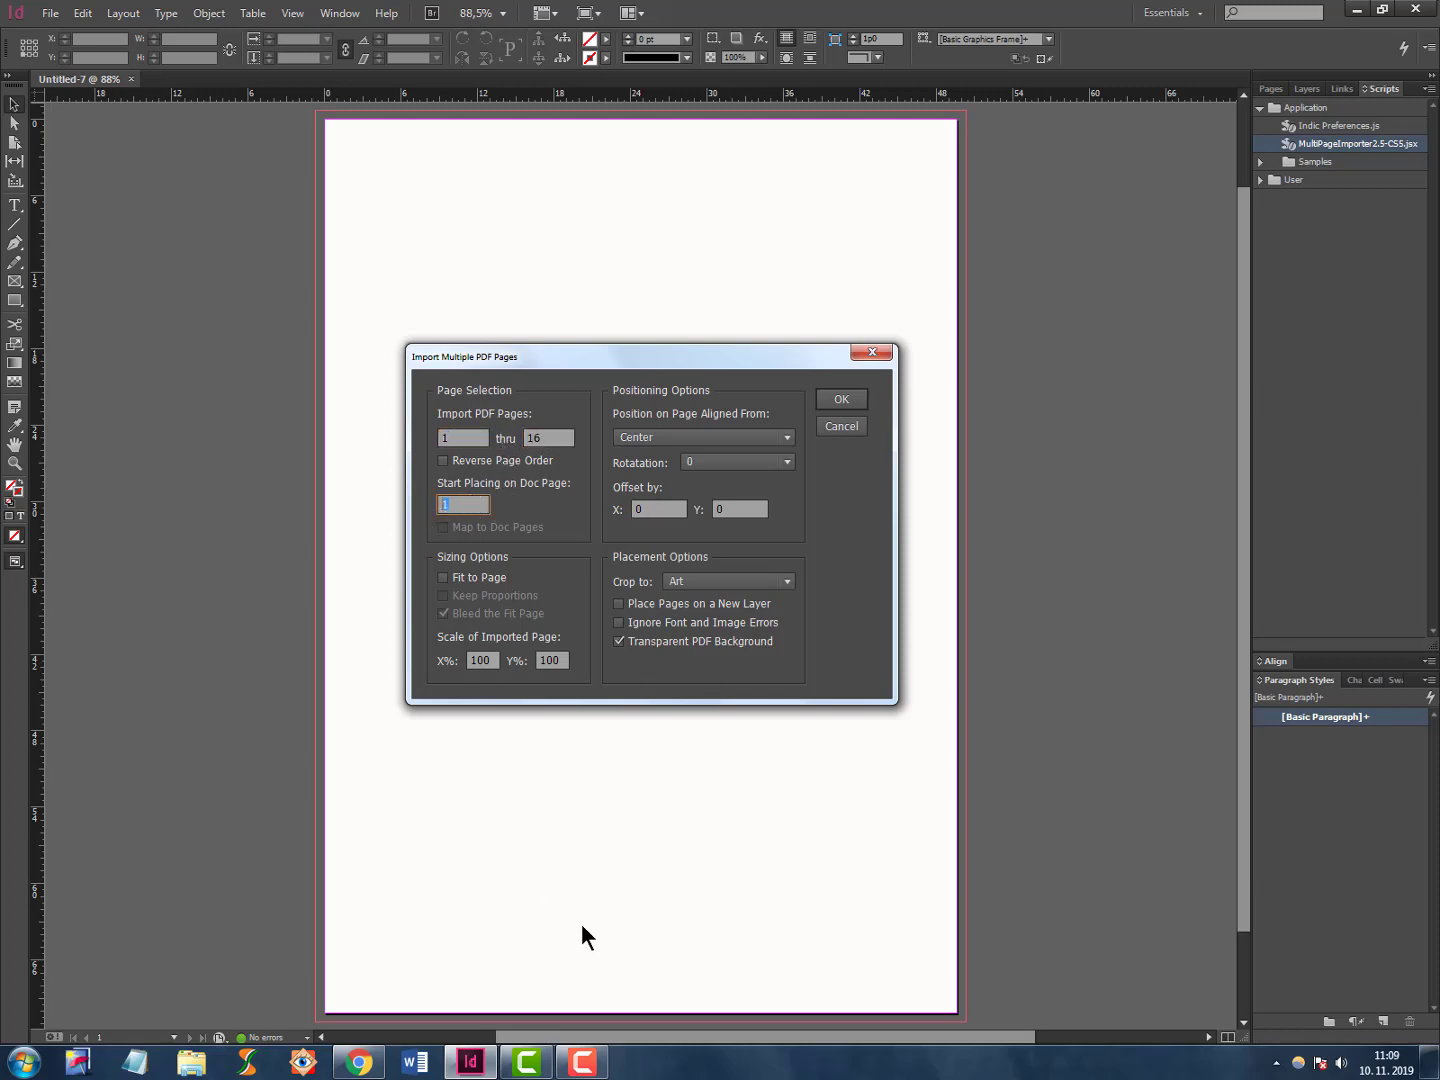
click(462, 505)
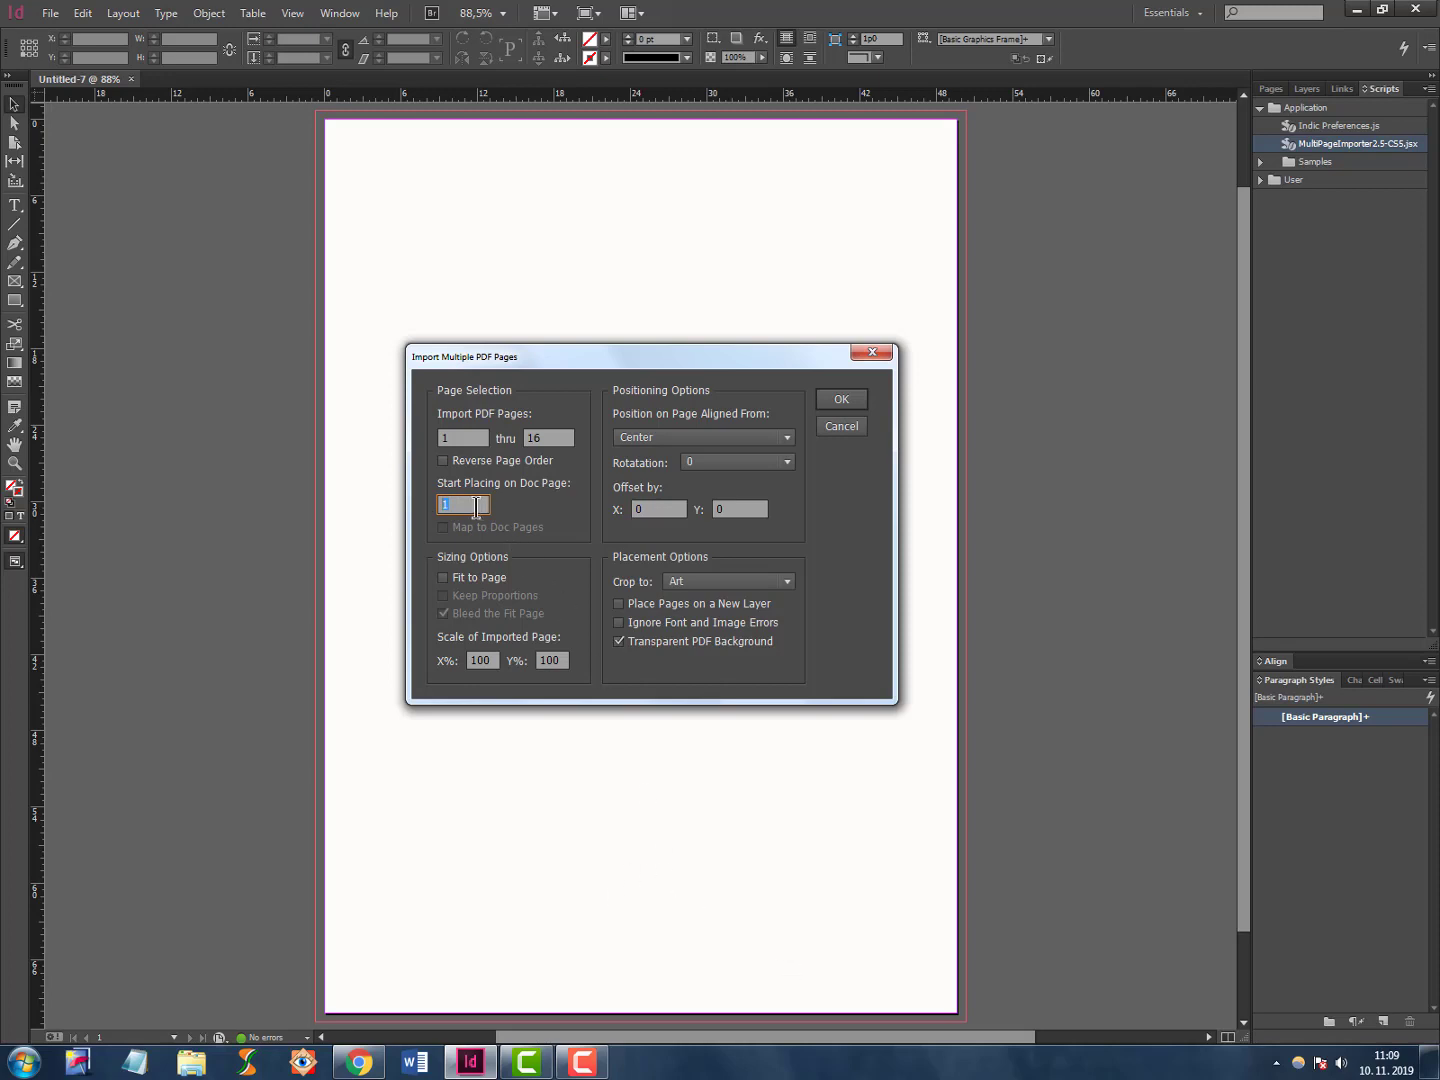
mouse_move(585, 914)
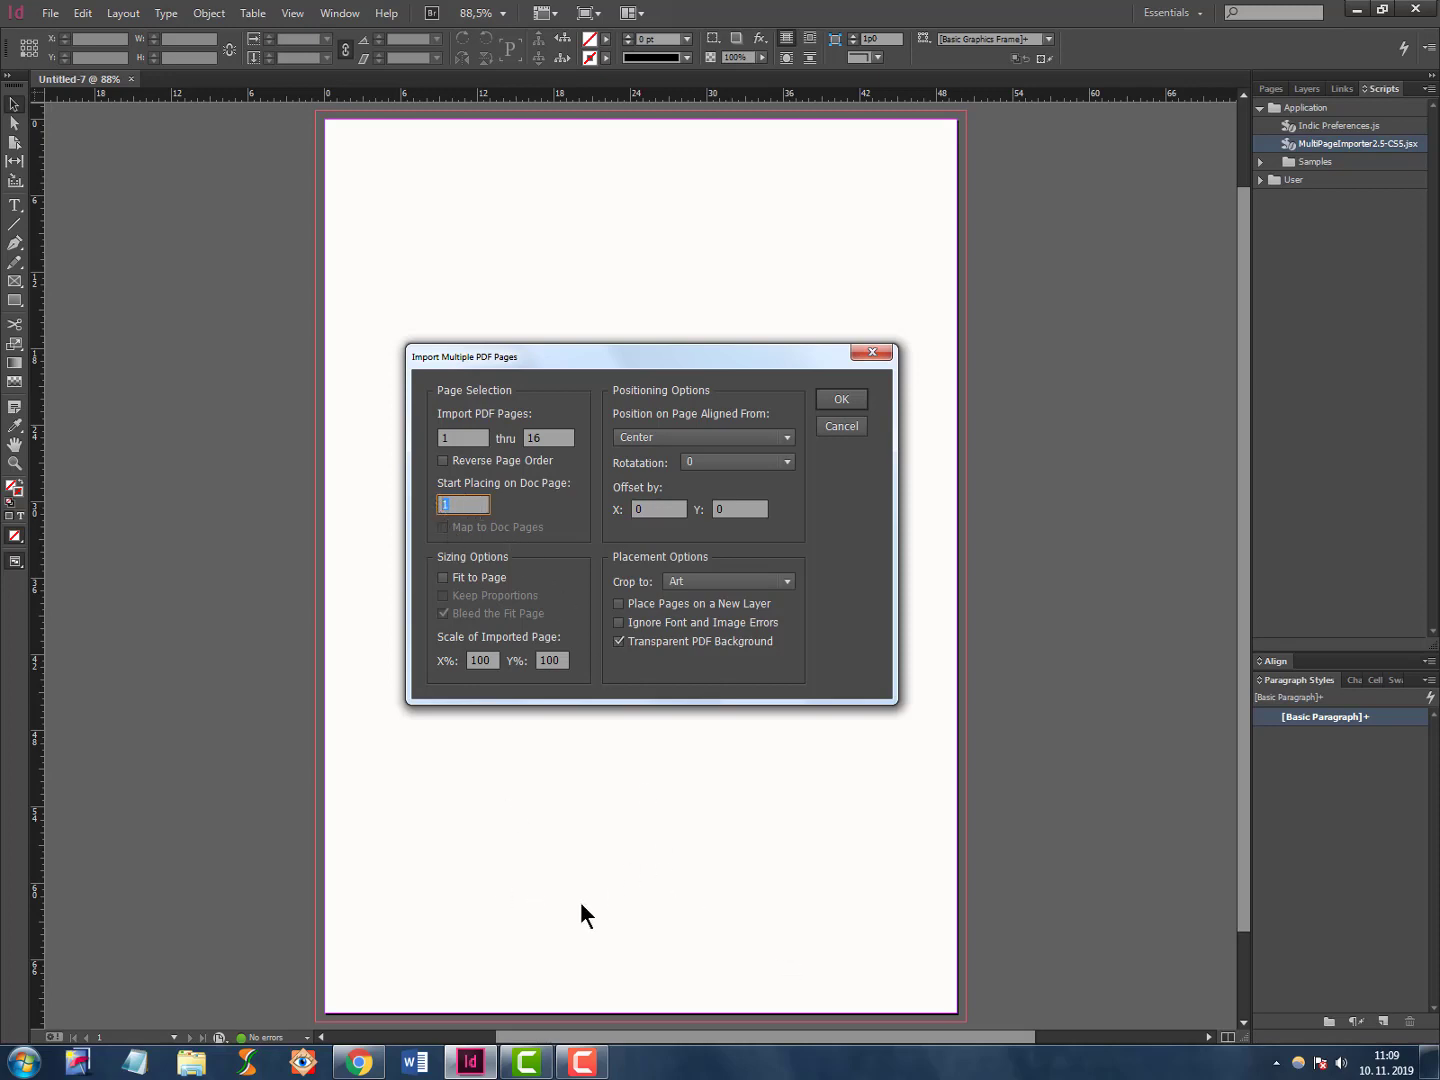
mouse_move(559, 855)
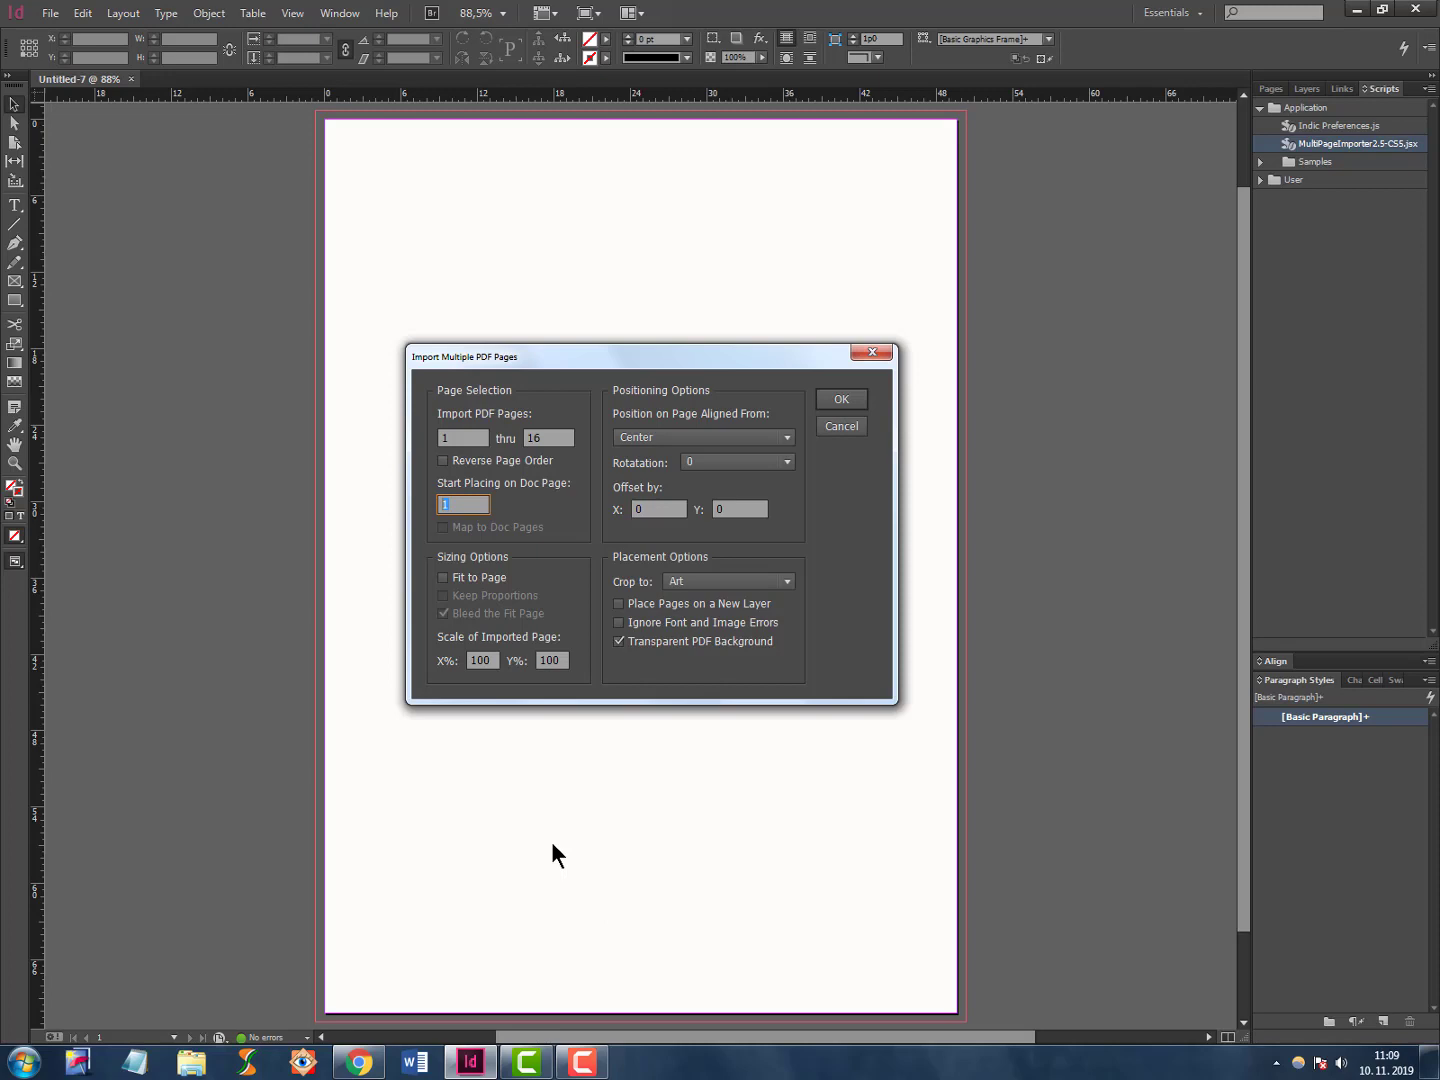
mouse_move(462, 576)
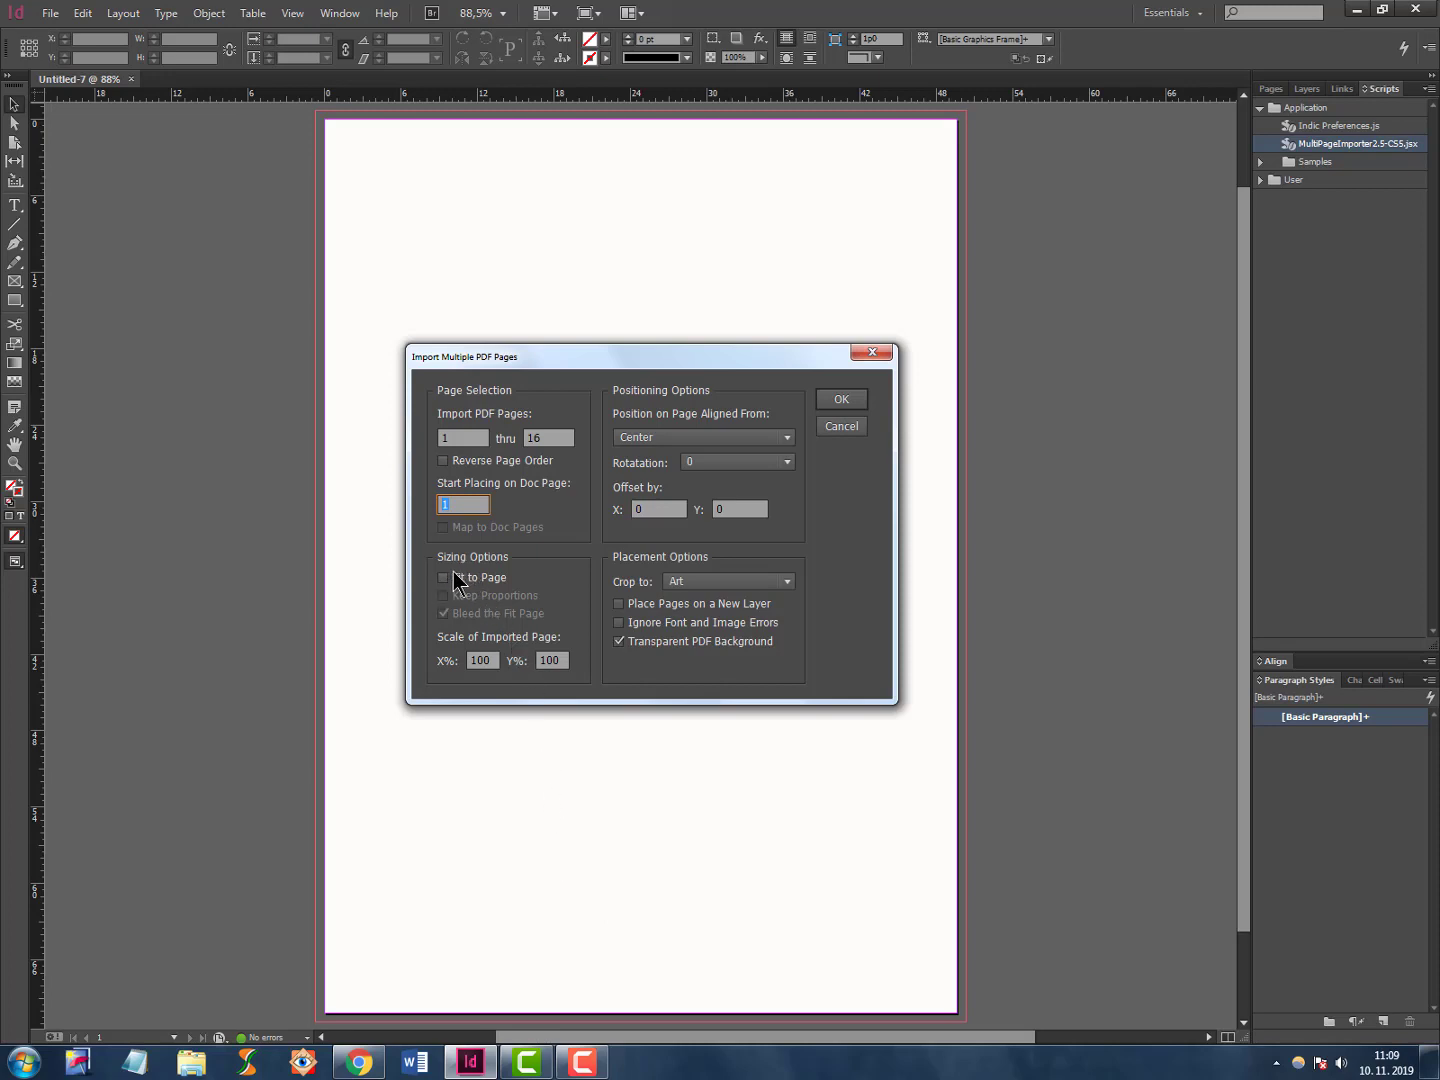
mouse_move(372, 144)
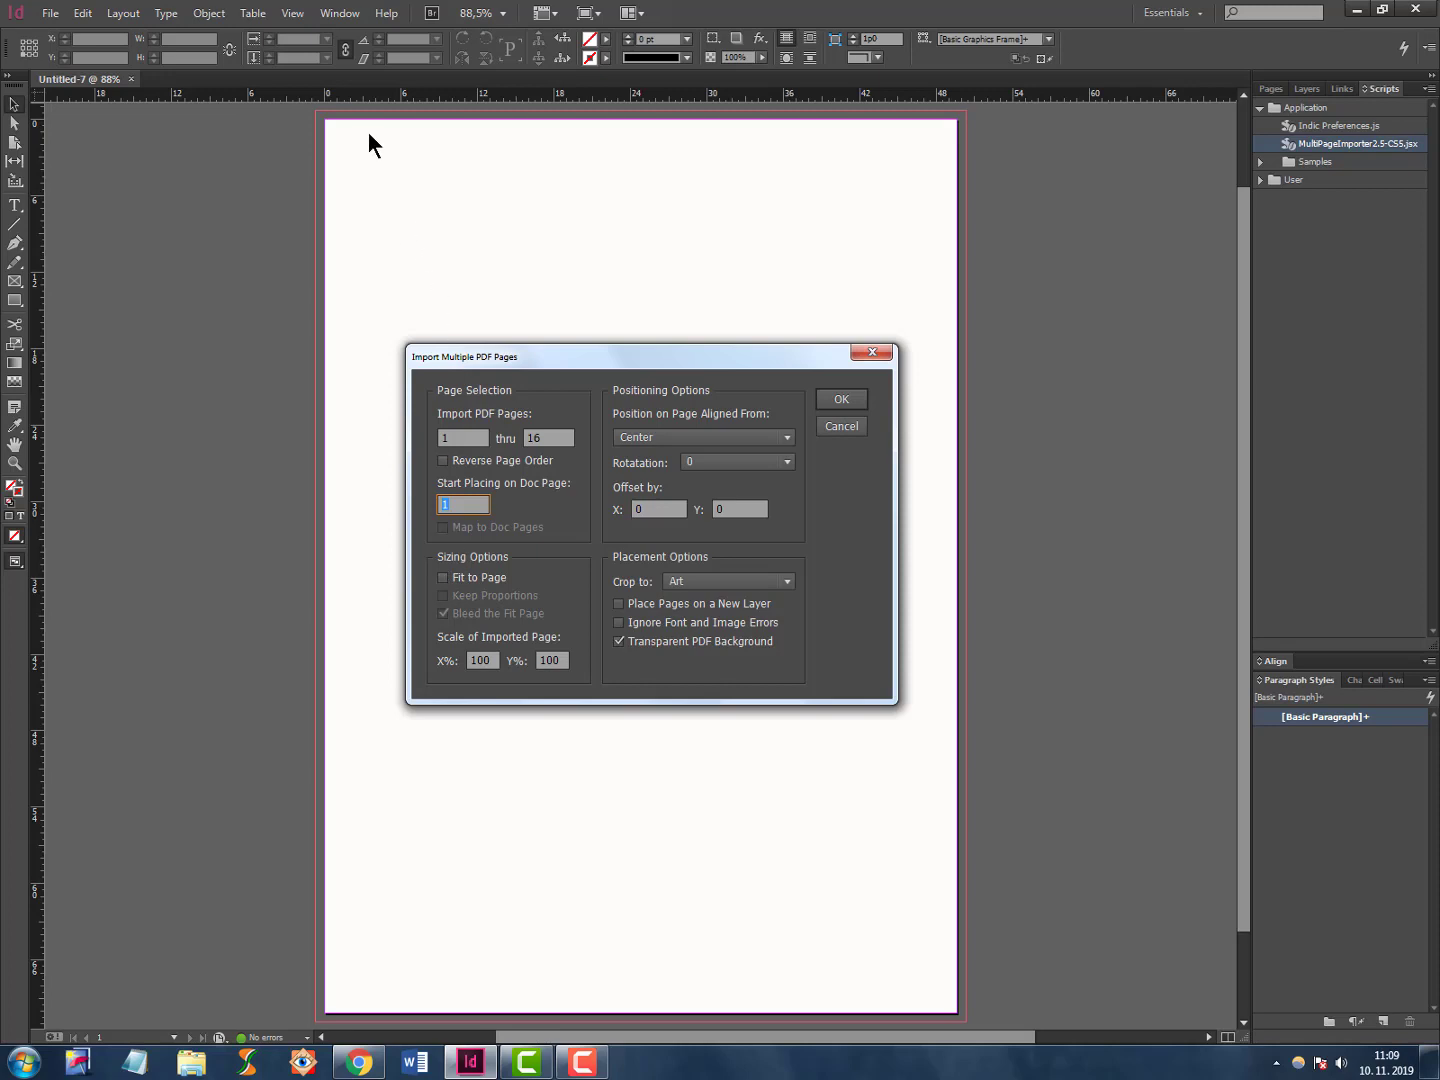
mouse_move(946, 128)
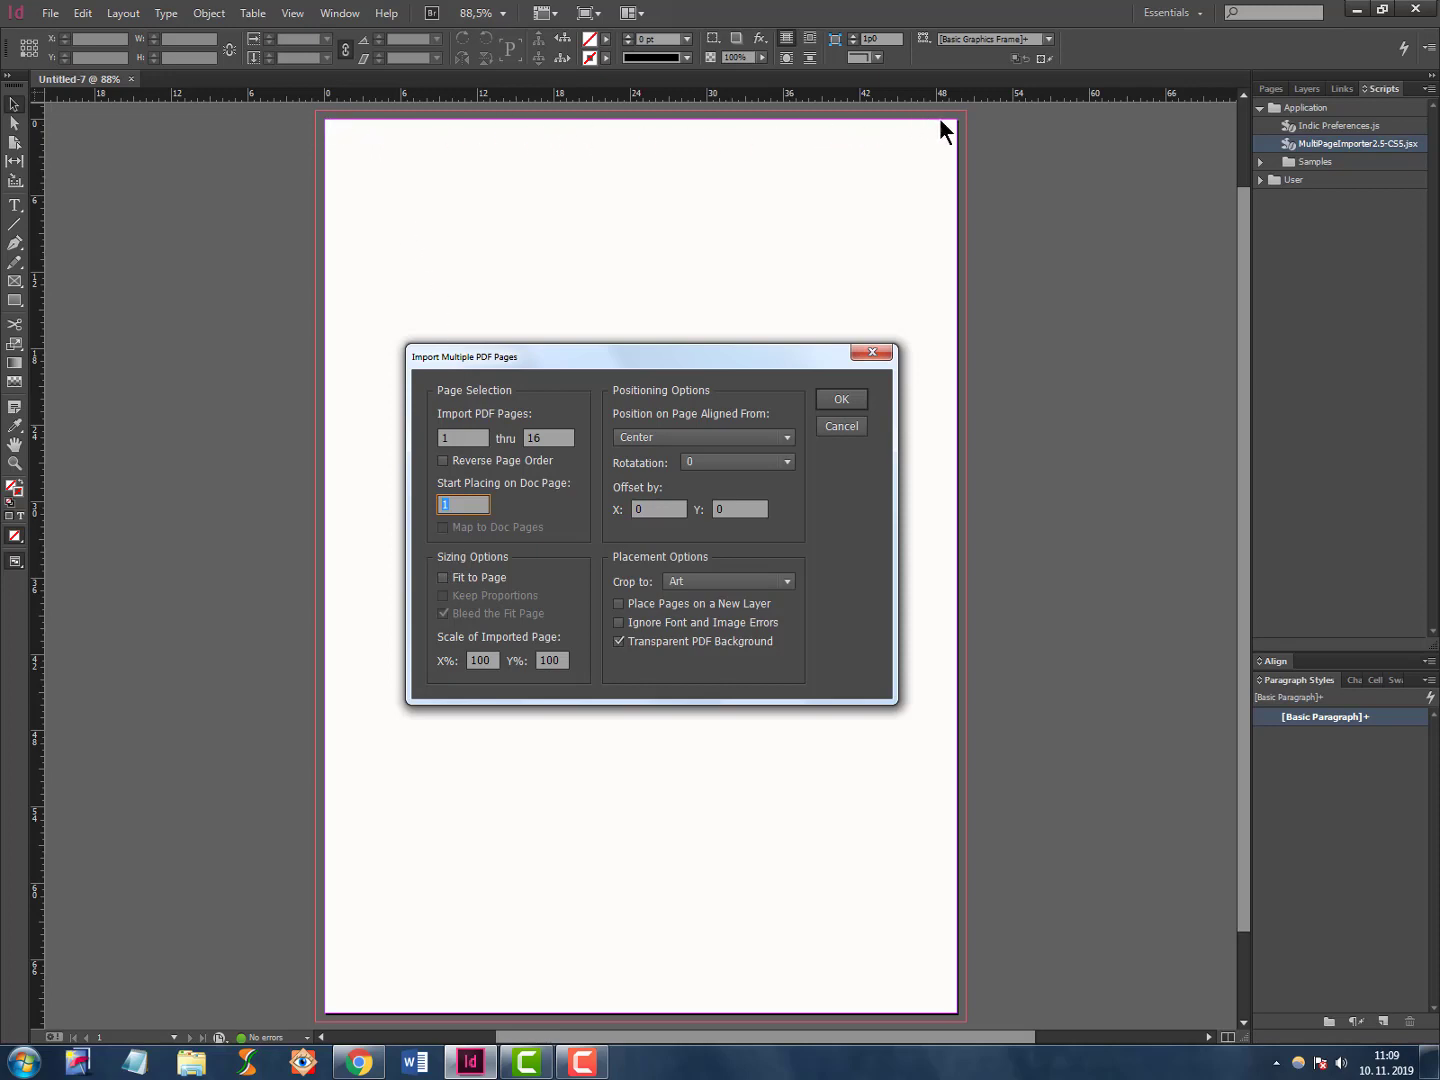
mouse_move(337, 414)
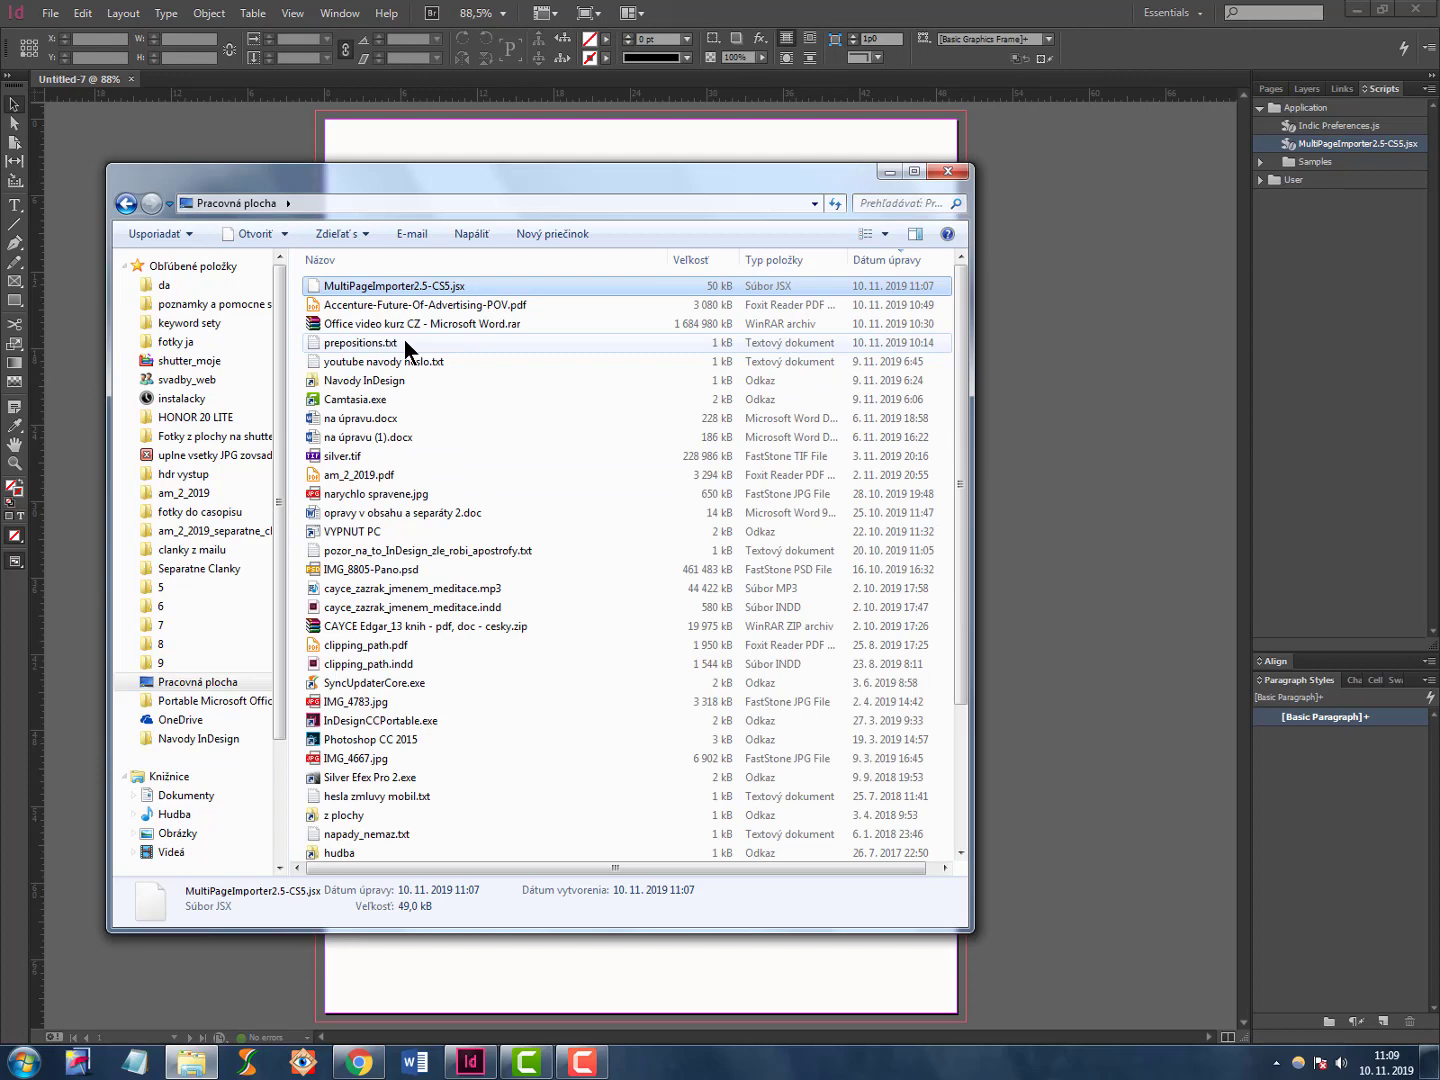
click(463, 305)
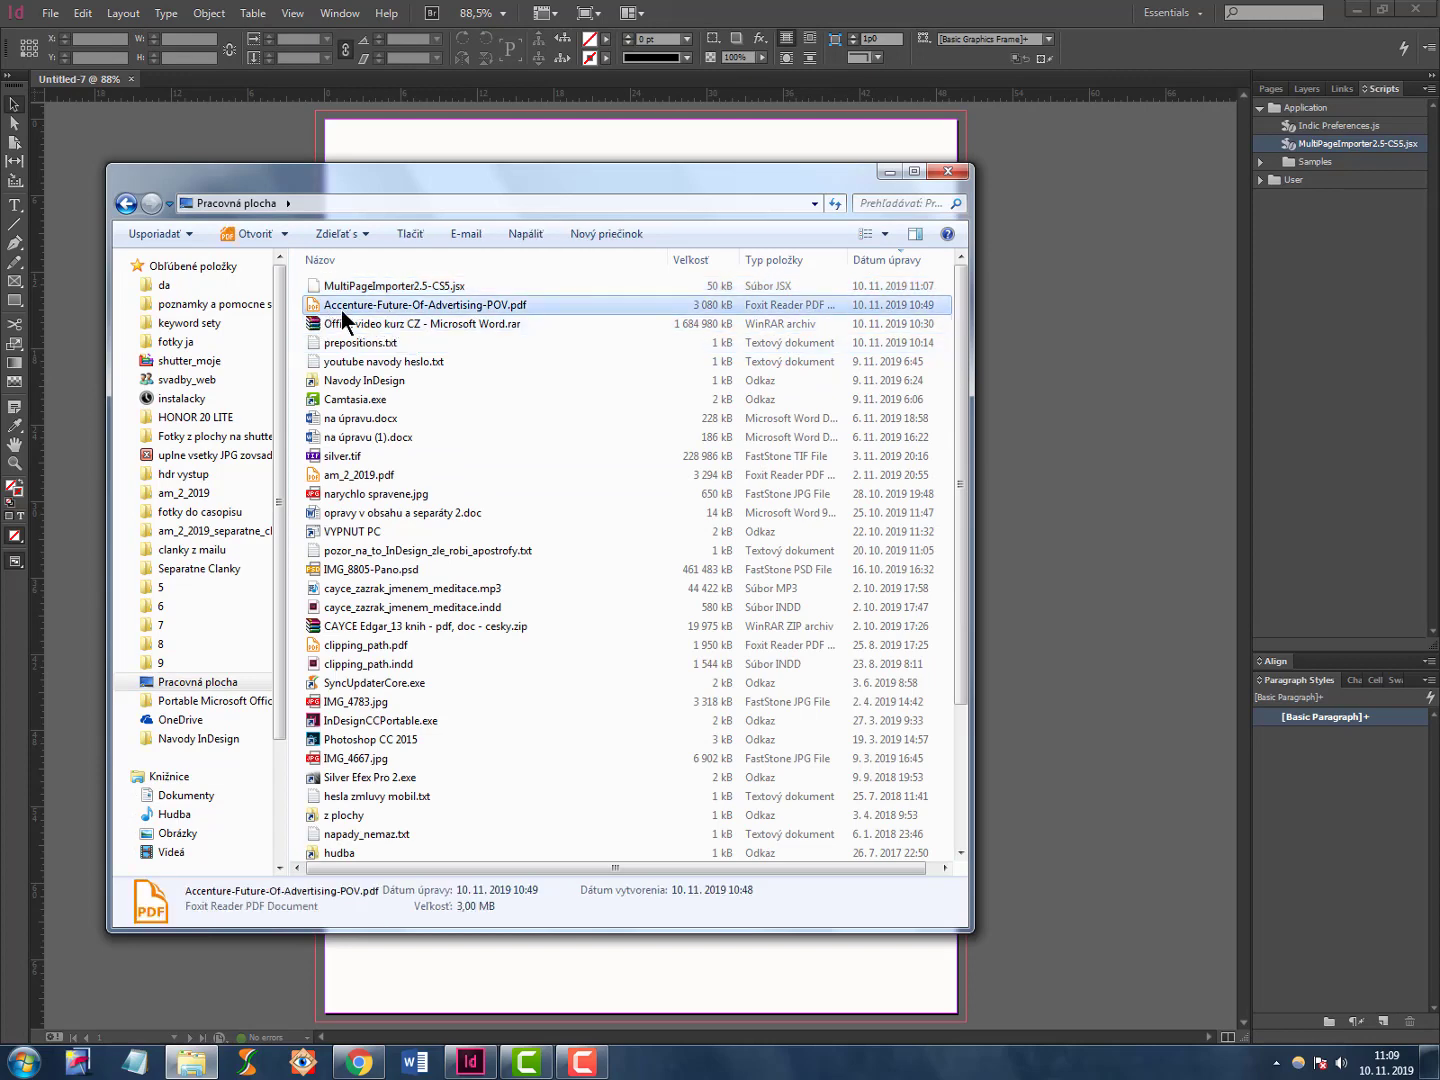
double_click(424, 304)
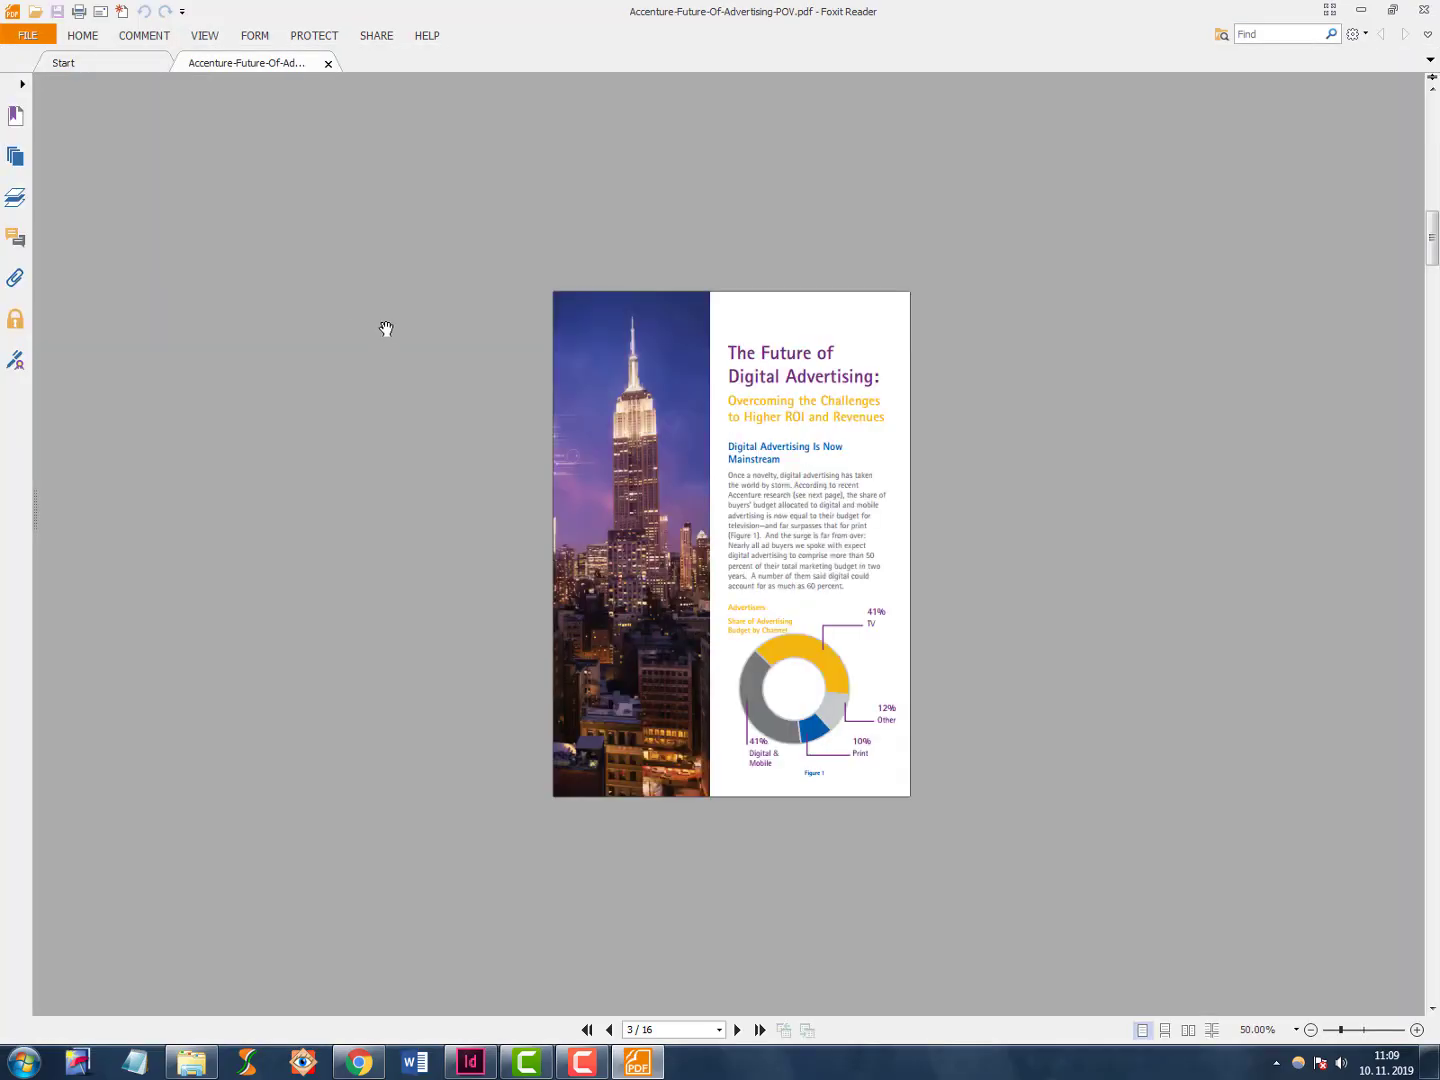
Page through the Accenture PDF in Foxit Reader toward page 8.
click(586, 1030)
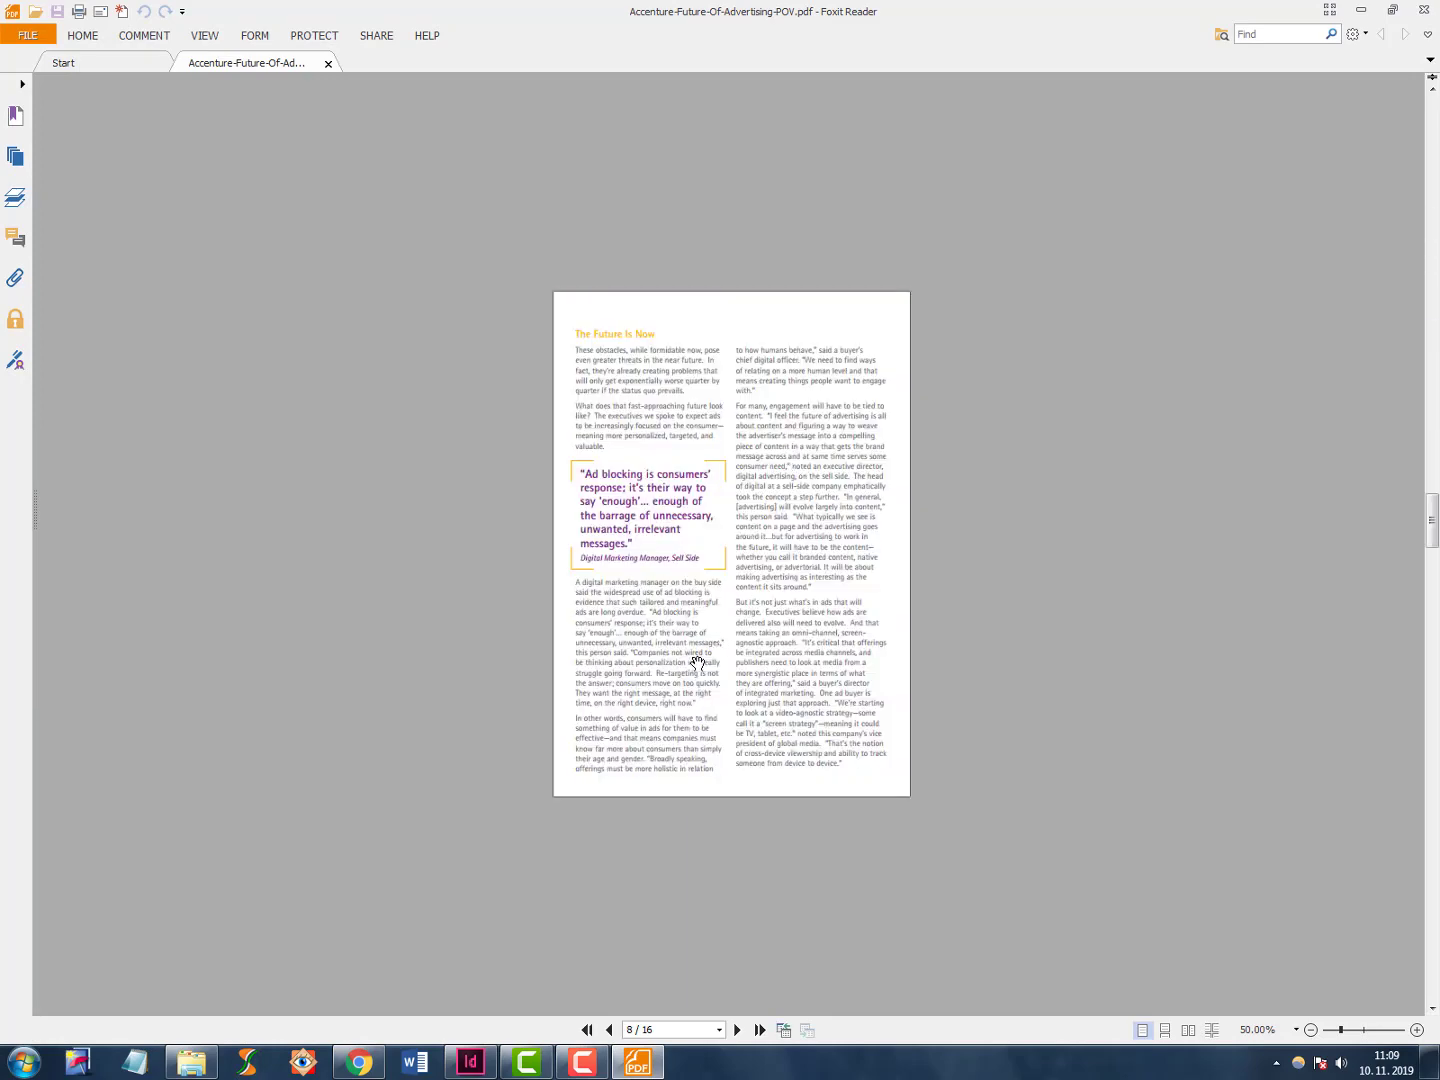
mouse_move(787, 408)
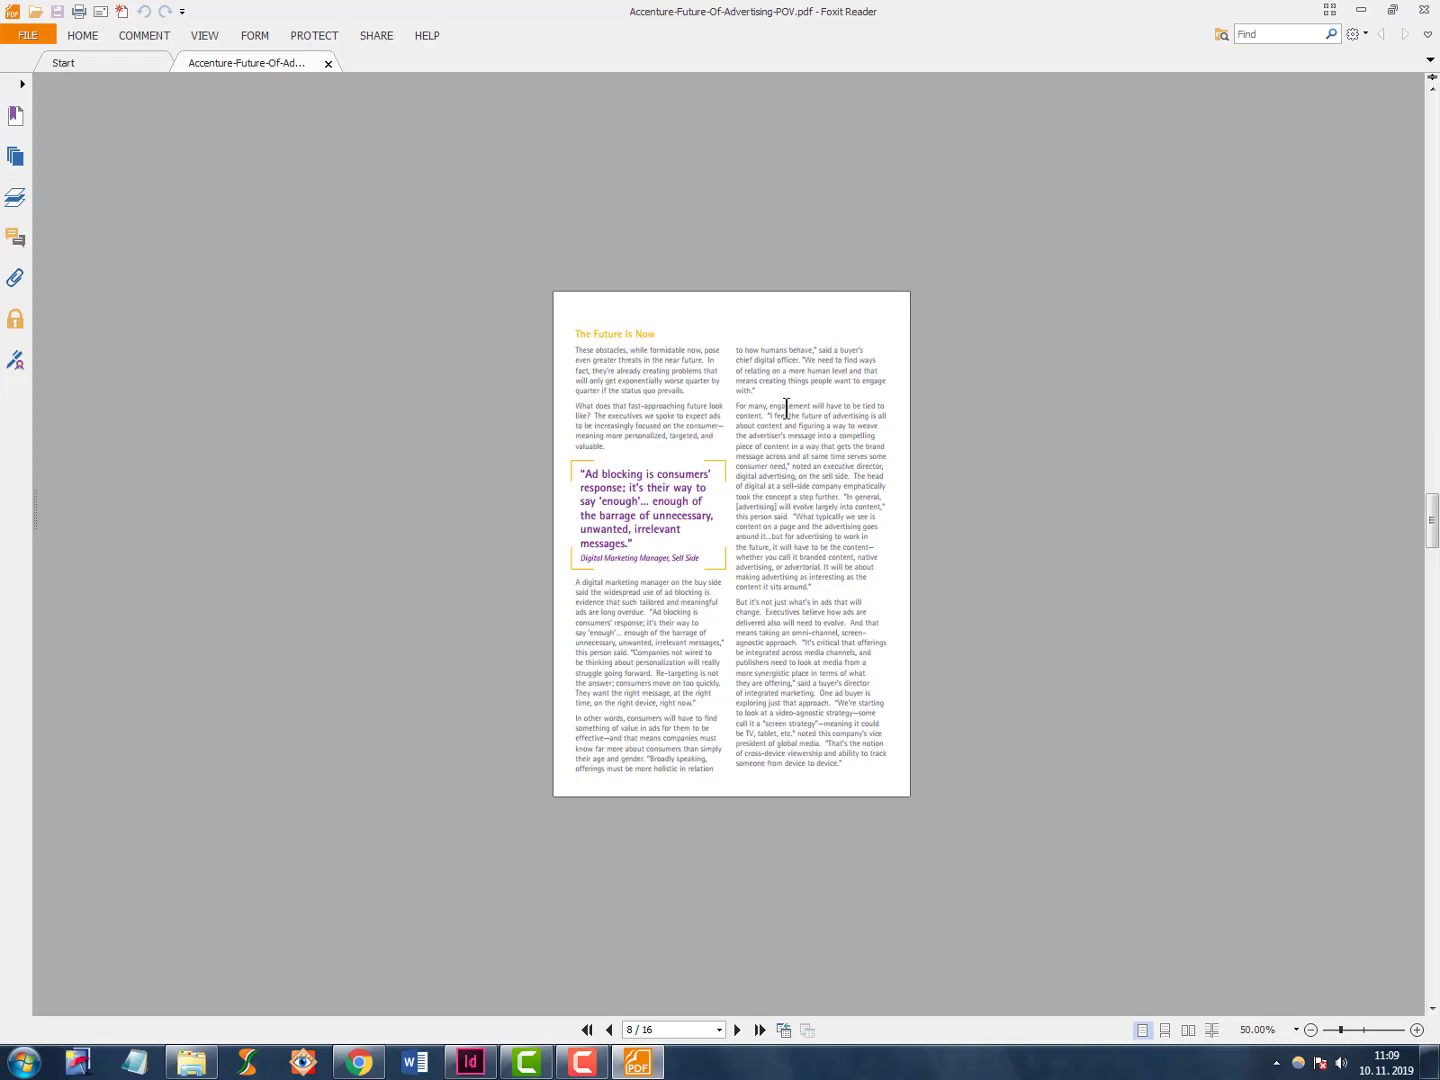
mouse_move(1430, 10)
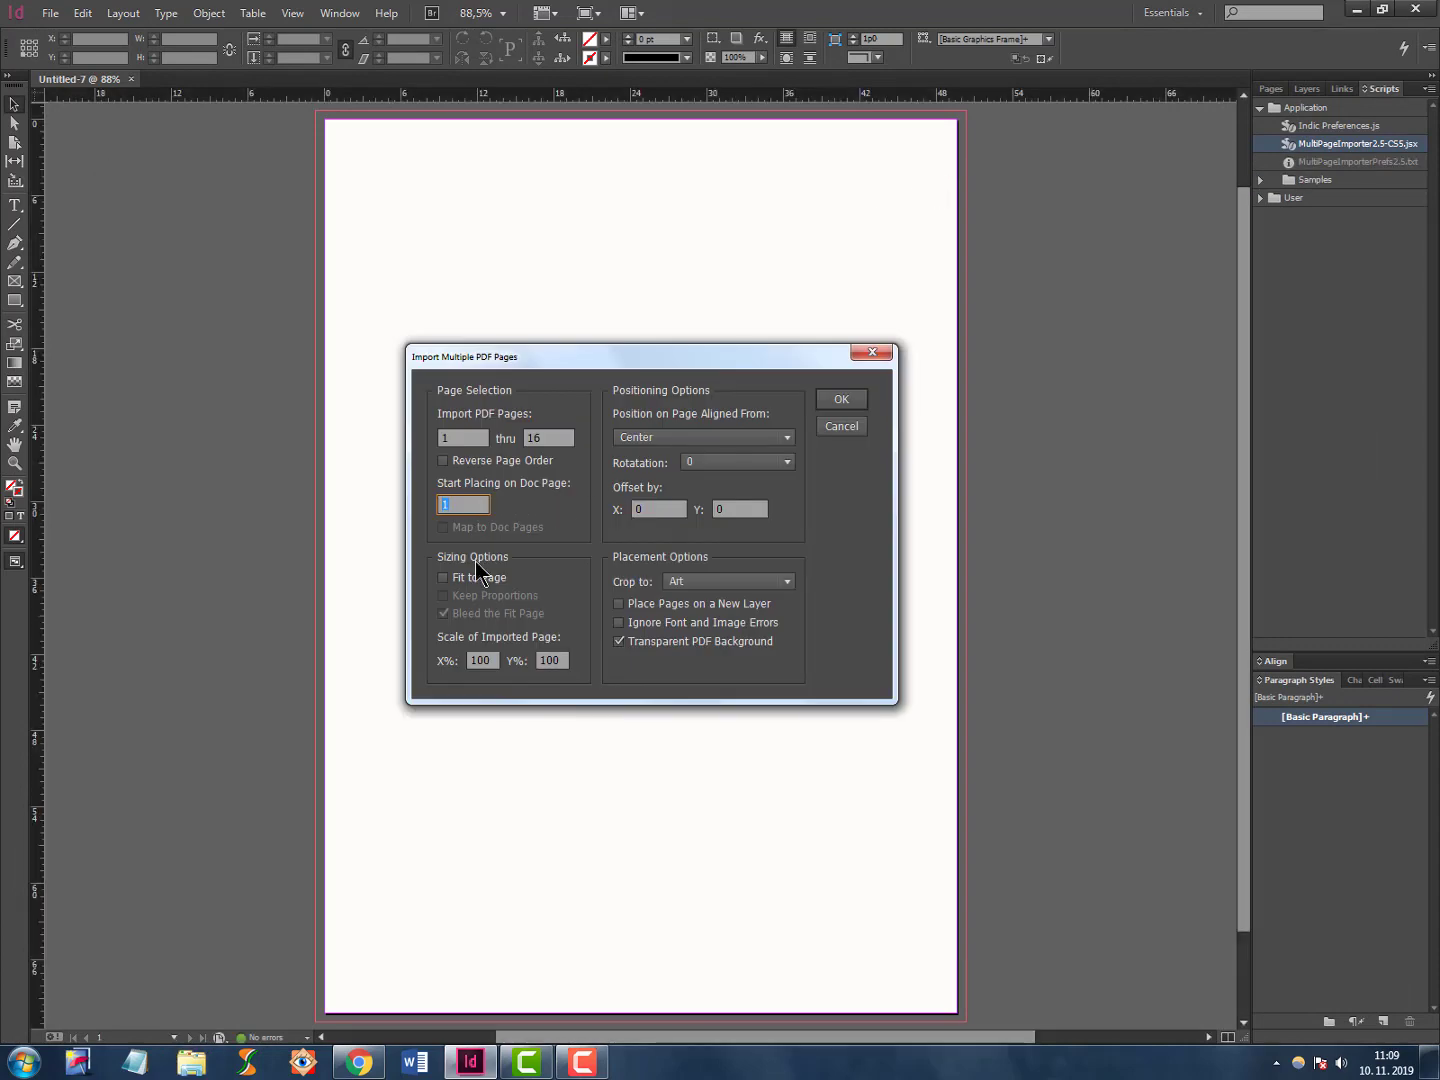
mouse_move(448, 594)
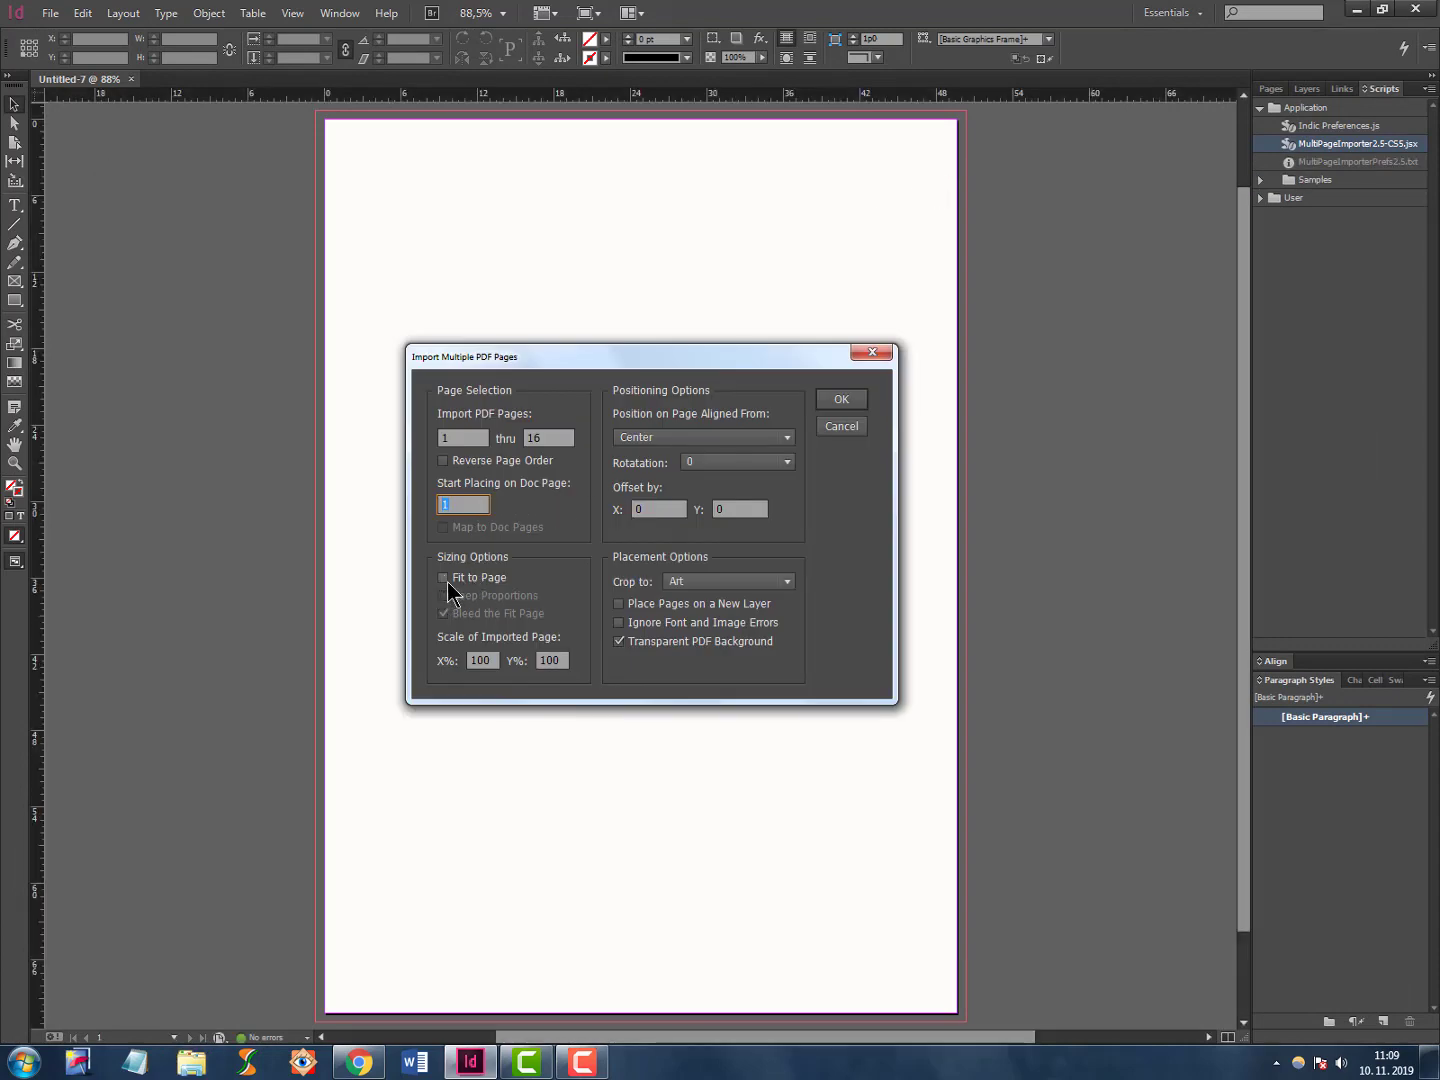
click(482, 660)
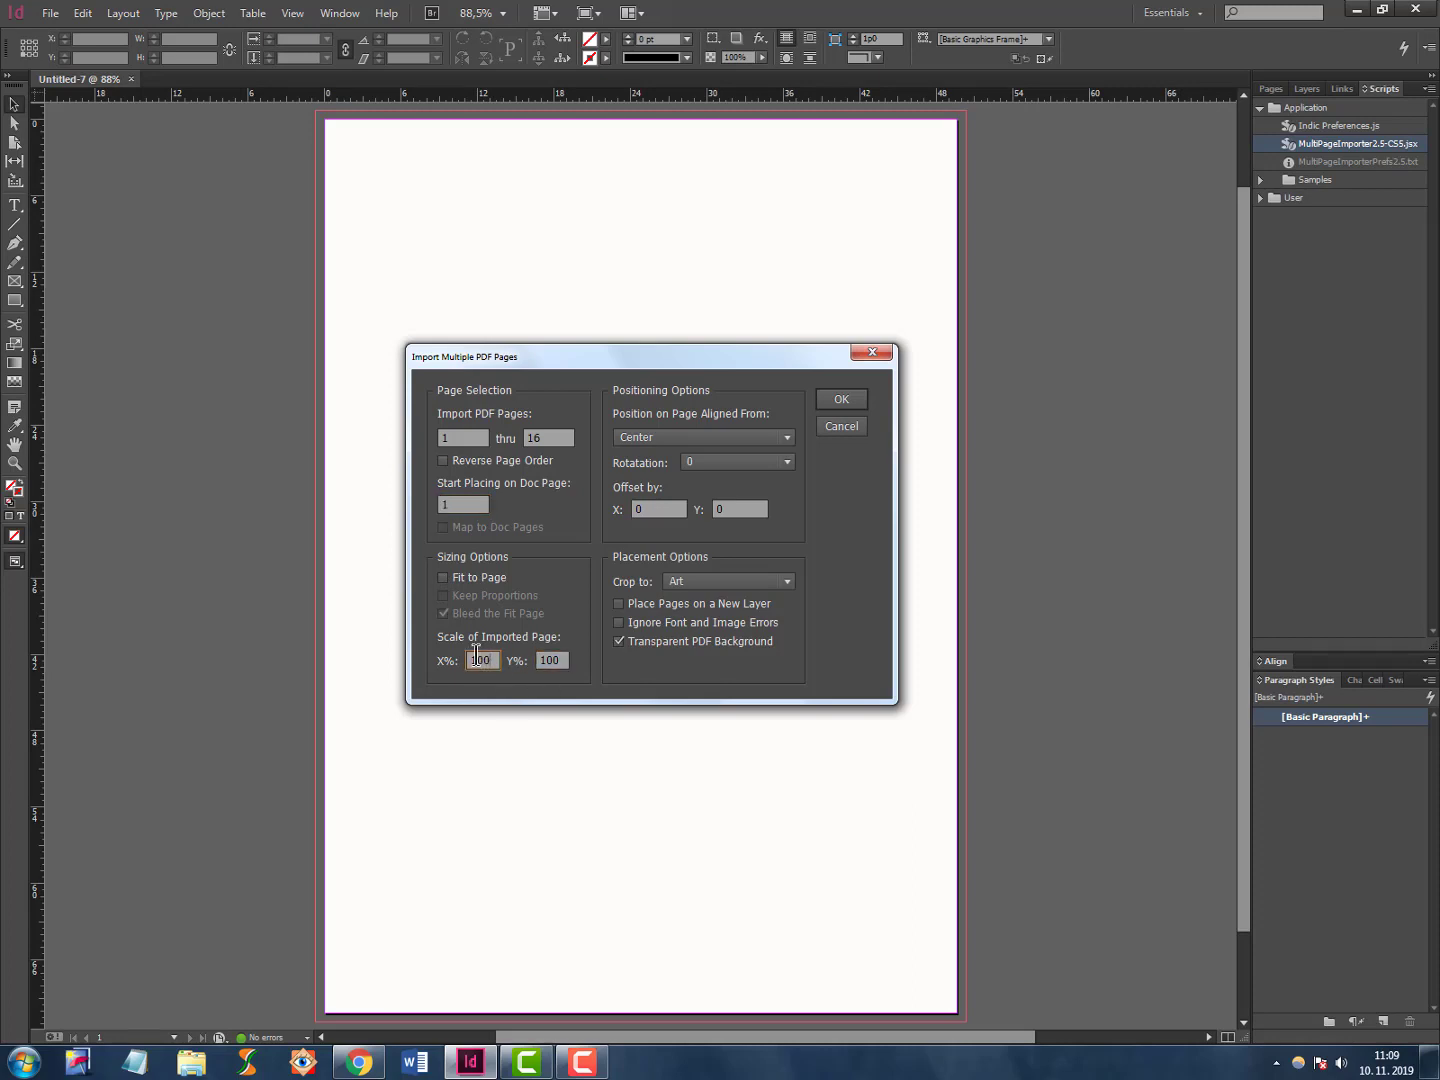
click(552, 660)
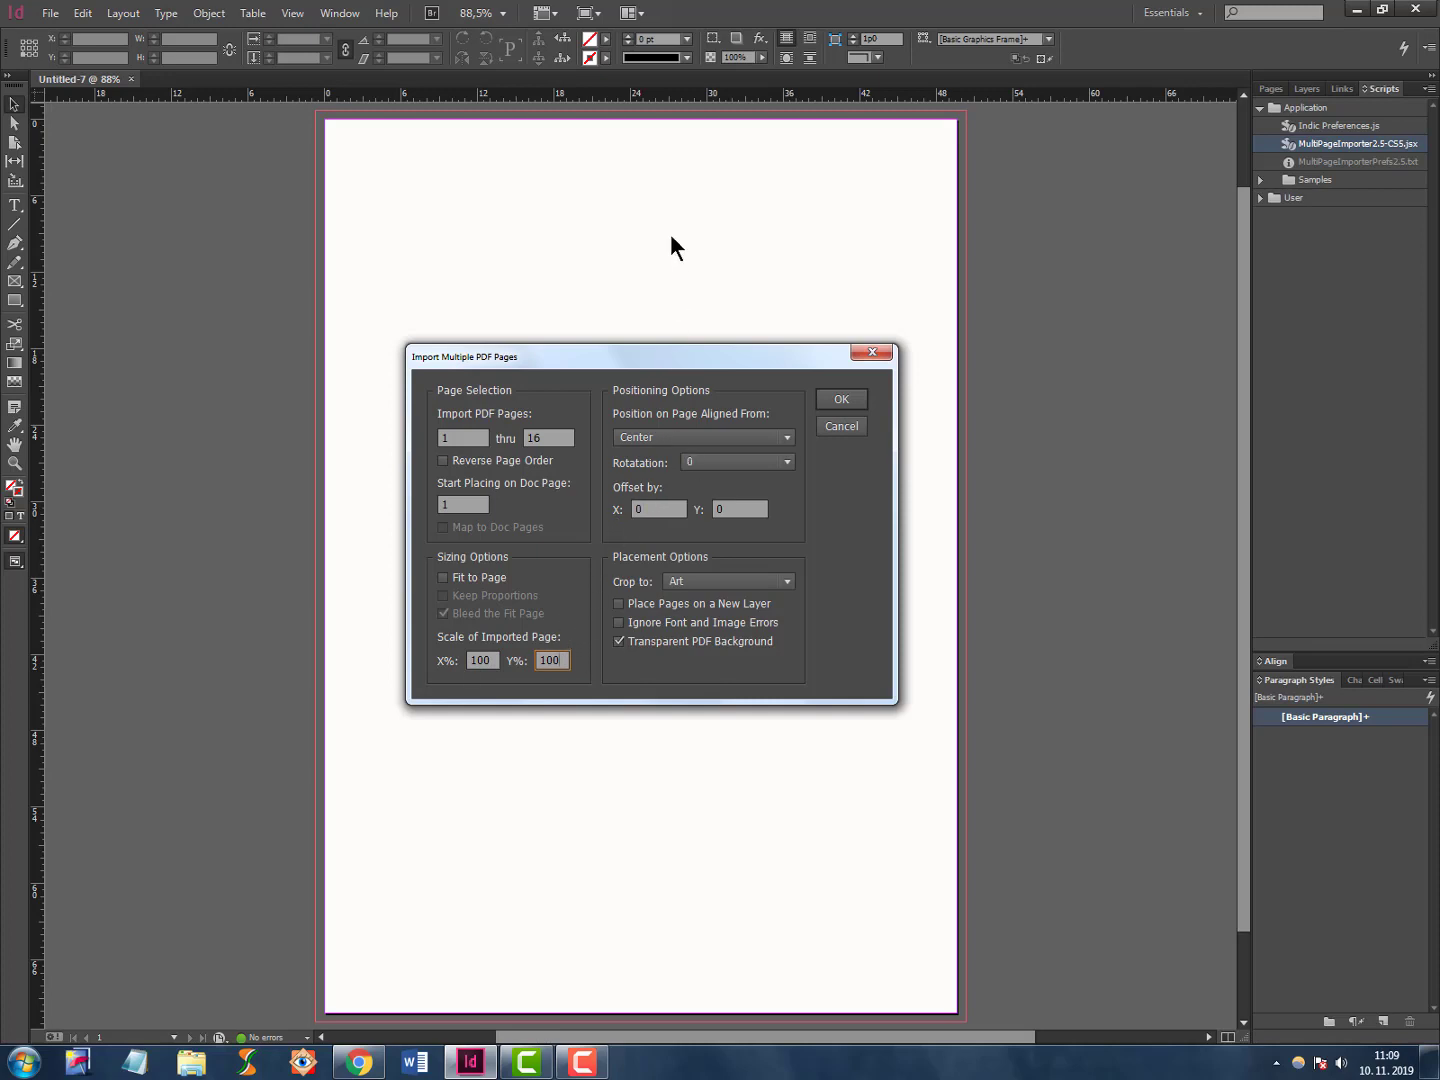
click(702, 437)
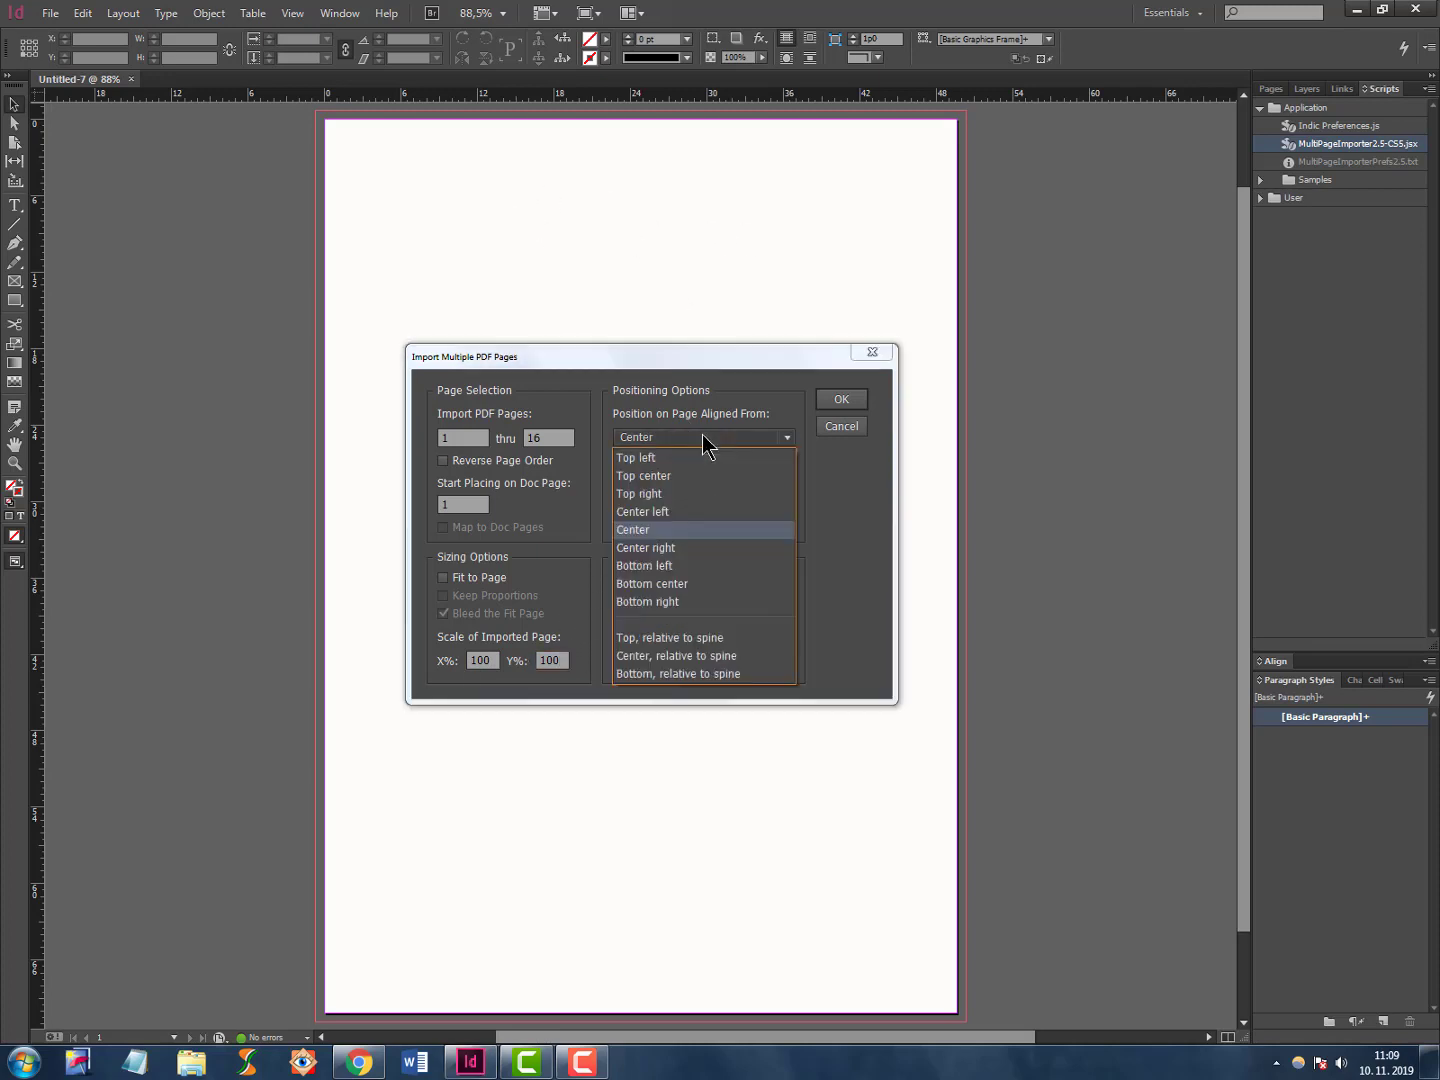
click(632, 529)
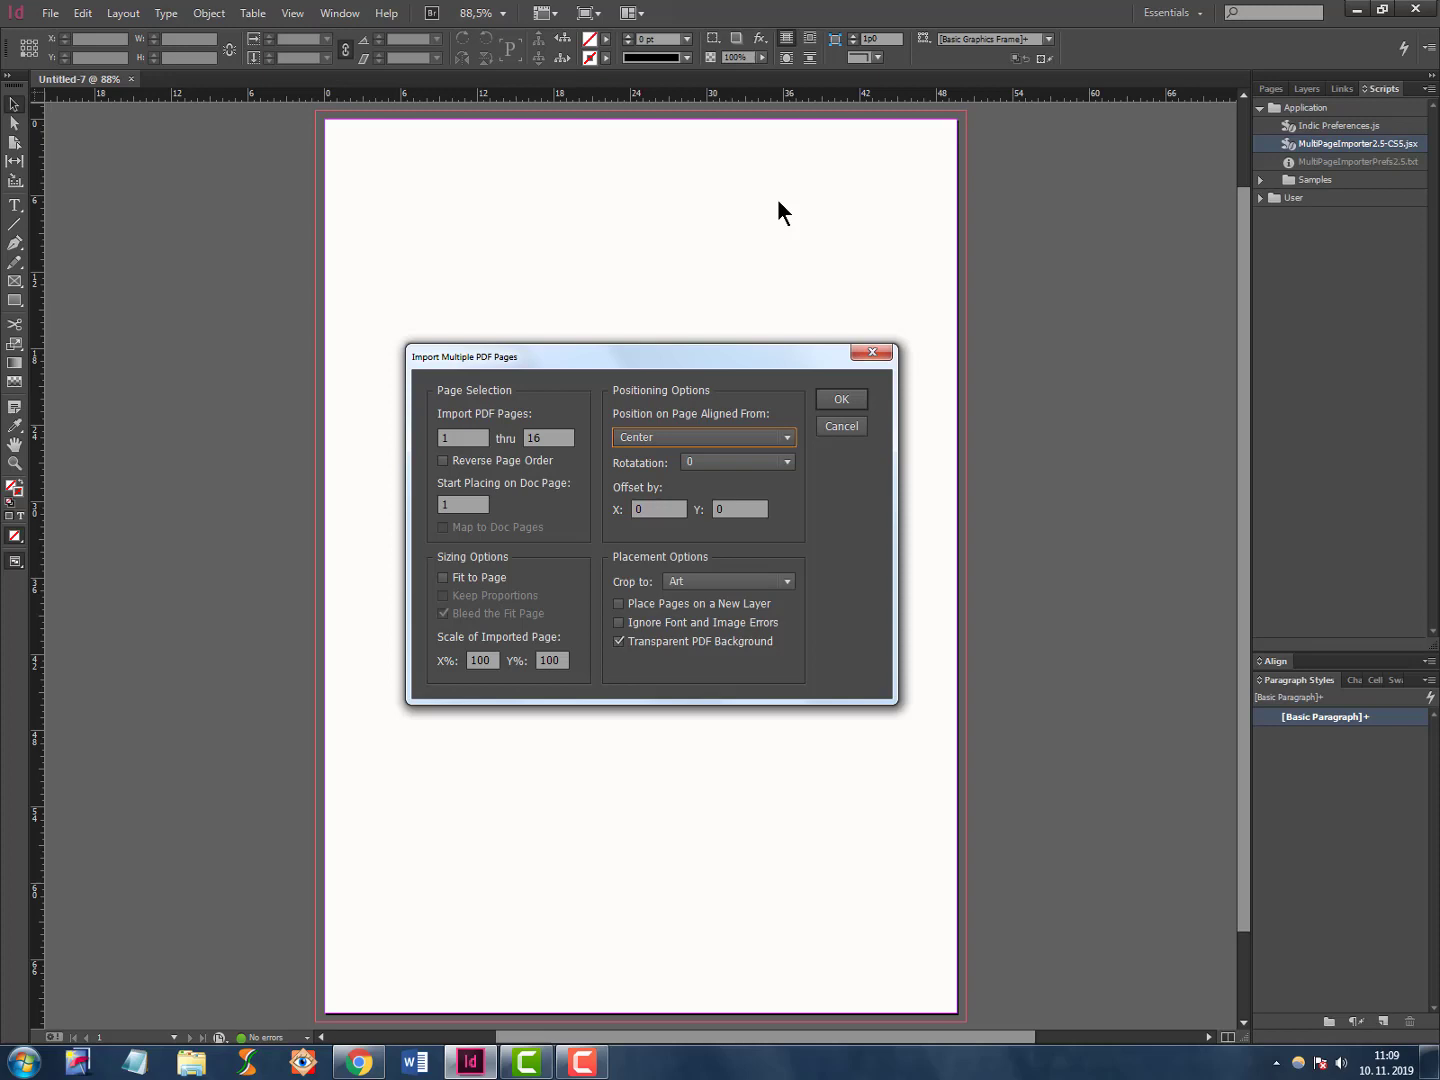
mouse_move(935, 191)
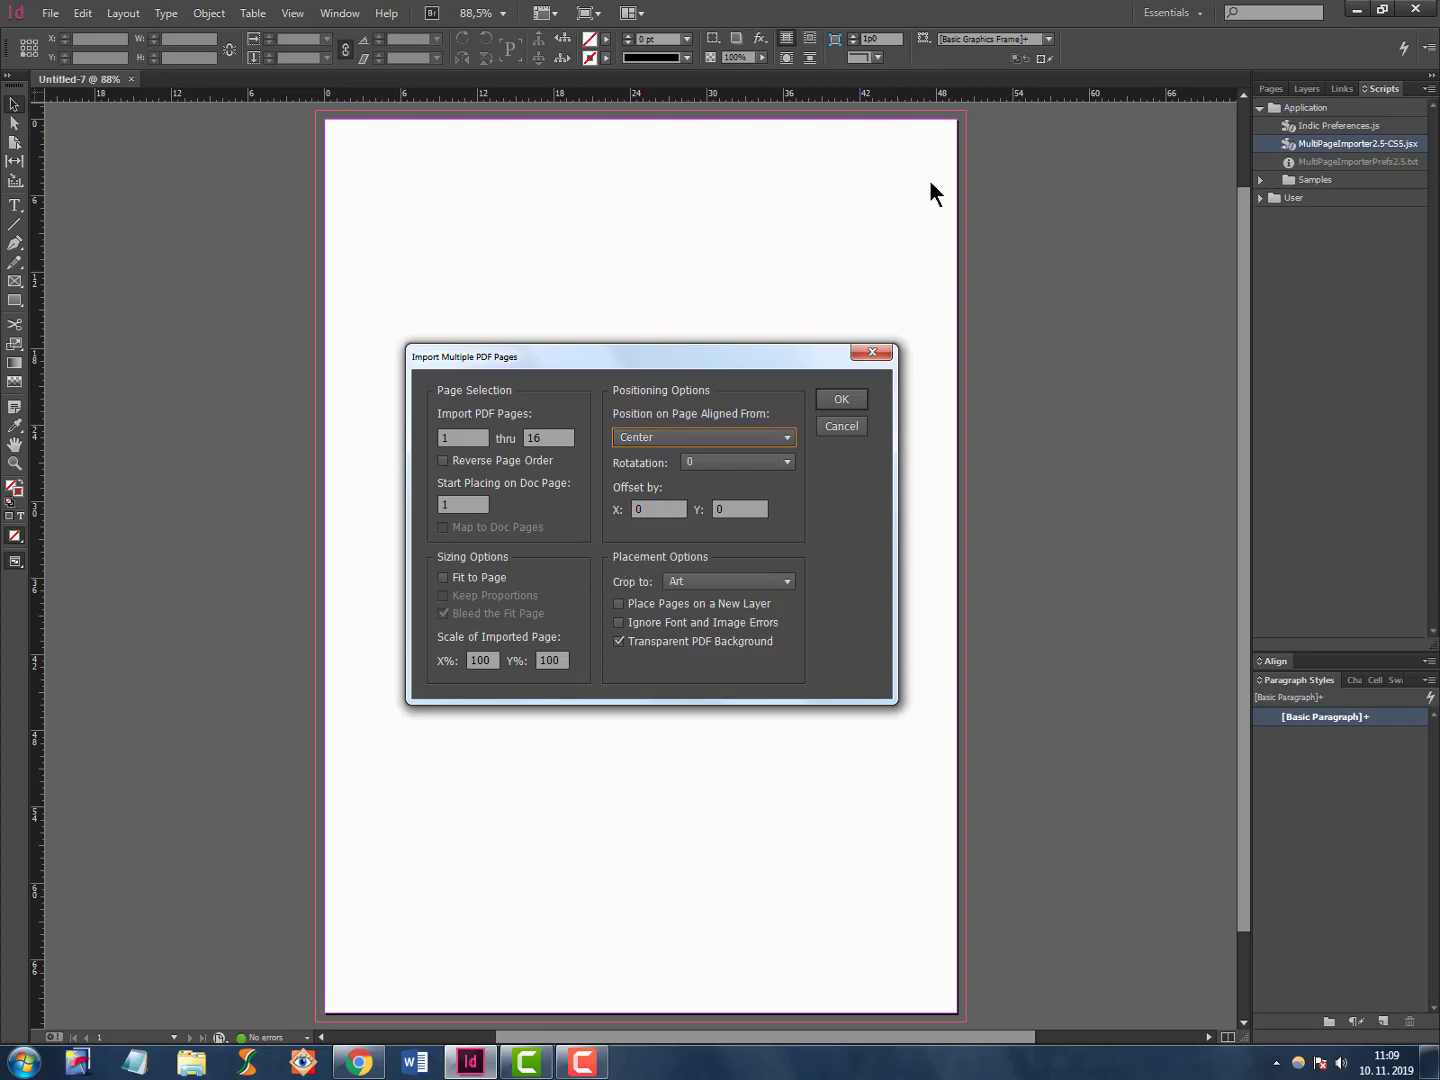
mouse_move(787, 563)
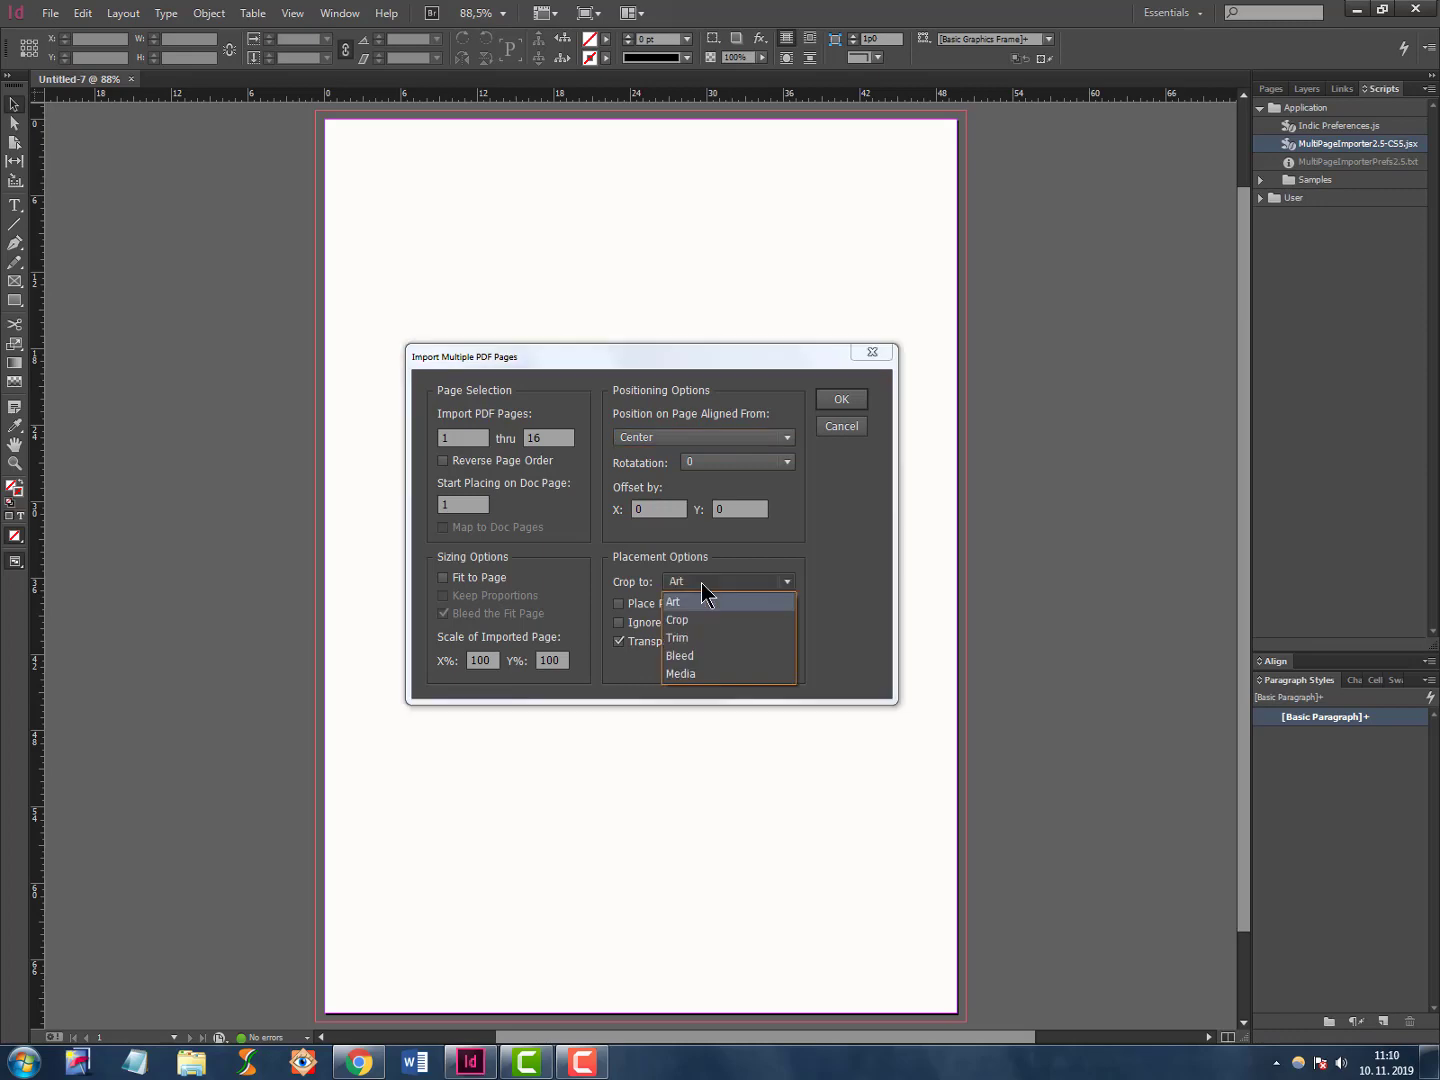
click(672, 602)
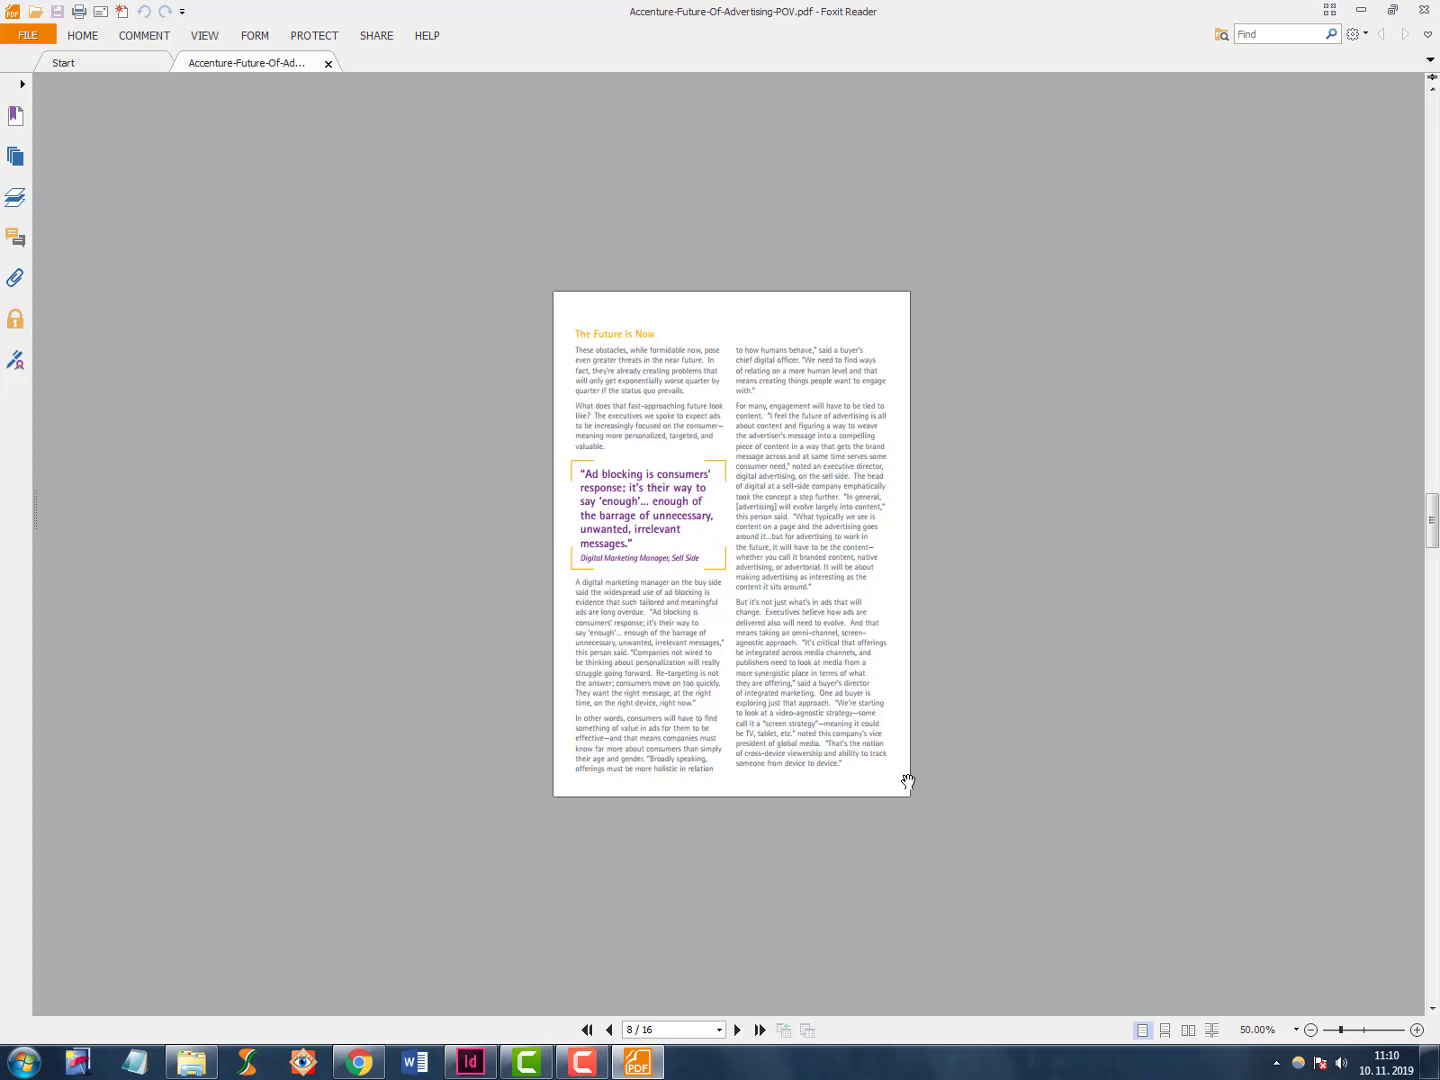
mouse_move(558, 822)
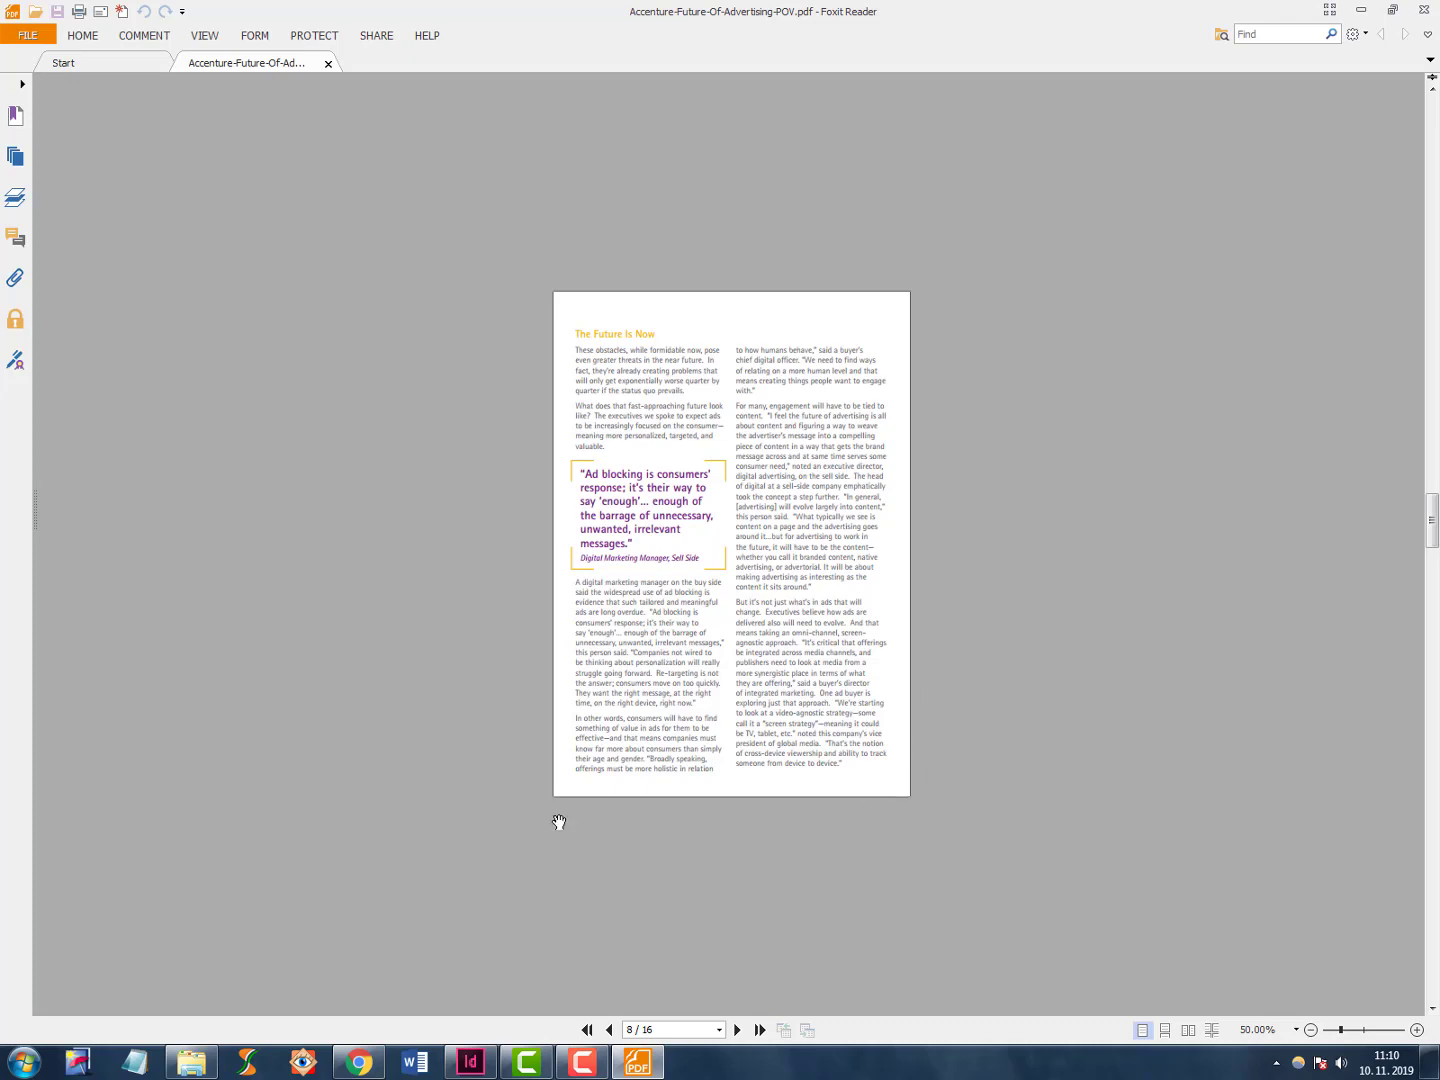
mouse_move(715, 277)
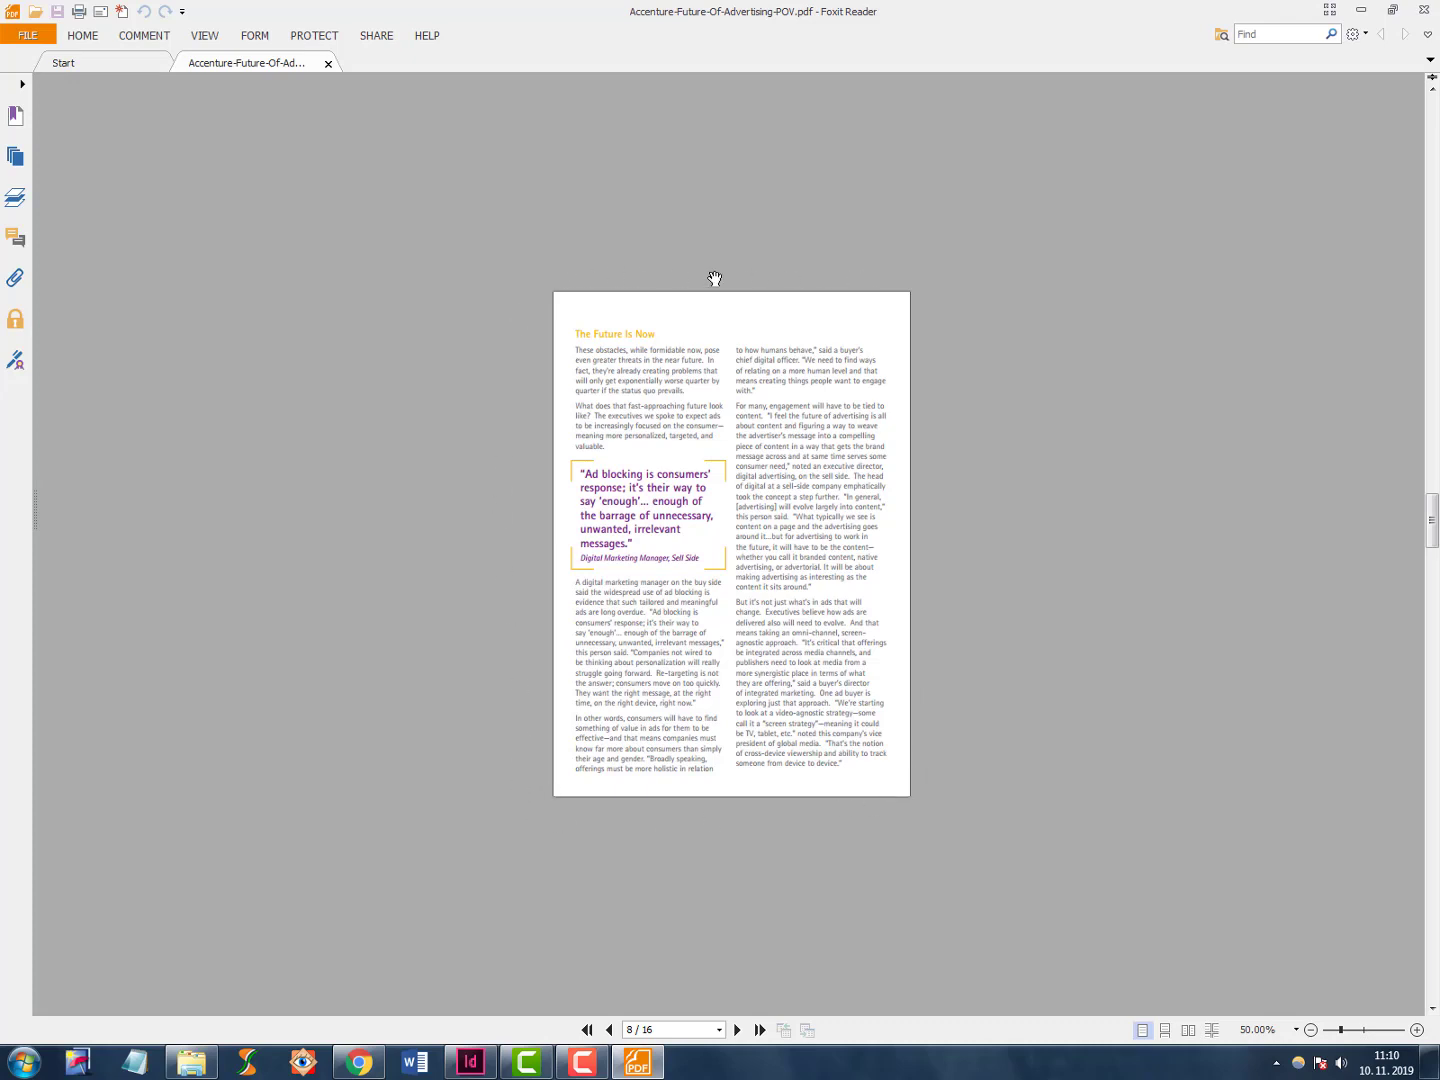
mouse_move(536, 548)
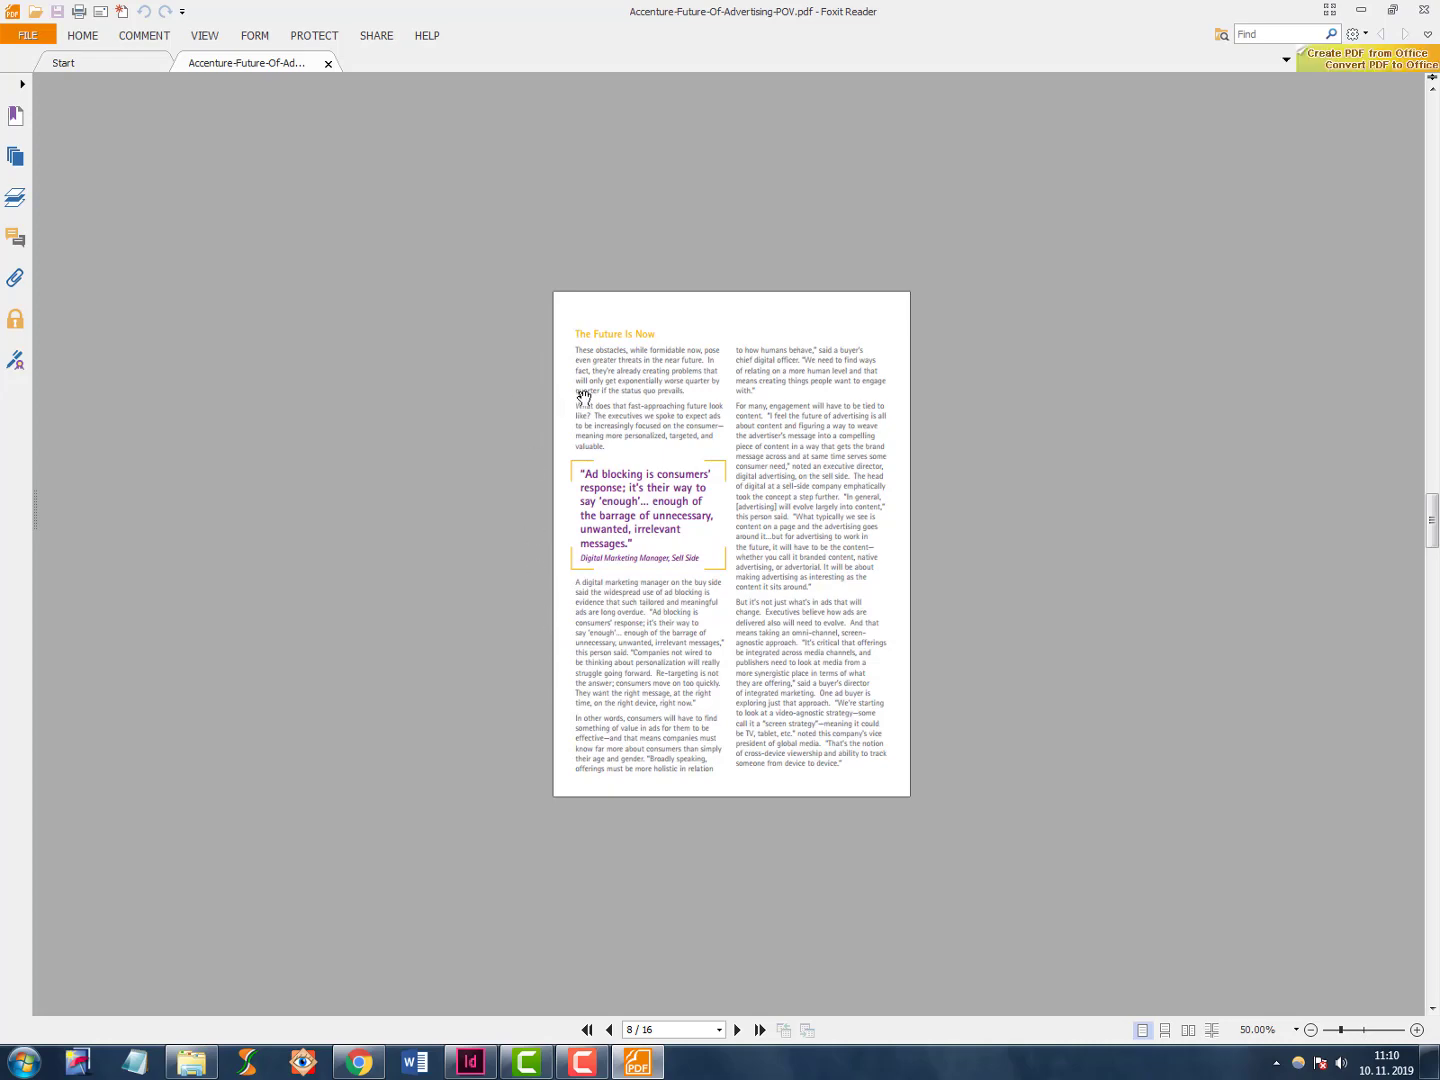
Advance the Accenture PDF in Foxit Reader to page 13, then return to InDesign's import options.
click(610, 1030)
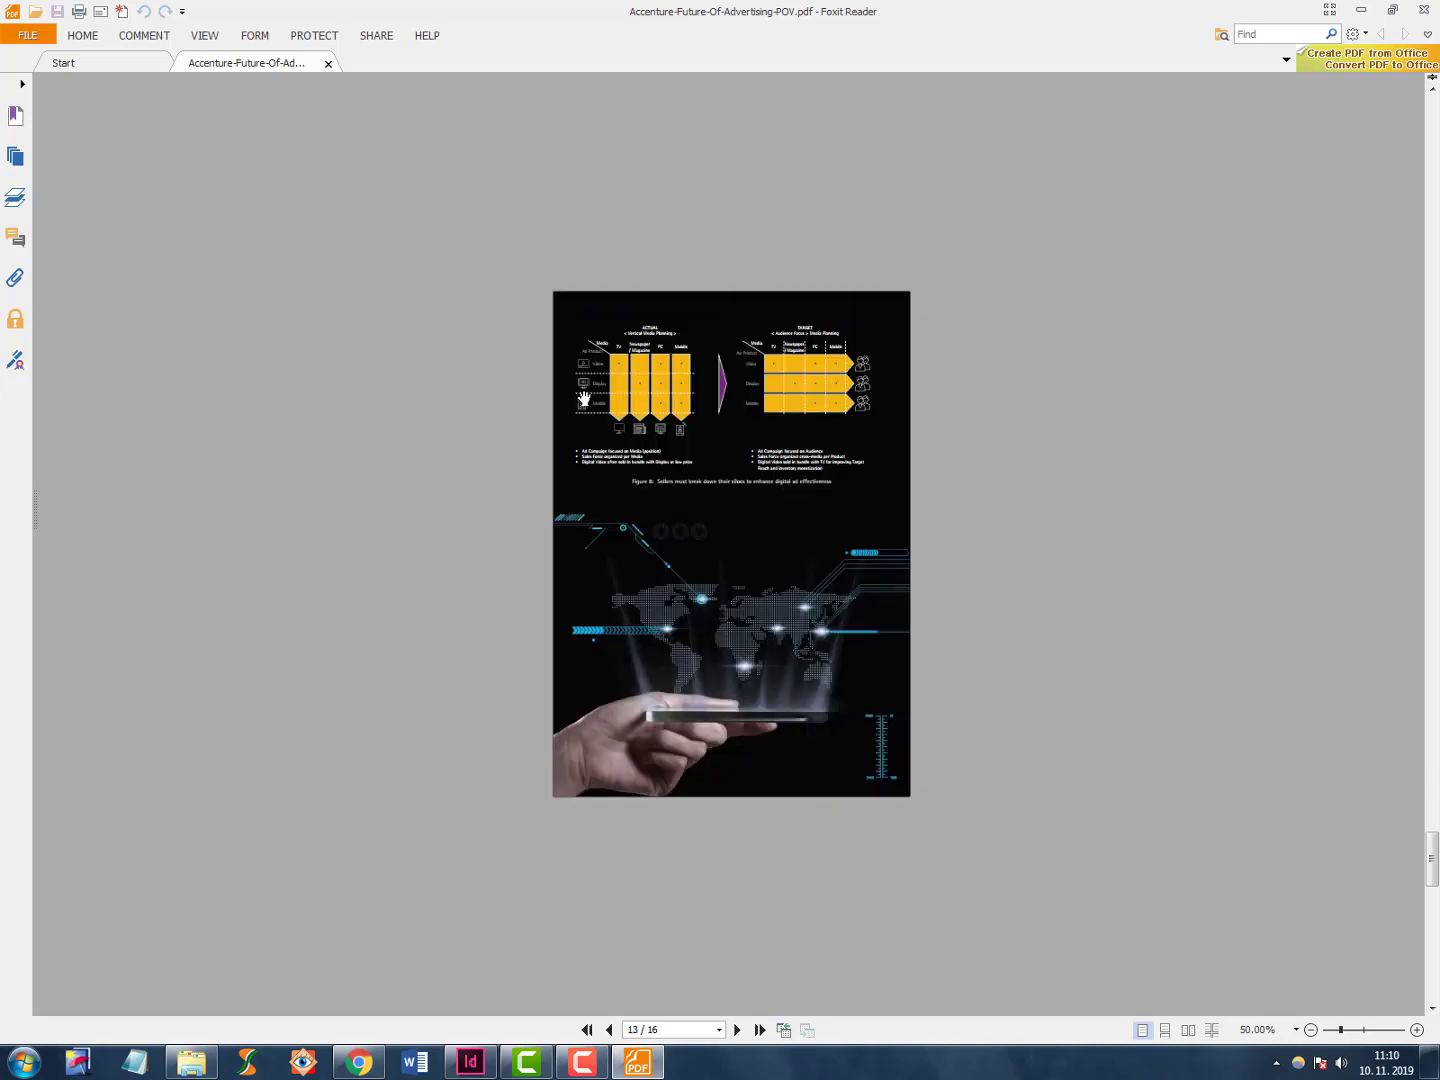
click(737, 1030)
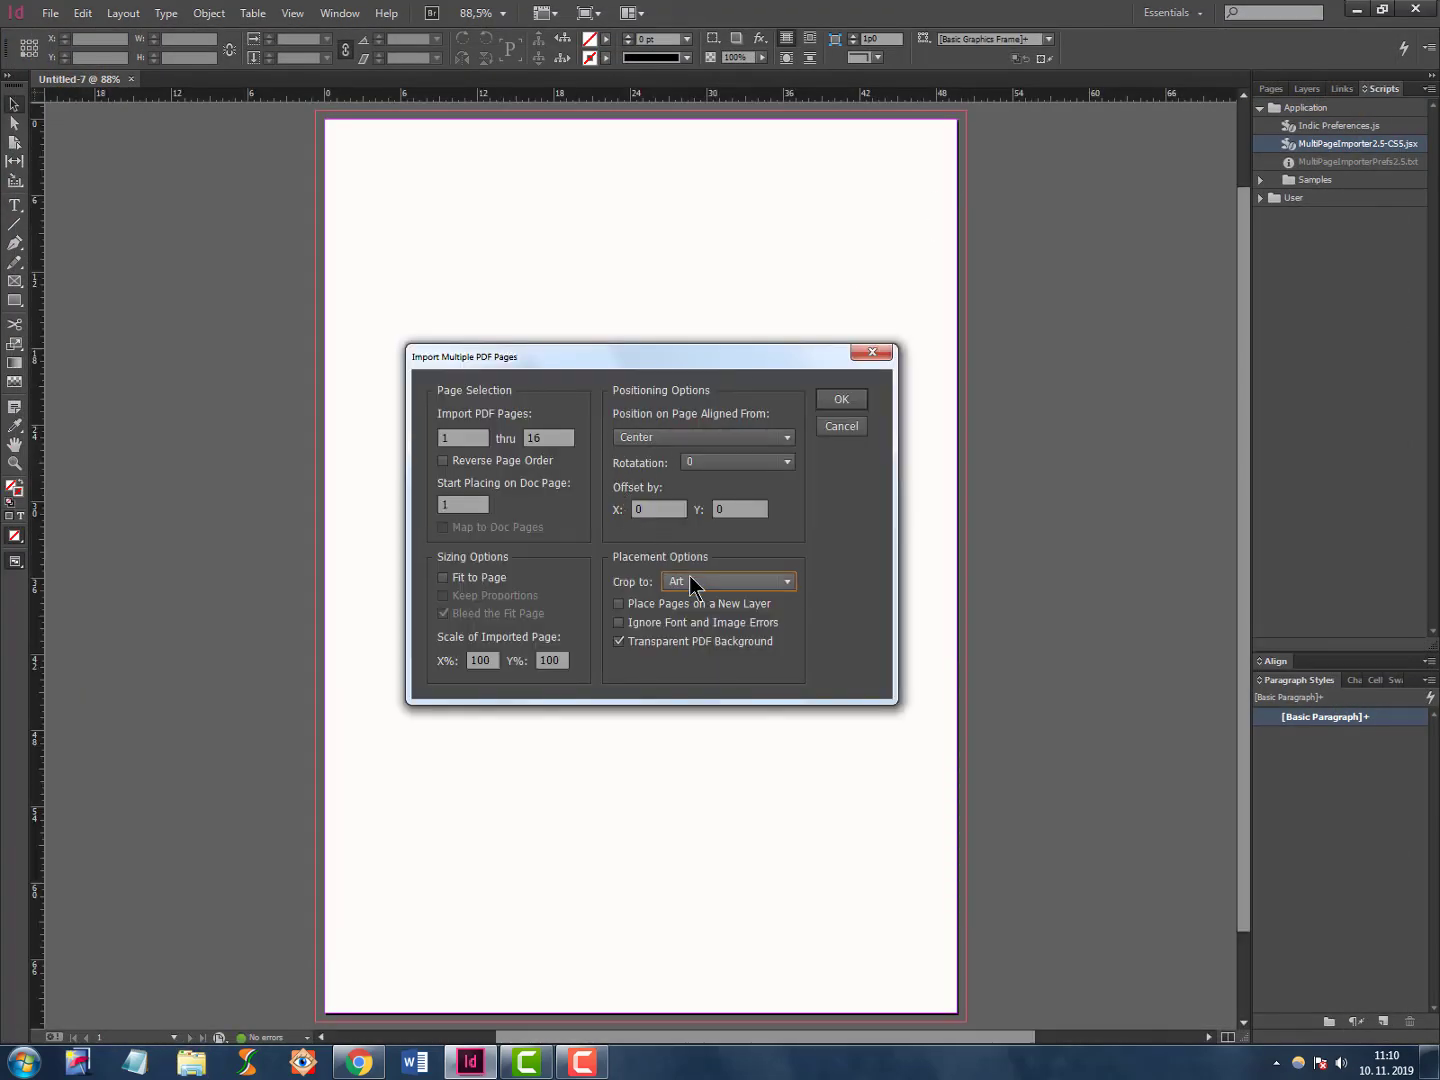
Set the import's Crop to option to Crop, after briefly choosing Bleed.
click(727, 581)
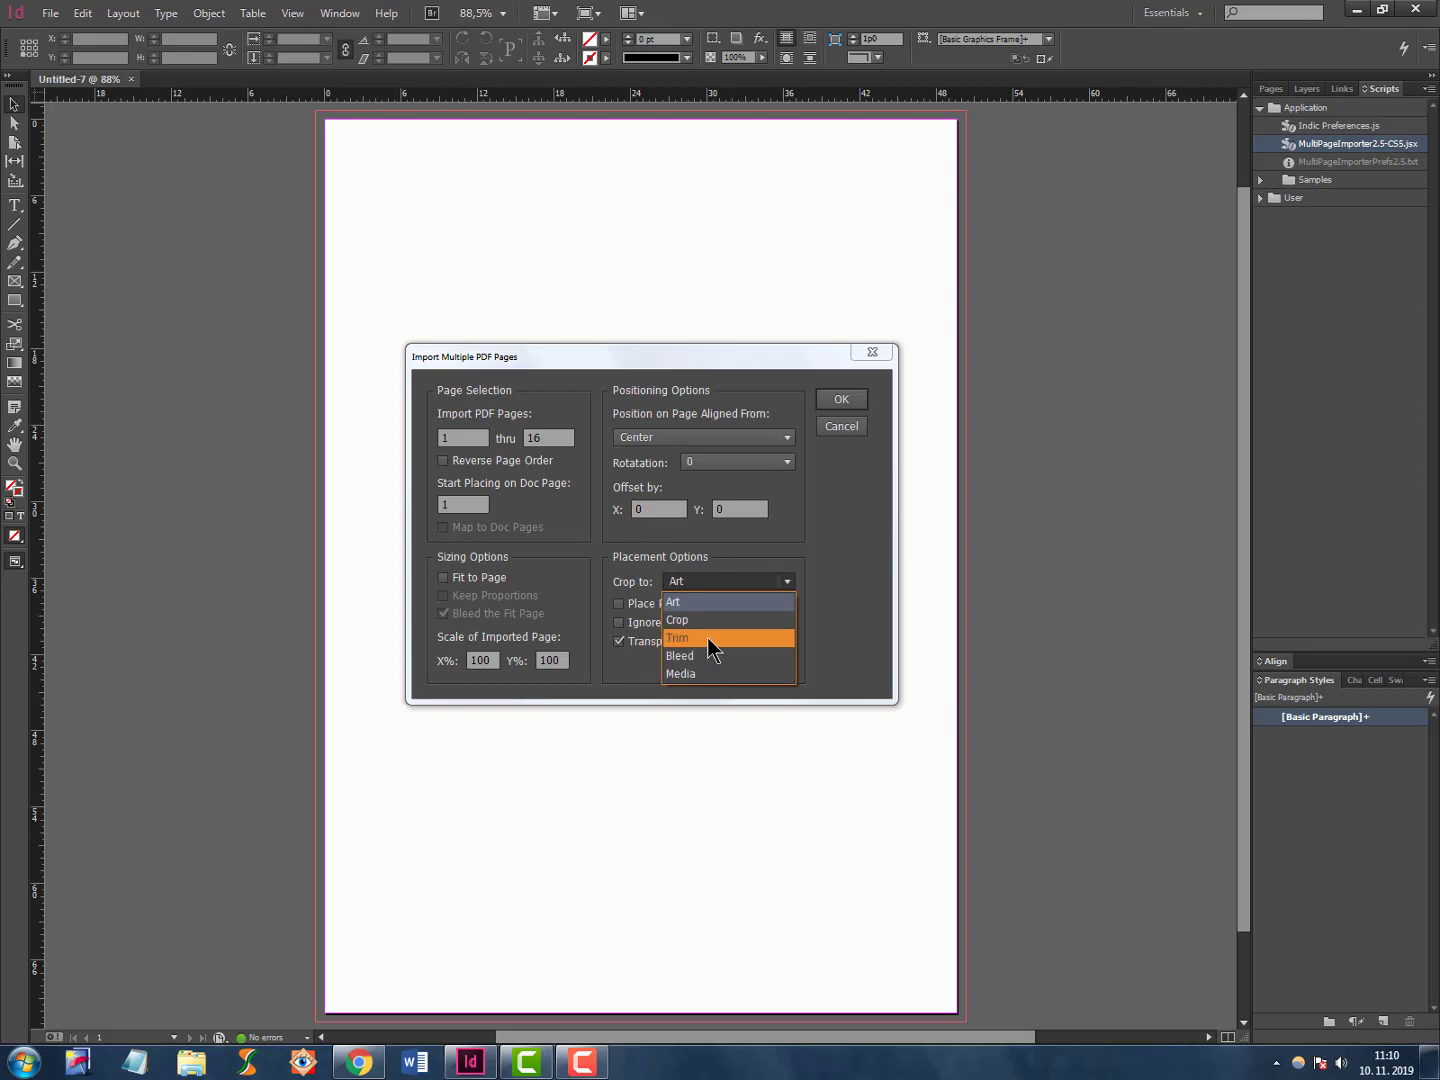
click(679, 655)
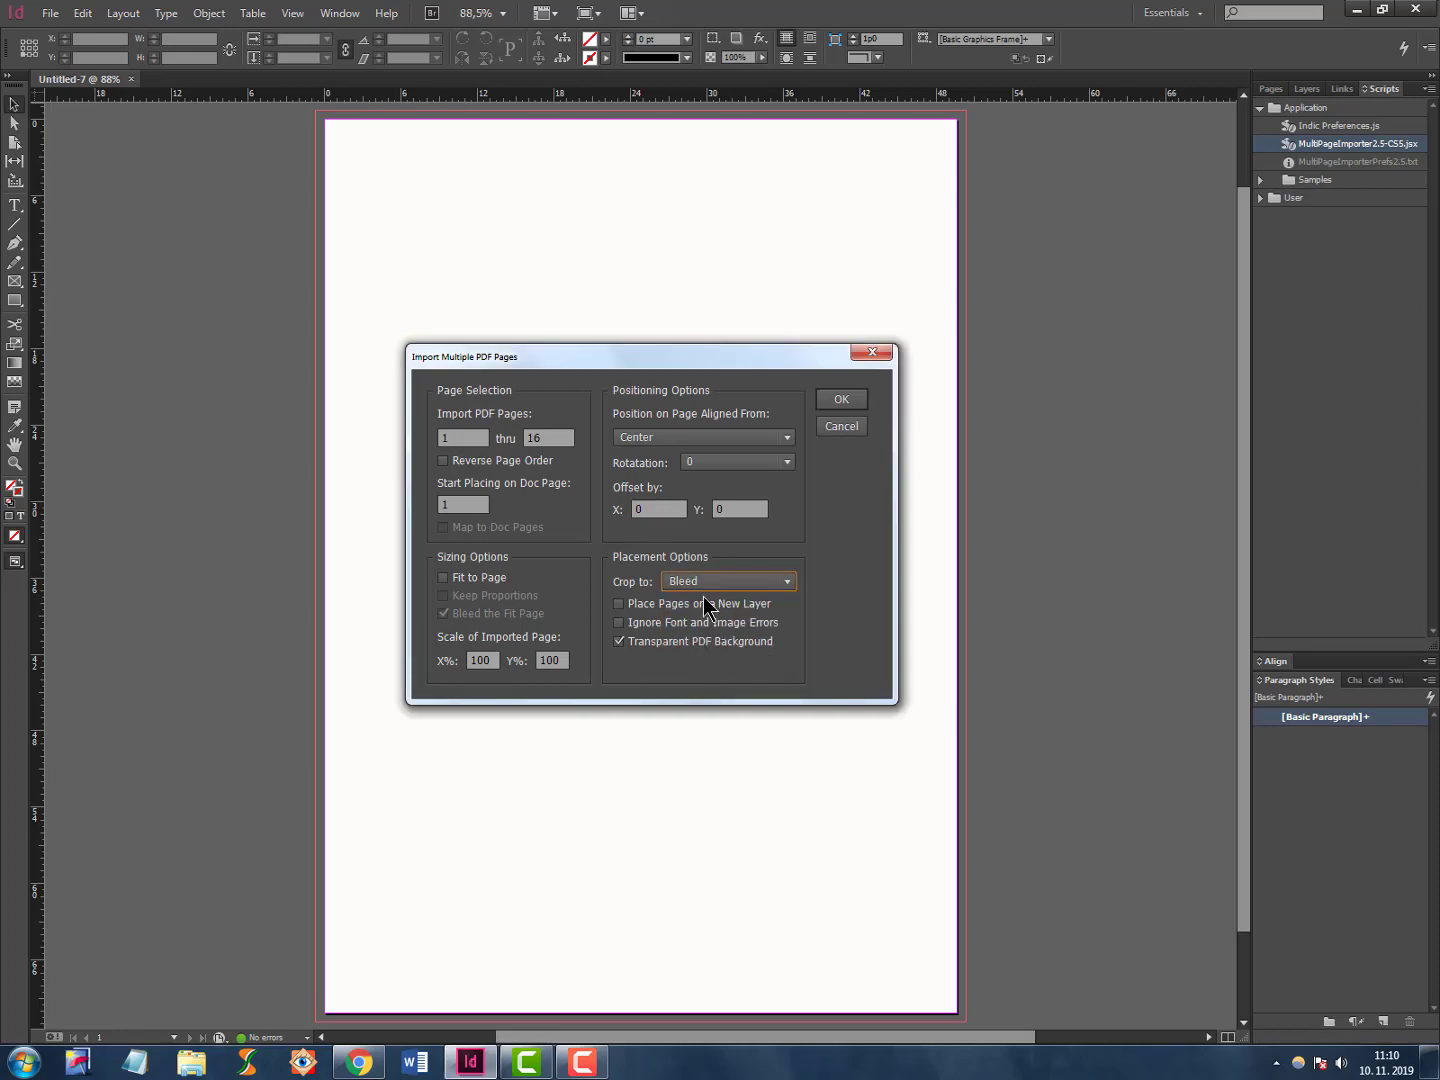
click(727, 581)
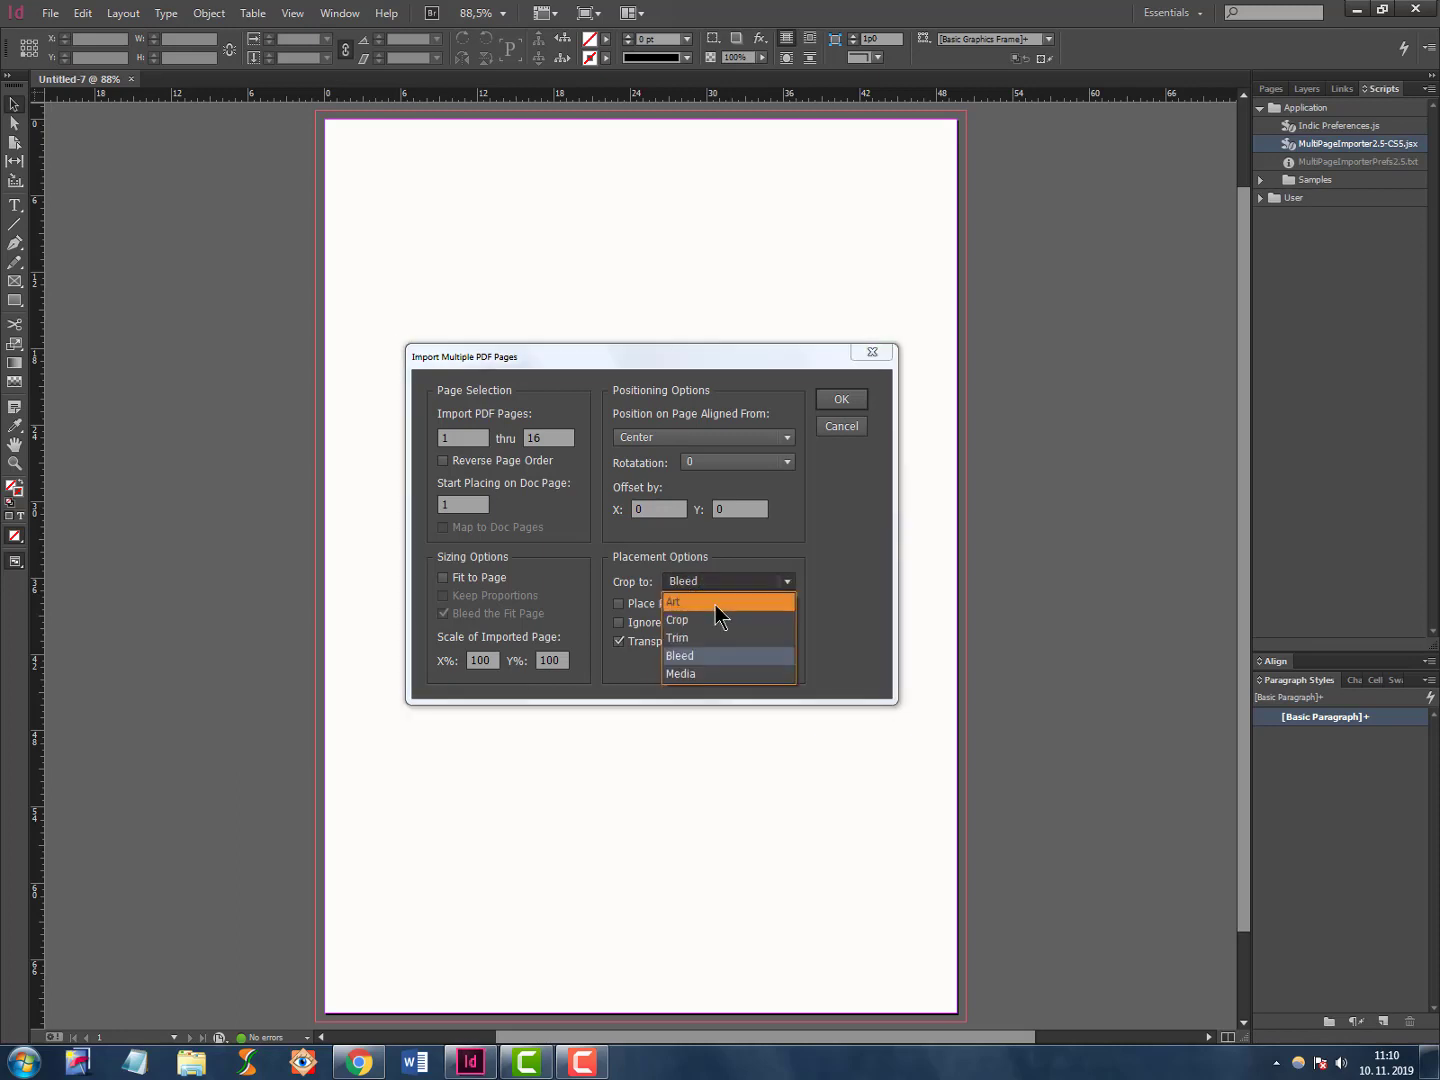
mouse_move(685, 626)
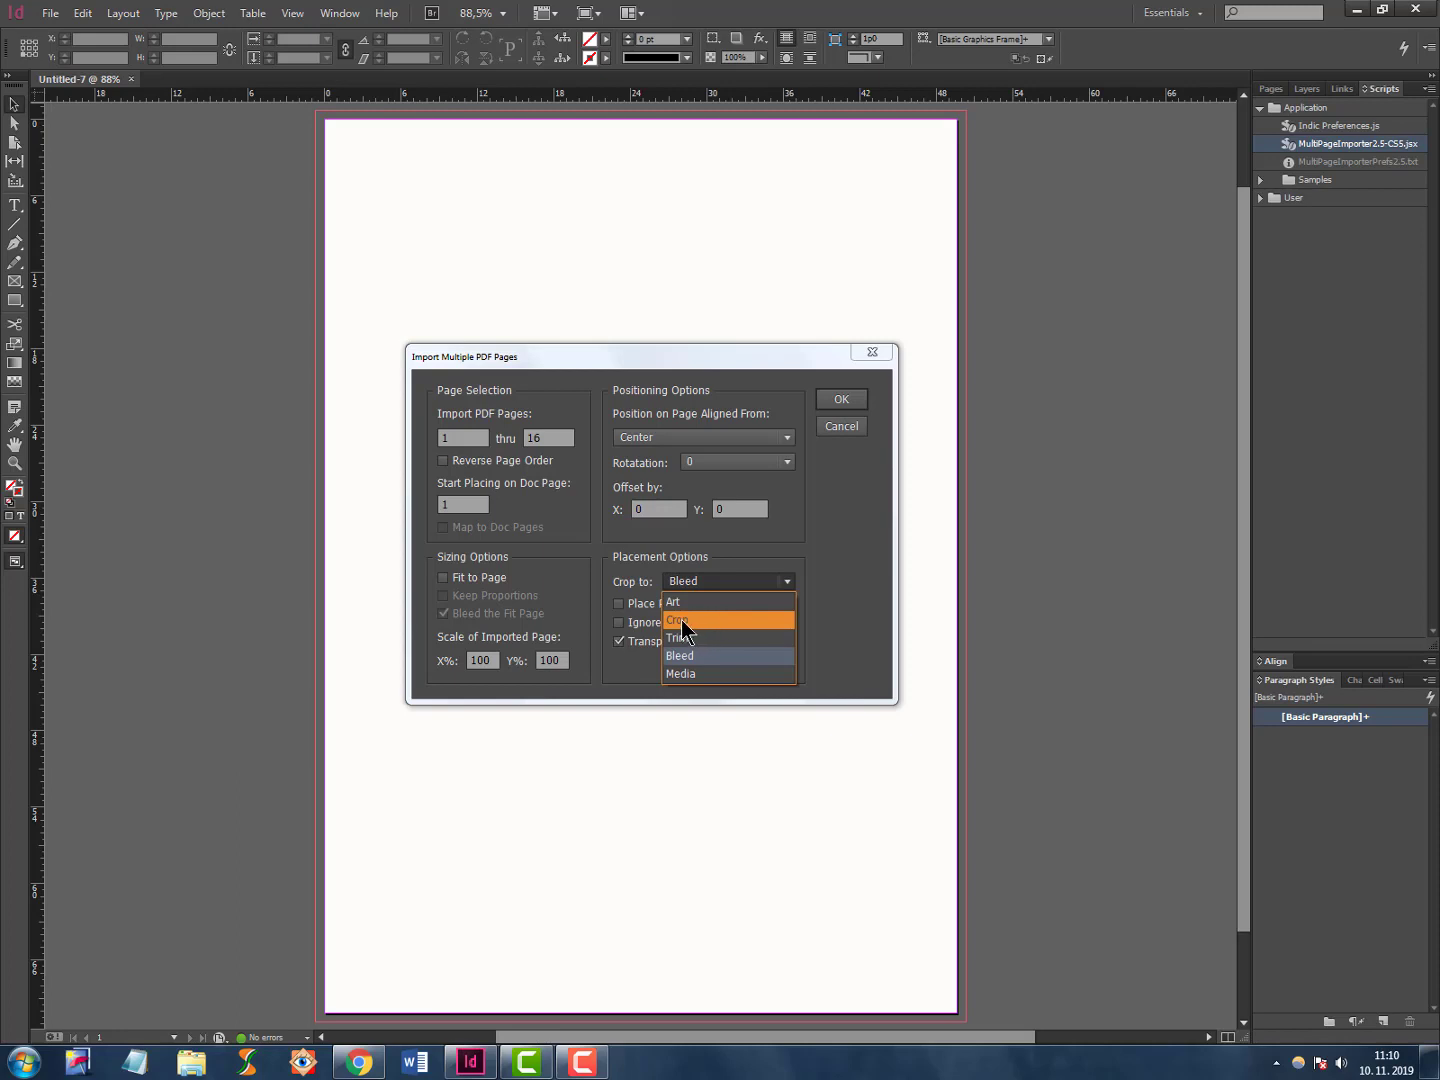
click(683, 620)
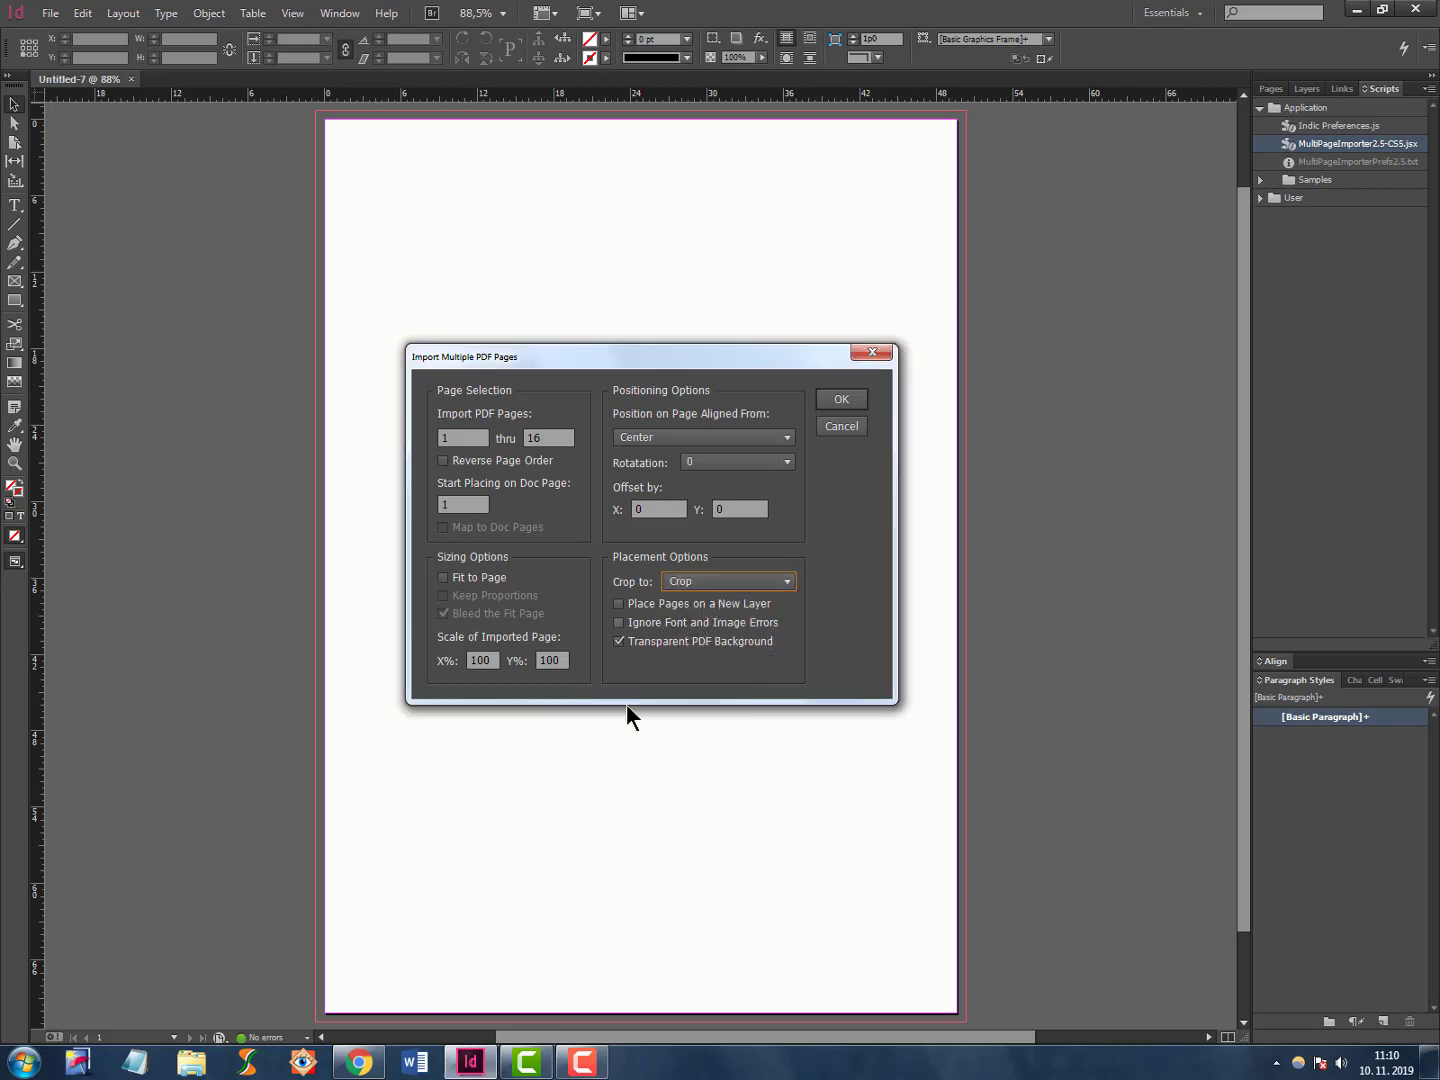
mouse_move(313, 1022)
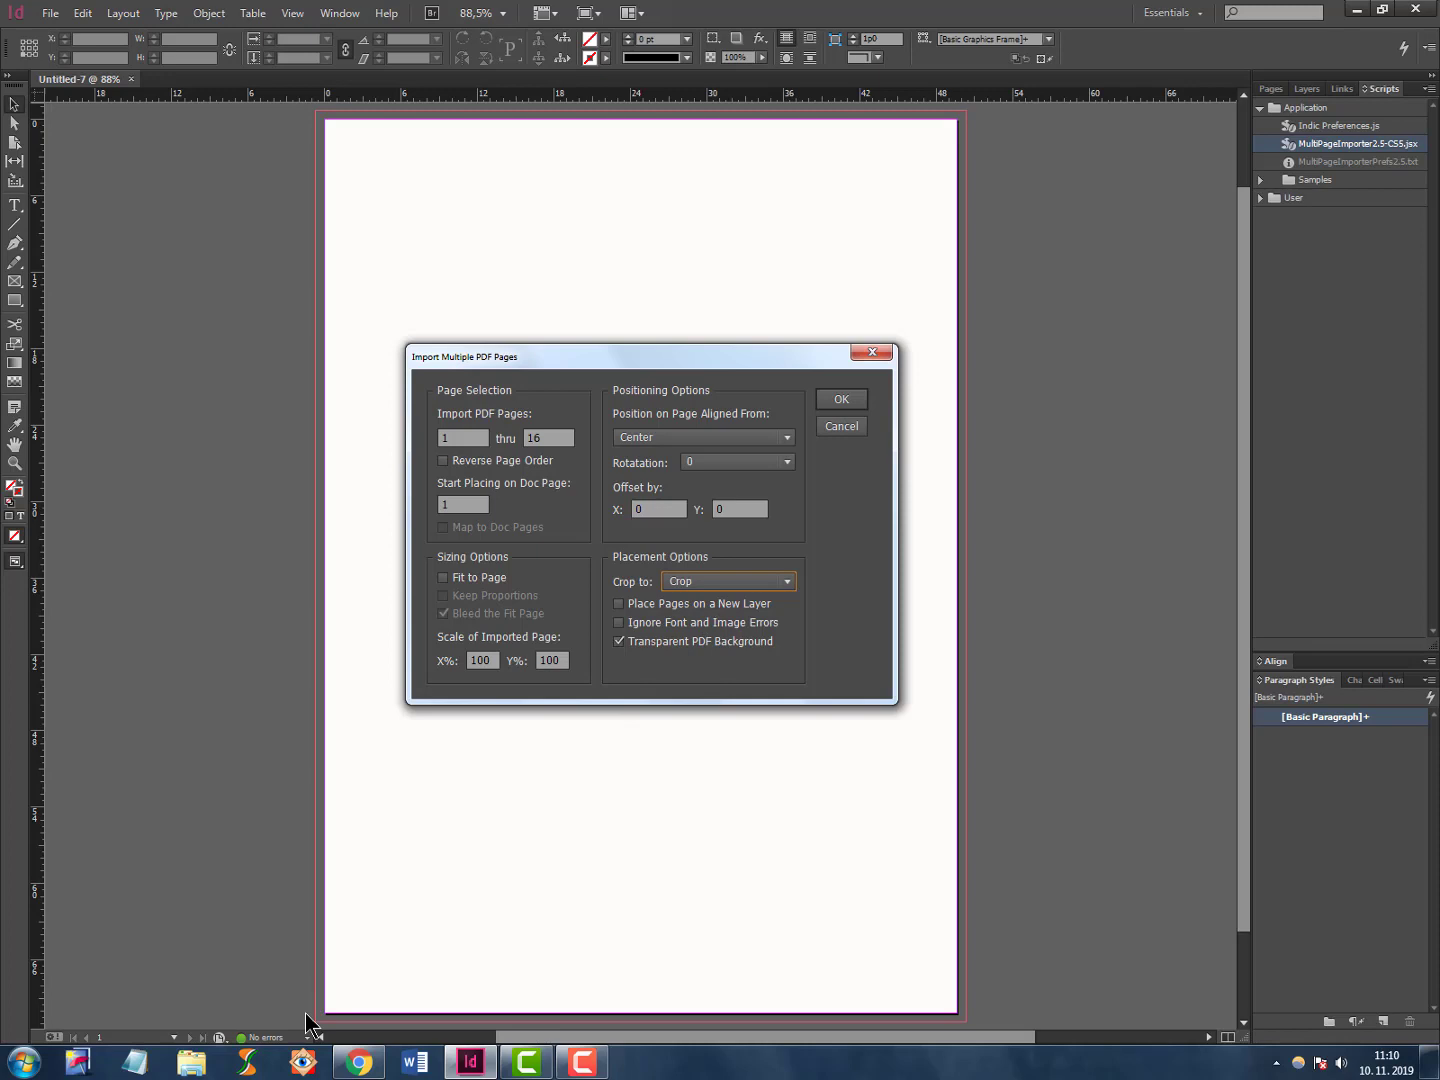
mouse_move(315, 135)
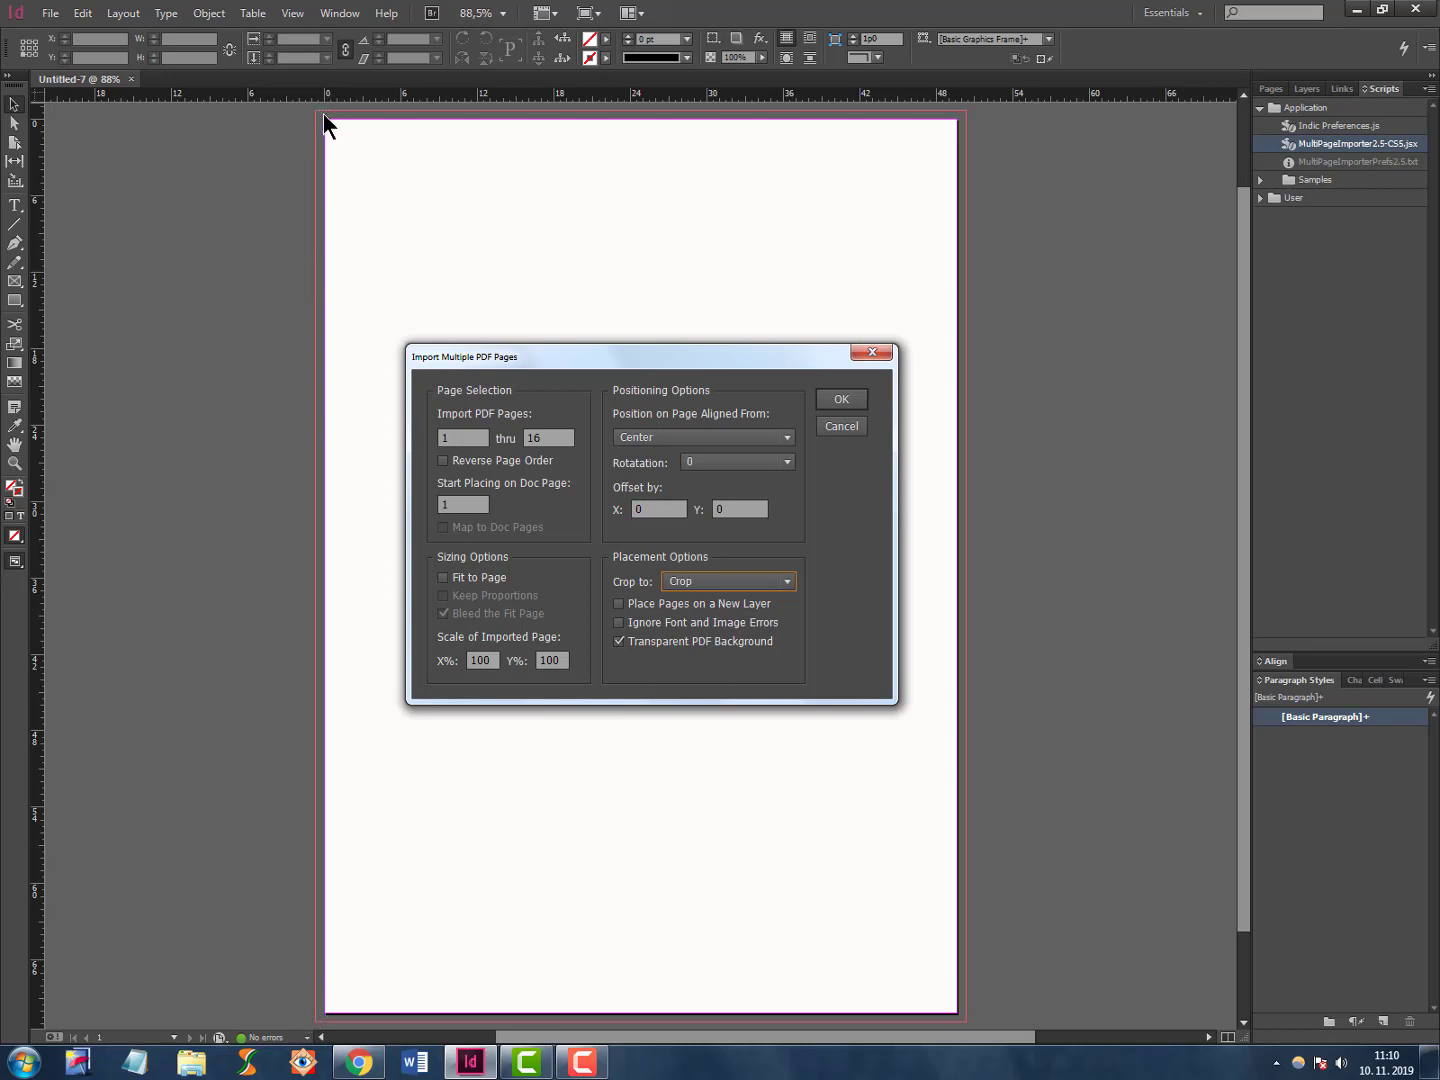
mouse_move(305, 130)
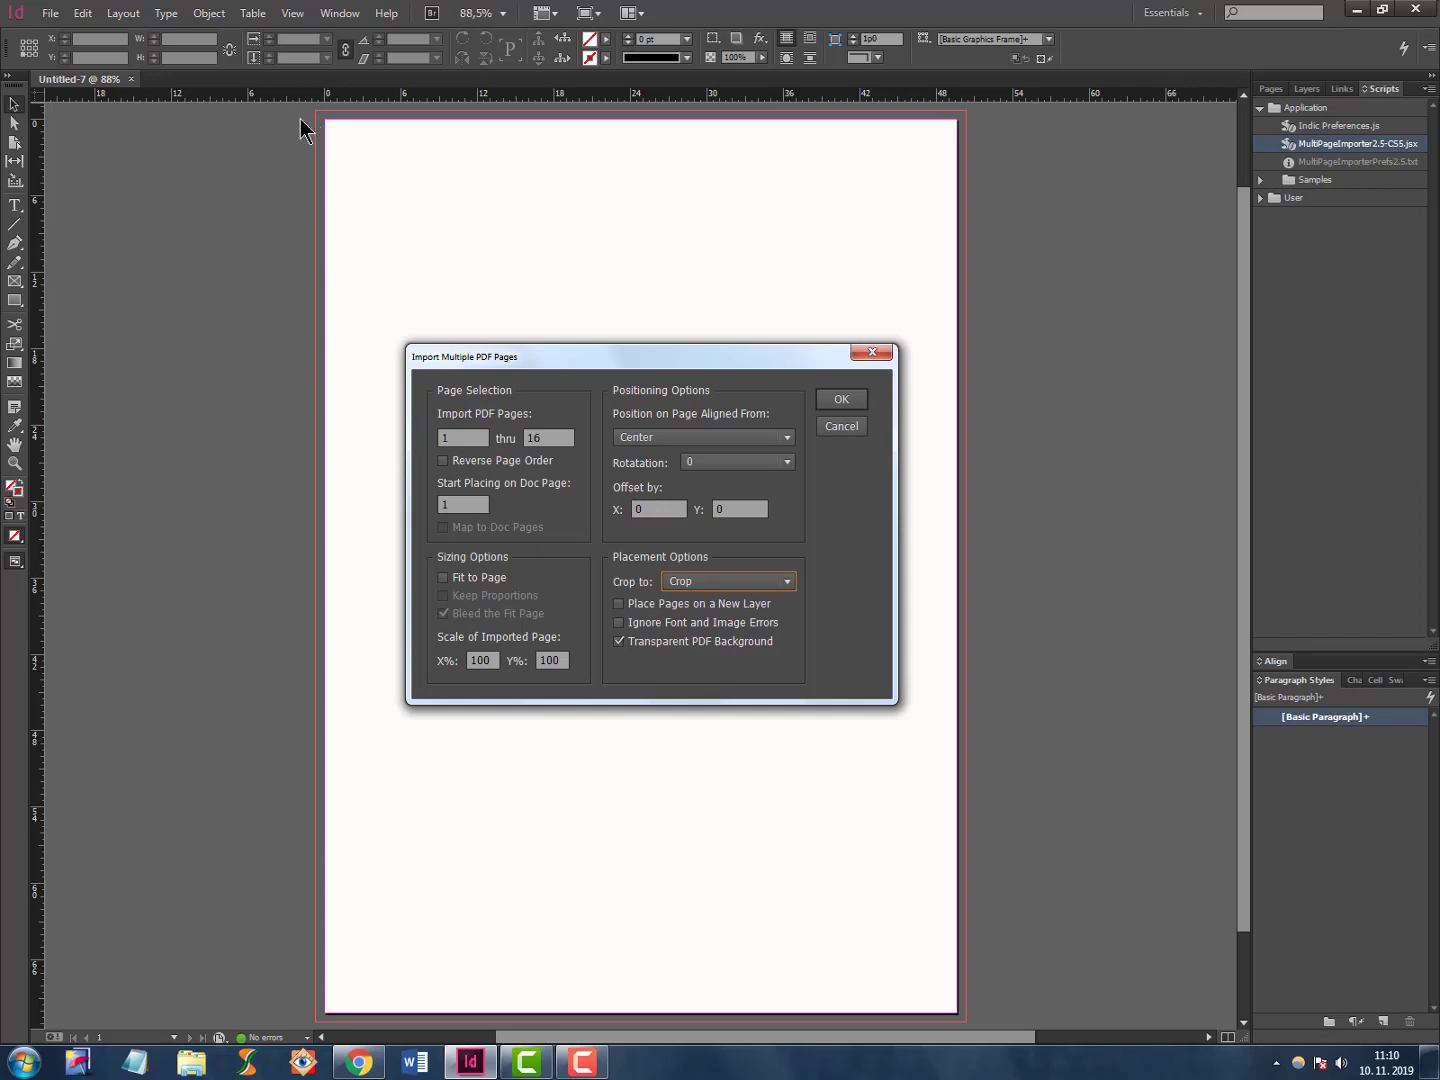
mouse_move(972, 135)
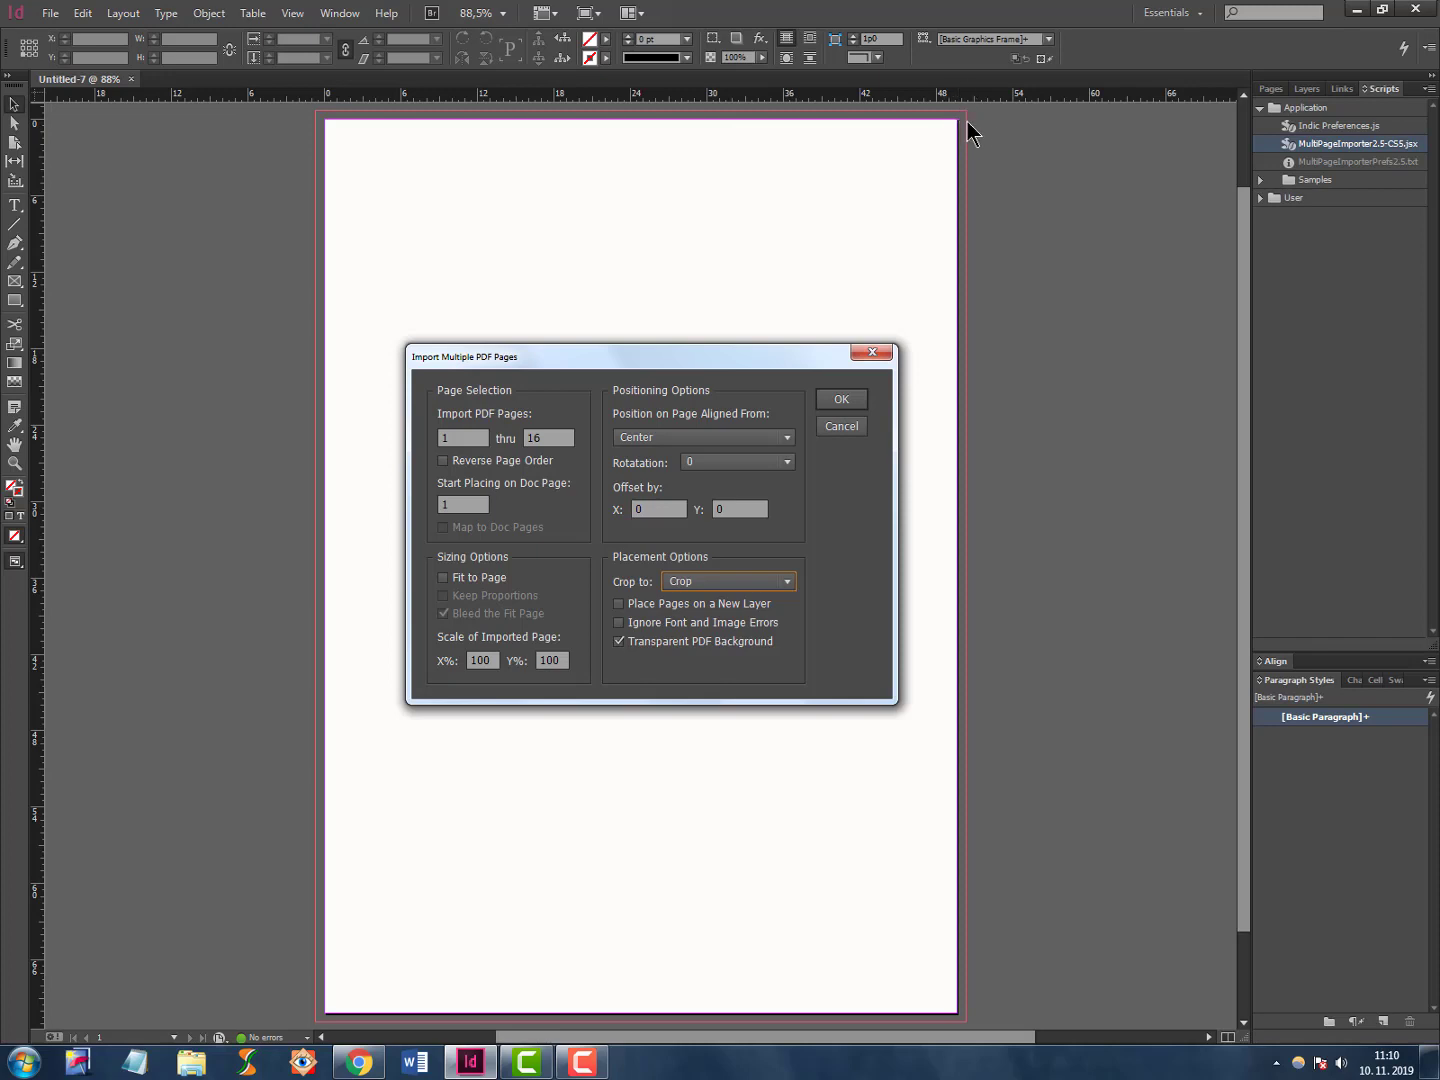
mouse_move(965, 170)
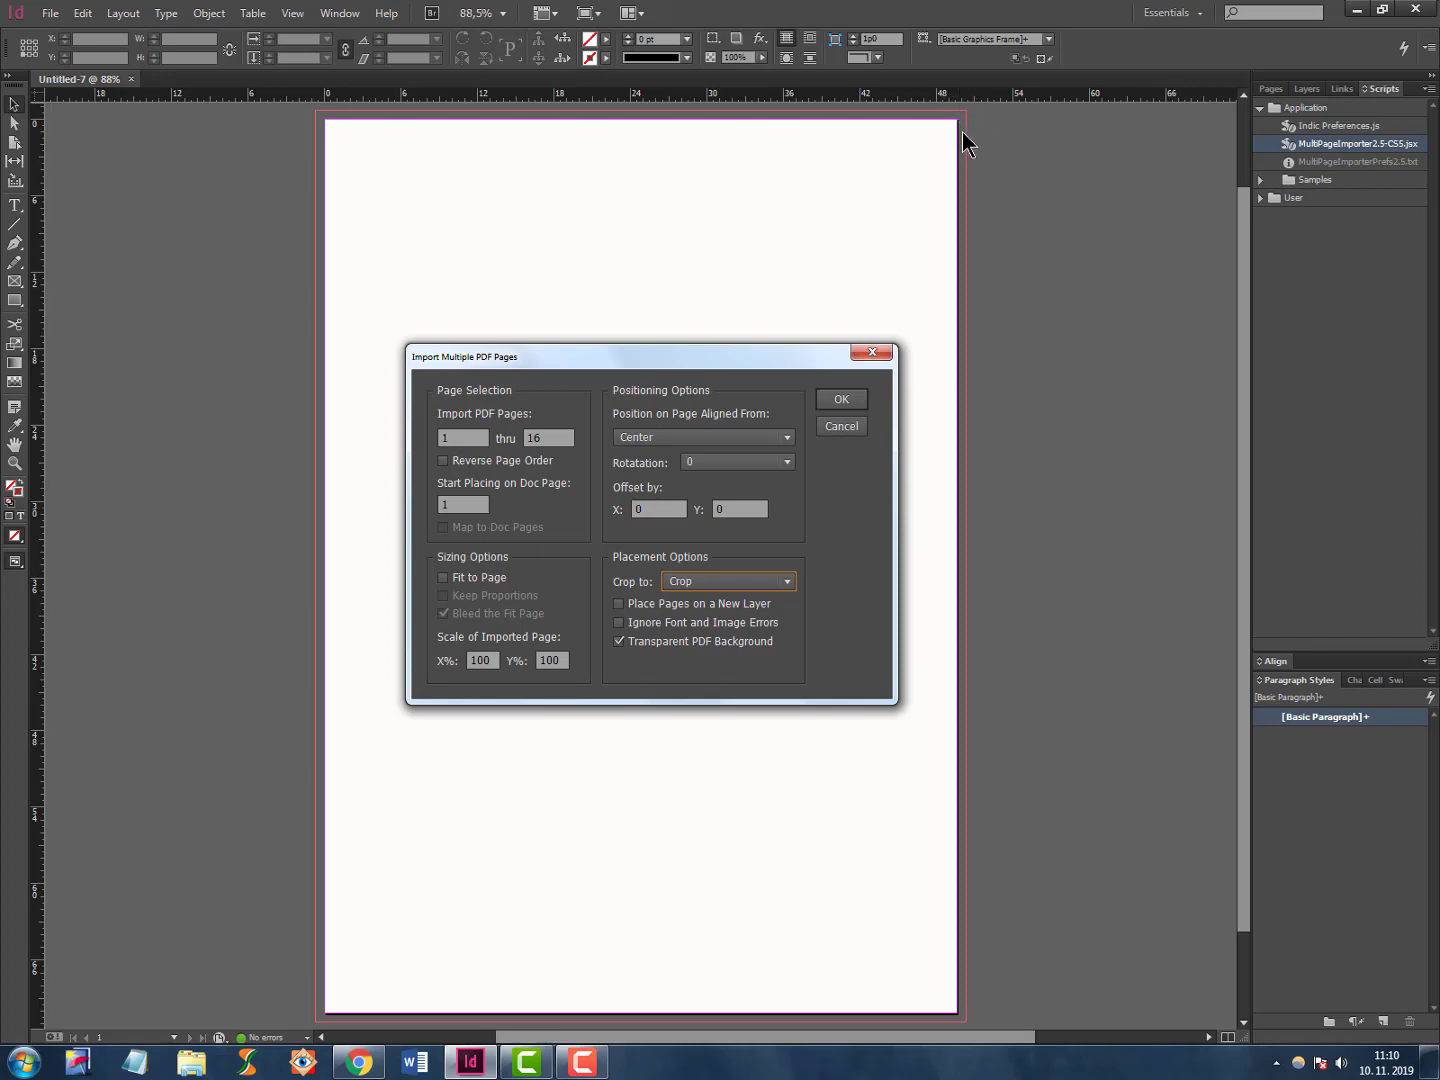
mouse_move(968, 130)
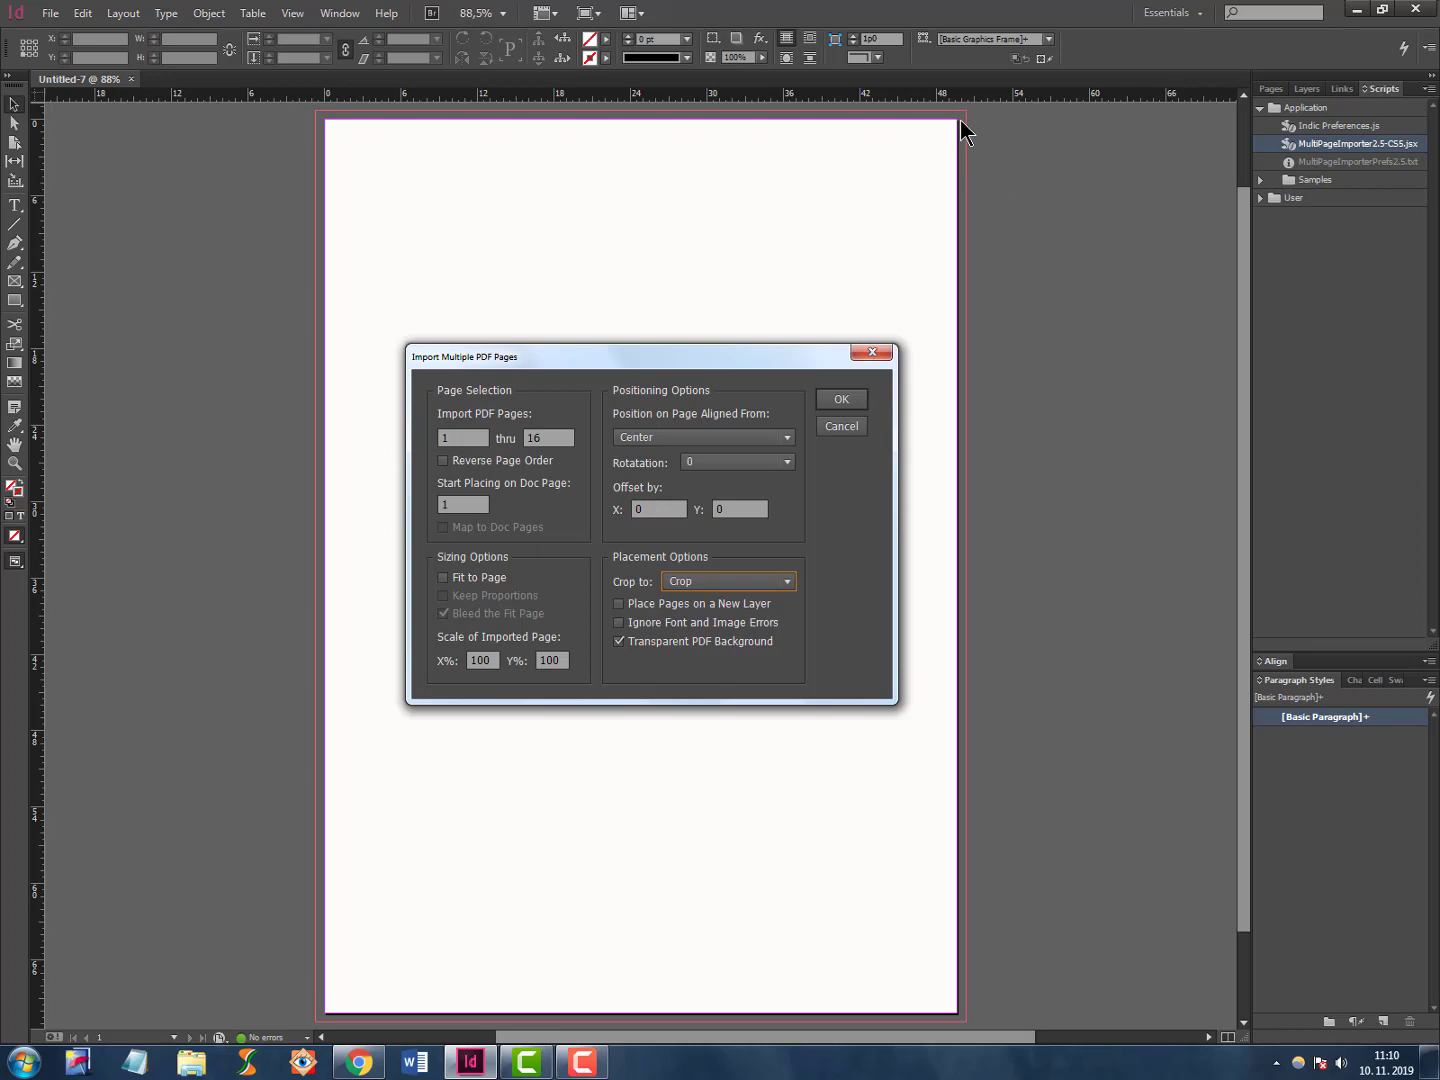
mouse_move(345, 140)
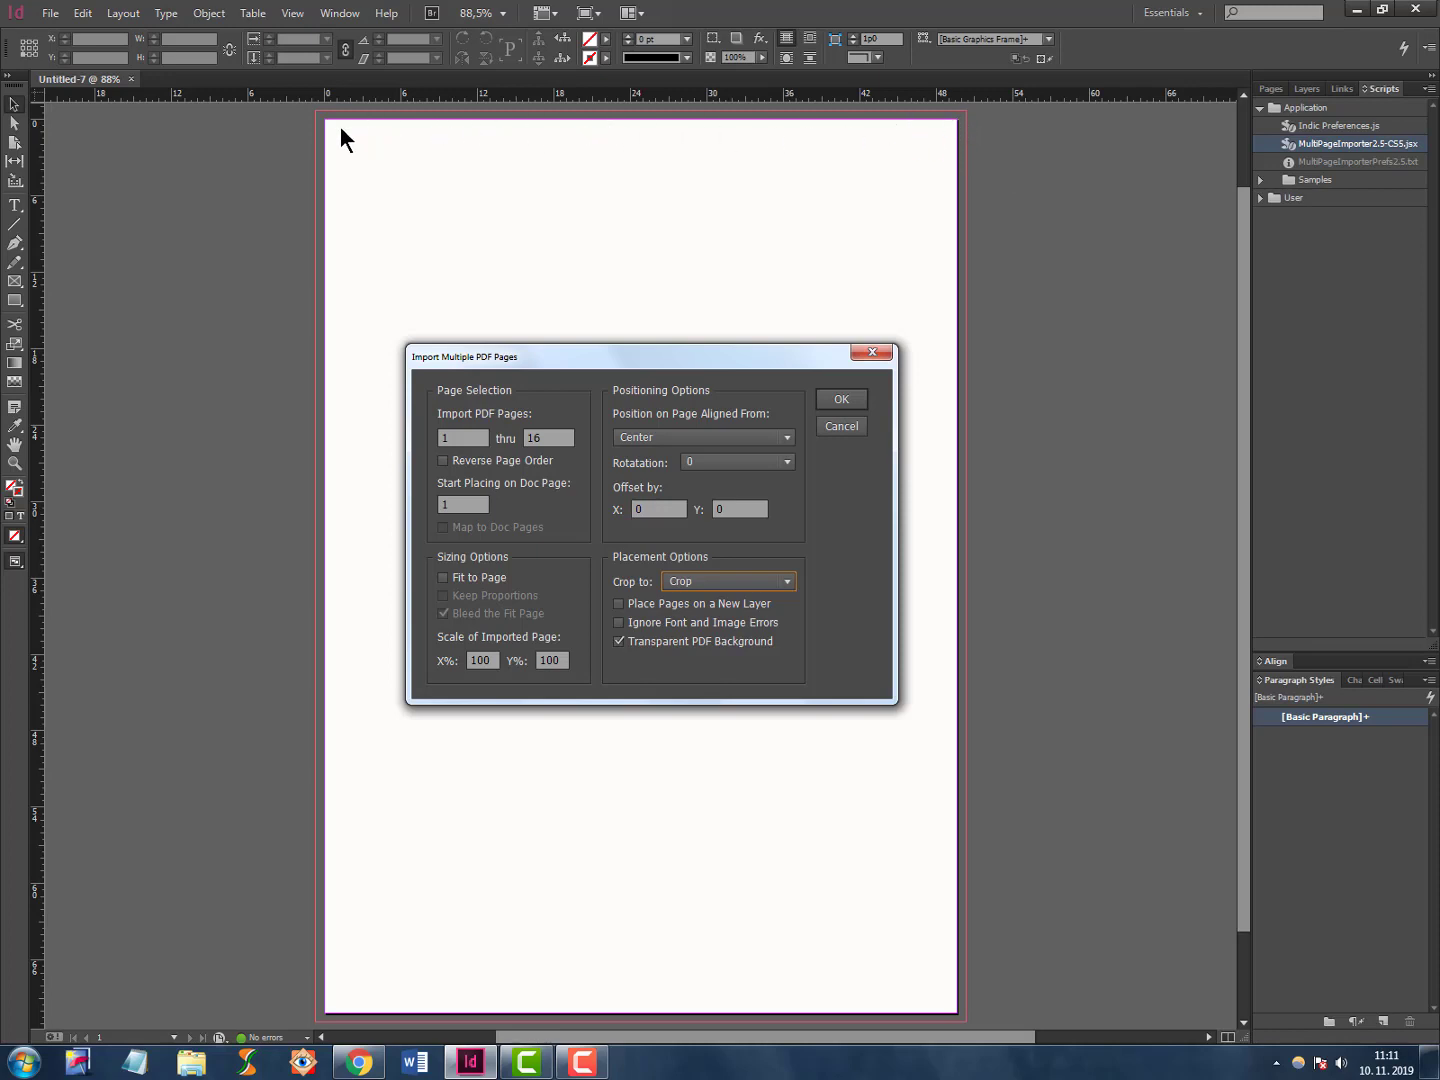
mouse_move(320, 1024)
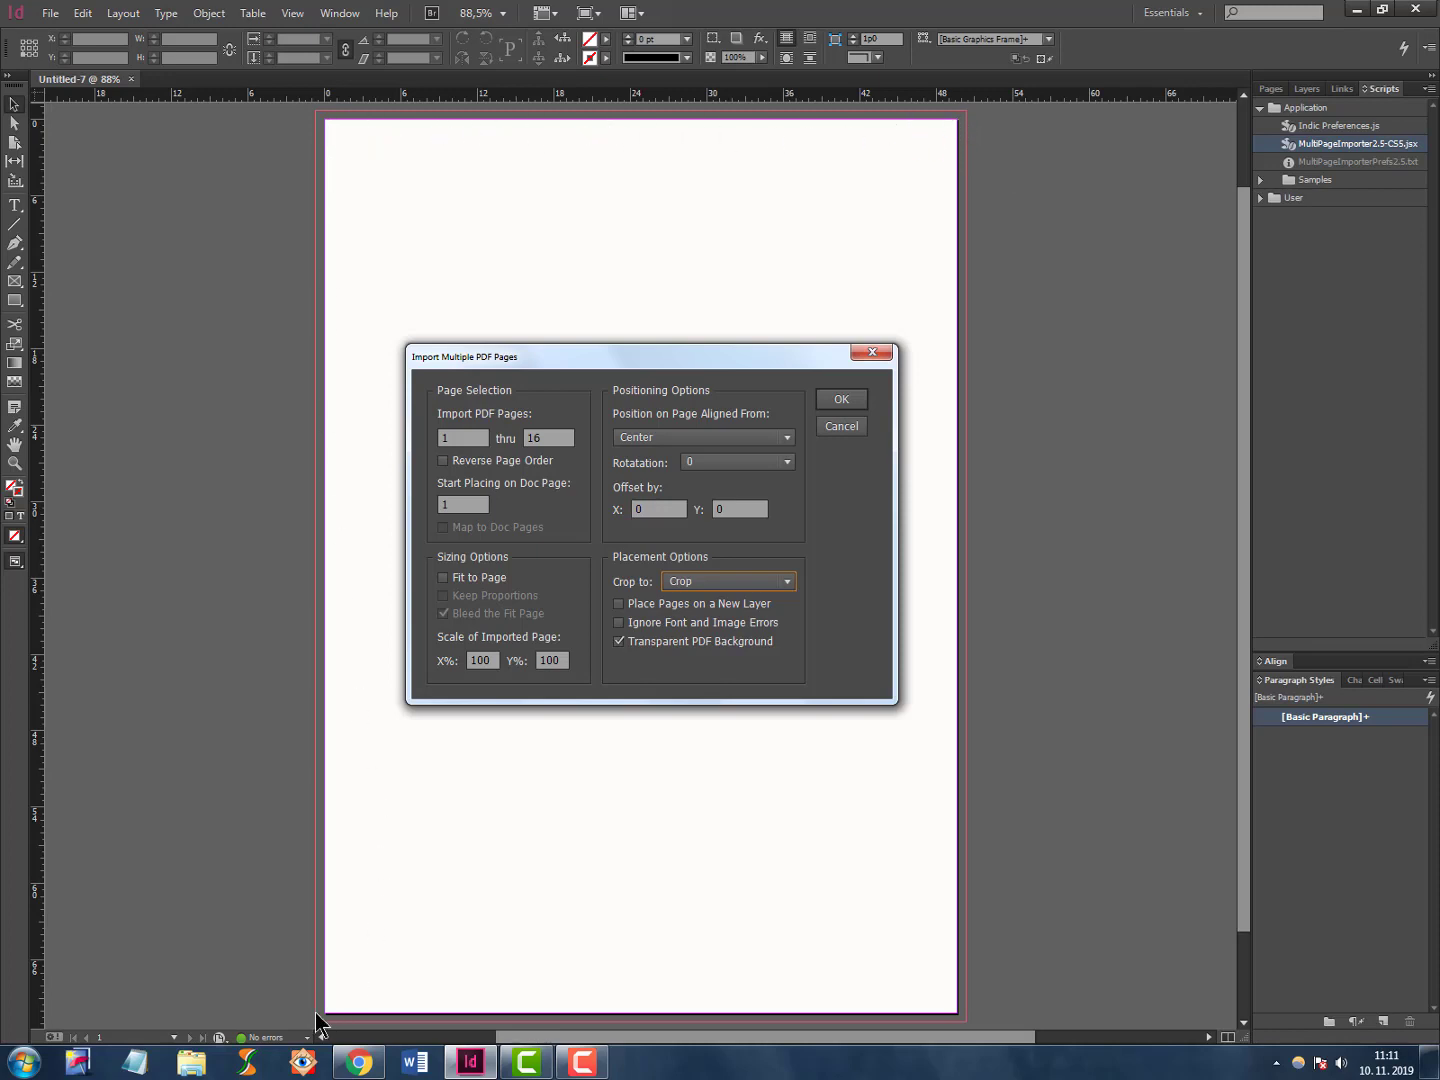
mouse_move(318, 891)
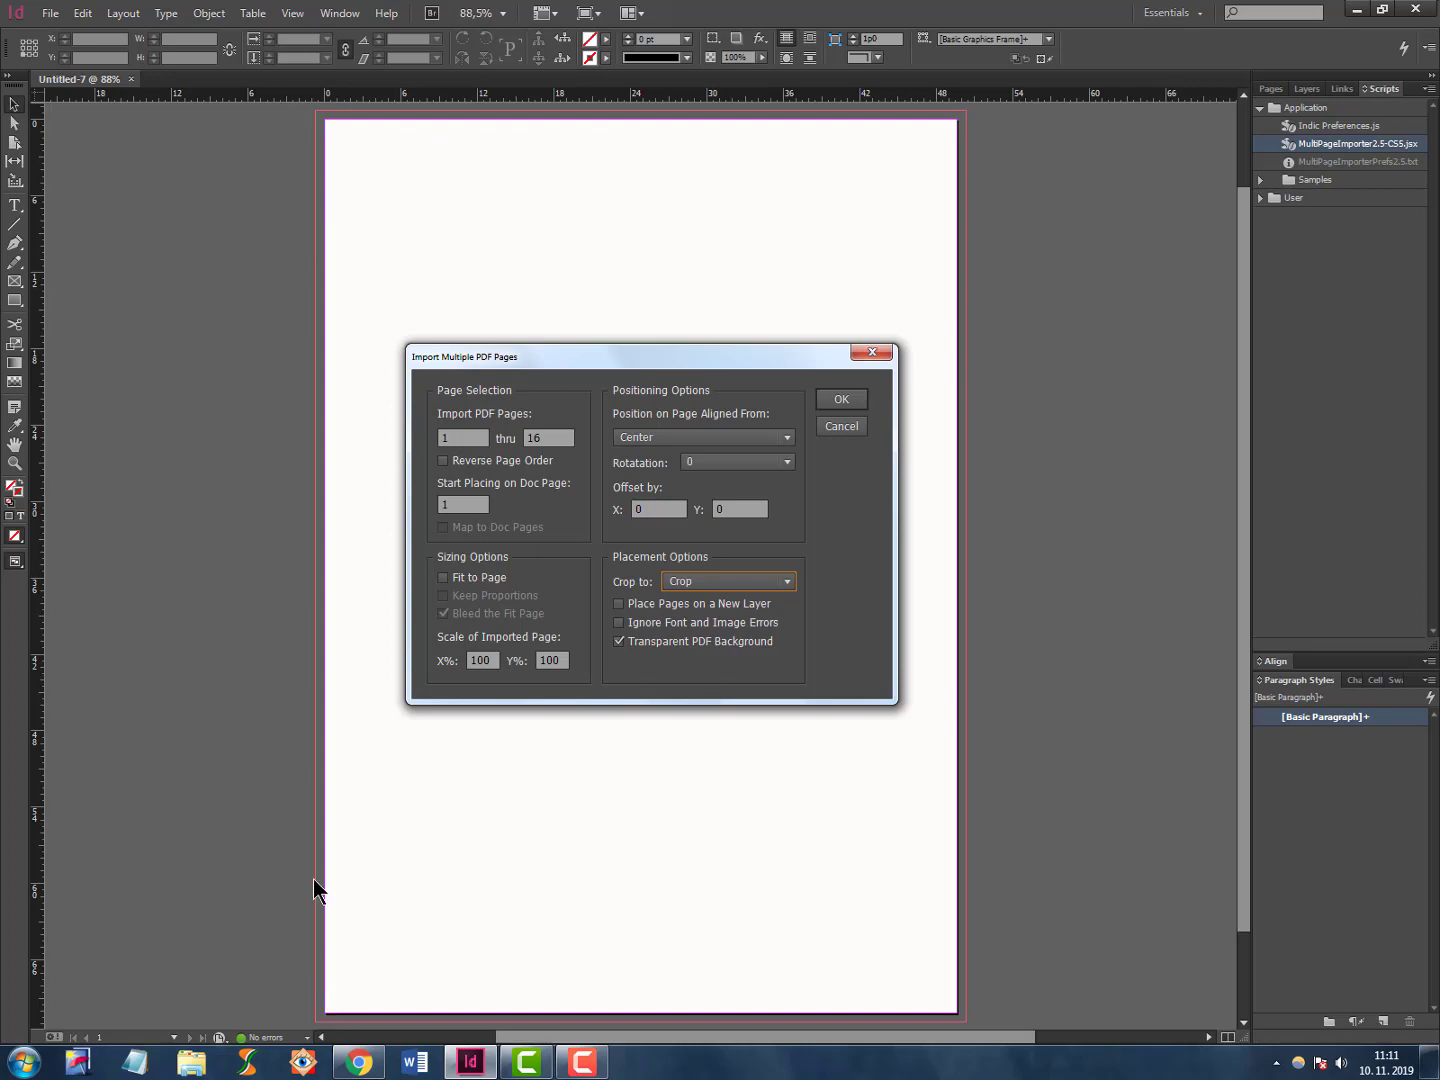
mouse_move(305, 131)
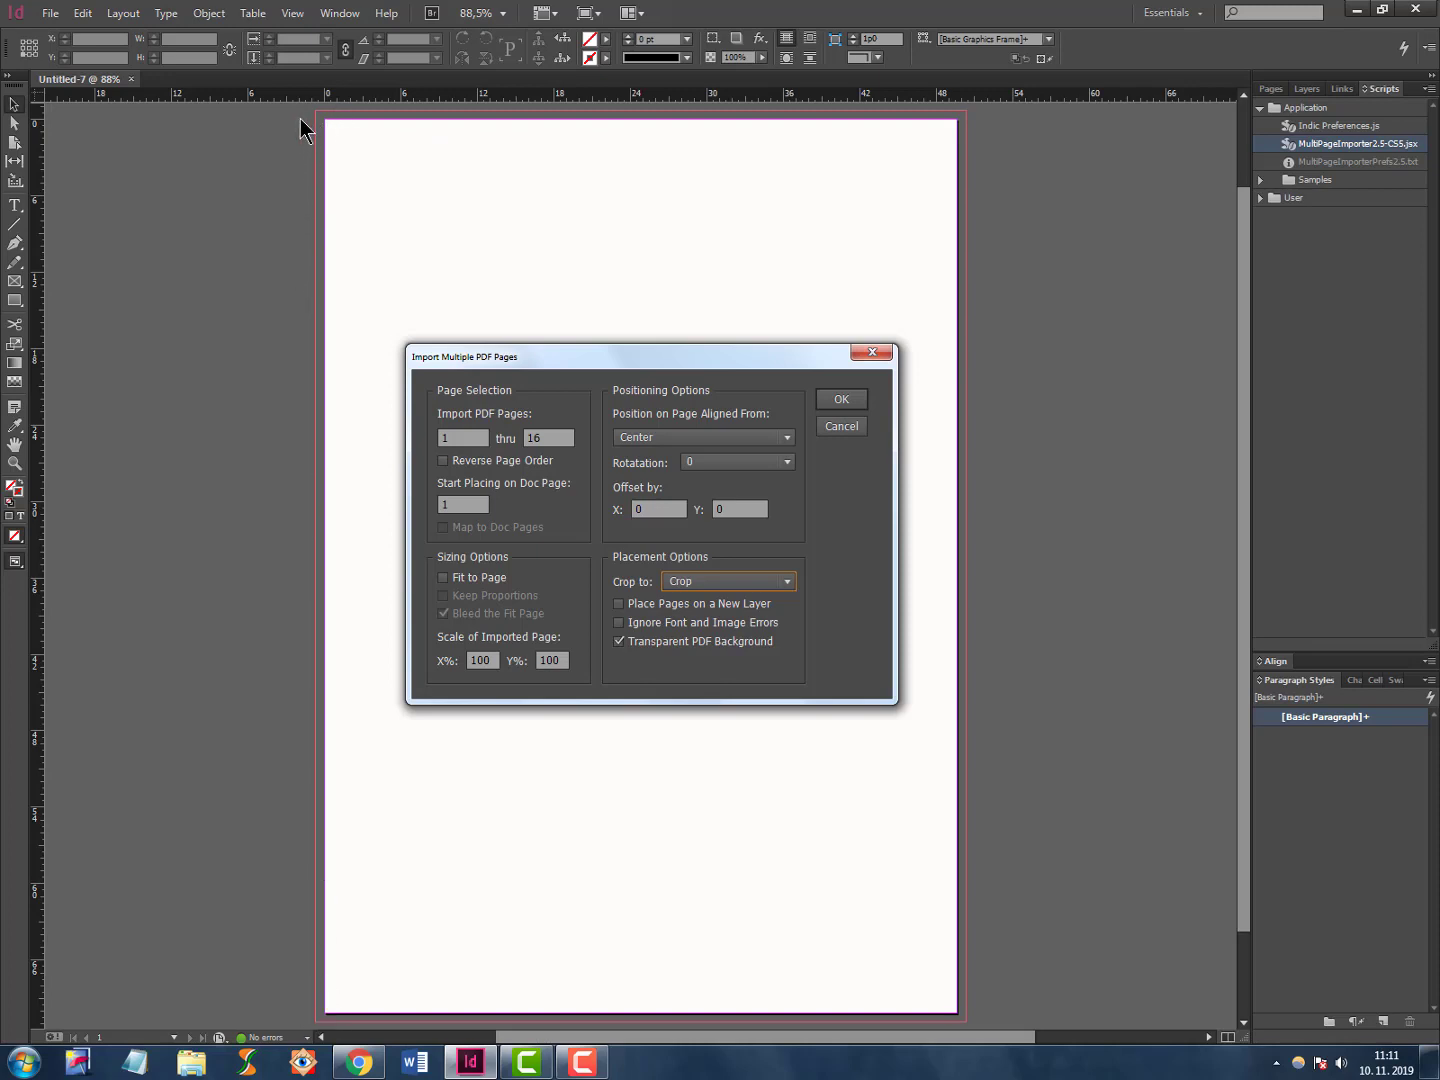
mouse_move(334, 116)
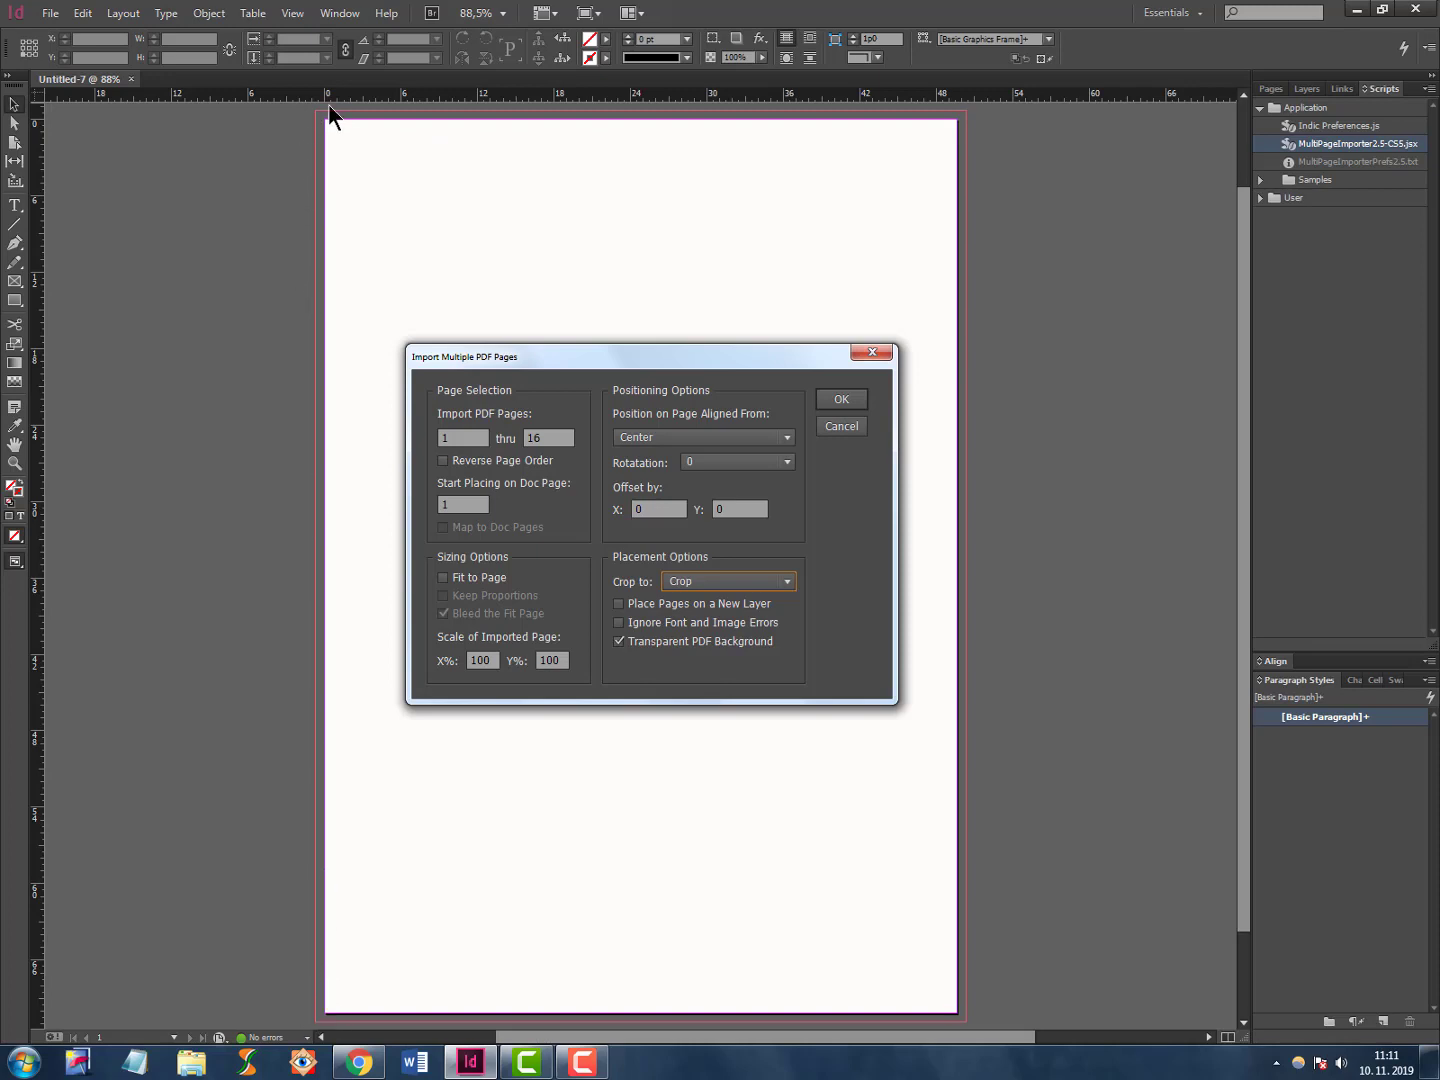
mouse_move(288, 137)
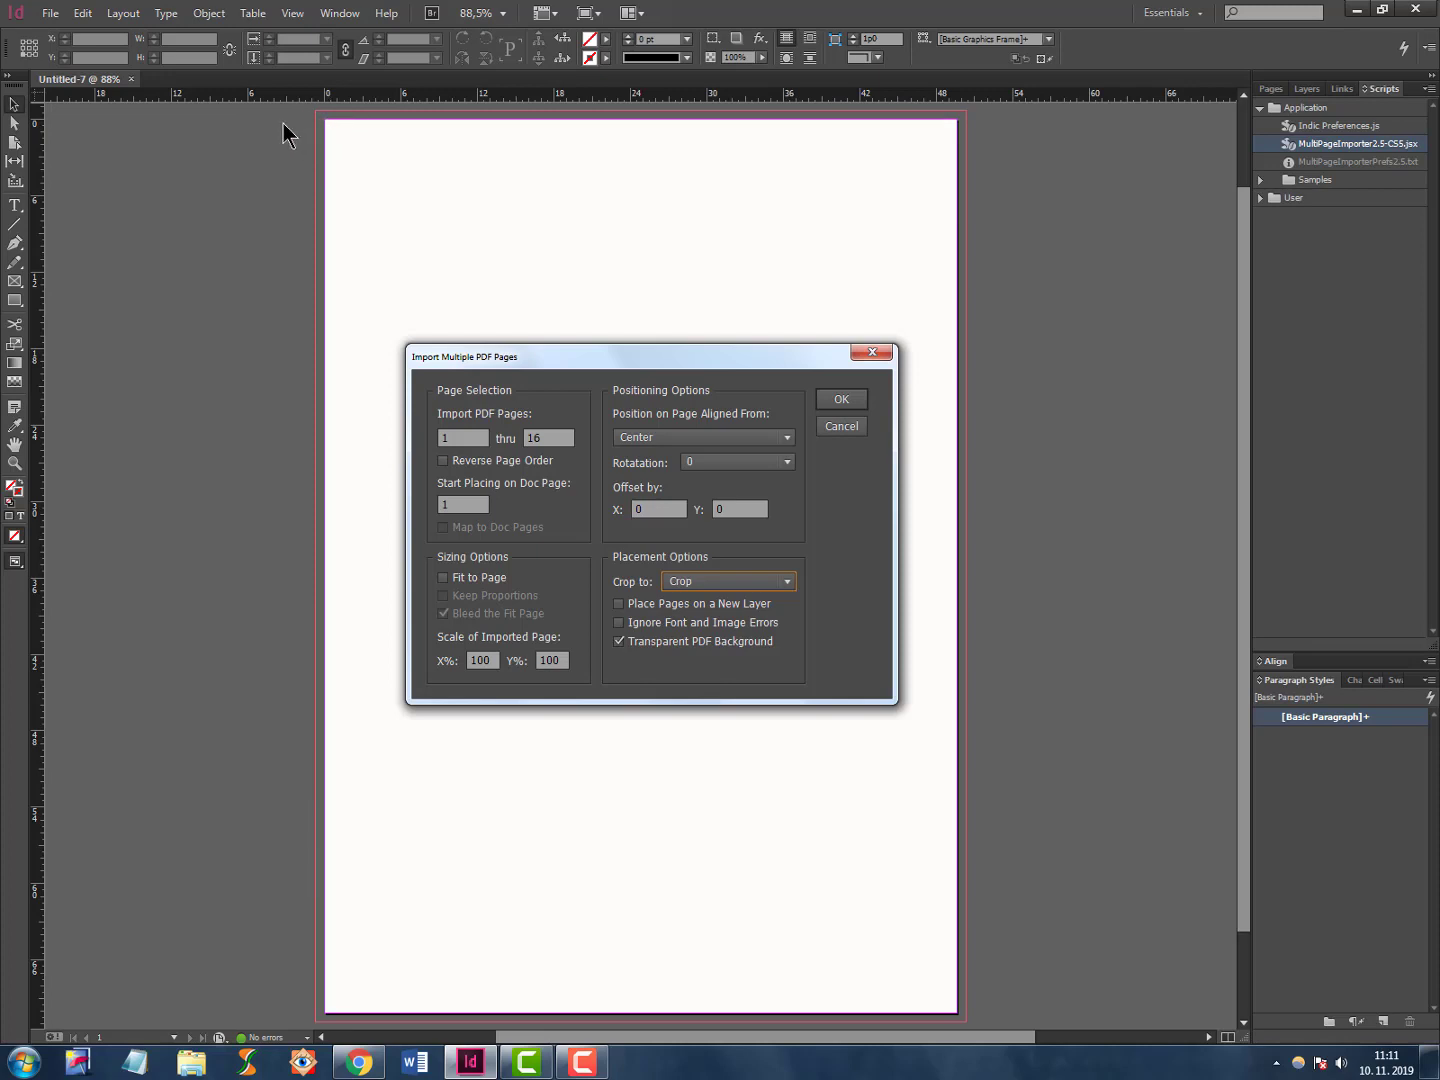
mouse_move(311, 130)
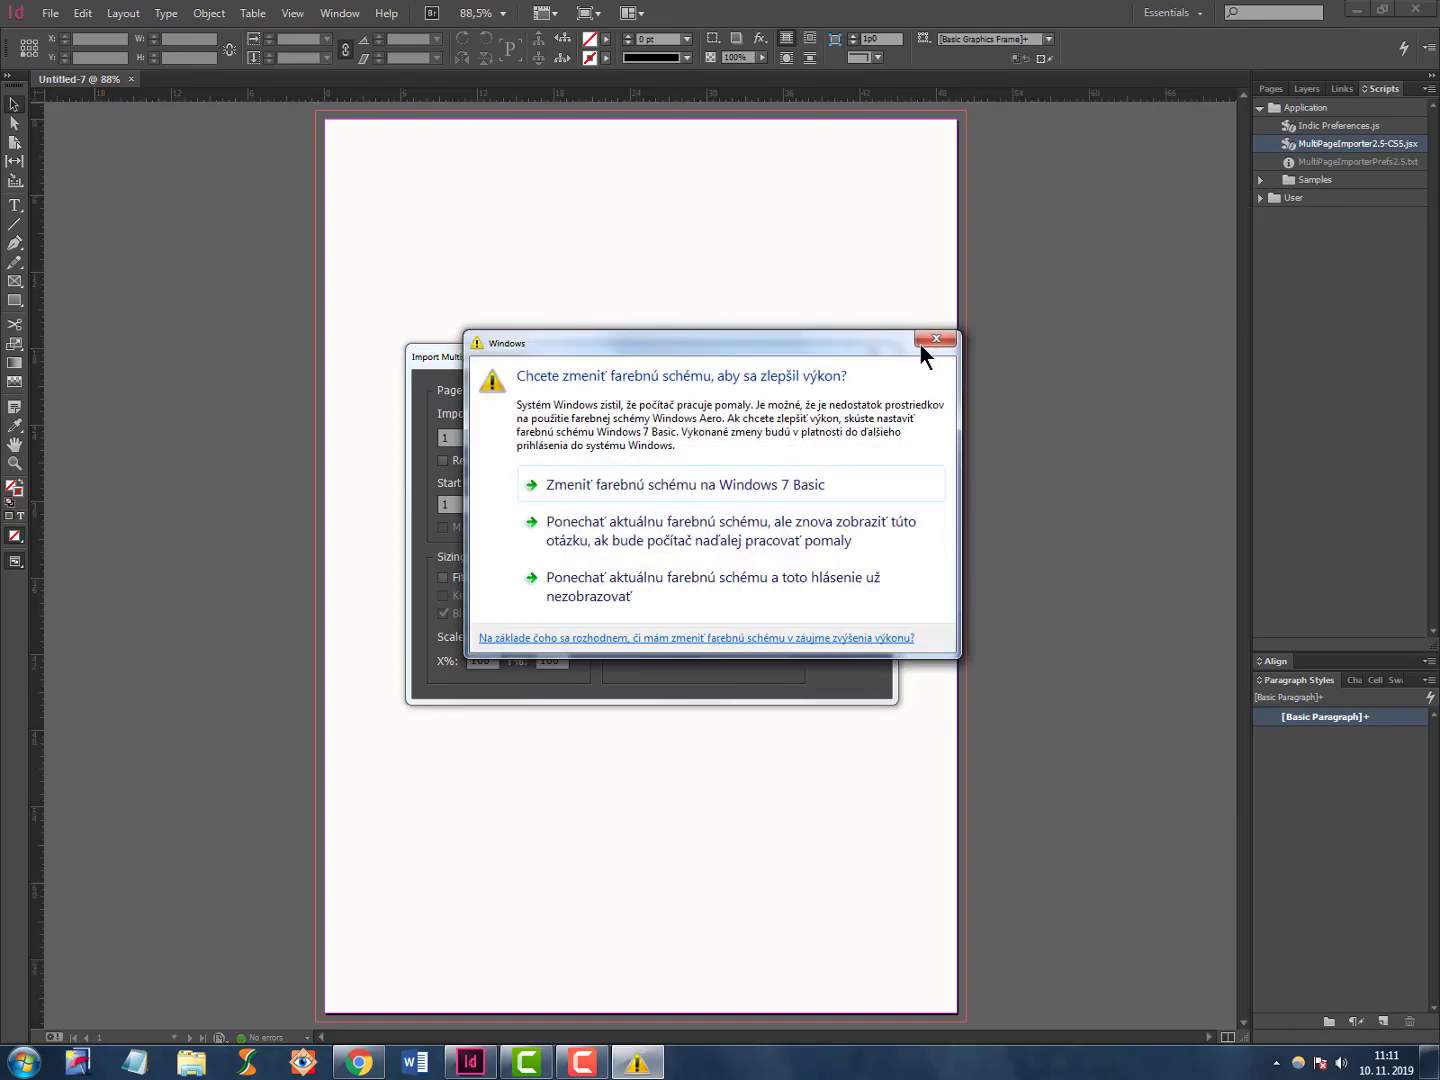
Dismiss the colour scheme warning, untick Transparent PDF Background, and open the desktop Accenture PDF.
click(935, 338)
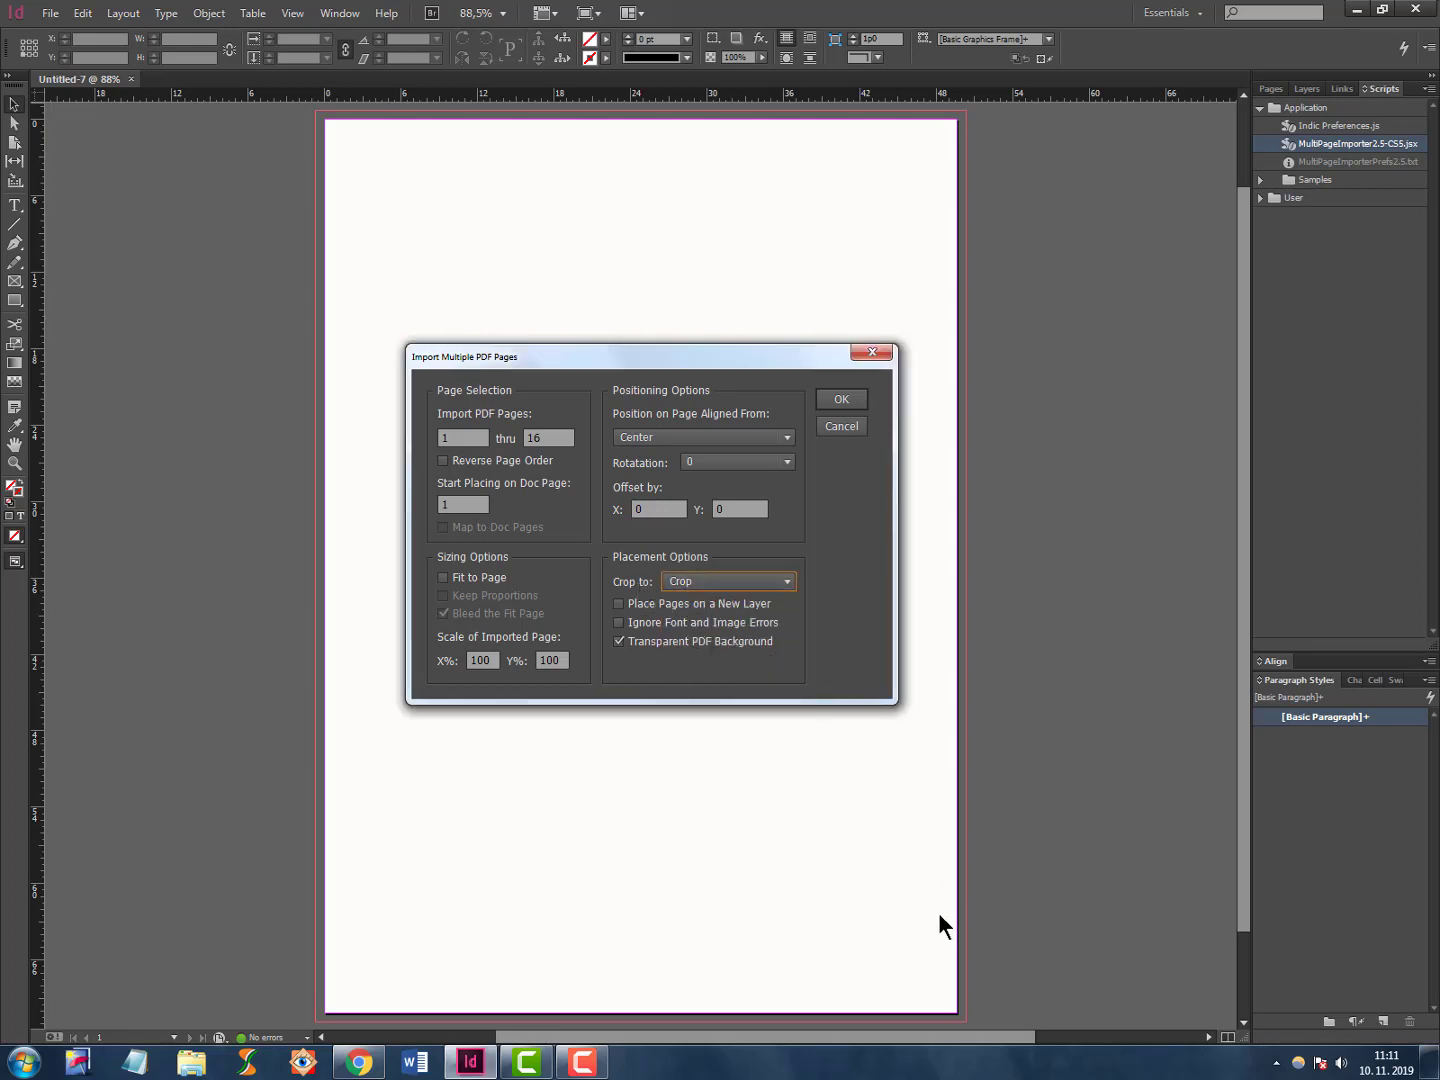
mouse_move(633, 1004)
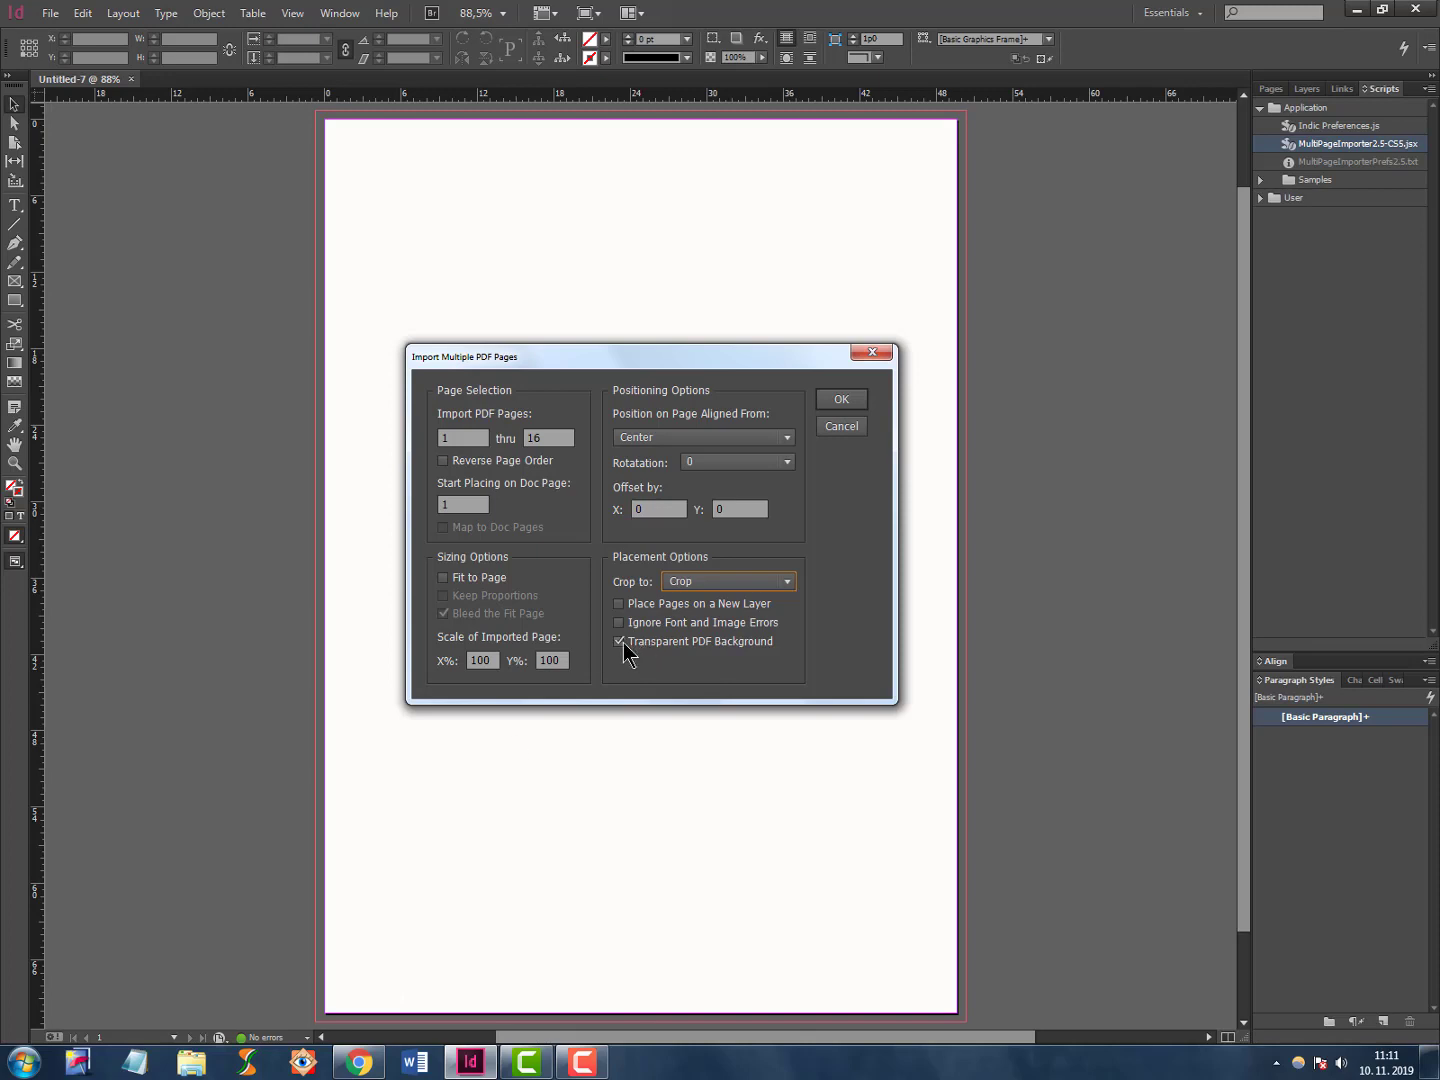
click(618, 641)
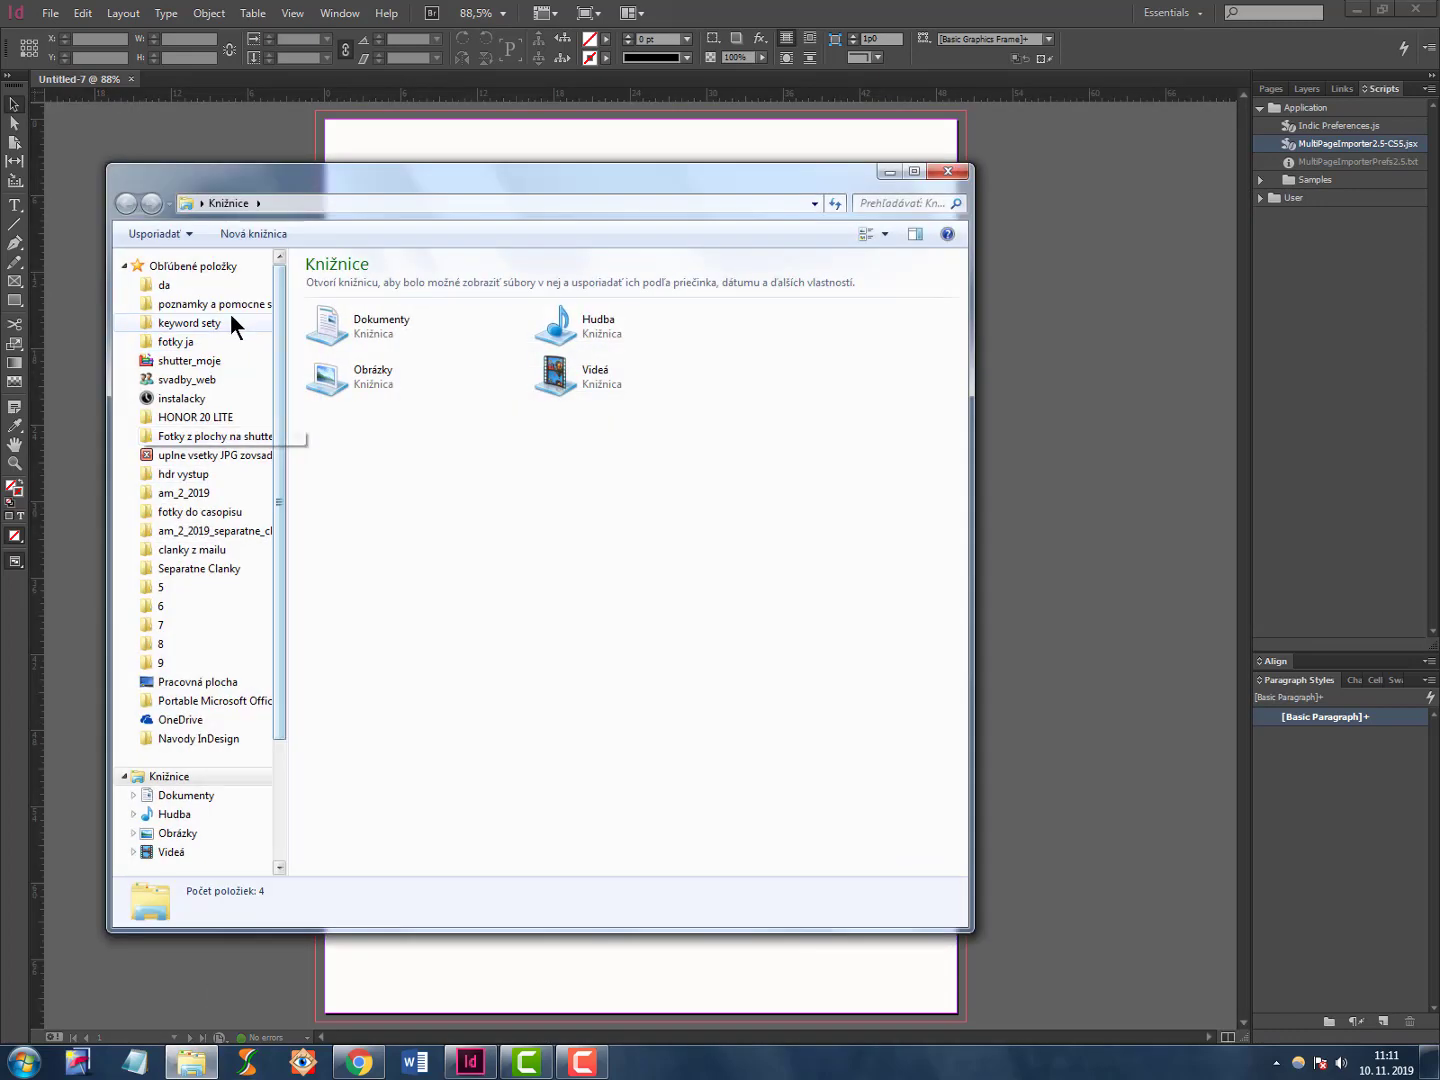
click(197, 681)
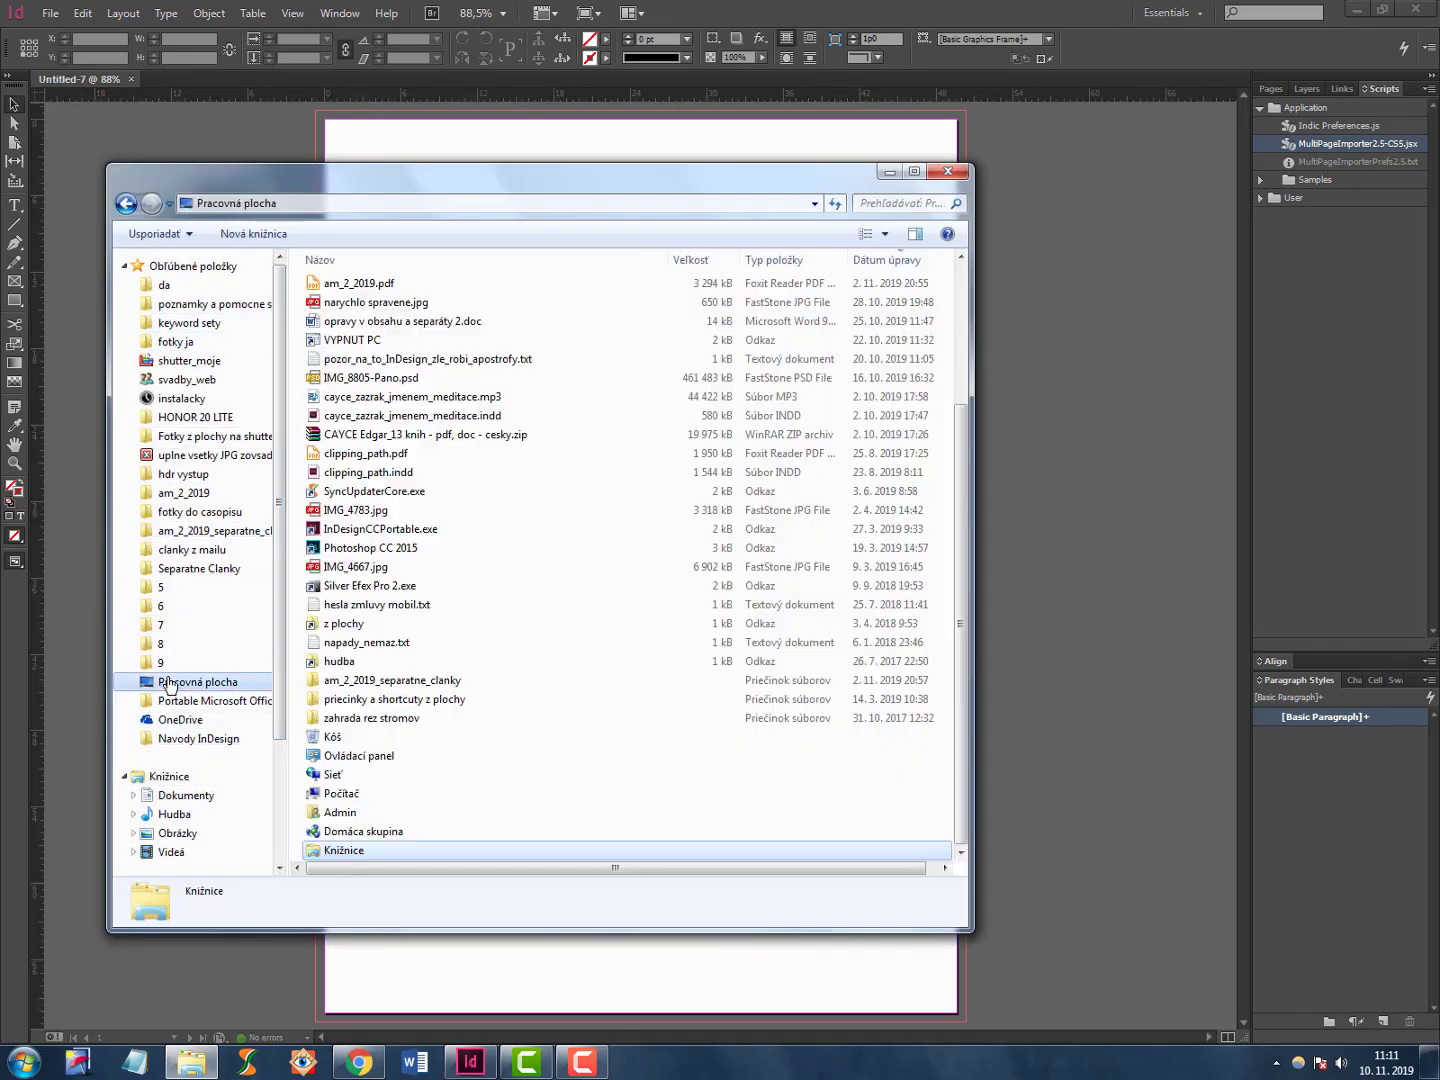
click(198, 681)
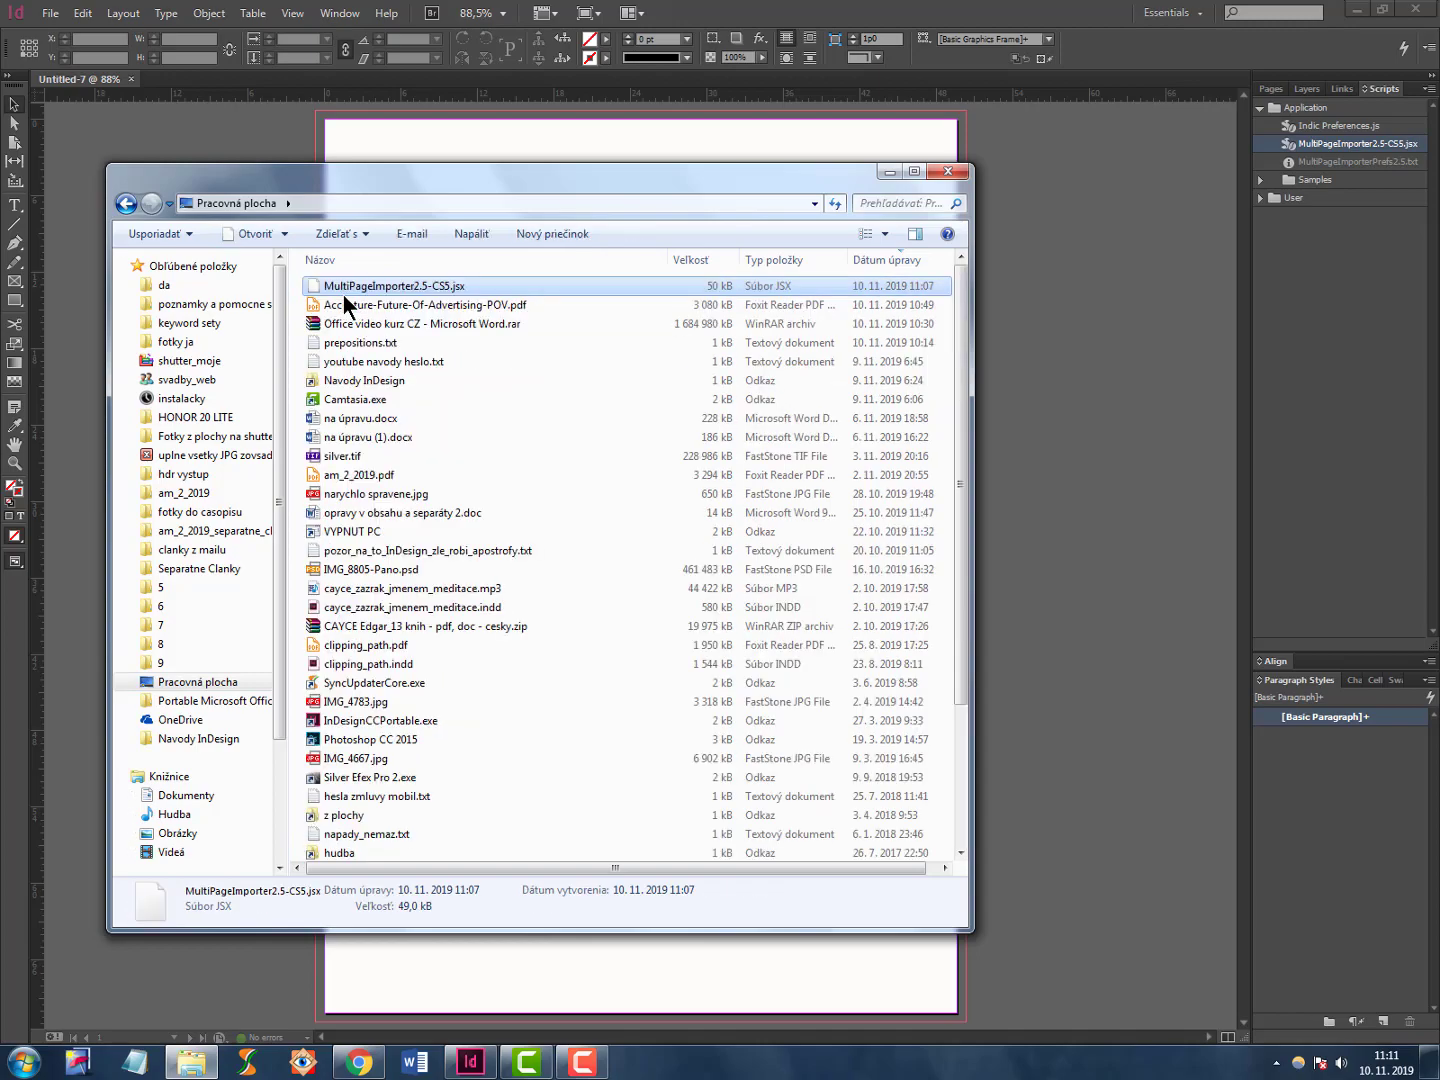
double_click(428, 304)
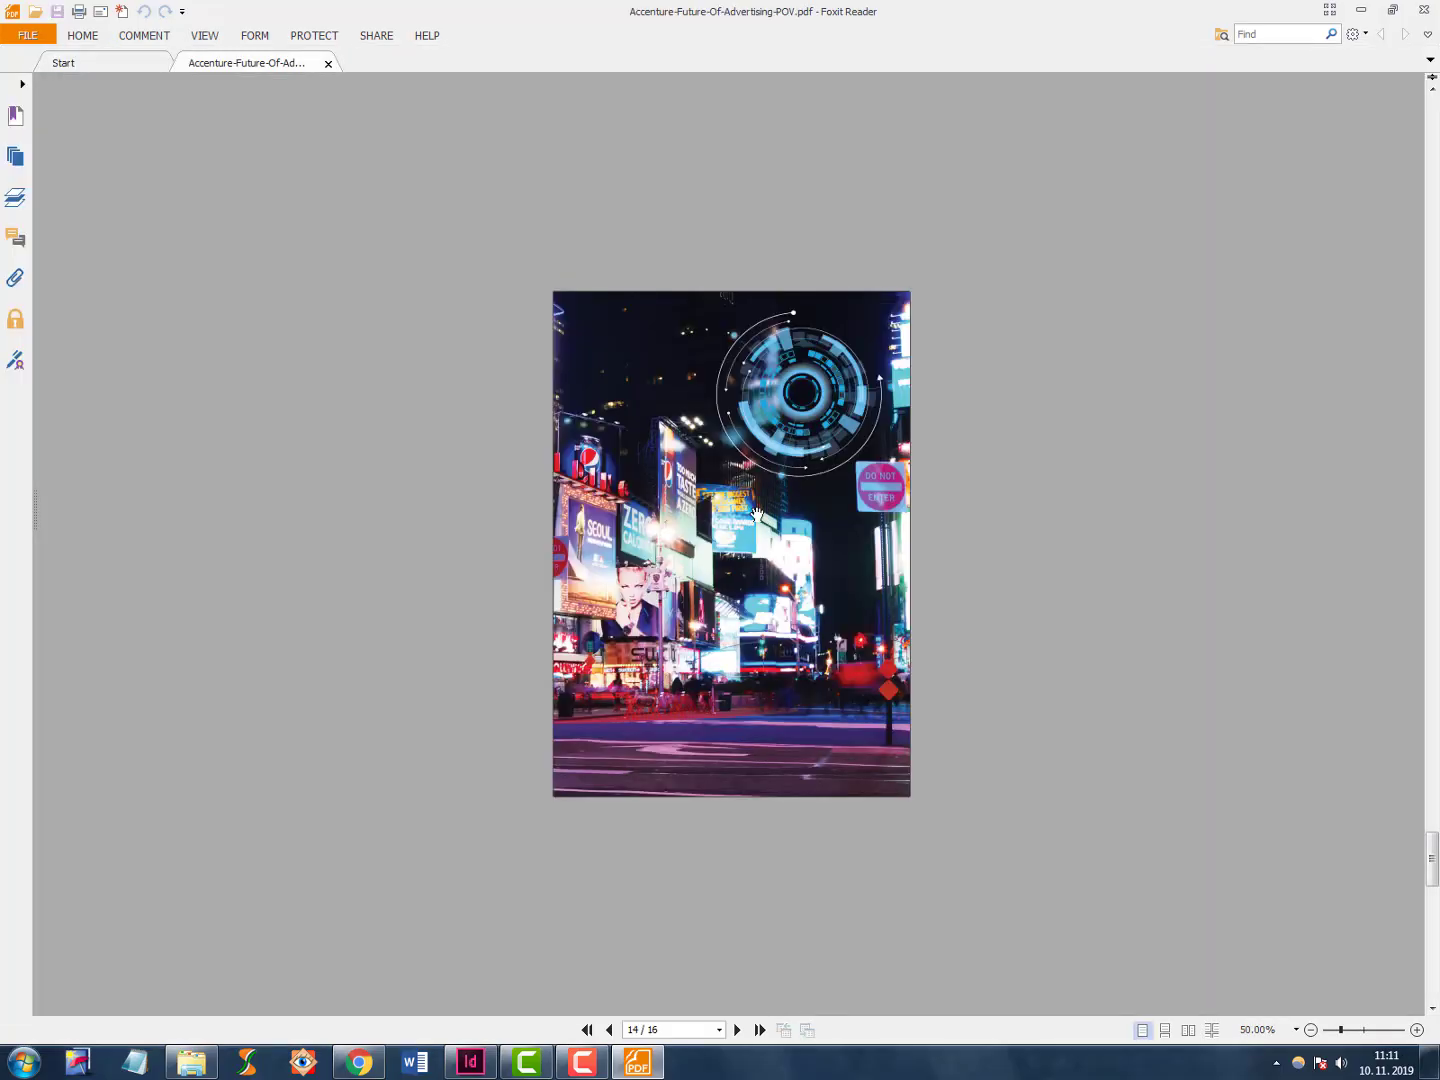
Close the Accenture PDF preview in Foxit Reader to return to InDesign's import dialog.
click(736, 1030)
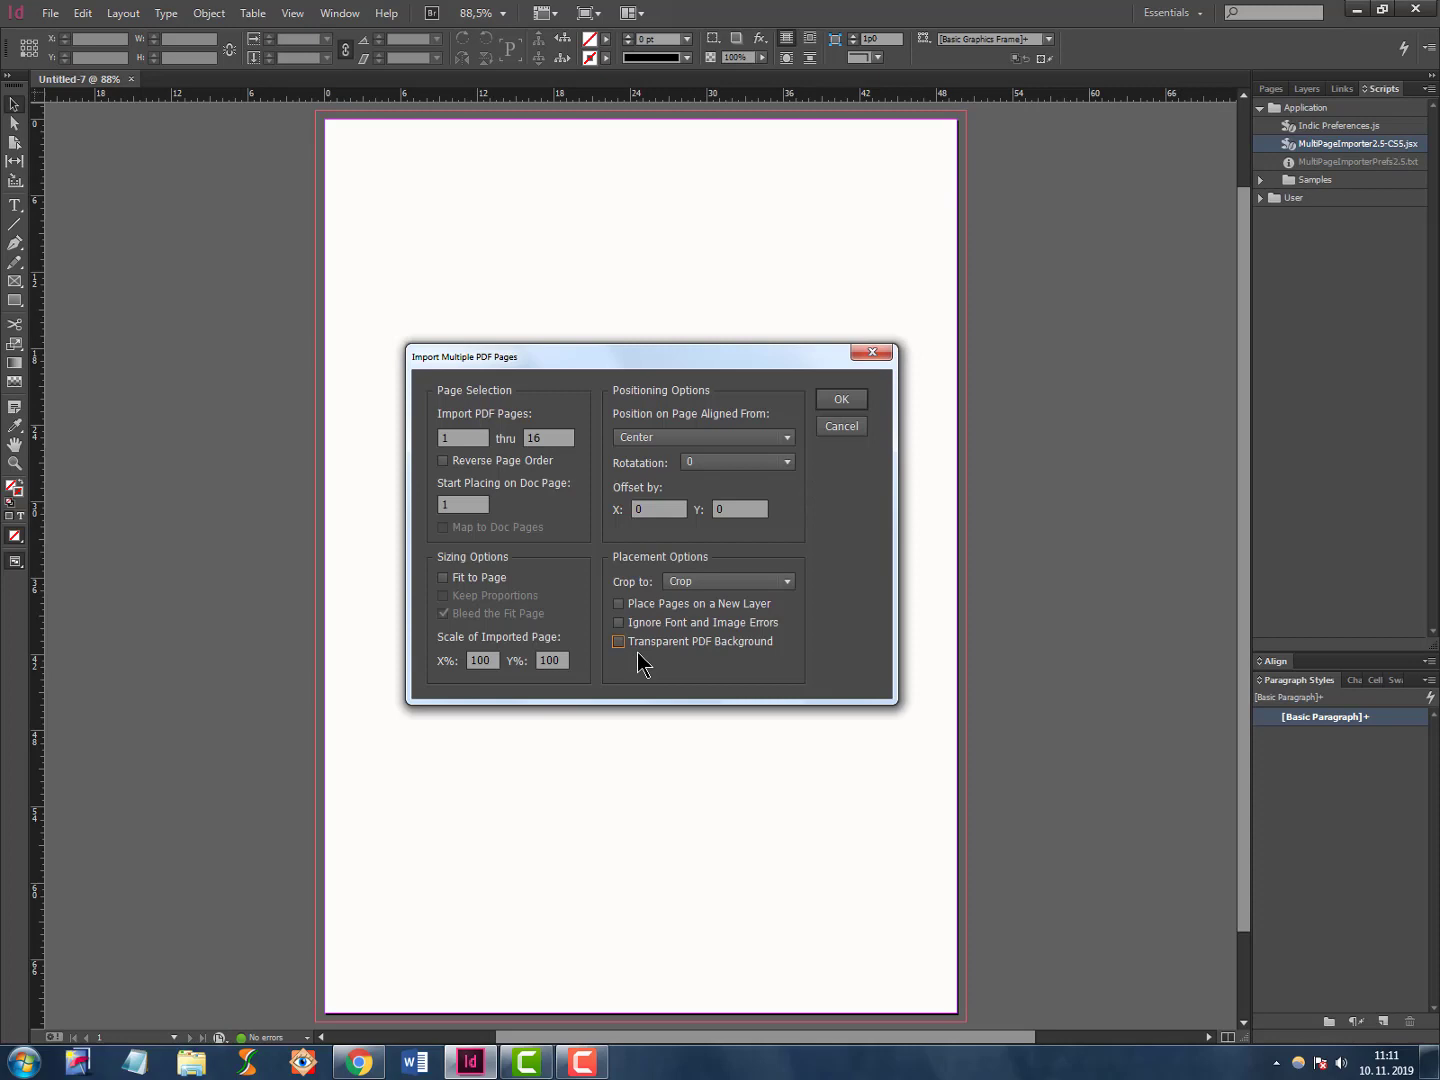
mouse_move(862, 470)
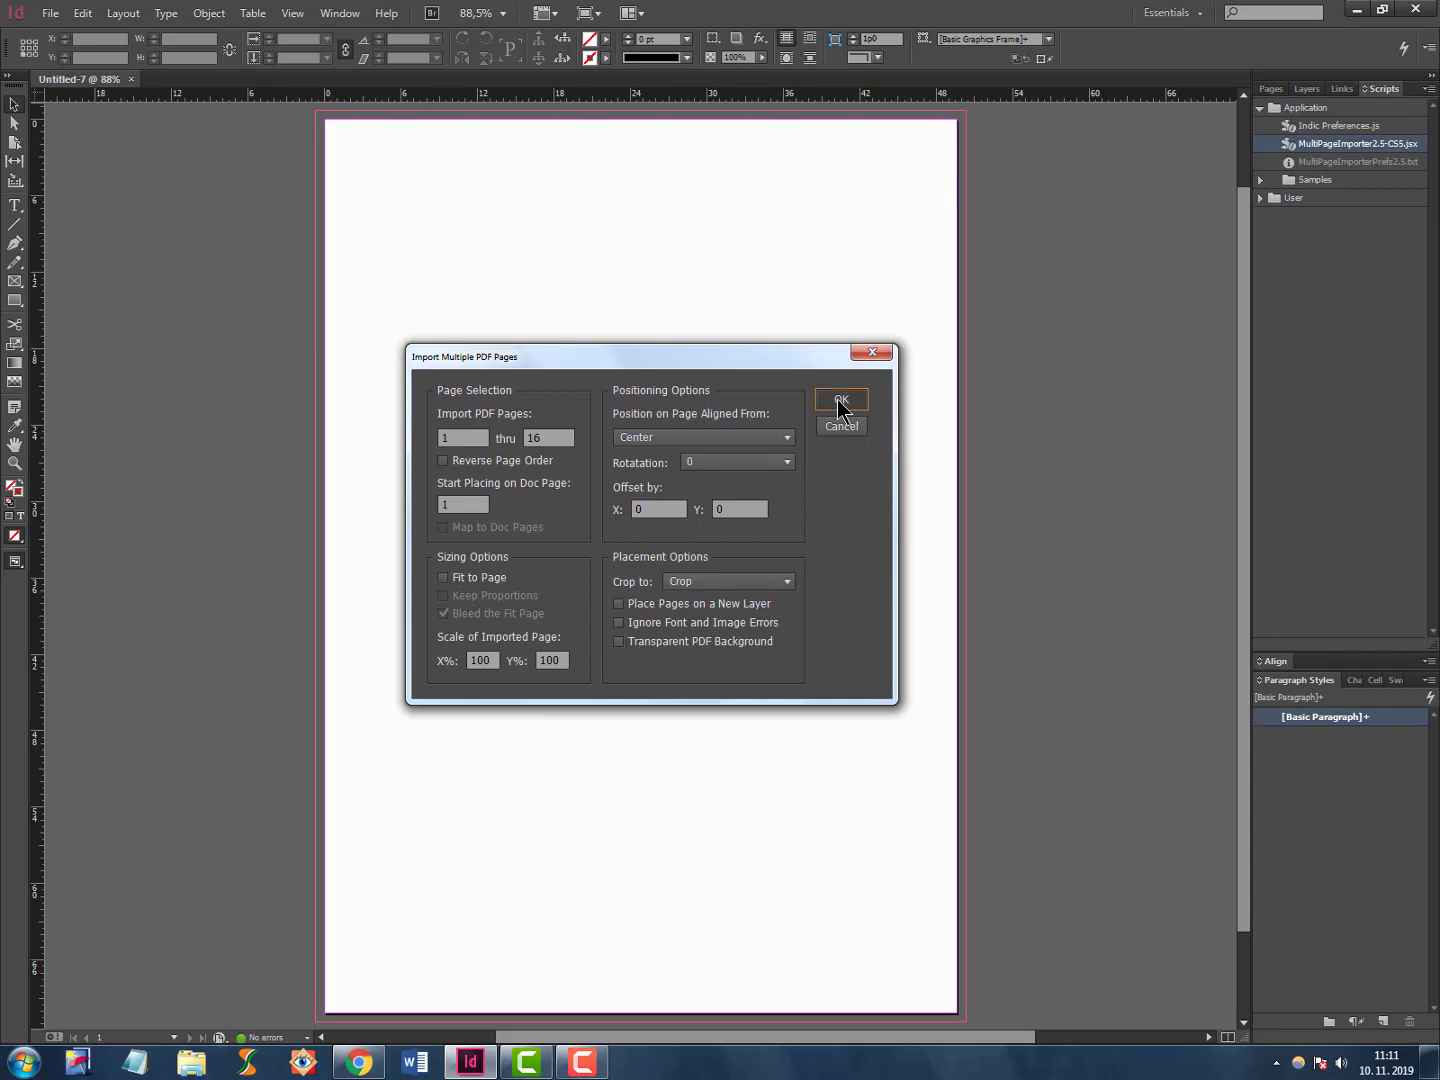
Confirm the Import Multiple PDF Pages dialog to place pages 1–16, one per page.
click(841, 400)
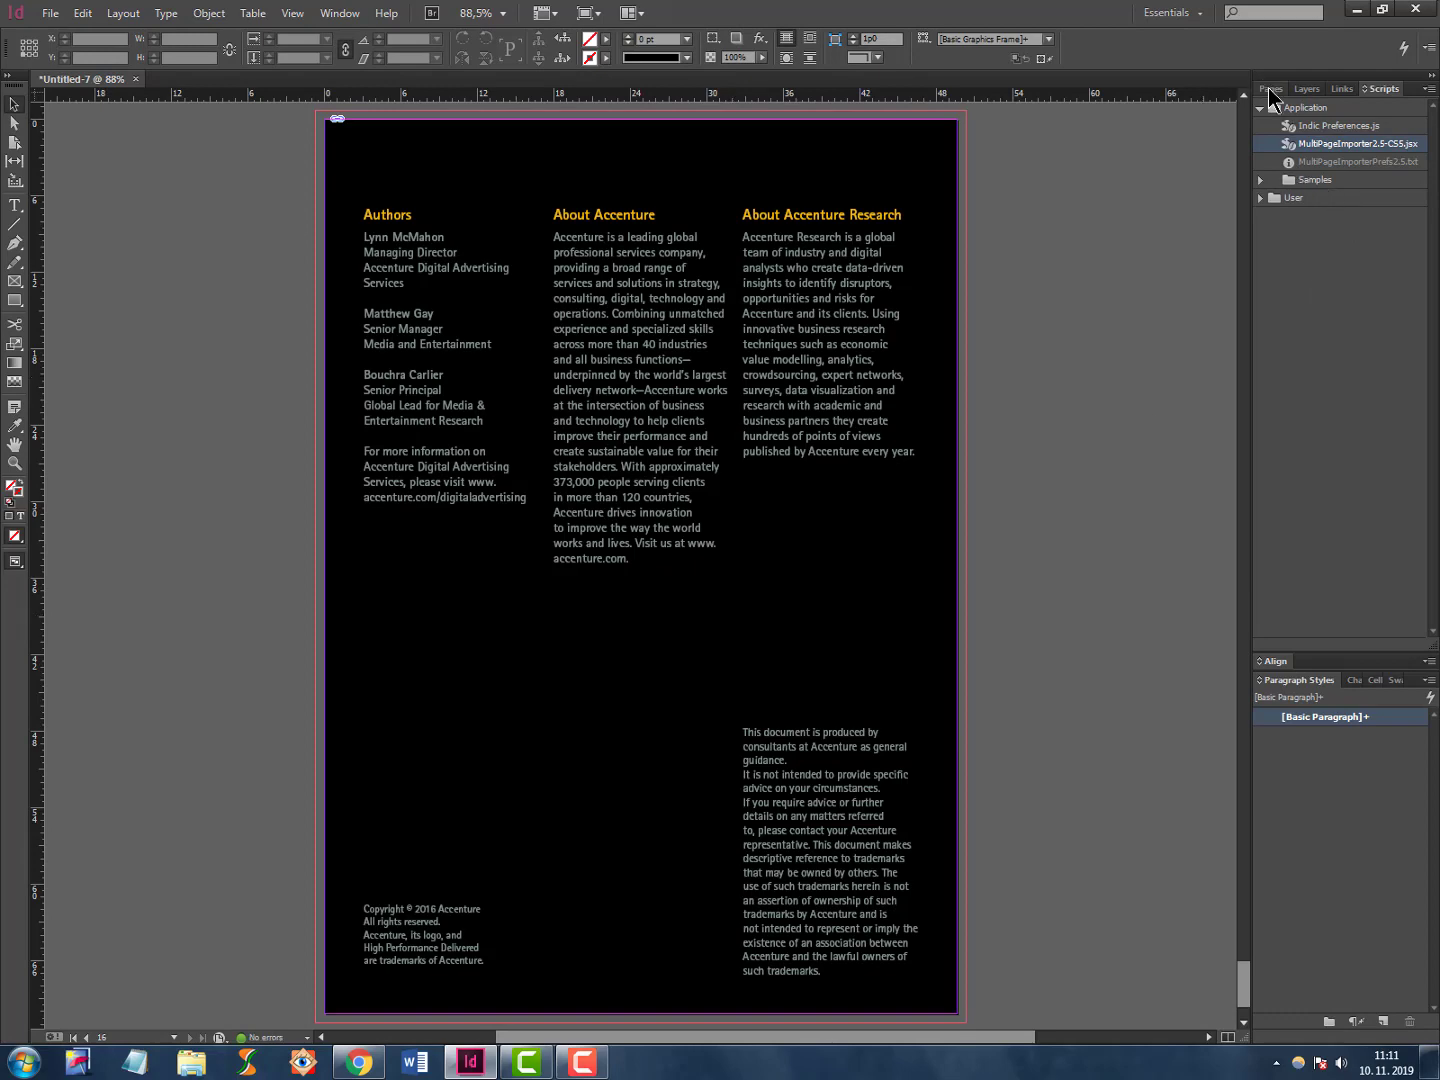
Show the Pages panel, then page through the imported document to page 3's Digital Advertising spread.
click(1275, 88)
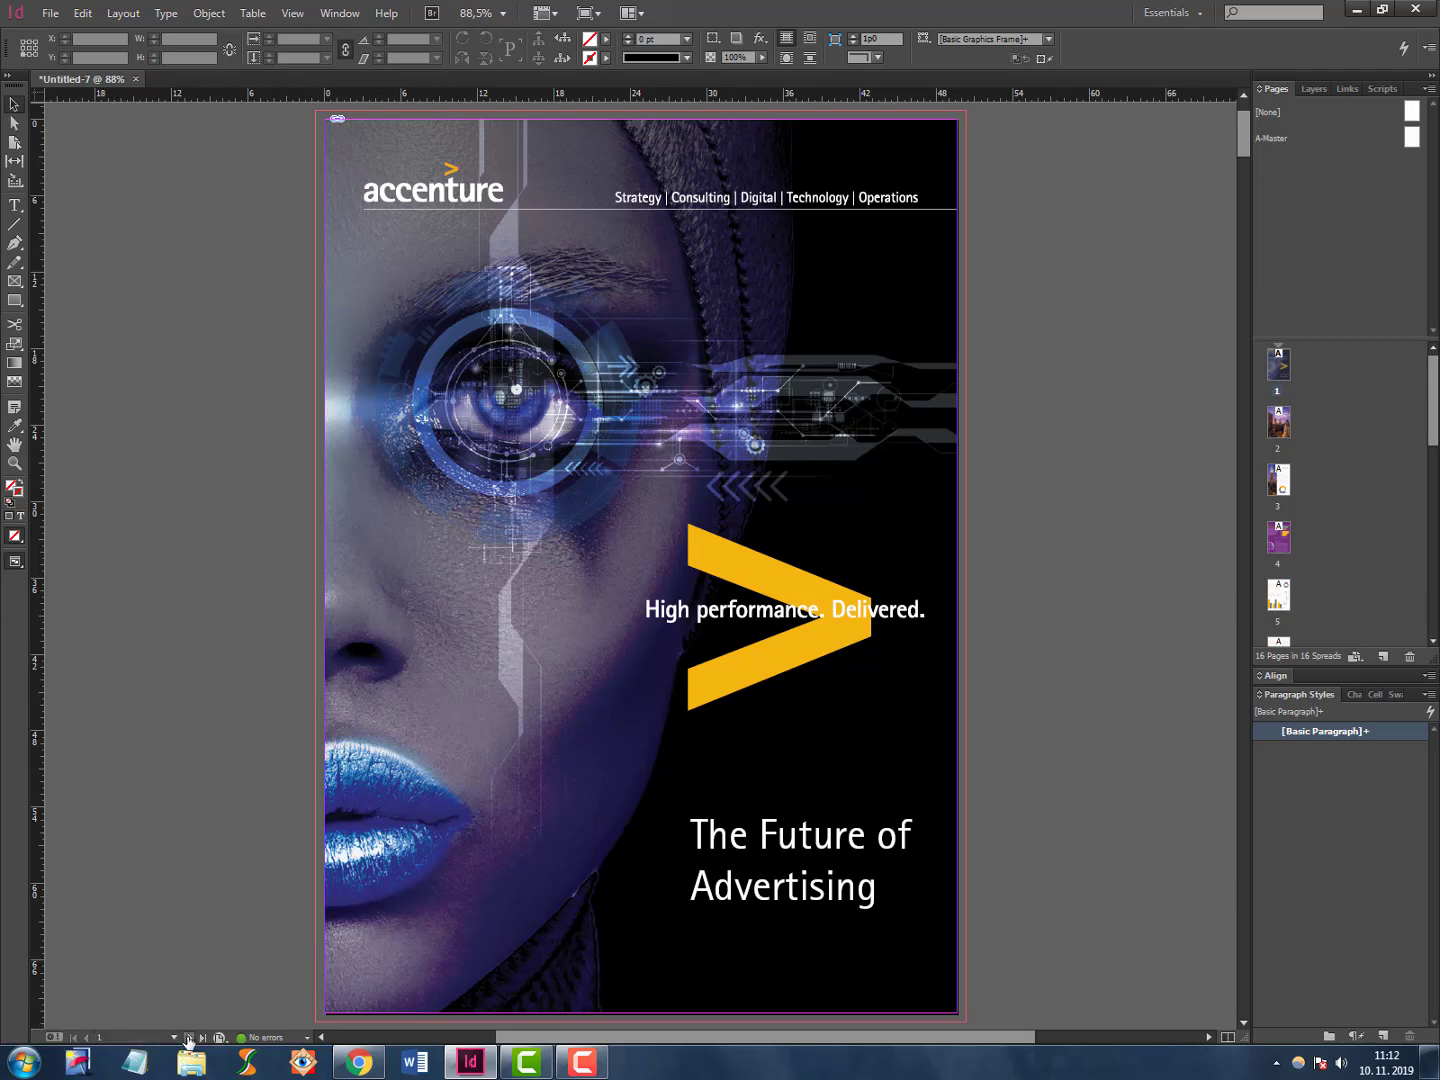
click(188, 1037)
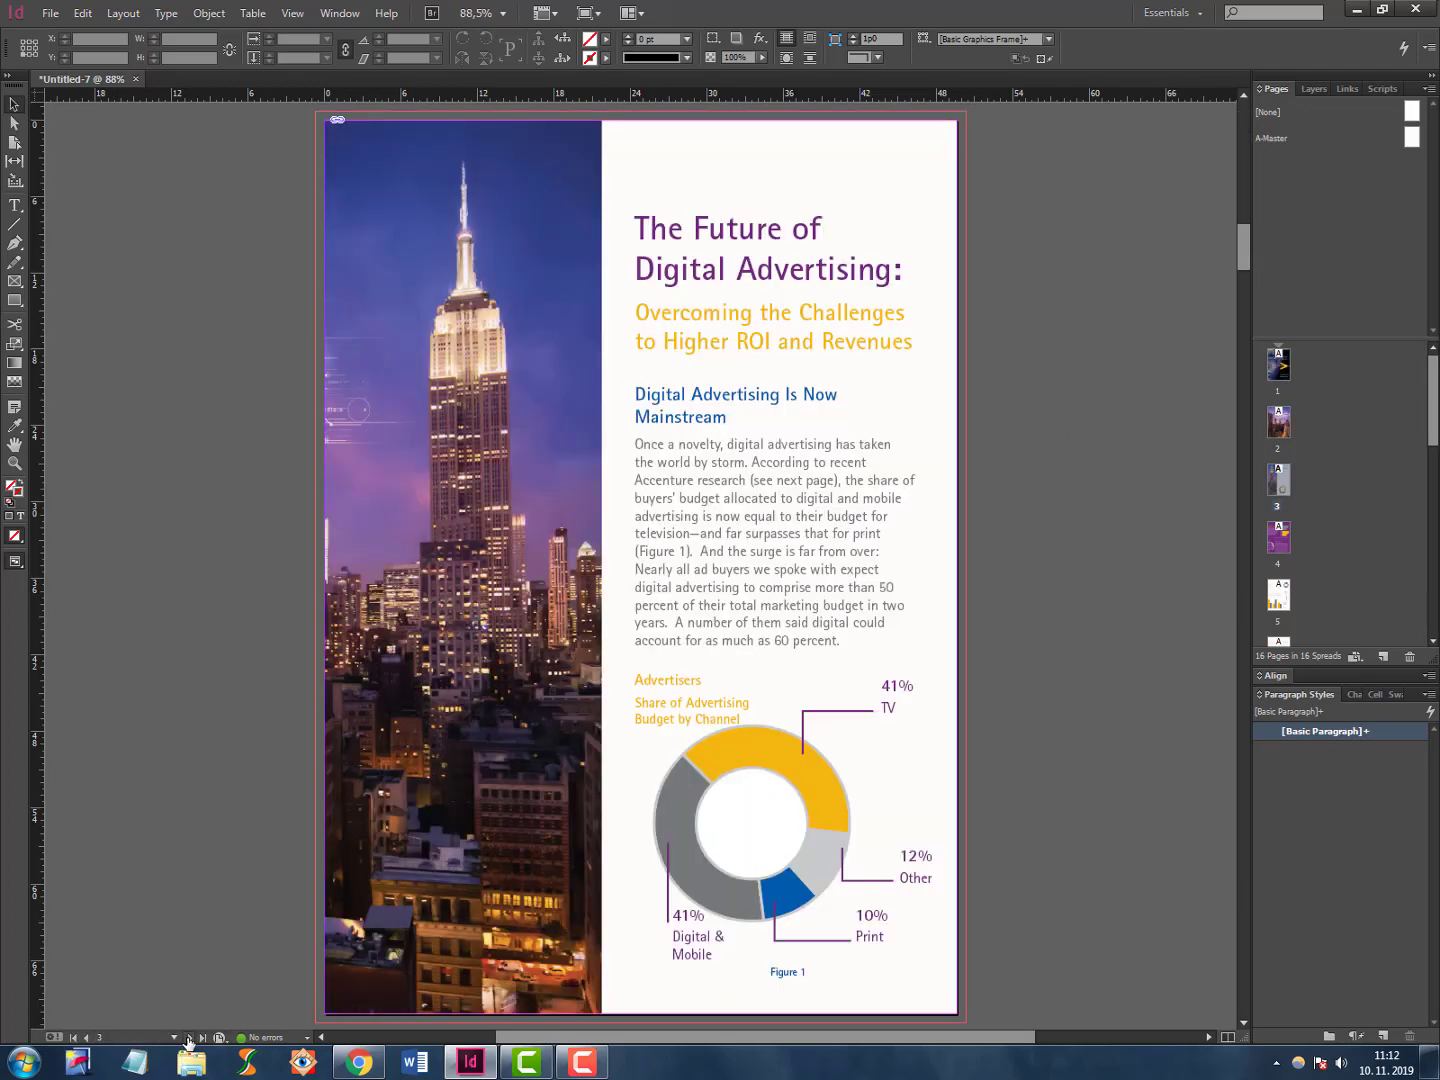